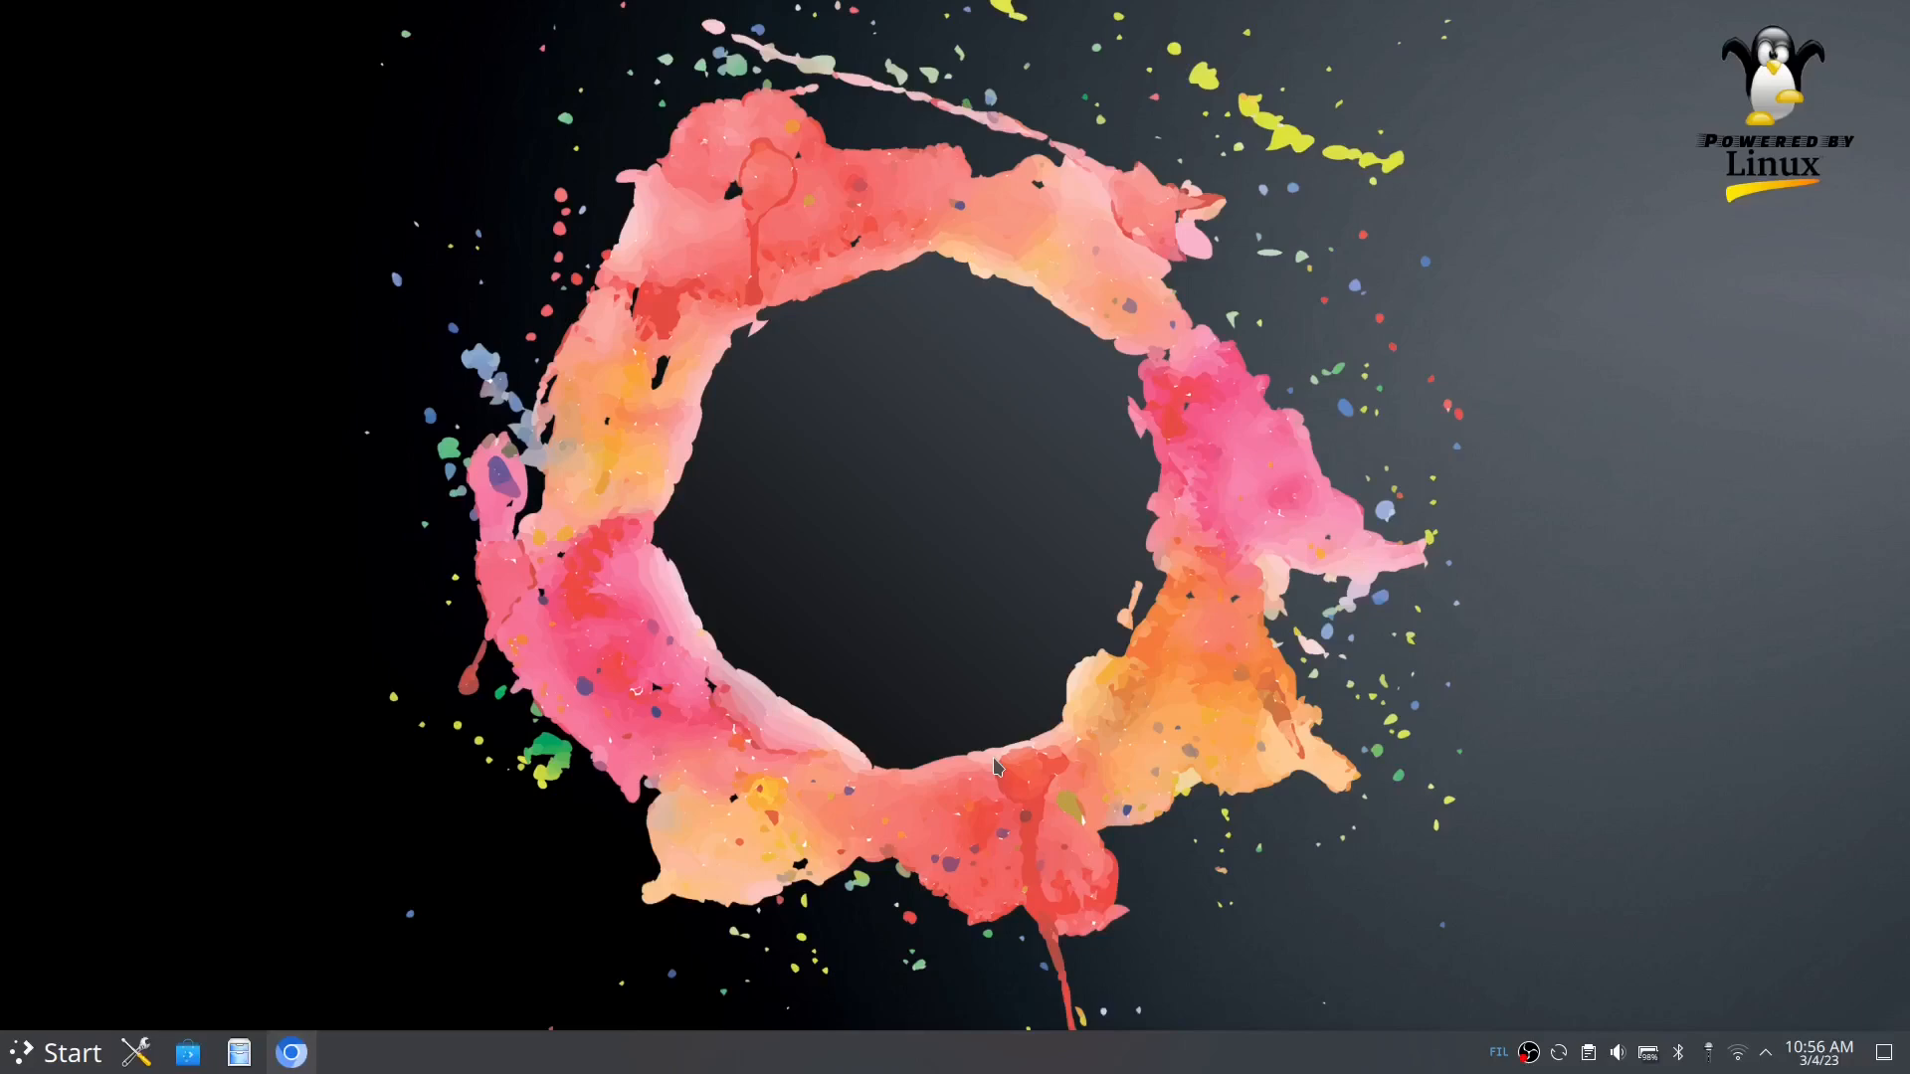
pyautogui.moveTo(1106, 702)
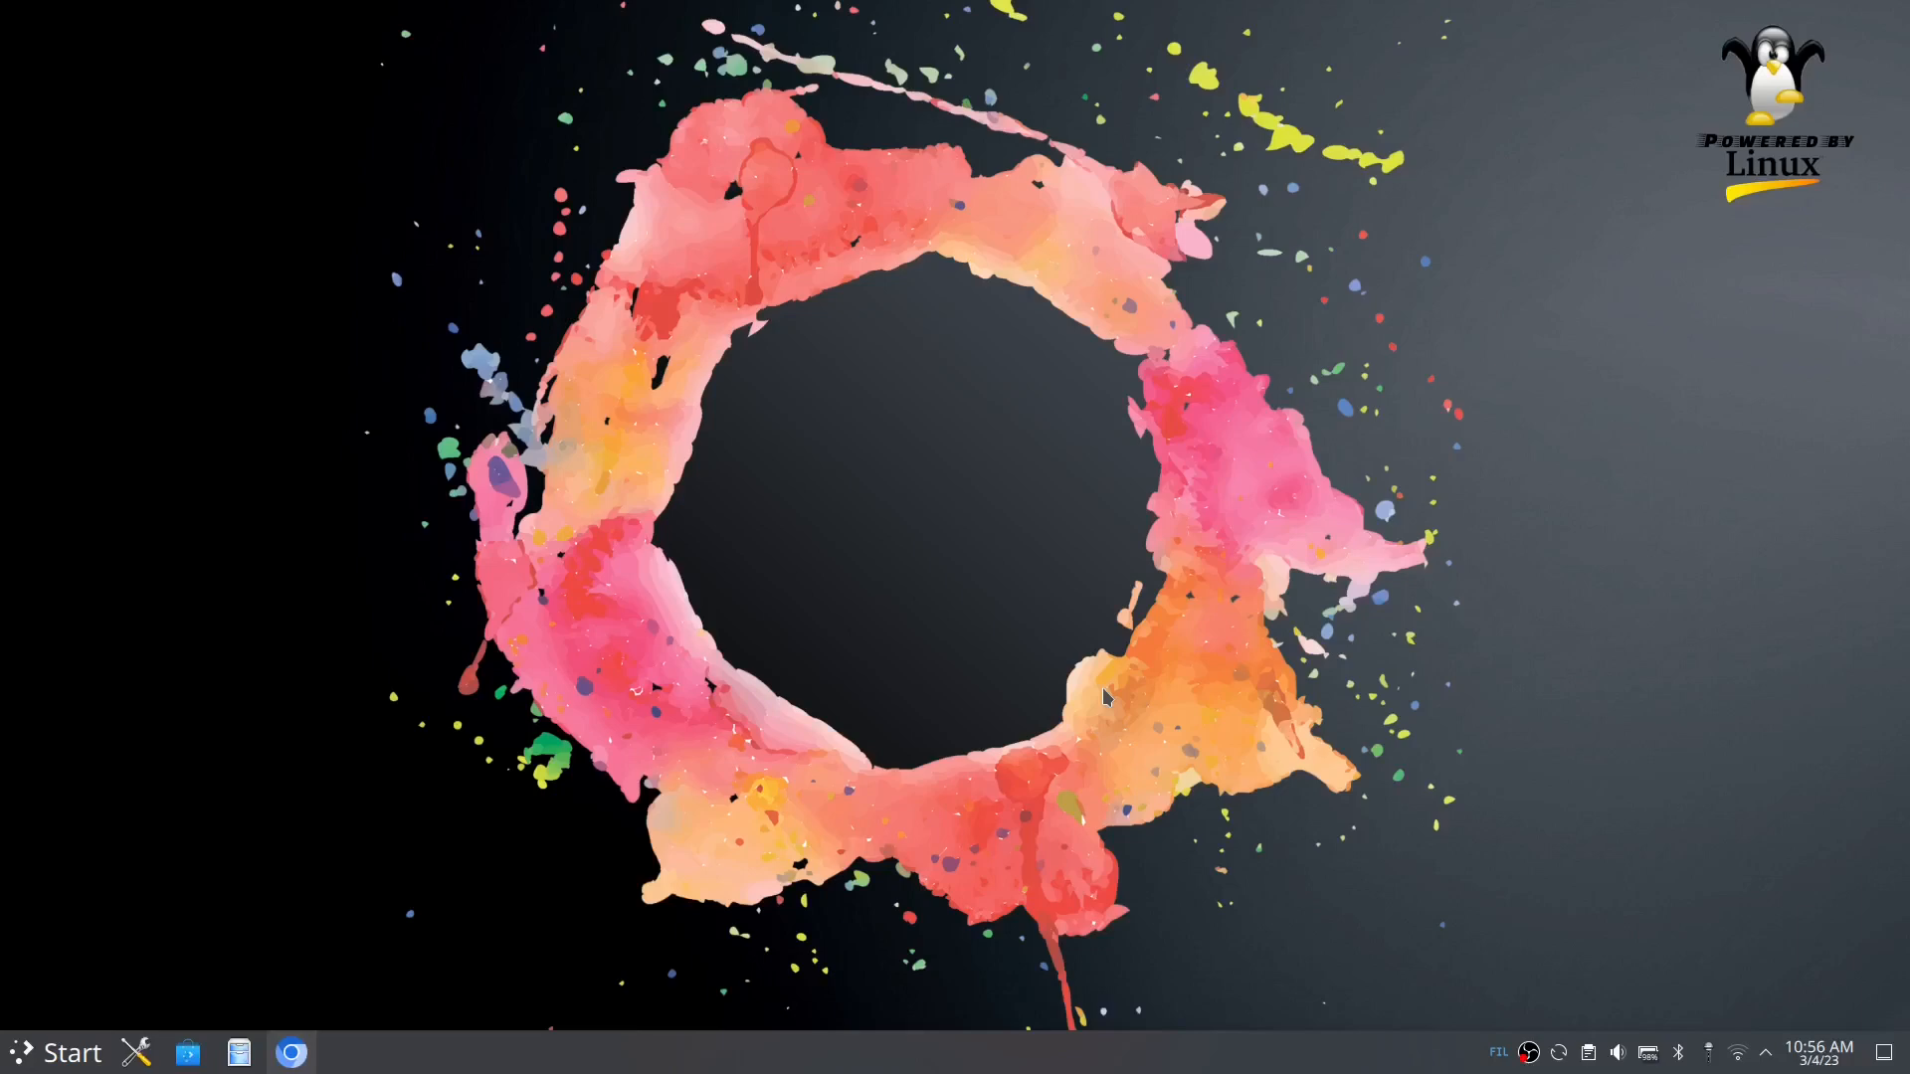
pyautogui.moveTo(421, 947)
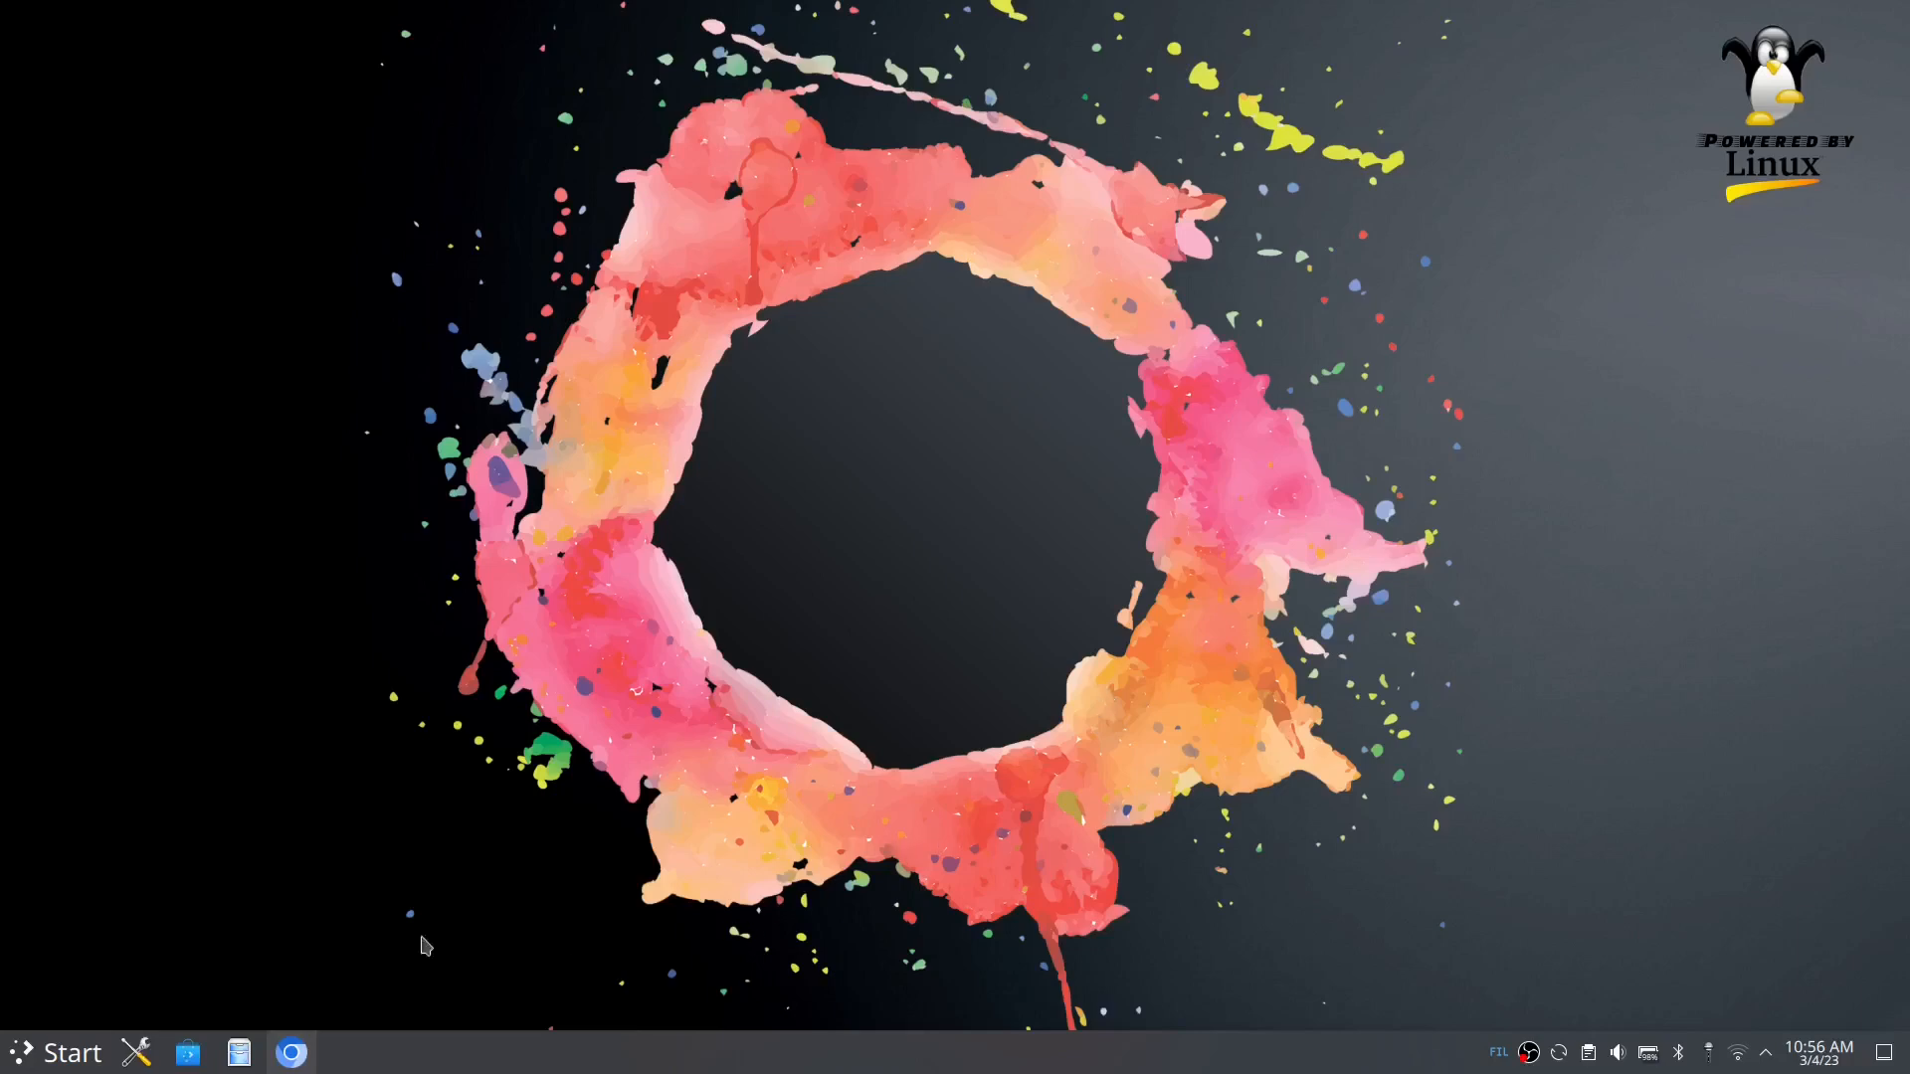
# Step: Bring Dolphin back and open the home Videos folder to check for thumbnails
pyautogui.click(239, 1052)
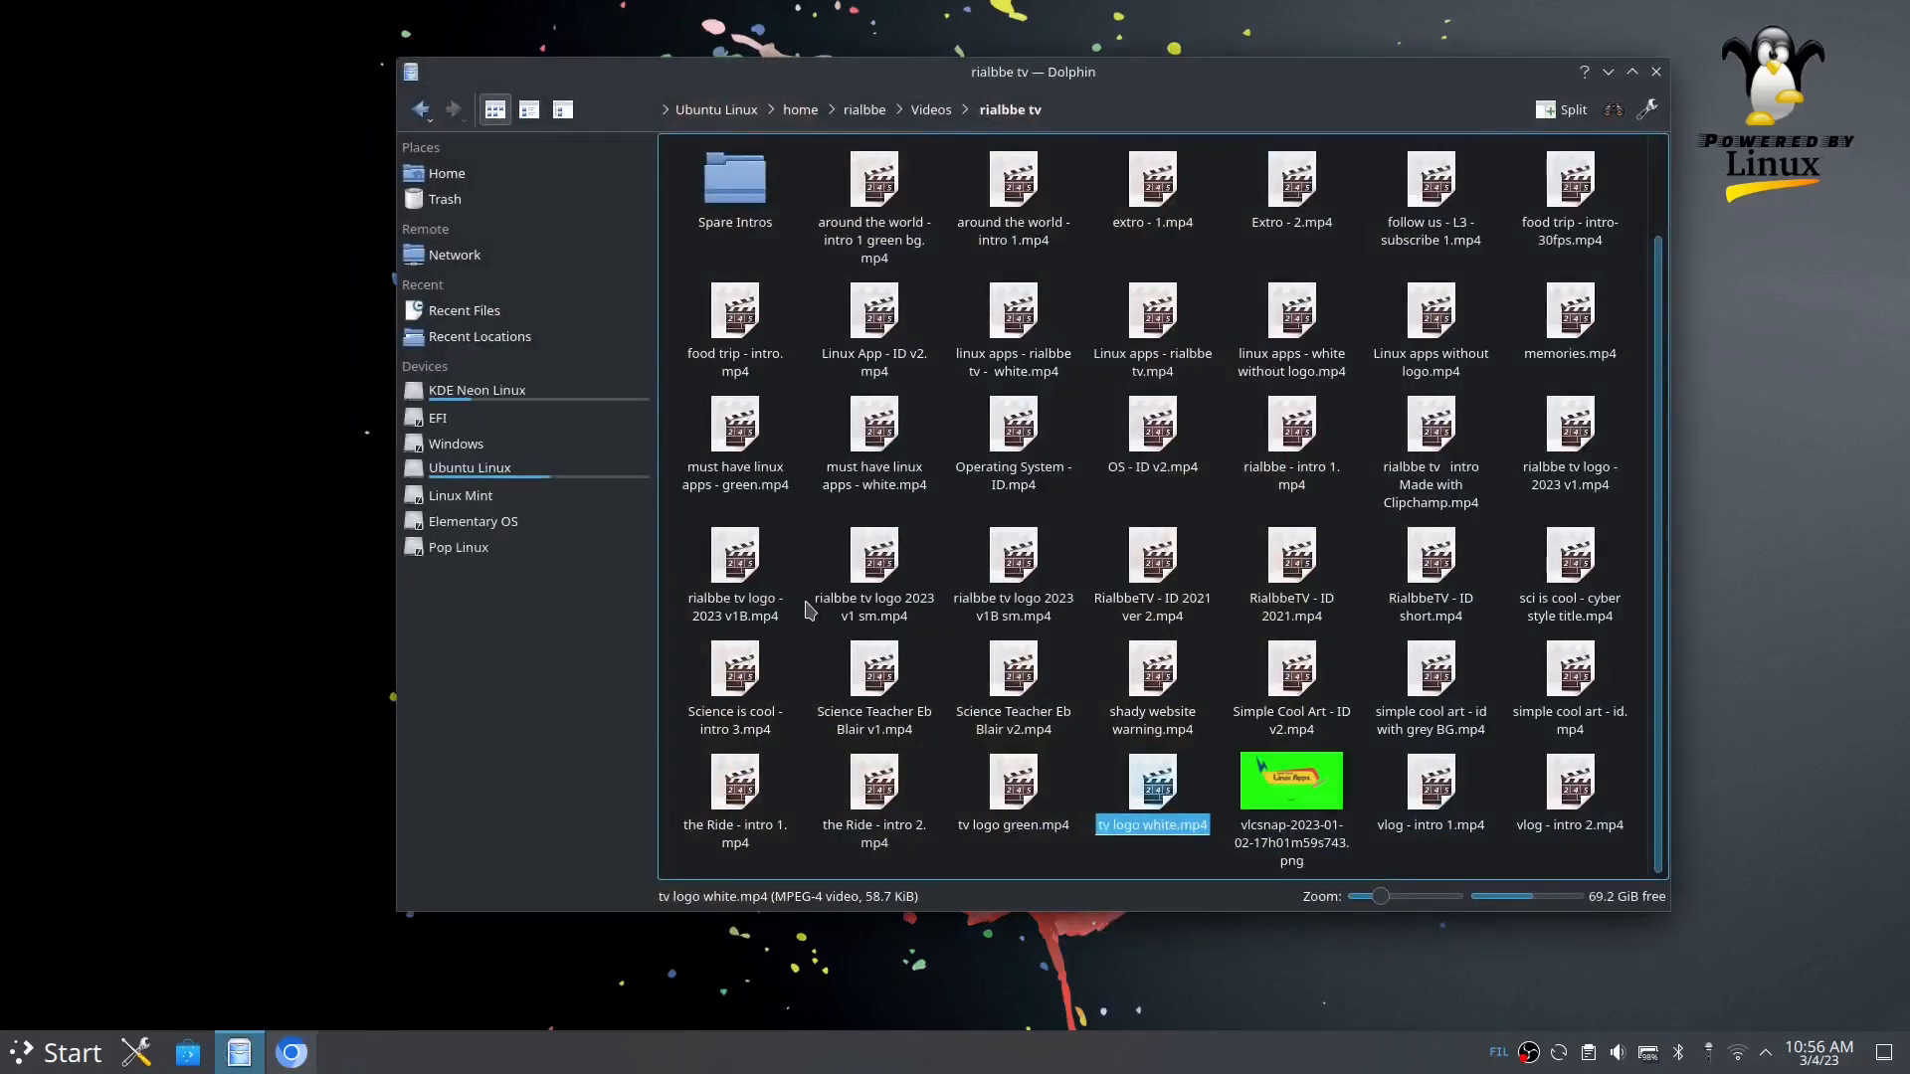
pyautogui.moveTo(1317, 578)
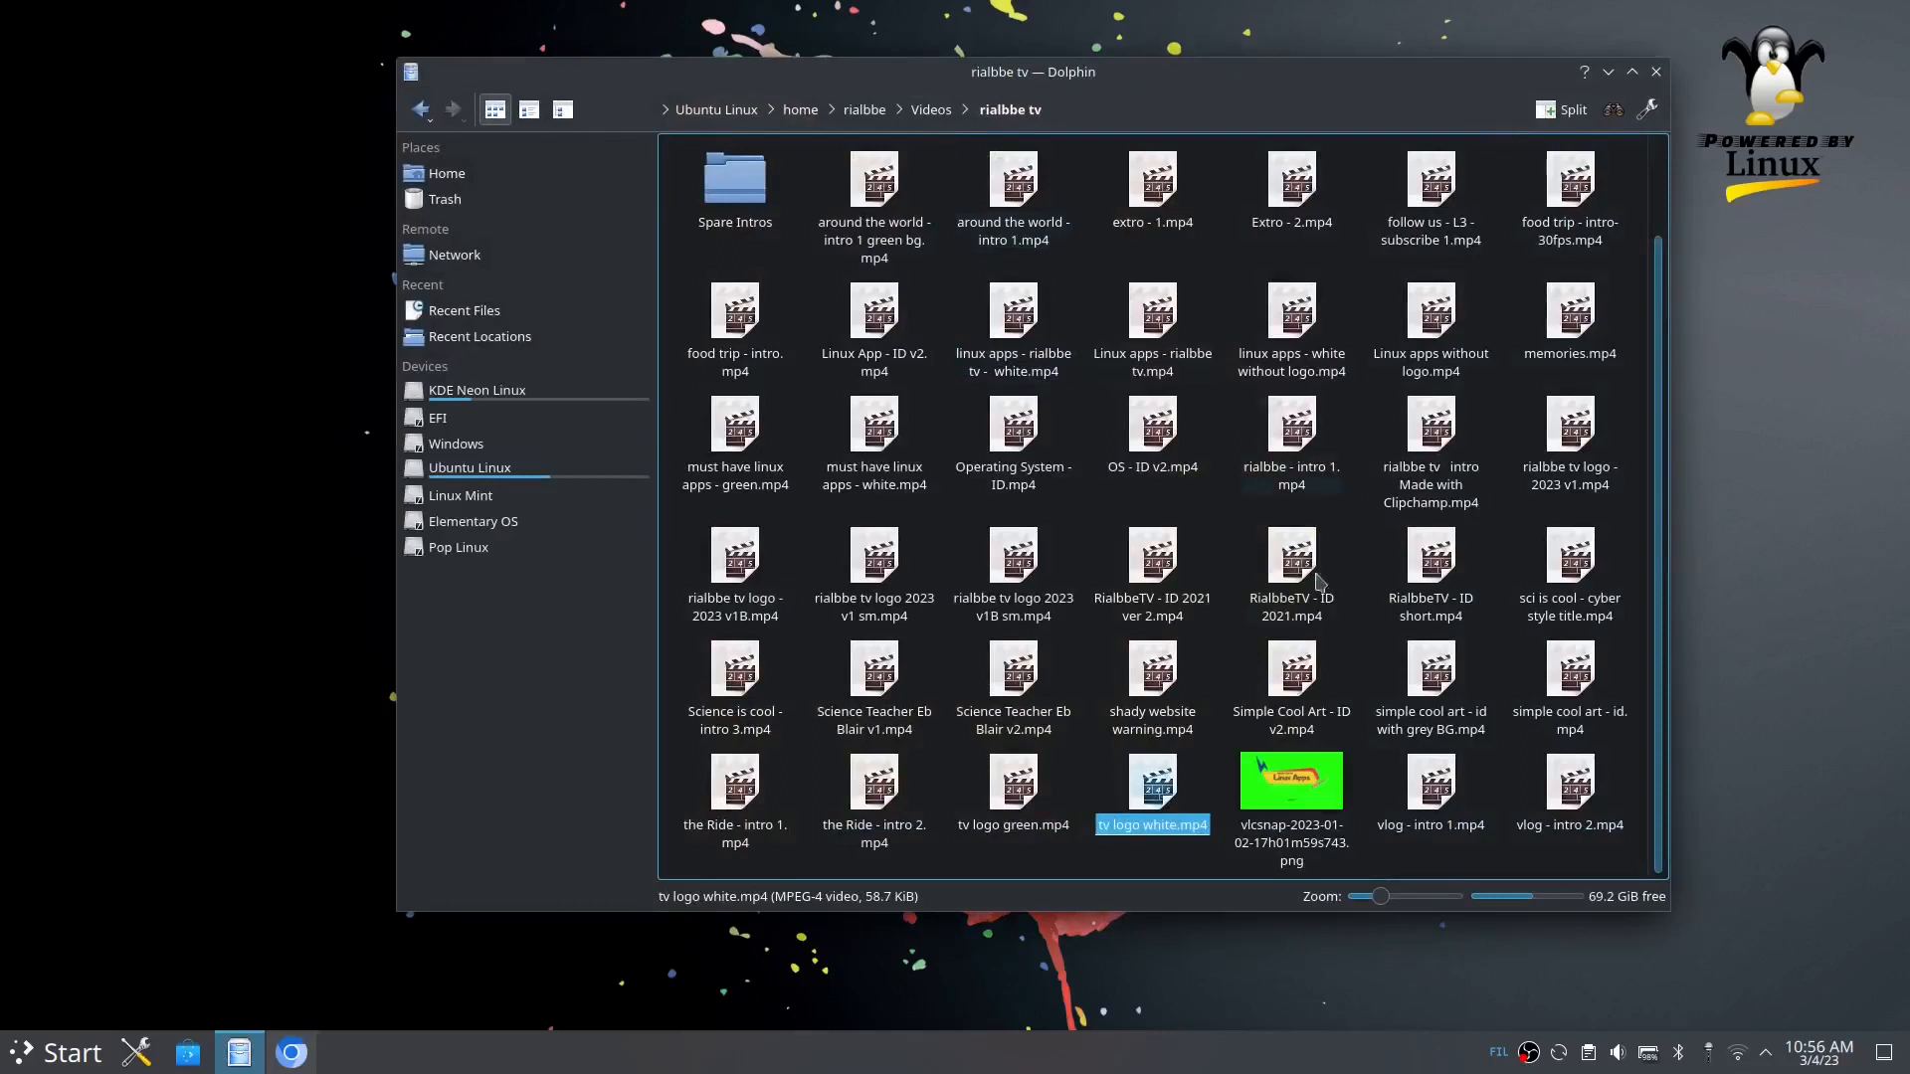
pyautogui.moveTo(500, 281)
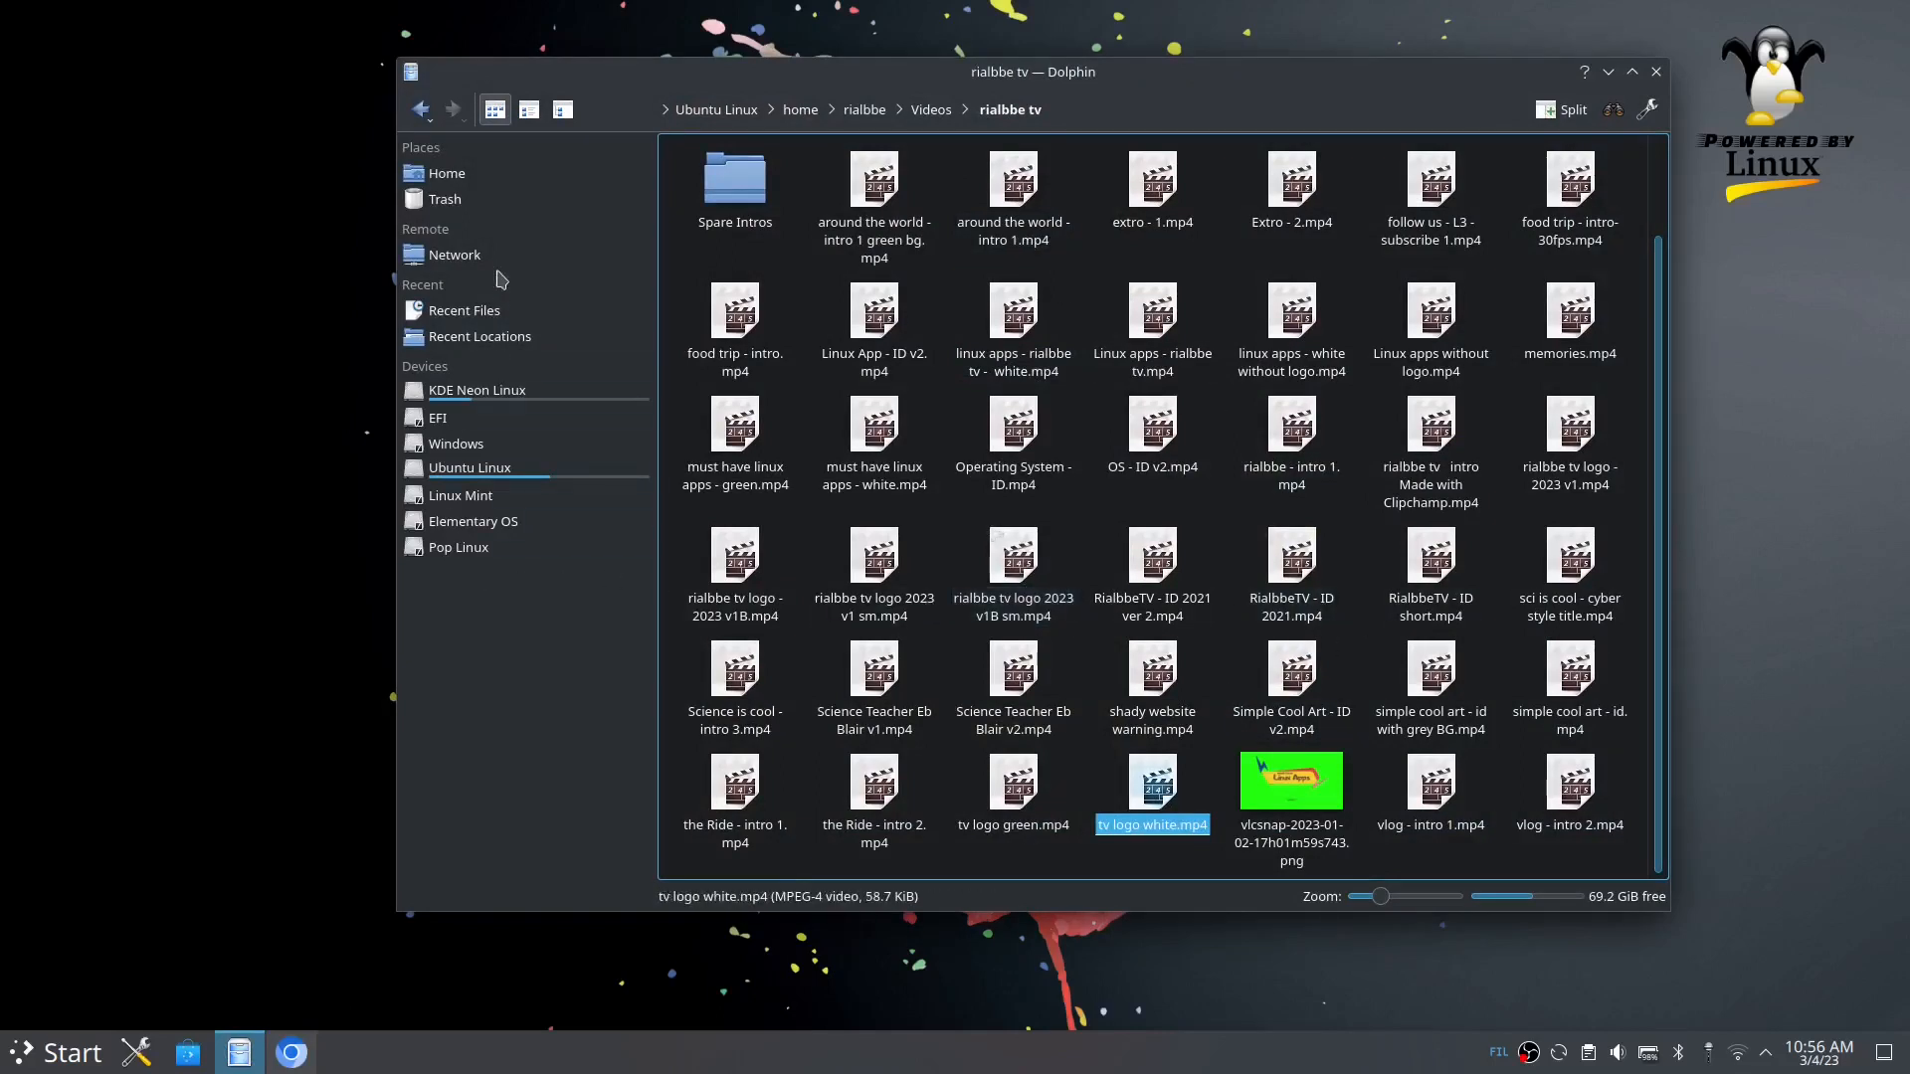
pyautogui.click(446, 173)
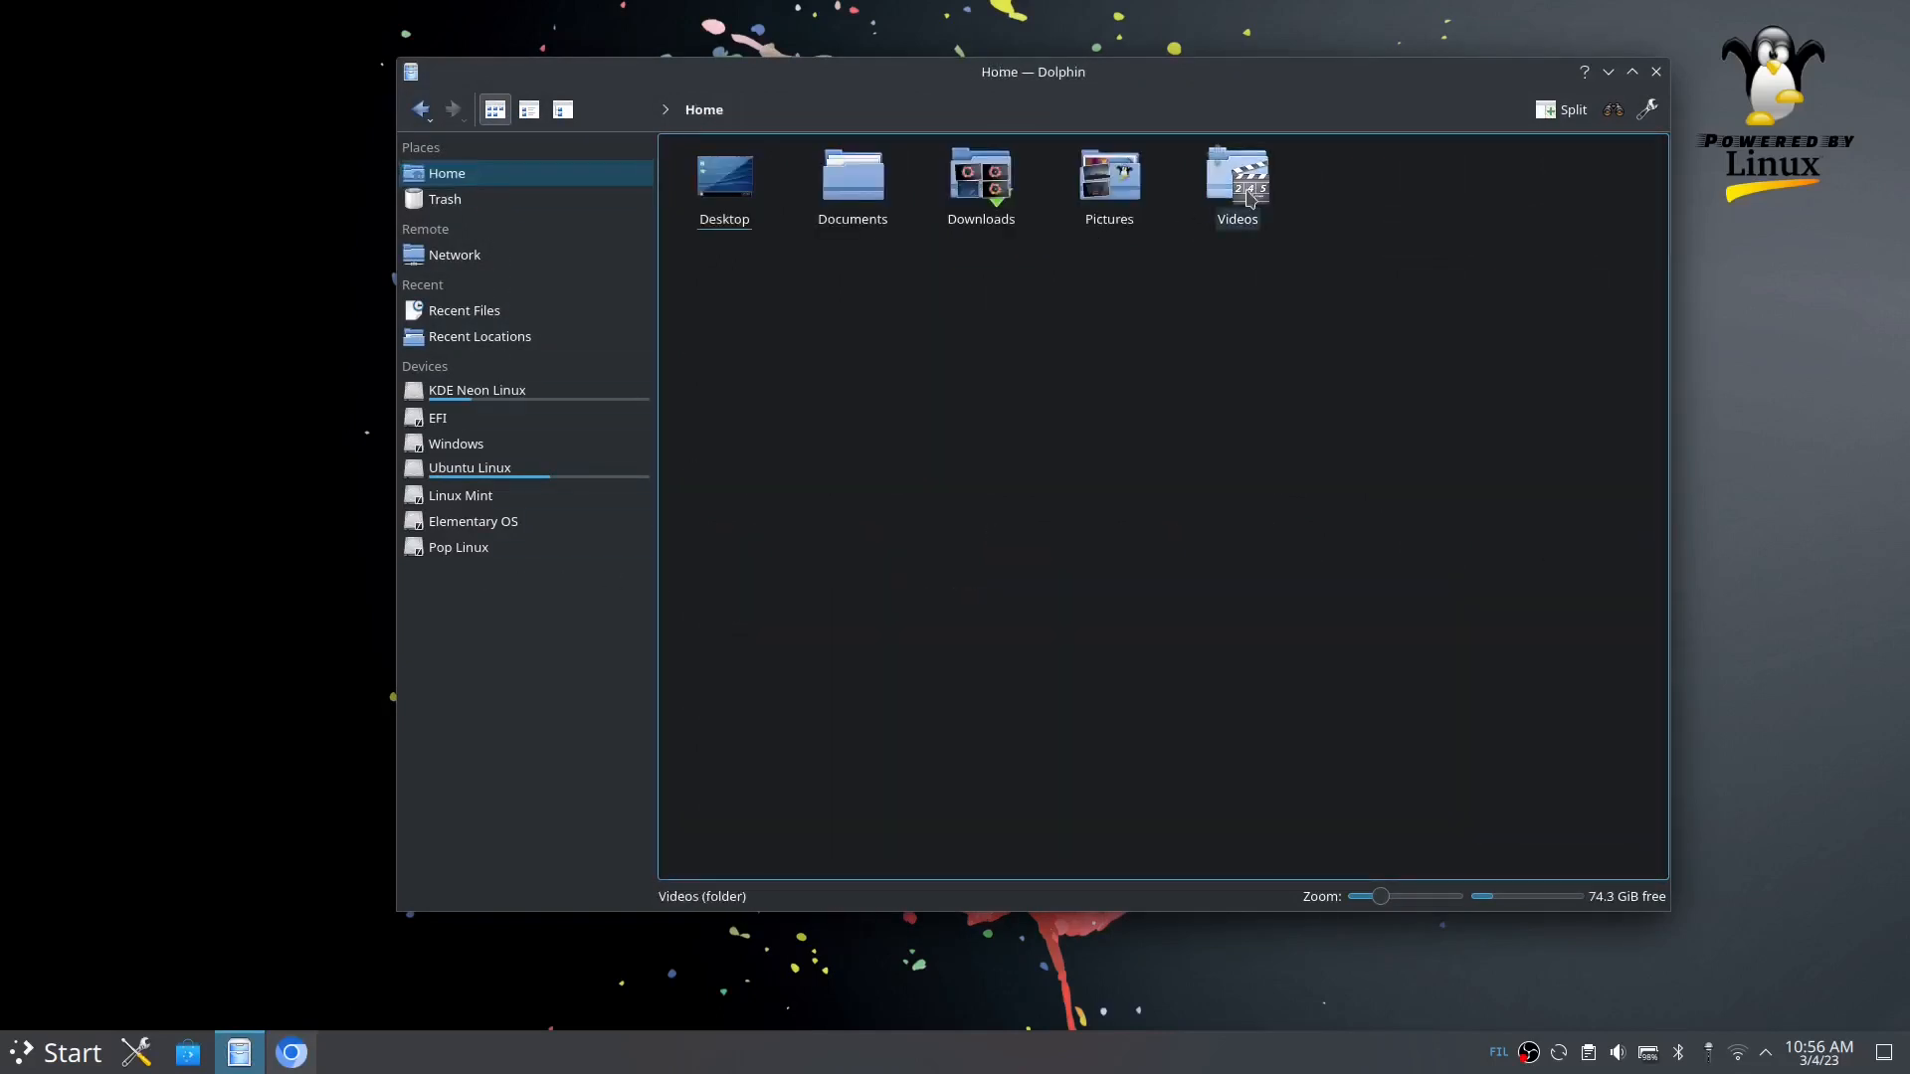
pyautogui.doubleClick(1238, 177)
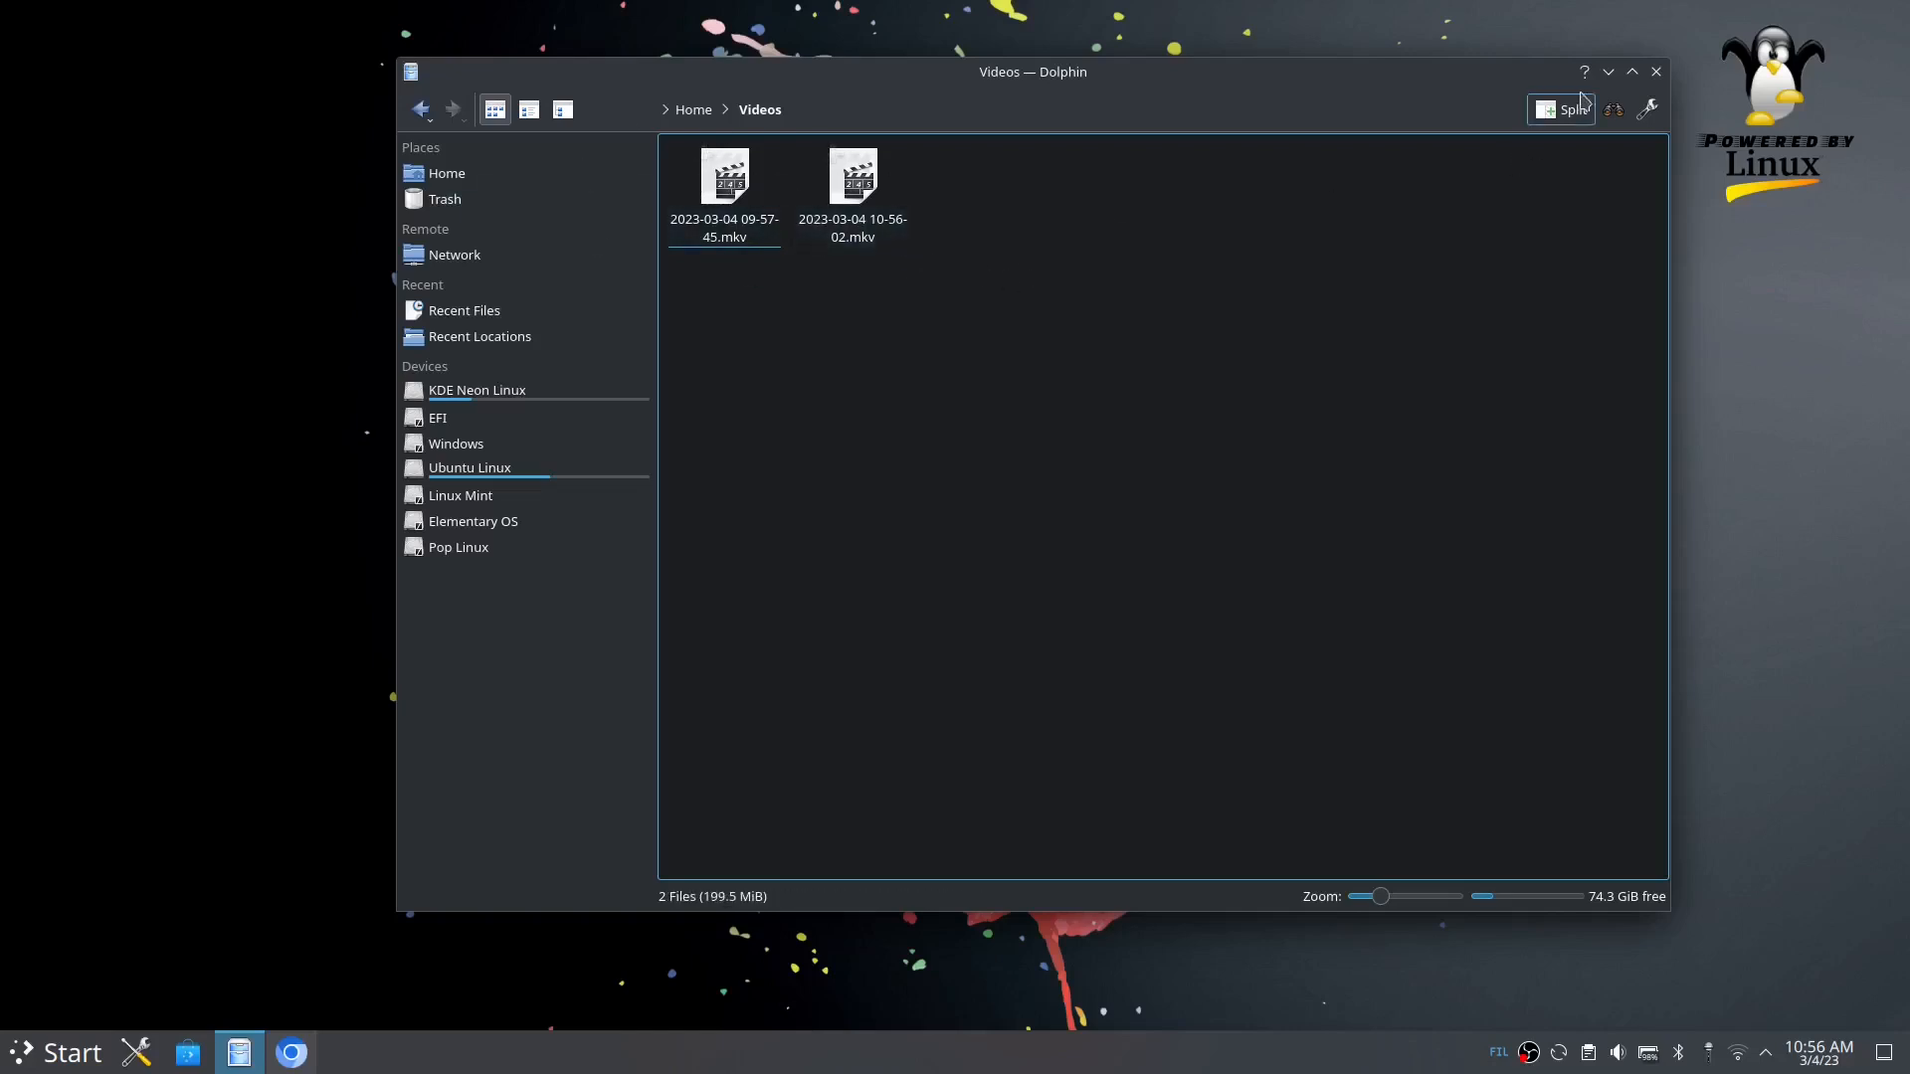
pyautogui.click(724, 179)
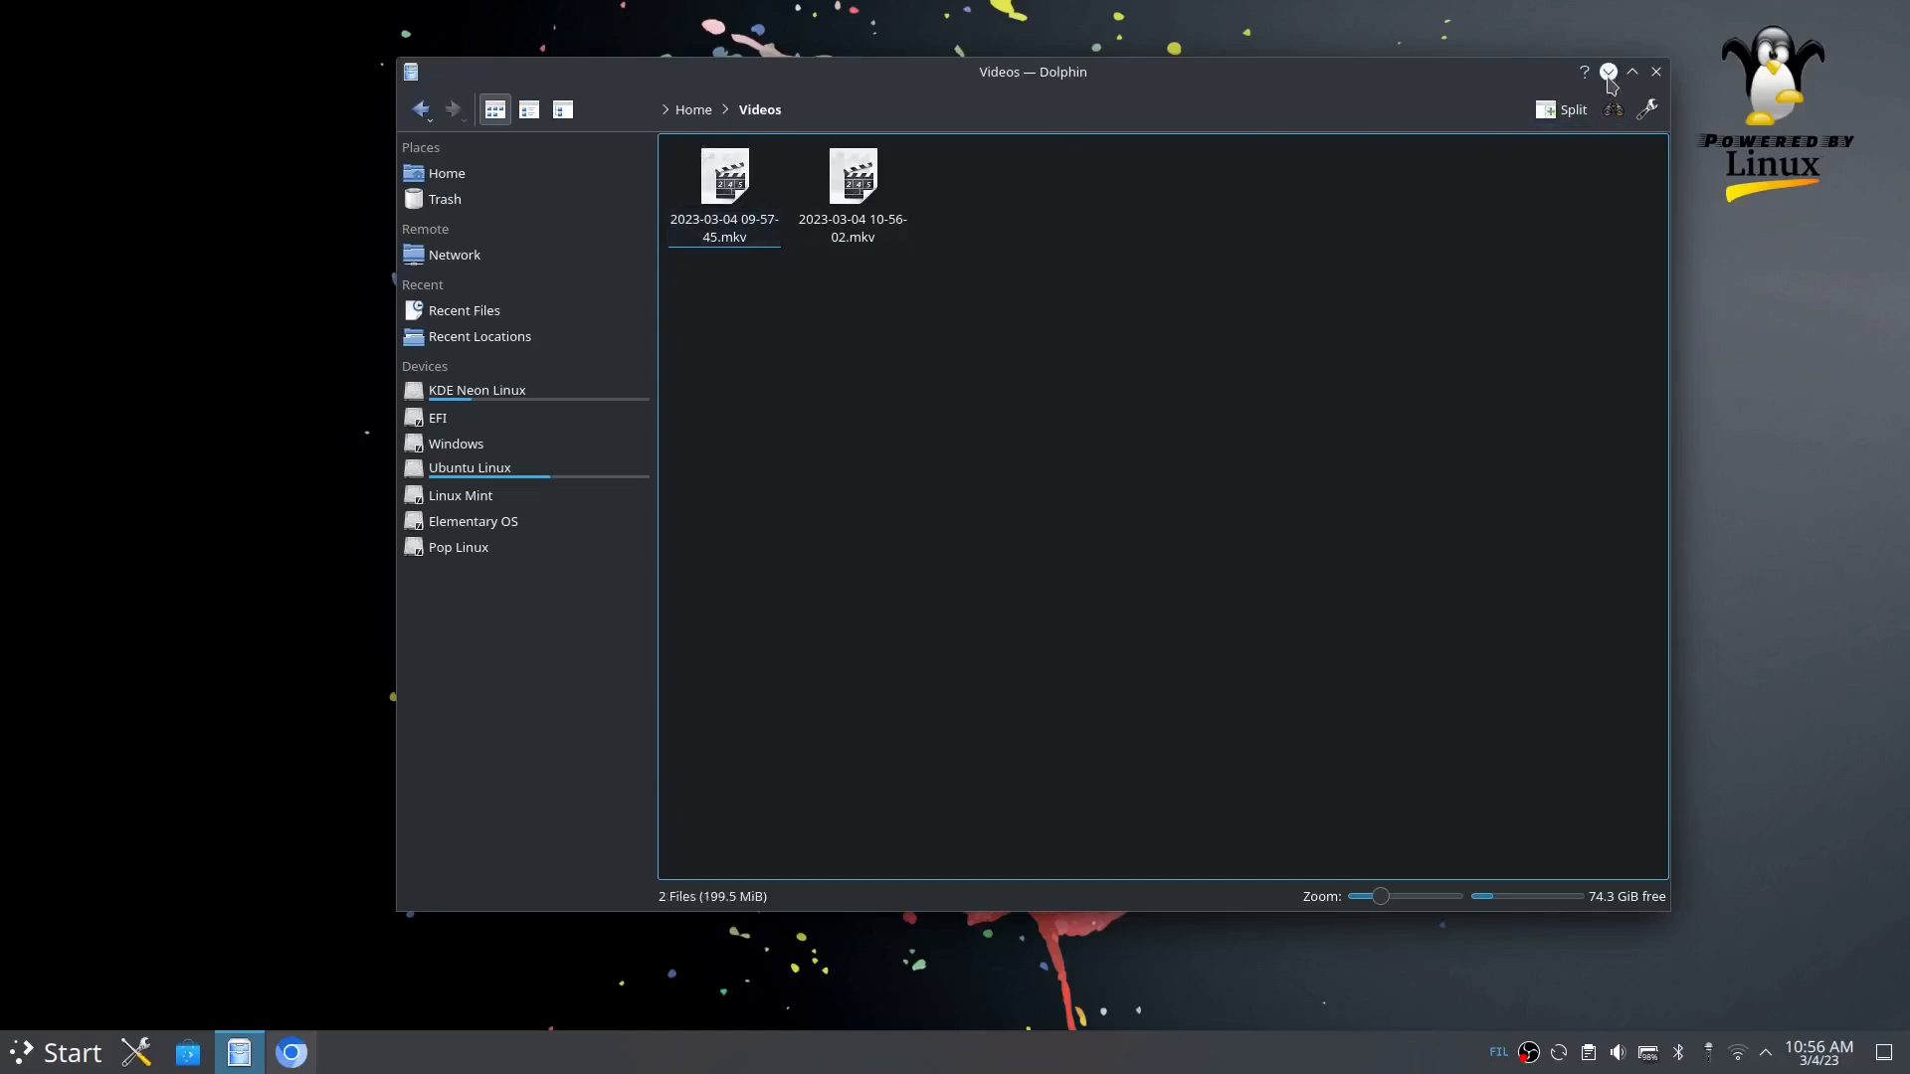
pyautogui.moveTo(1609, 71)
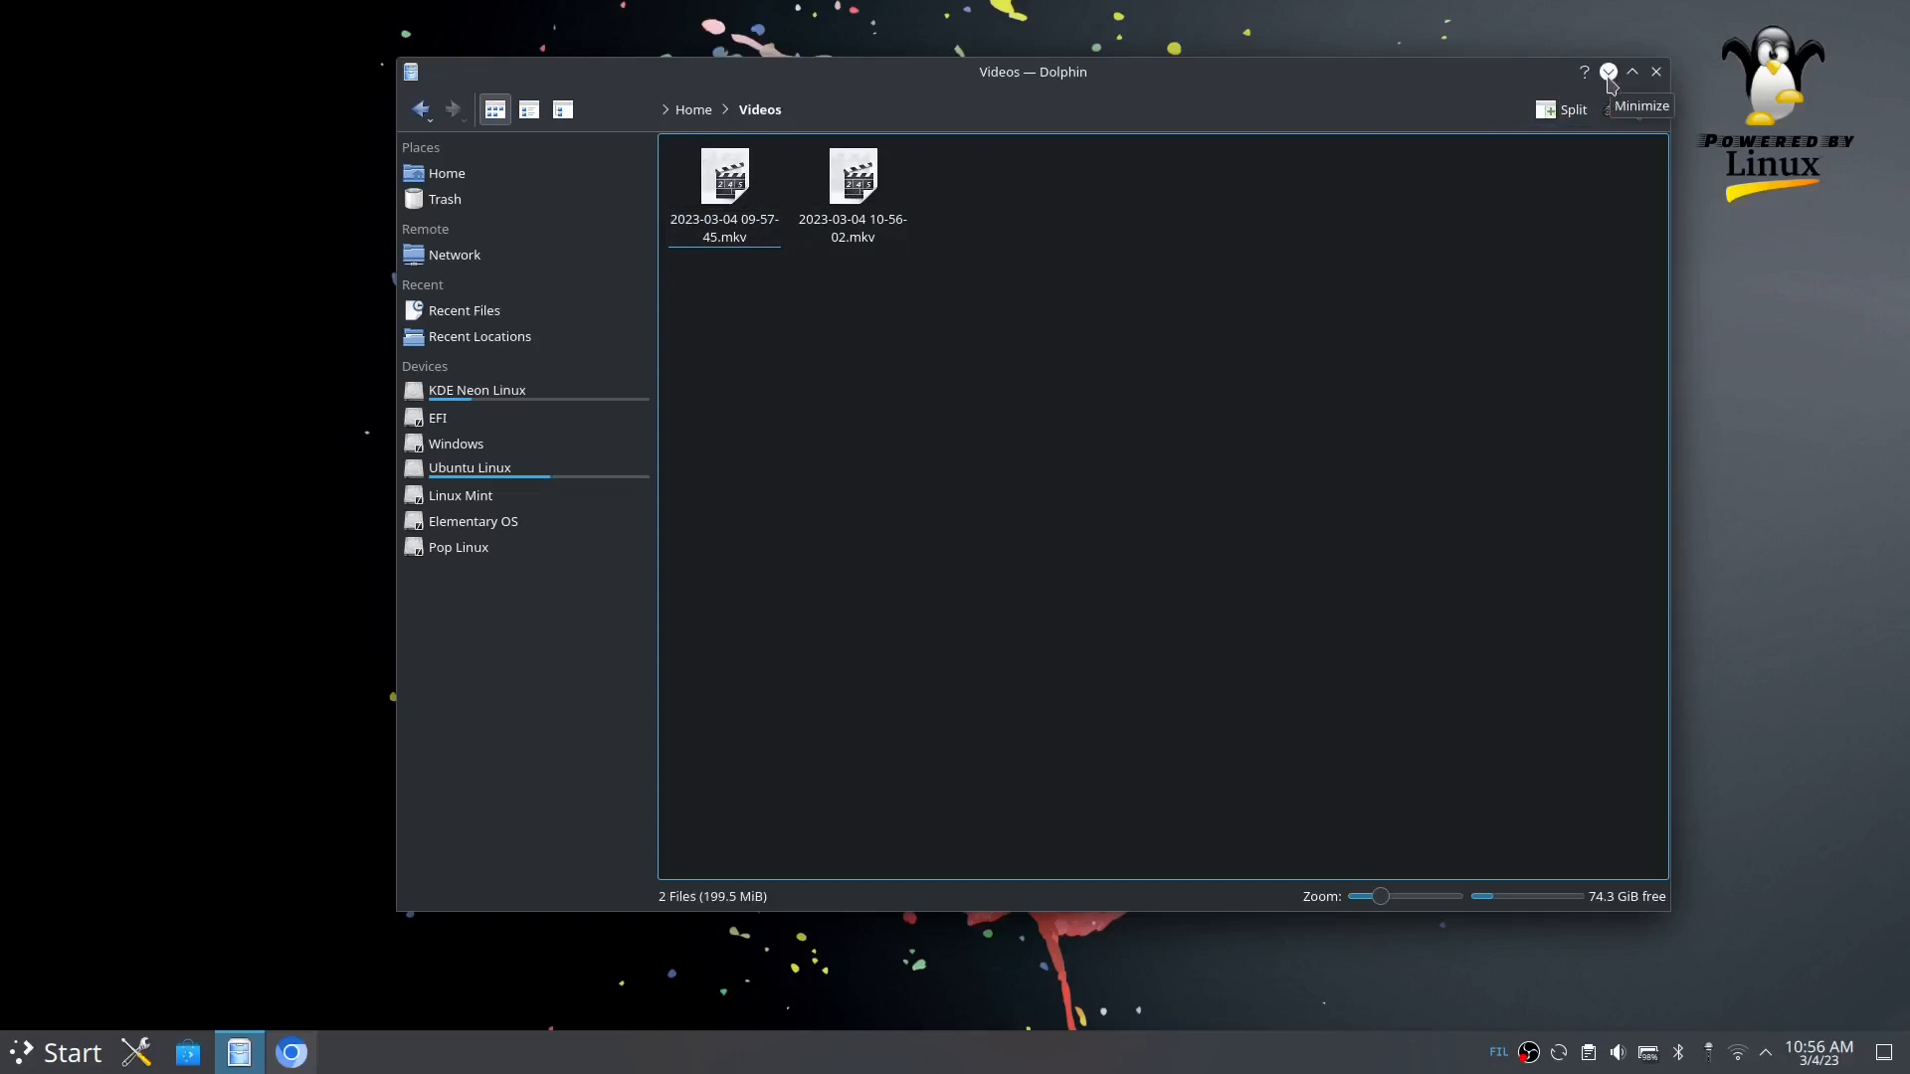
pyautogui.moveTo(498, 187)
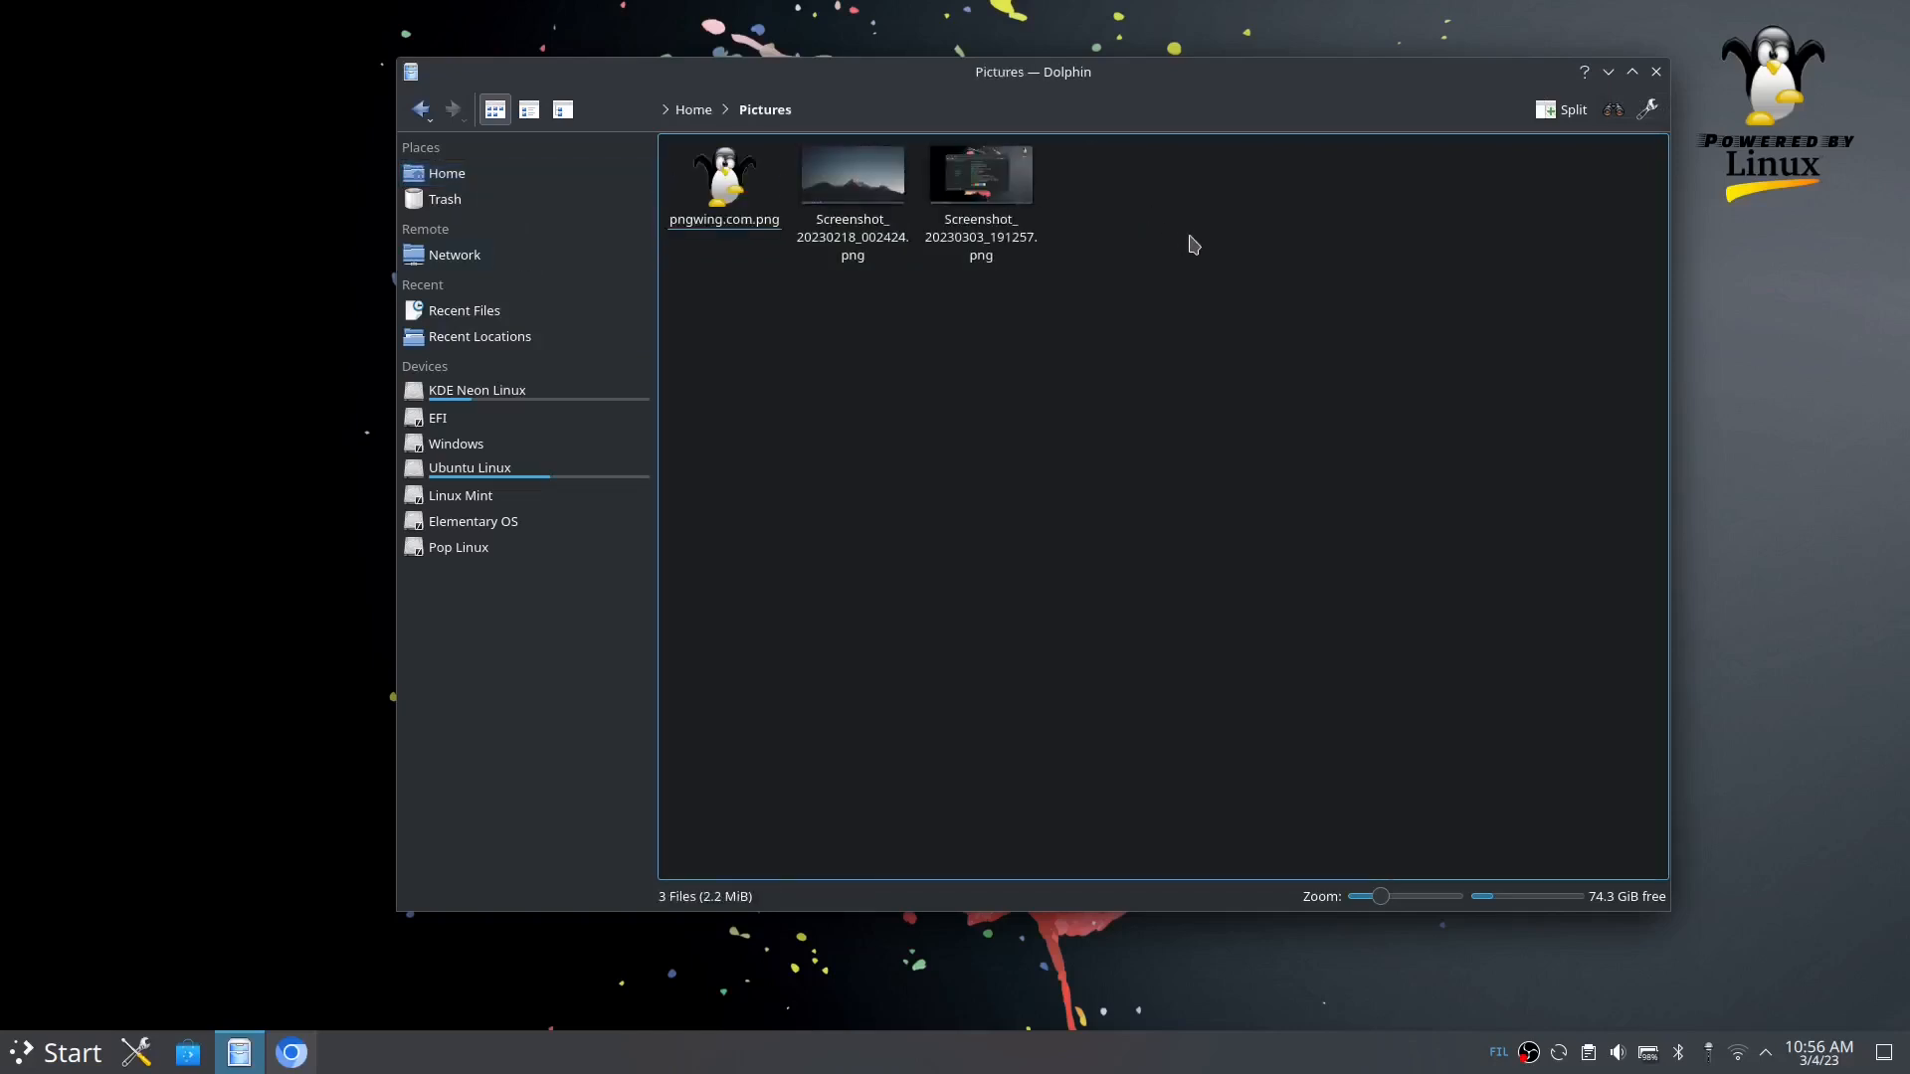
pyautogui.moveTo(1056, 240)
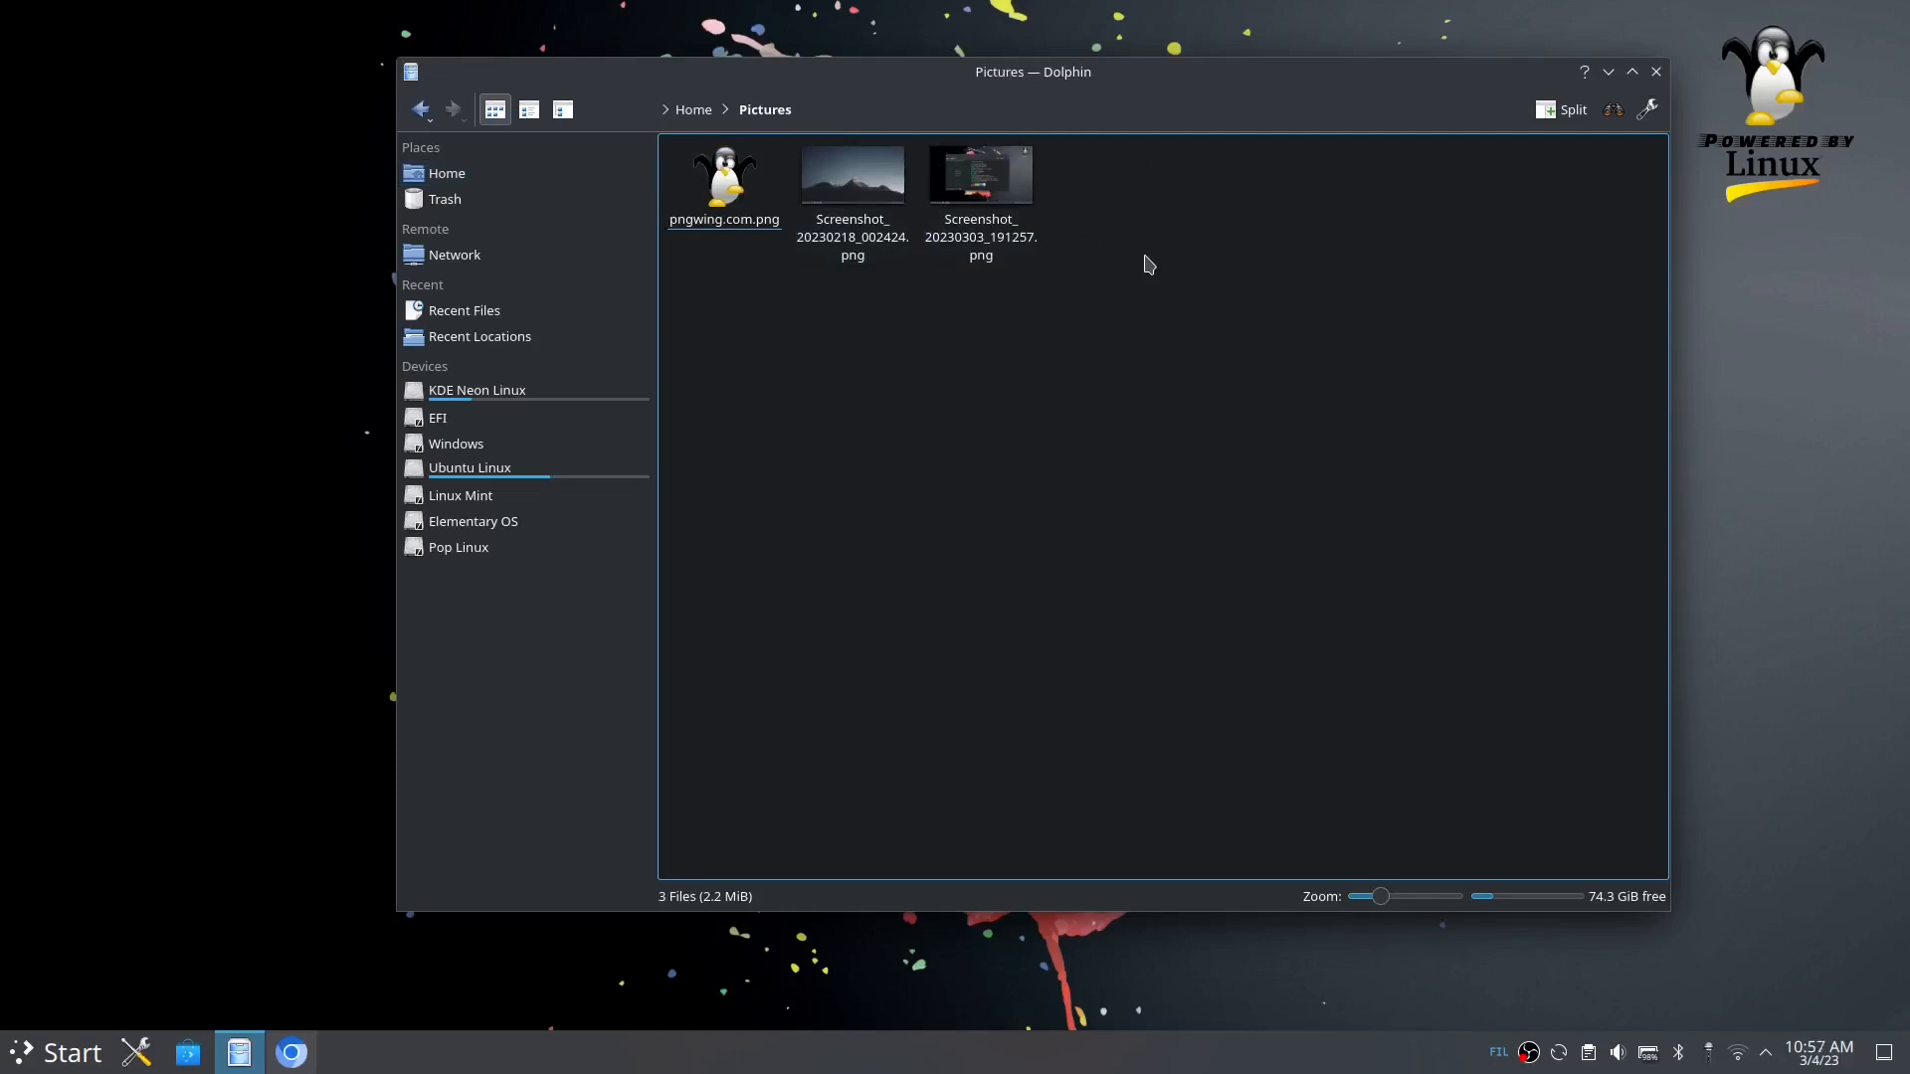
pyautogui.moveTo(430, 169)
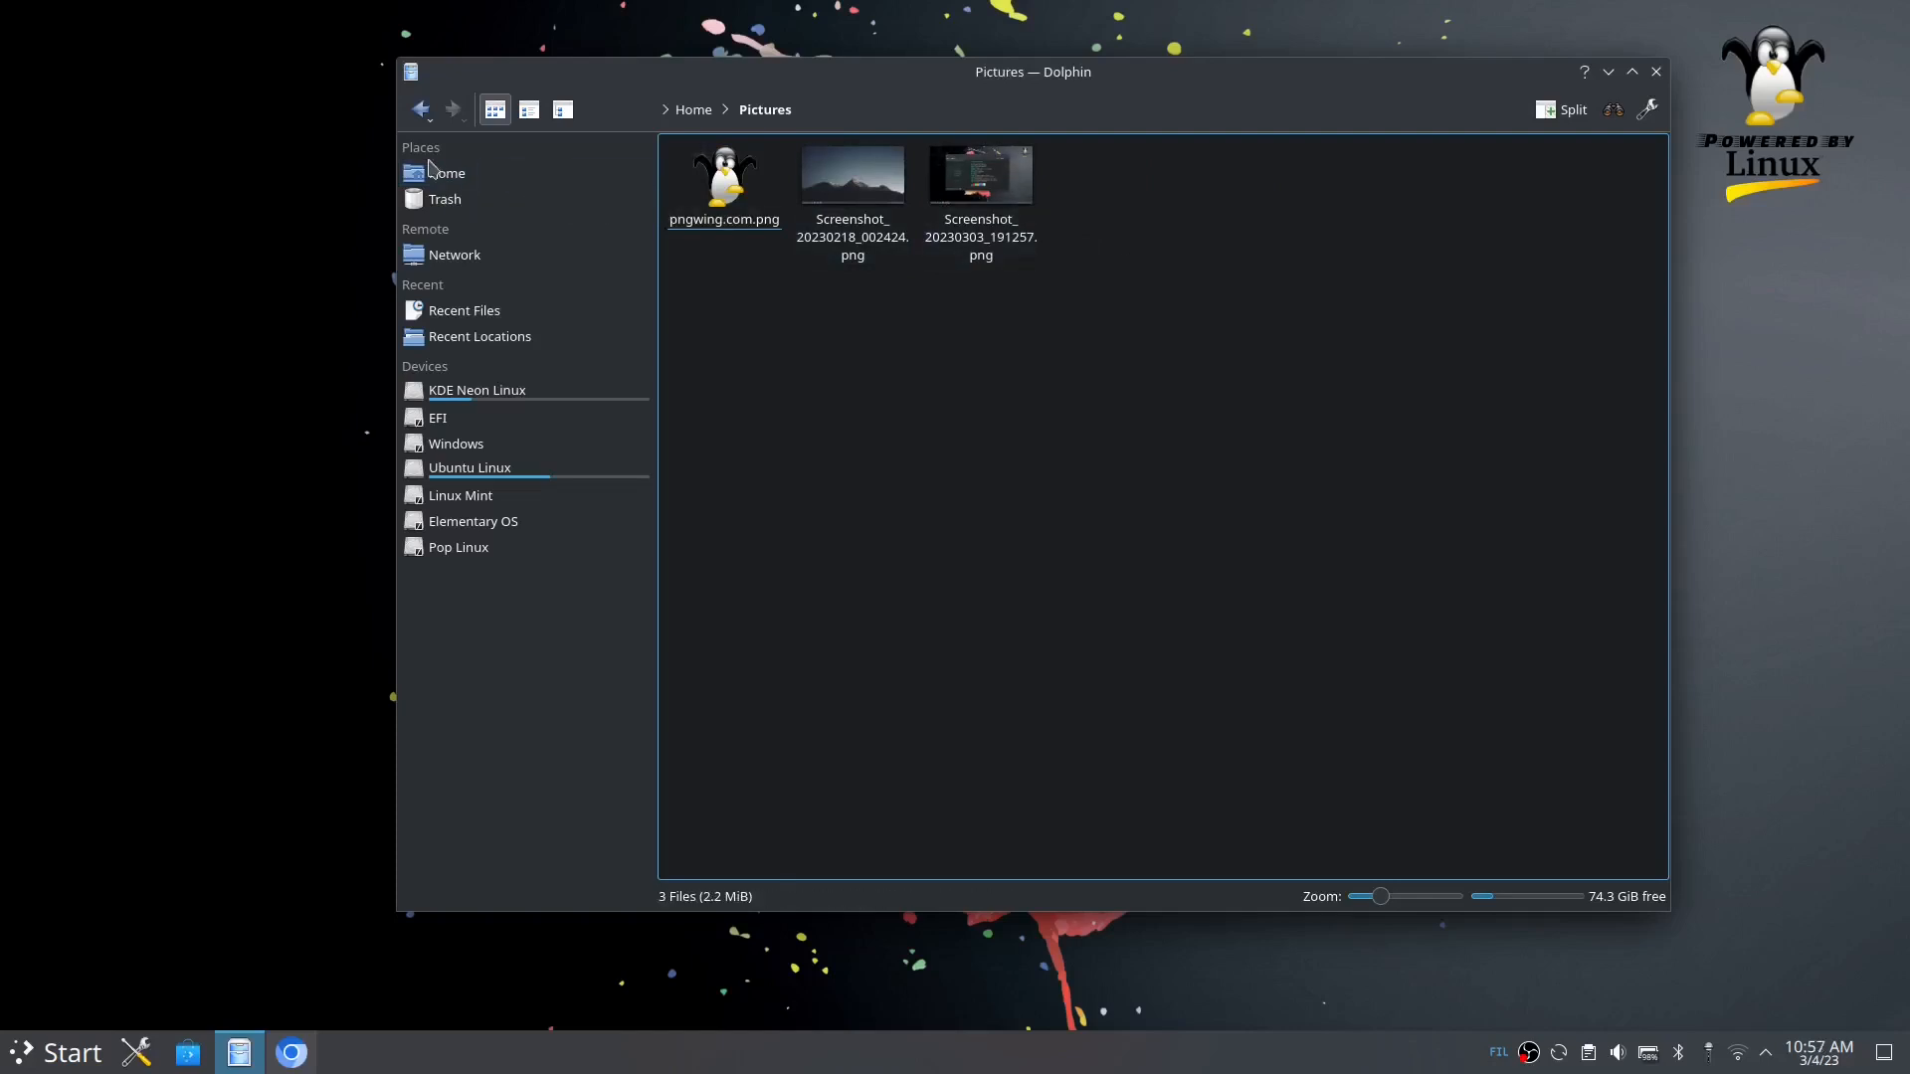
pyautogui.moveTo(436, 187)
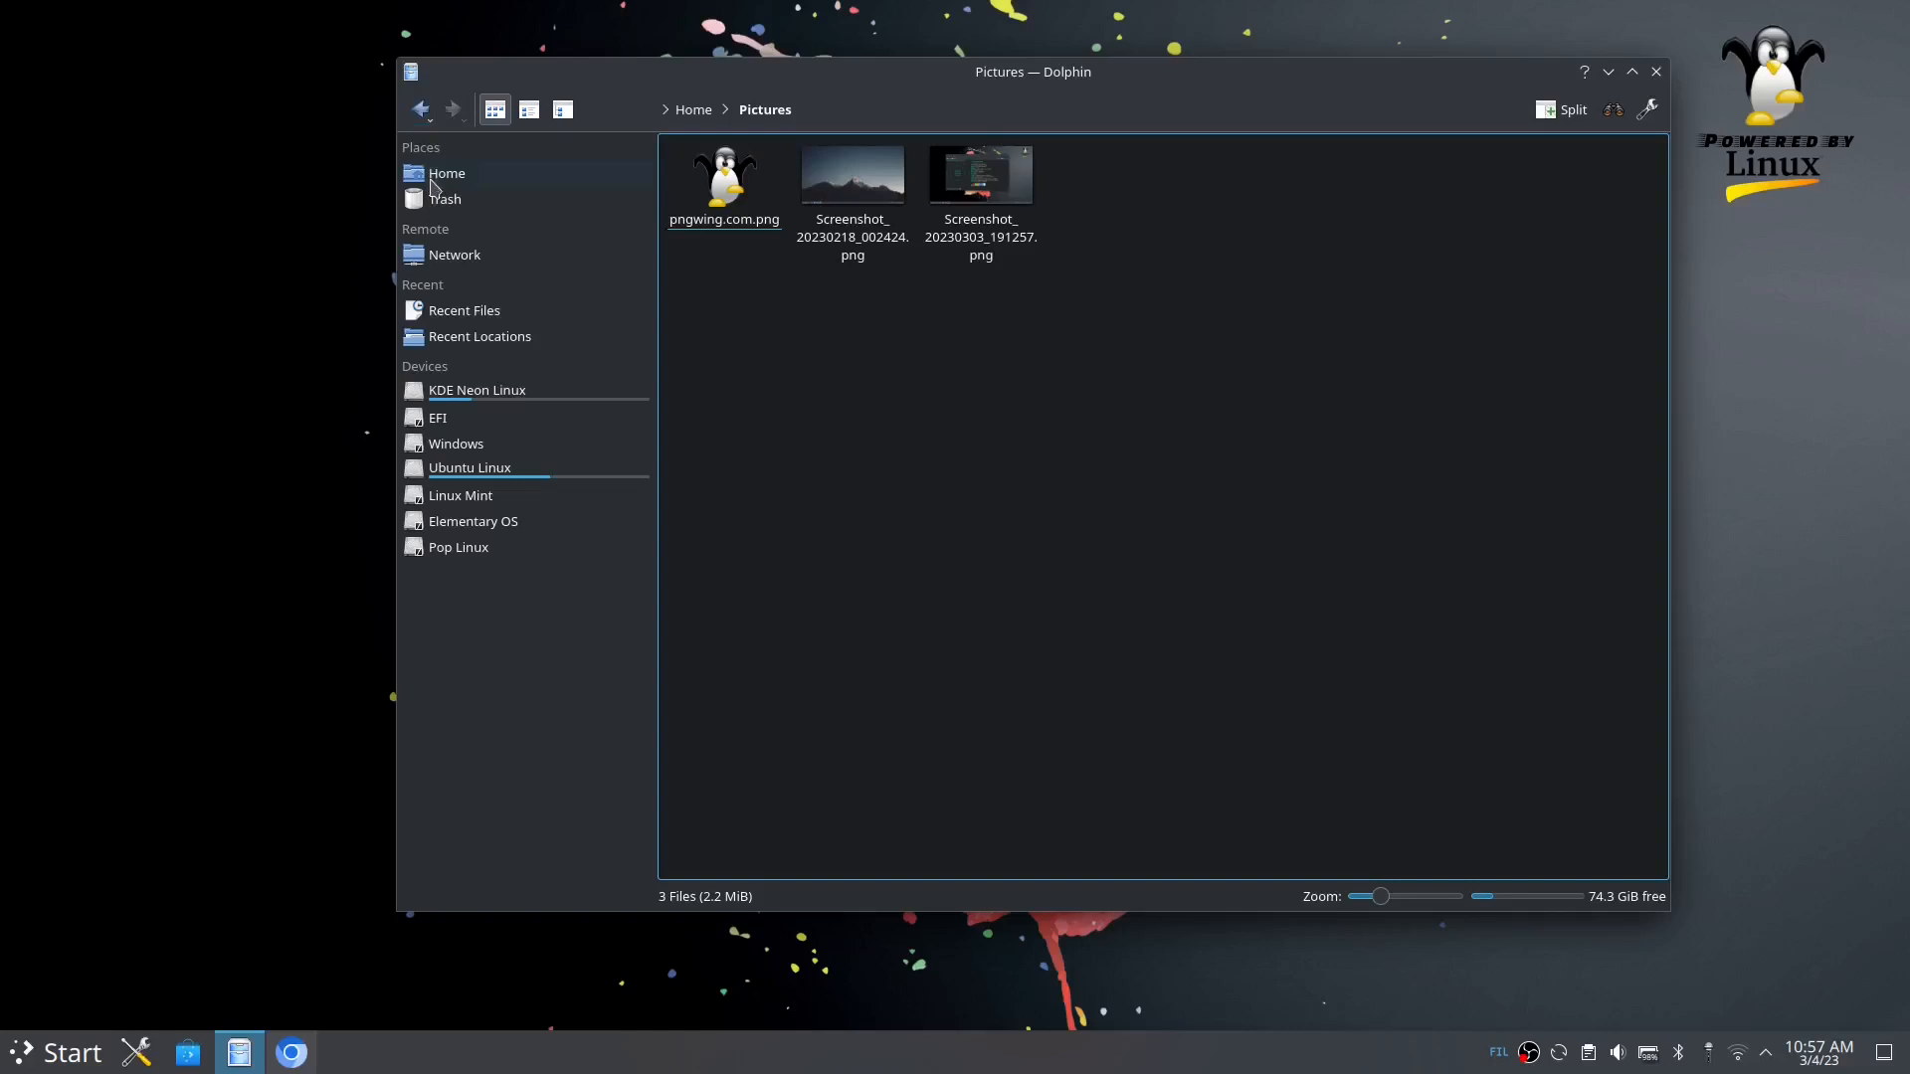
pyautogui.moveTo(518, 472)
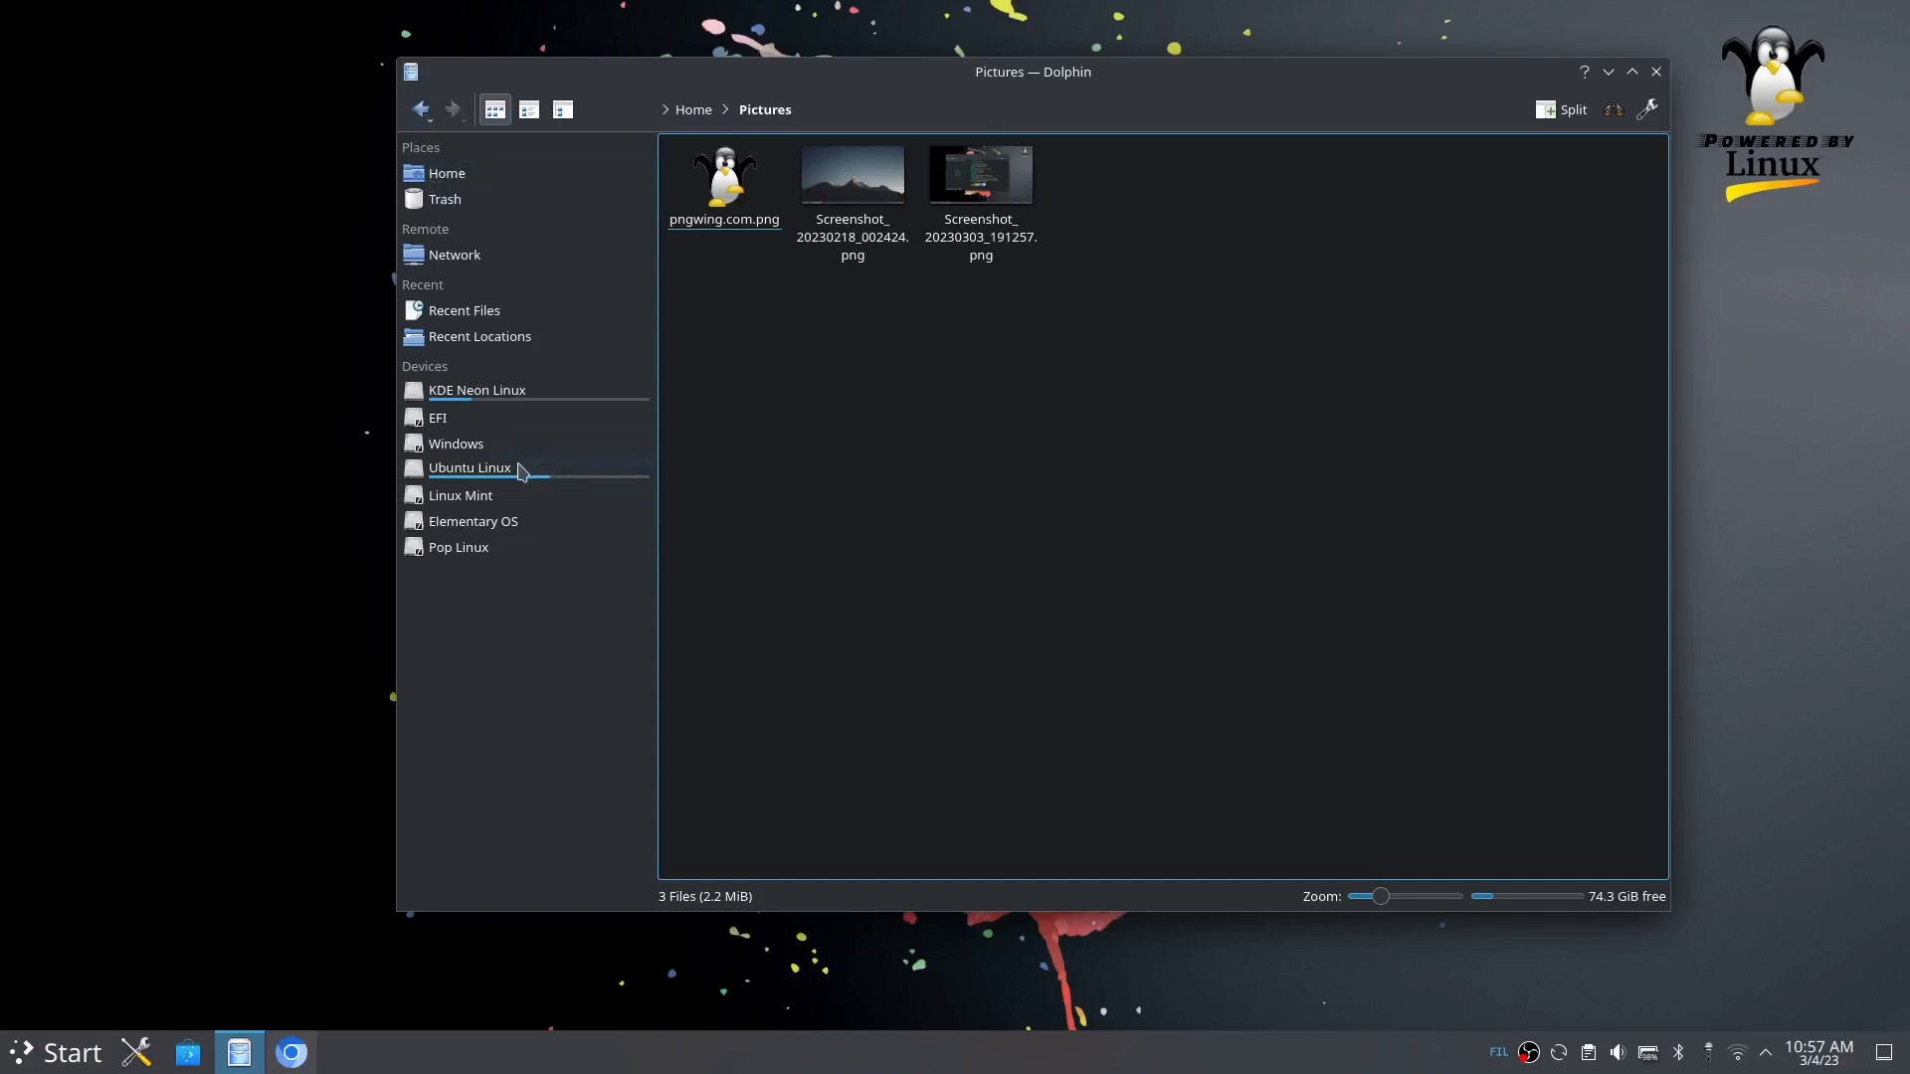
# Step: Browse the Ubuntu Linux drive's Videos folder into the intro and logo clips folder
pyautogui.click(470, 468)
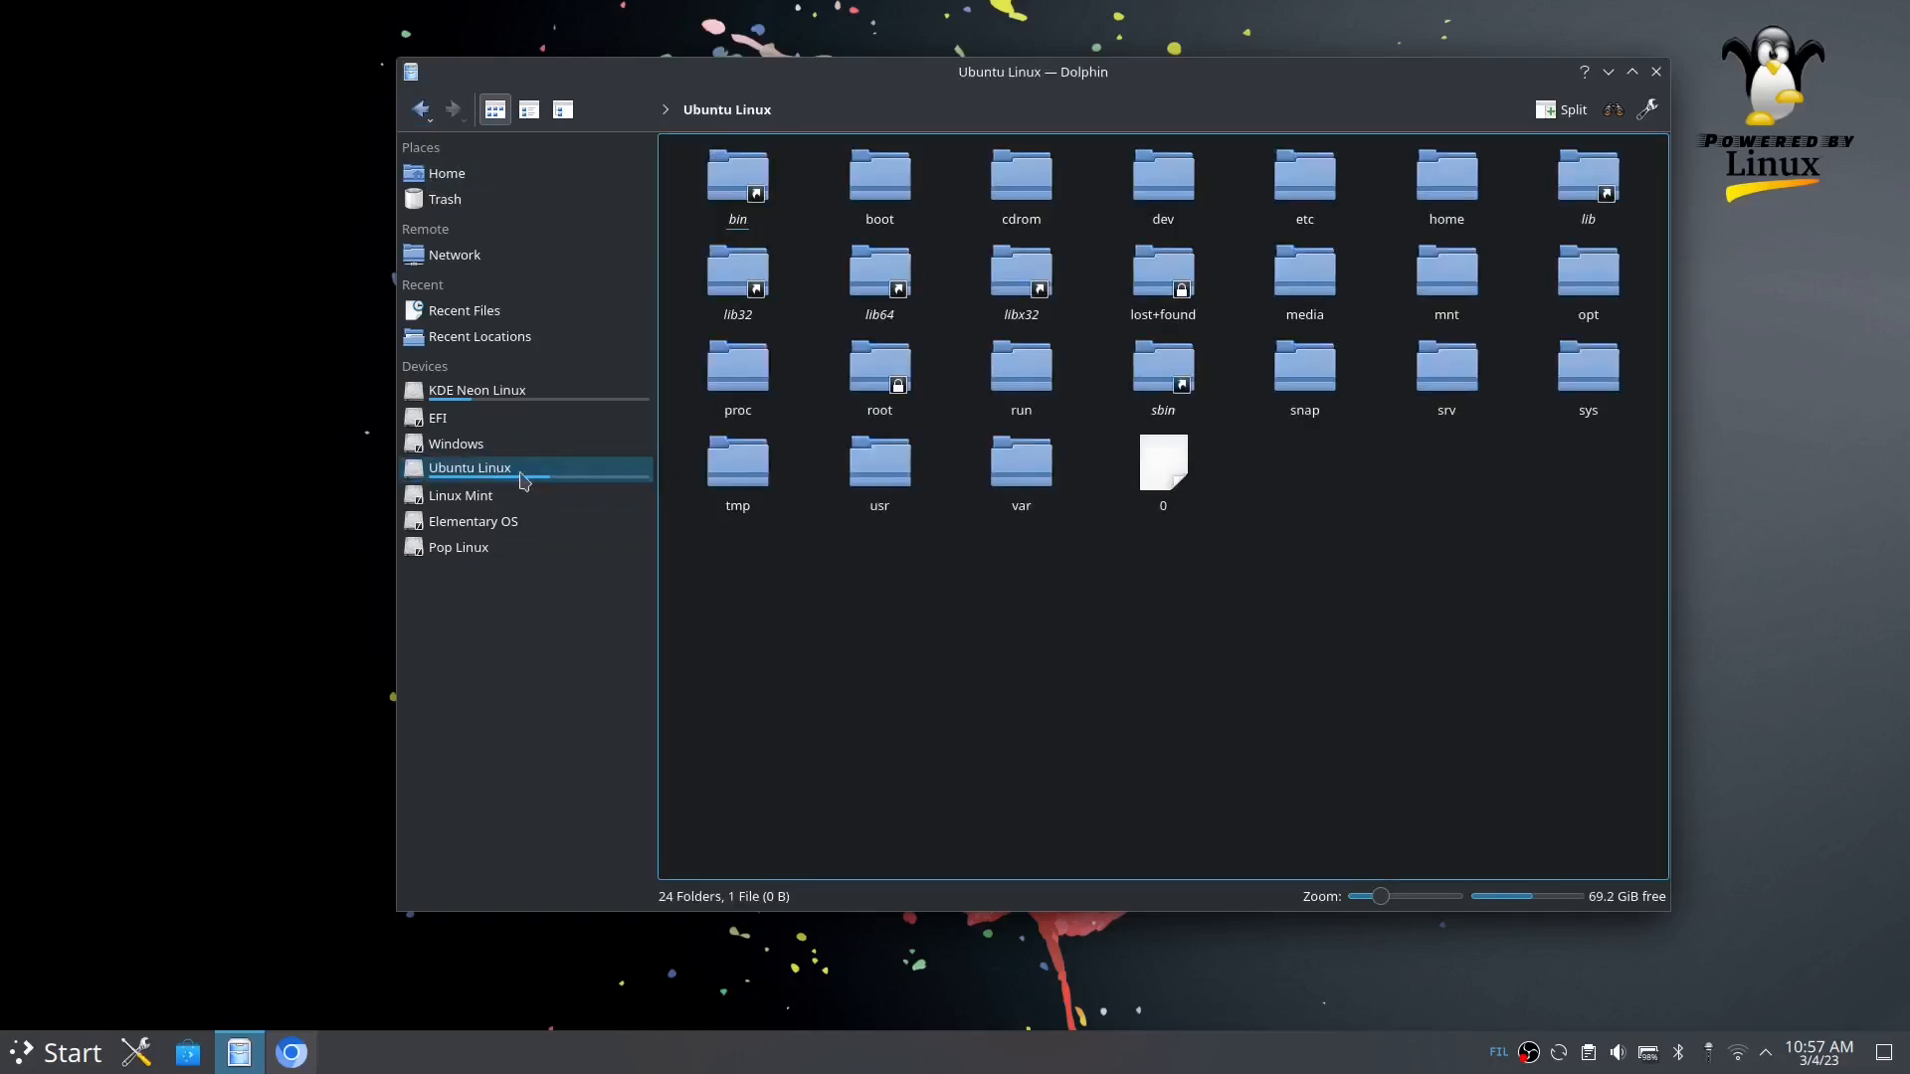
pyautogui.doubleClick(1445, 172)
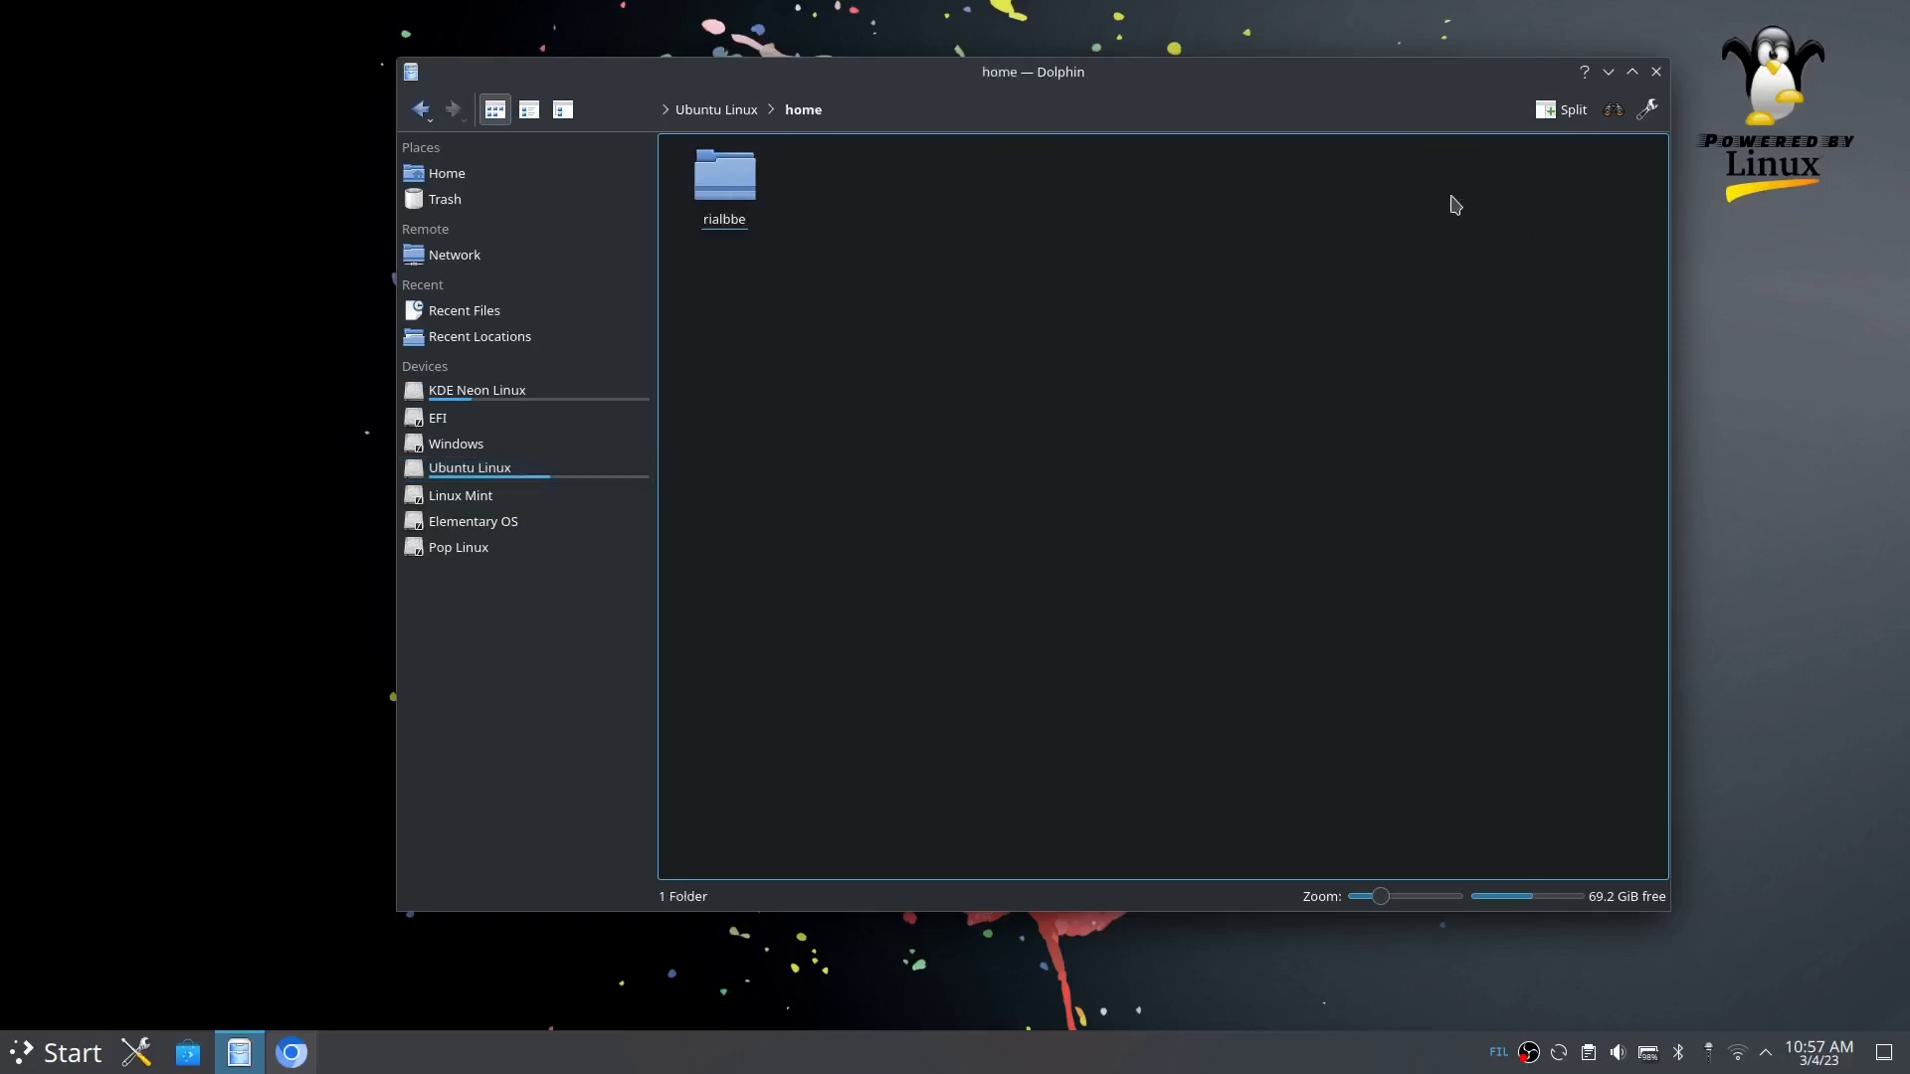
pyautogui.doubleClick(724, 174)
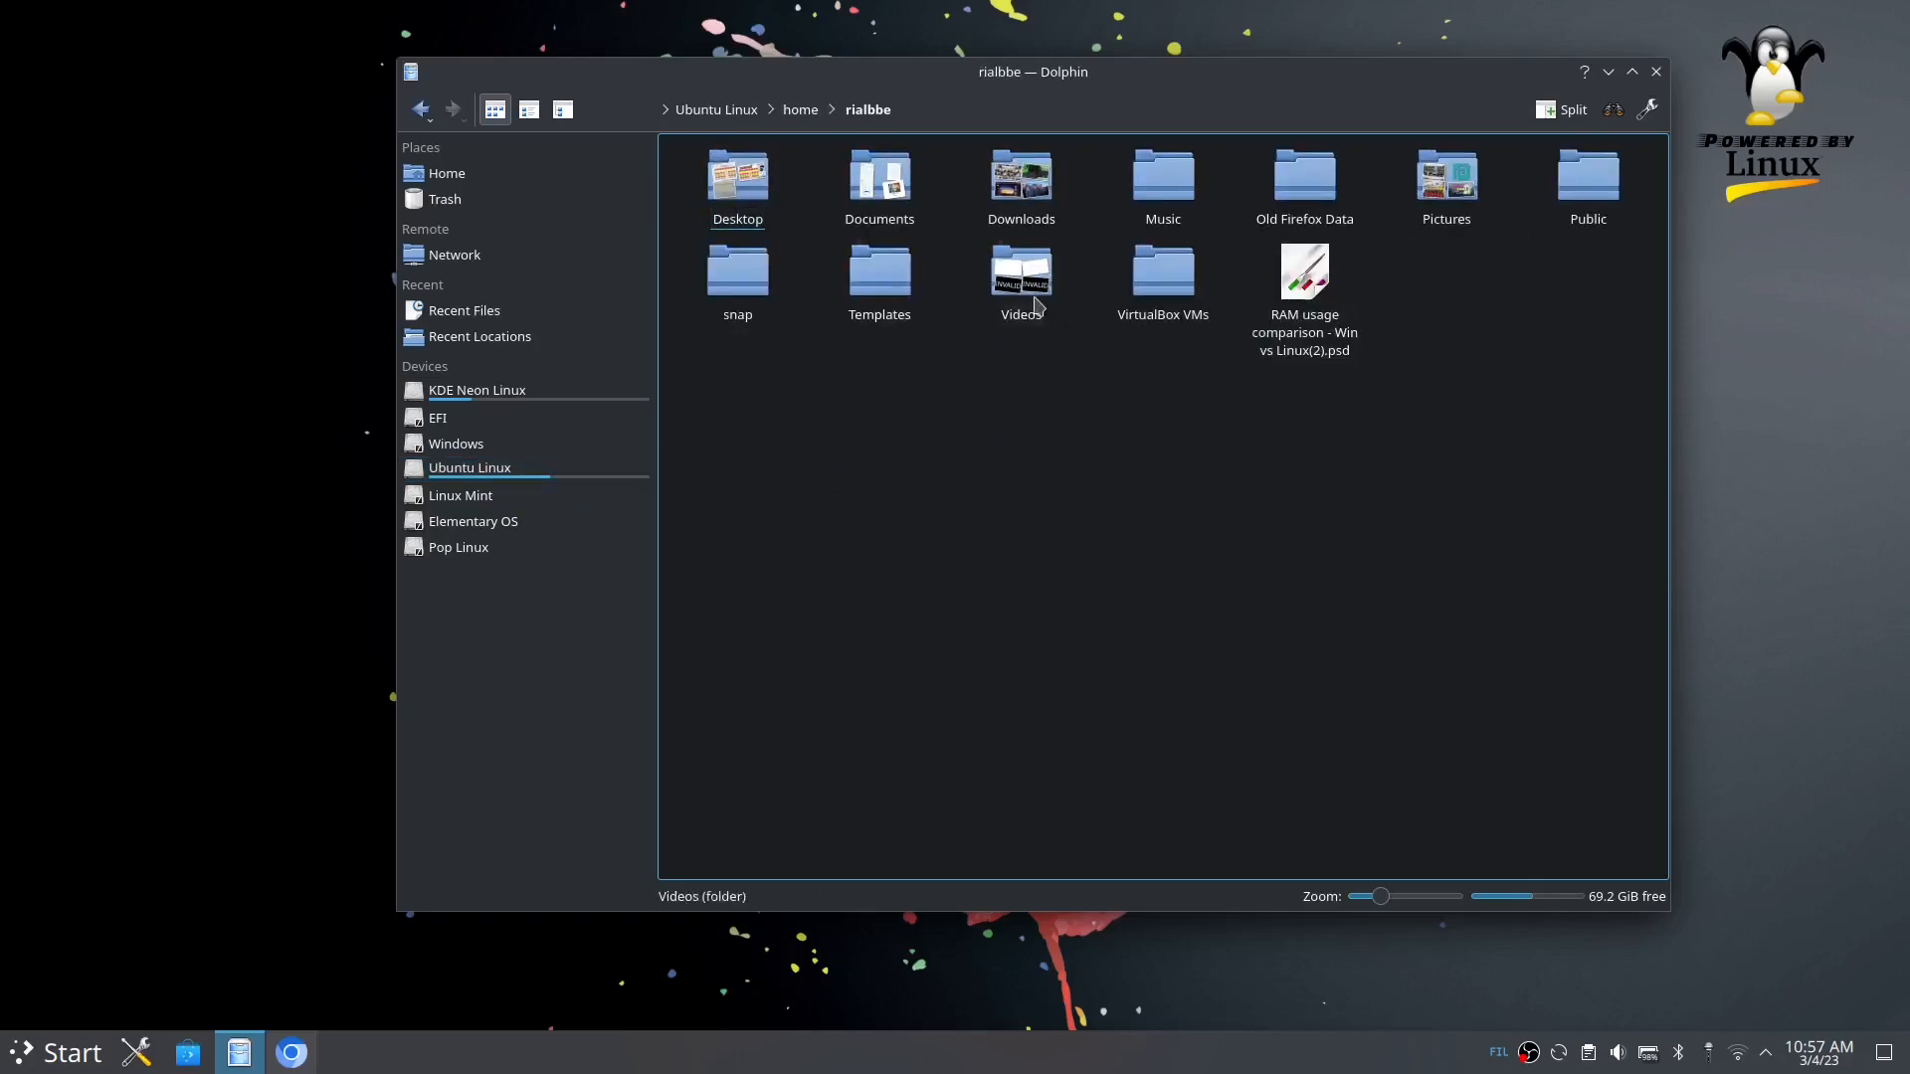
pyautogui.doubleClick(1021, 271)
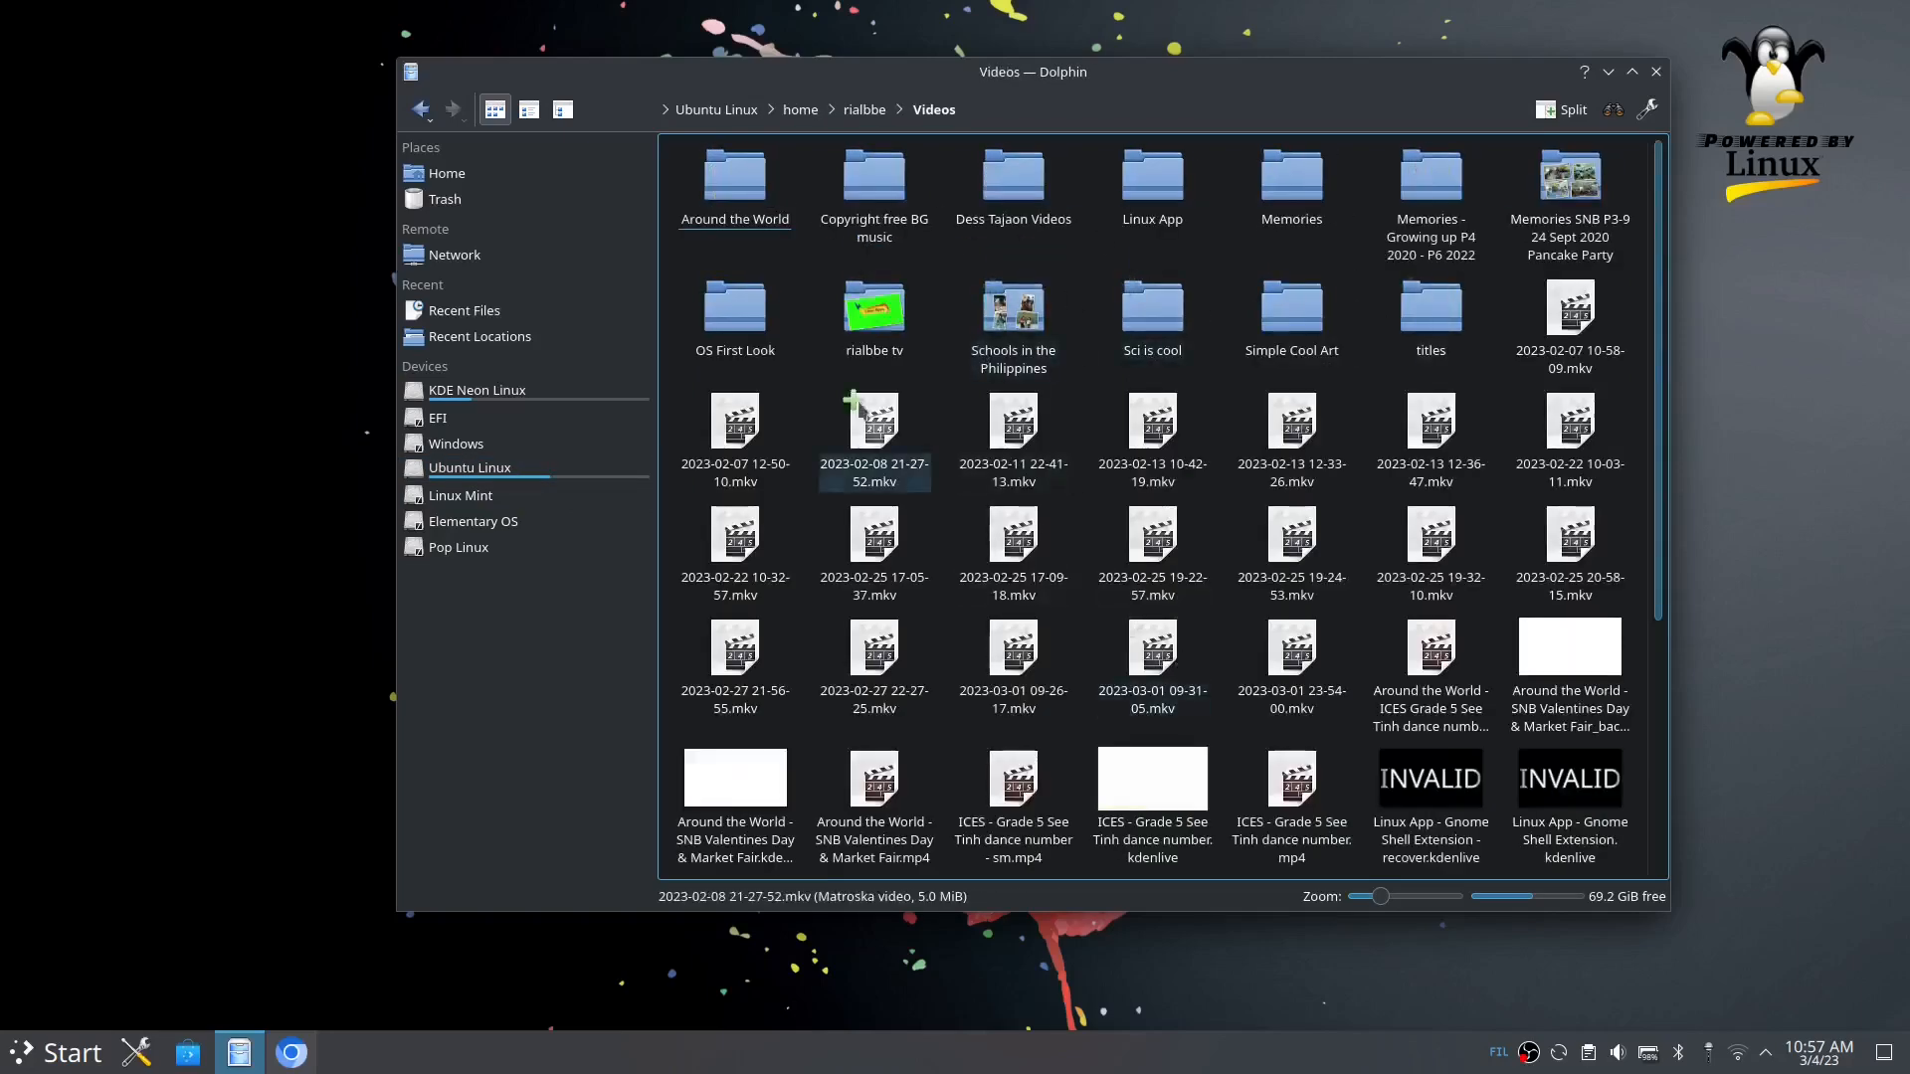
pyautogui.doubleClick(873, 306)
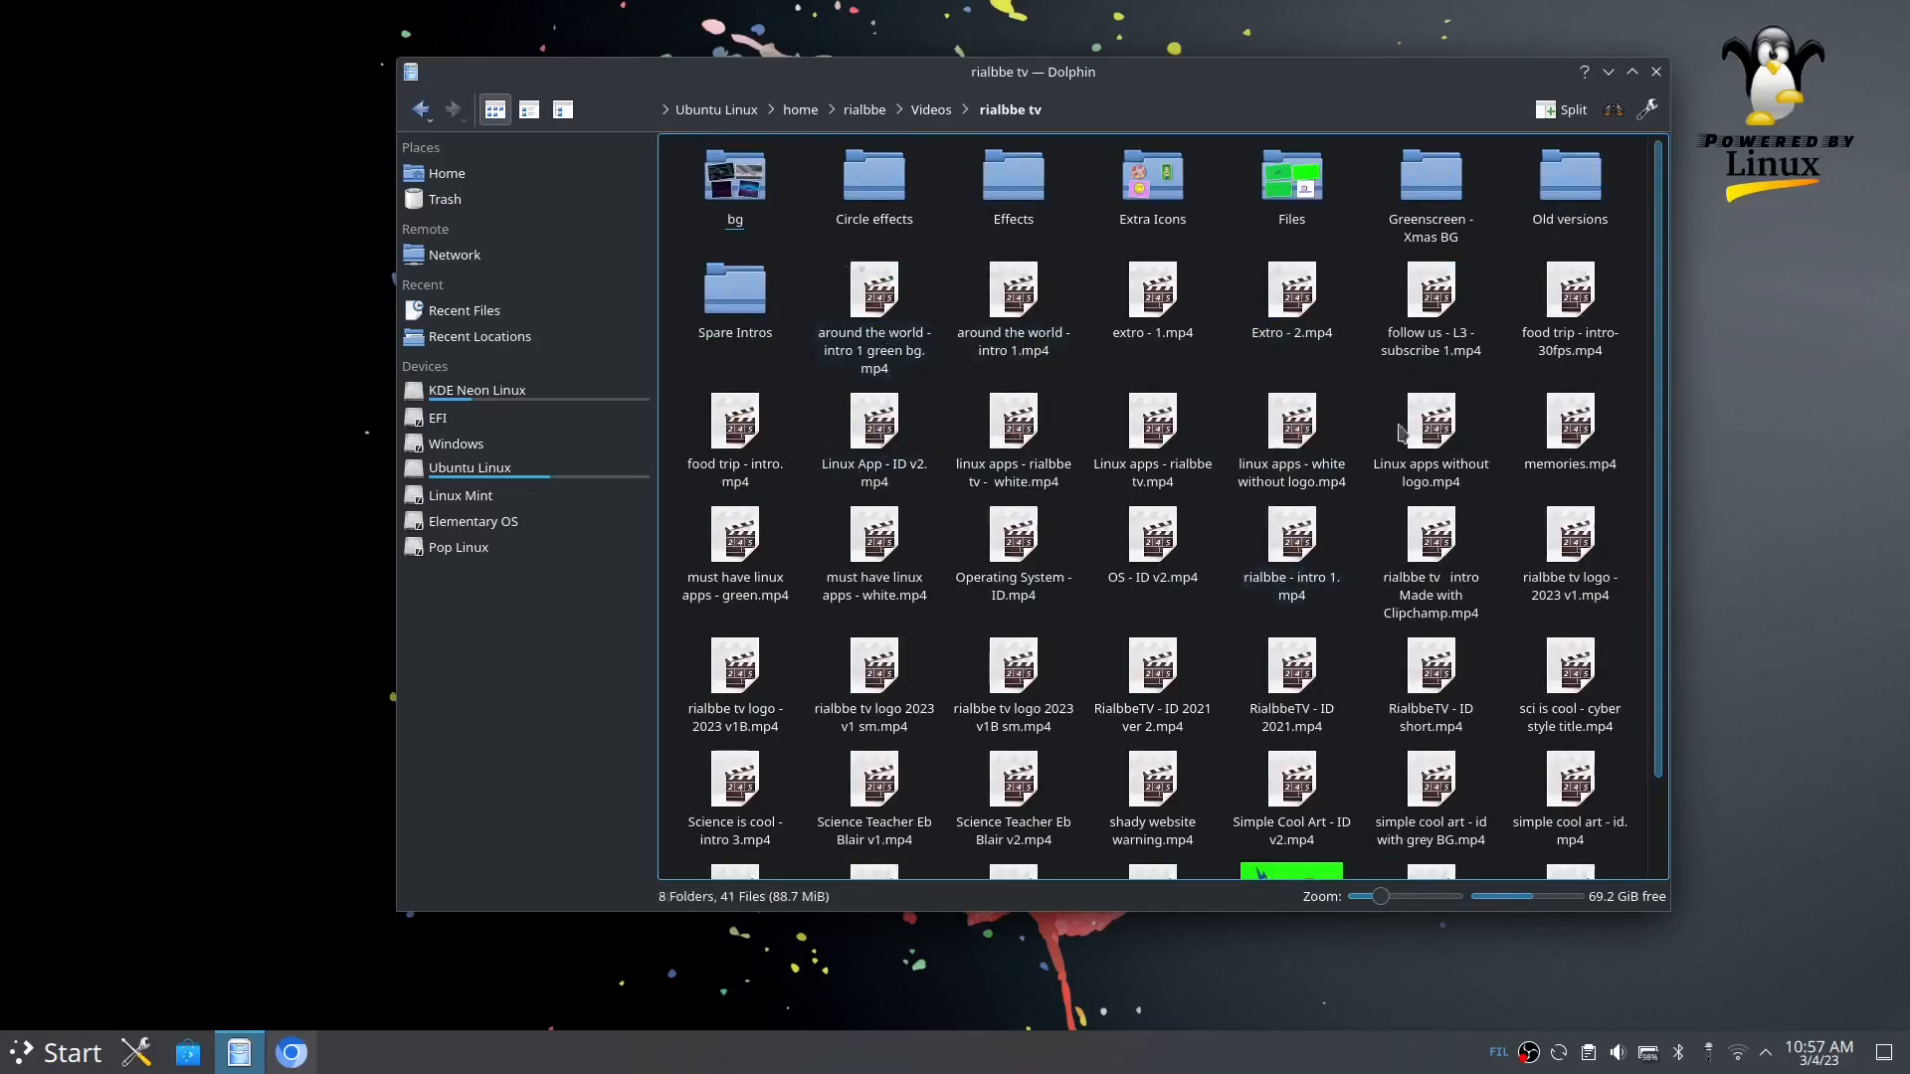
pyautogui.moveTo(1368, 623)
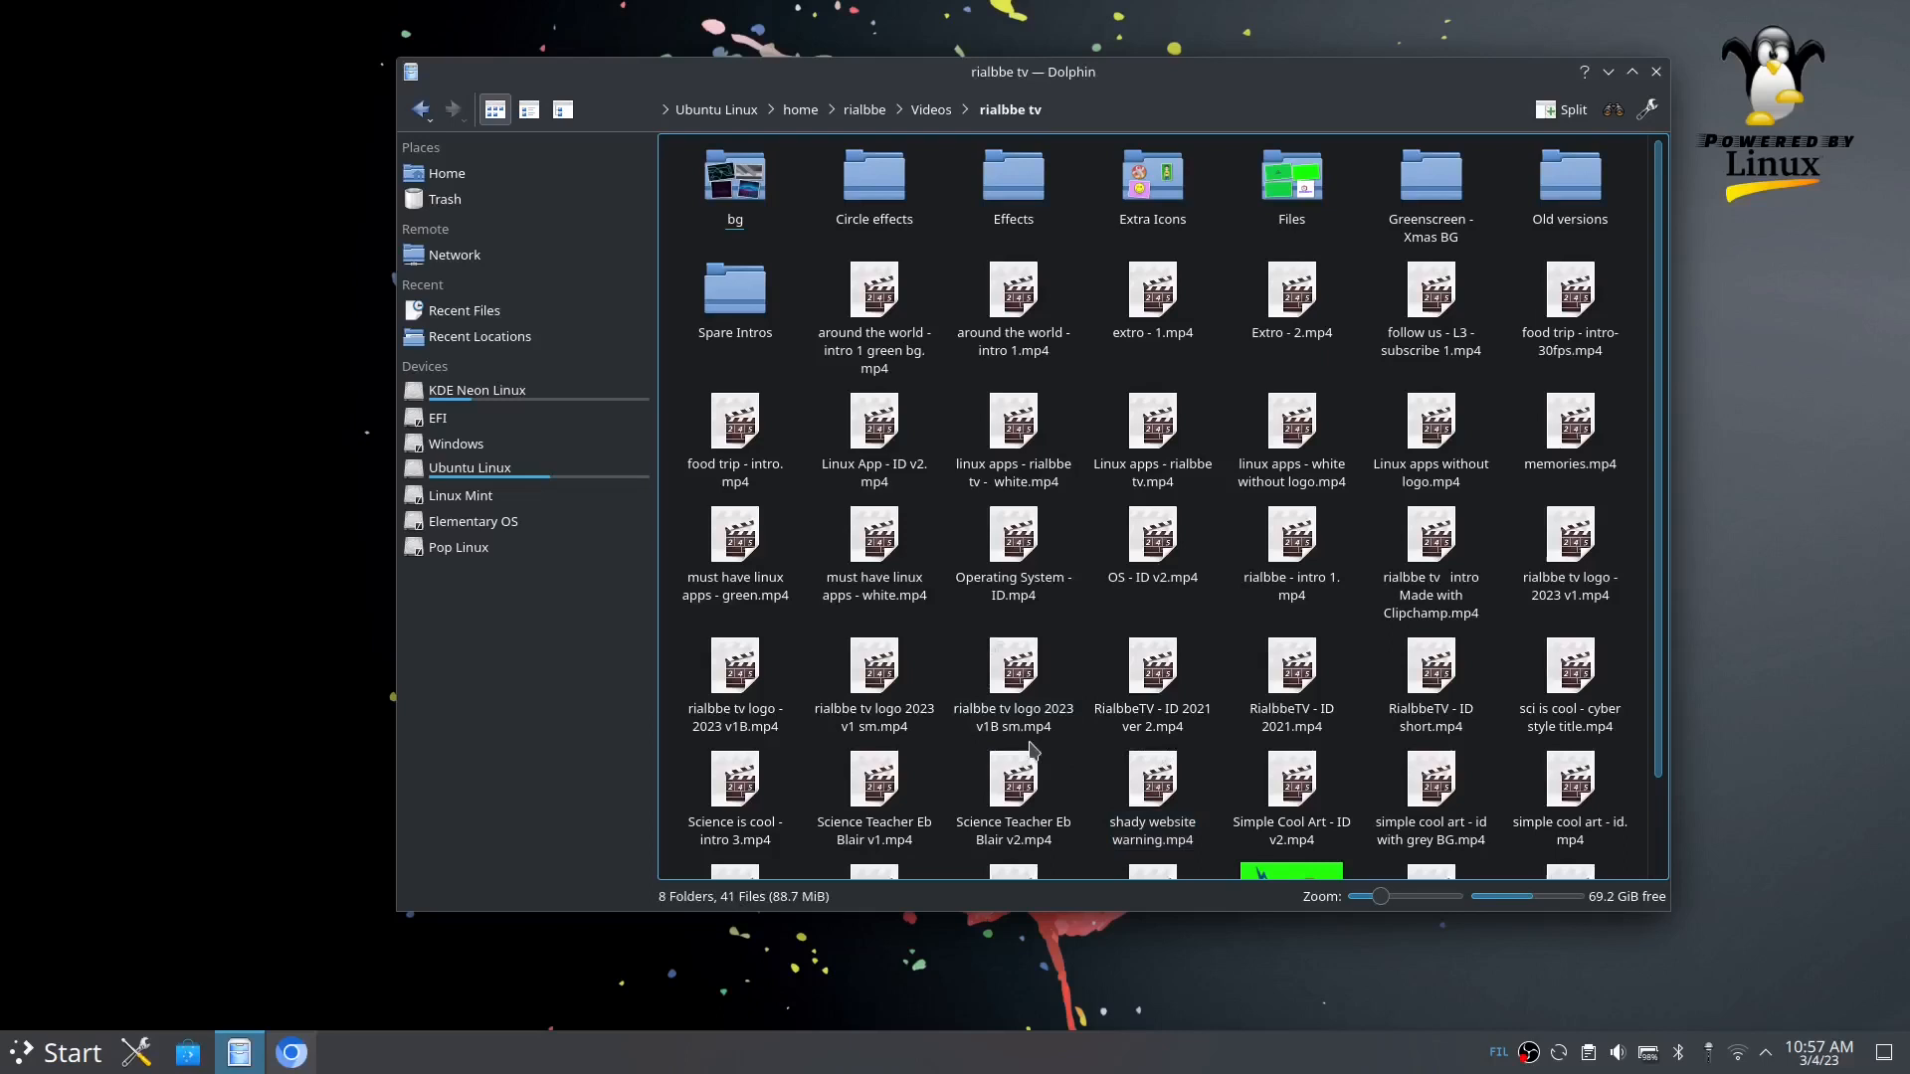
pyautogui.moveTo(711, 256)
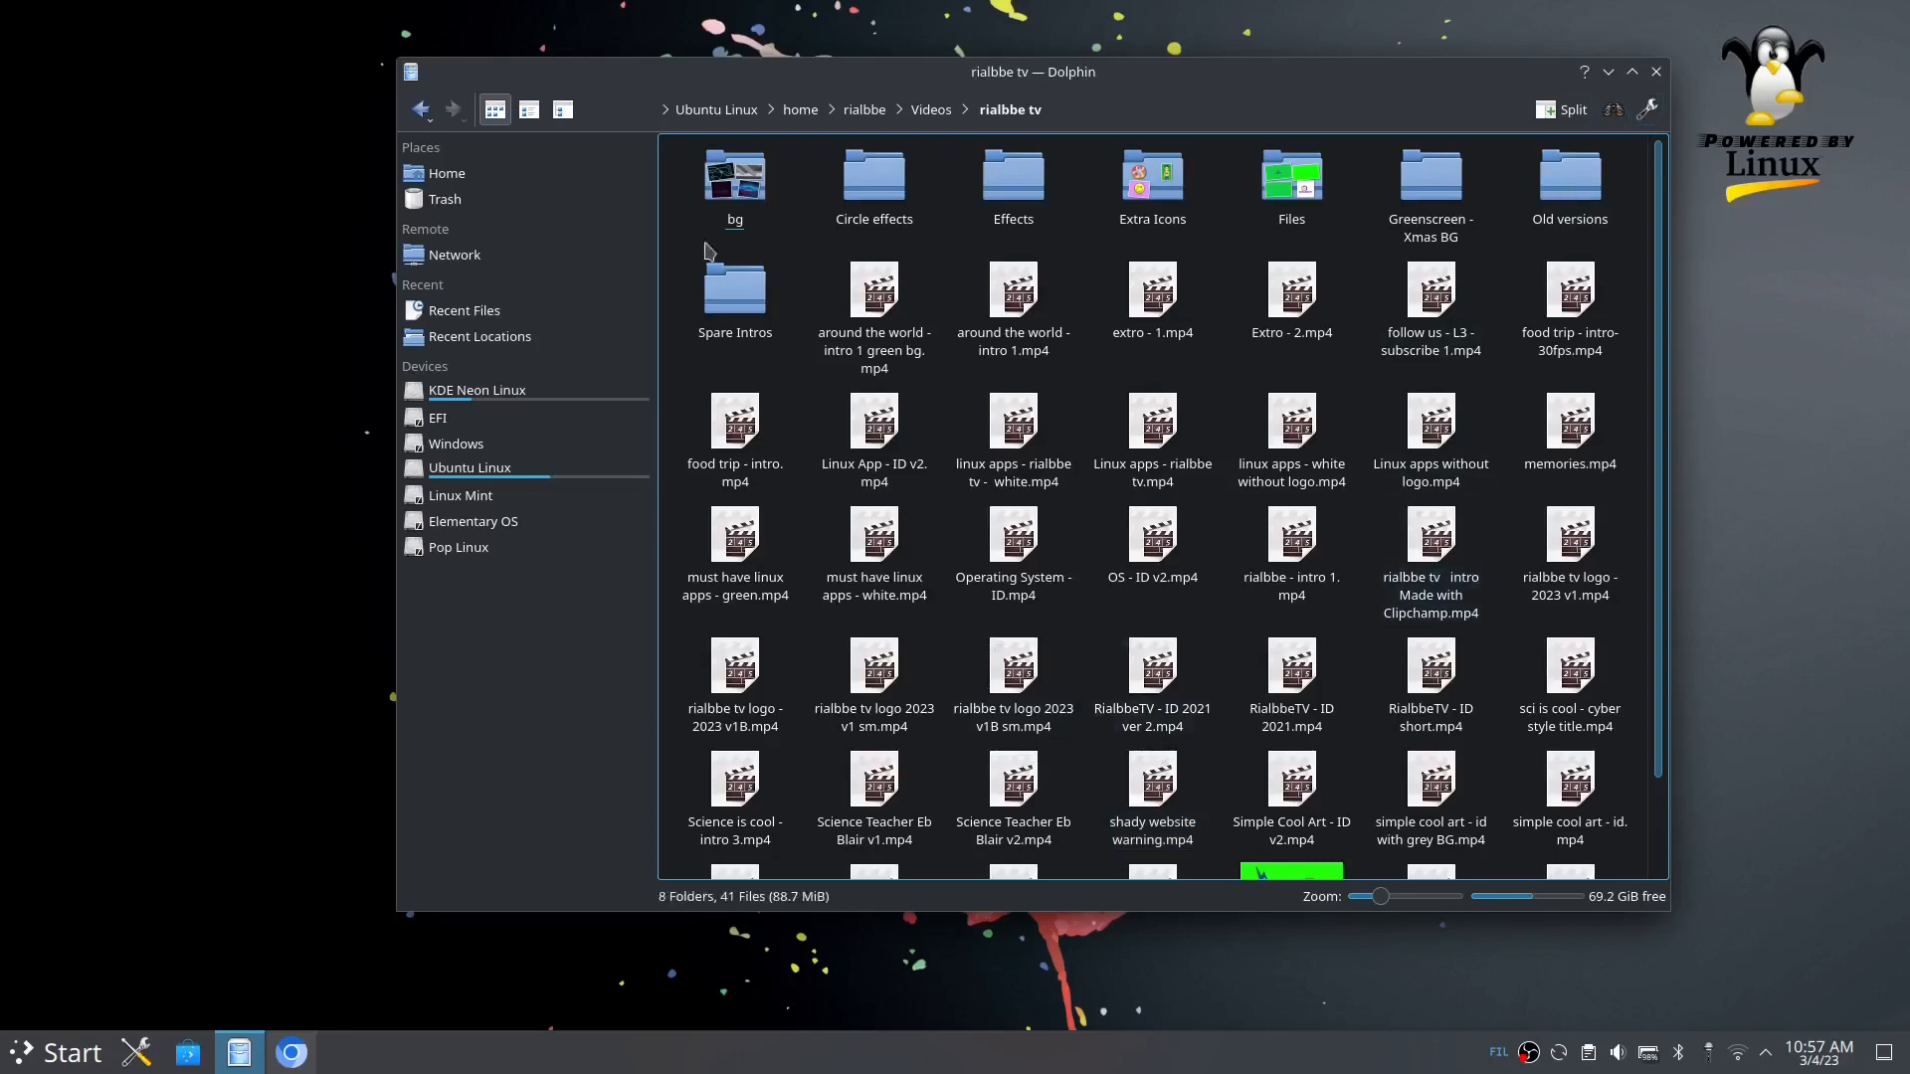
# Step: Return to the home Videos folder and minimize Dolphin
pyautogui.click(446, 172)
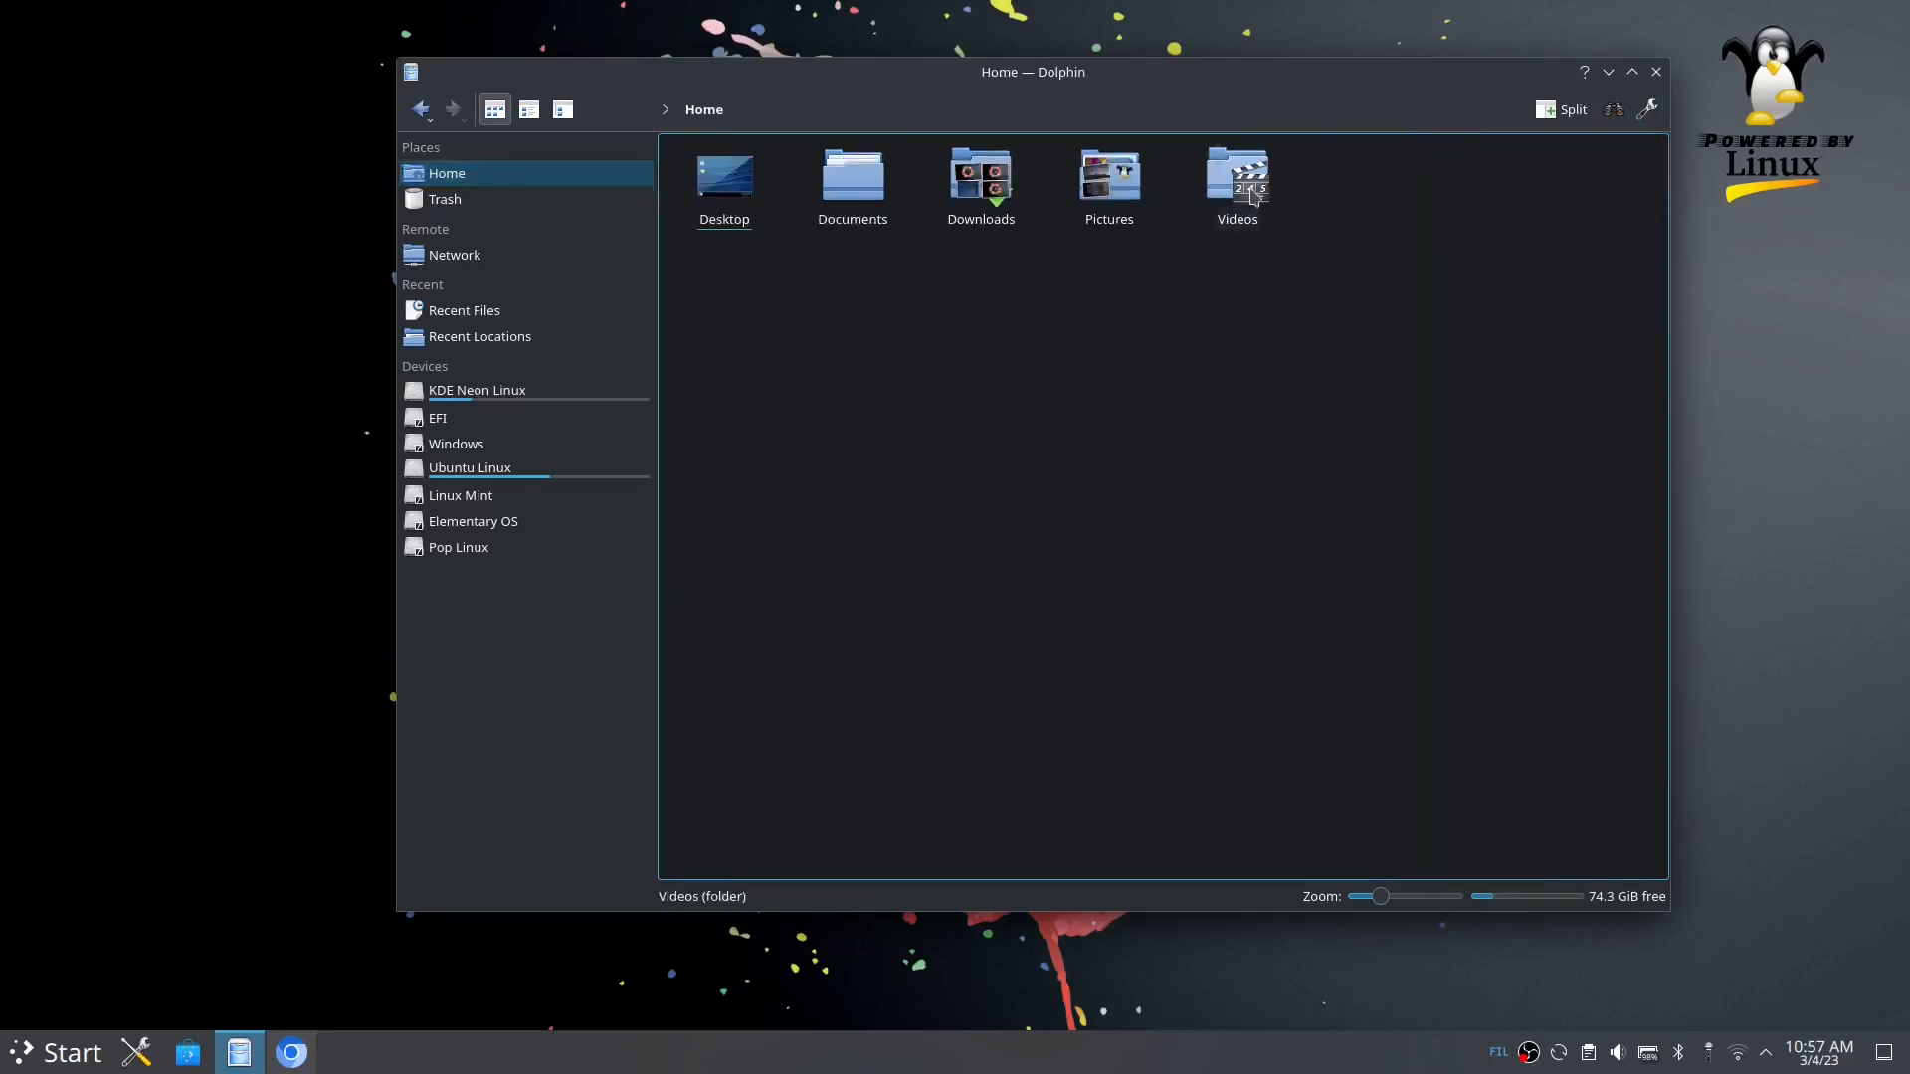
pyautogui.doubleClick(1236, 179)
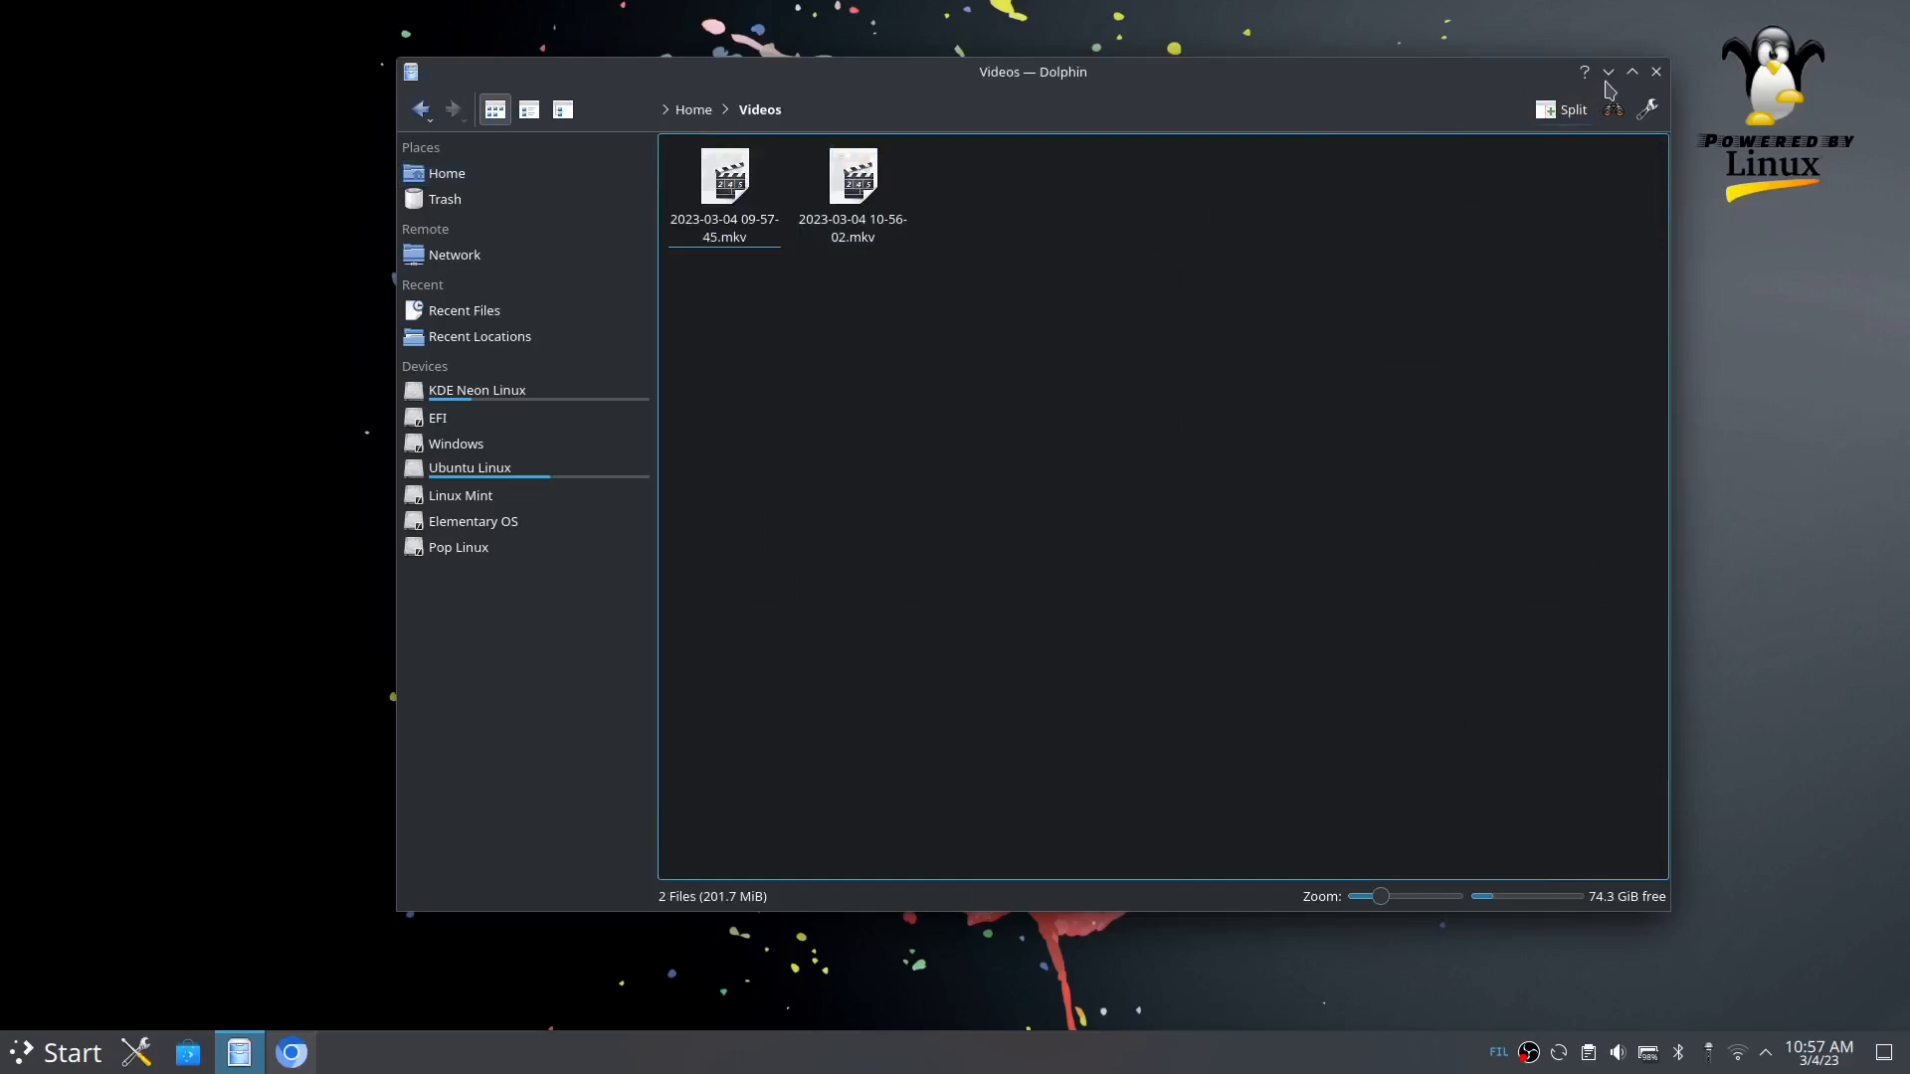
pyautogui.click(1656, 71)
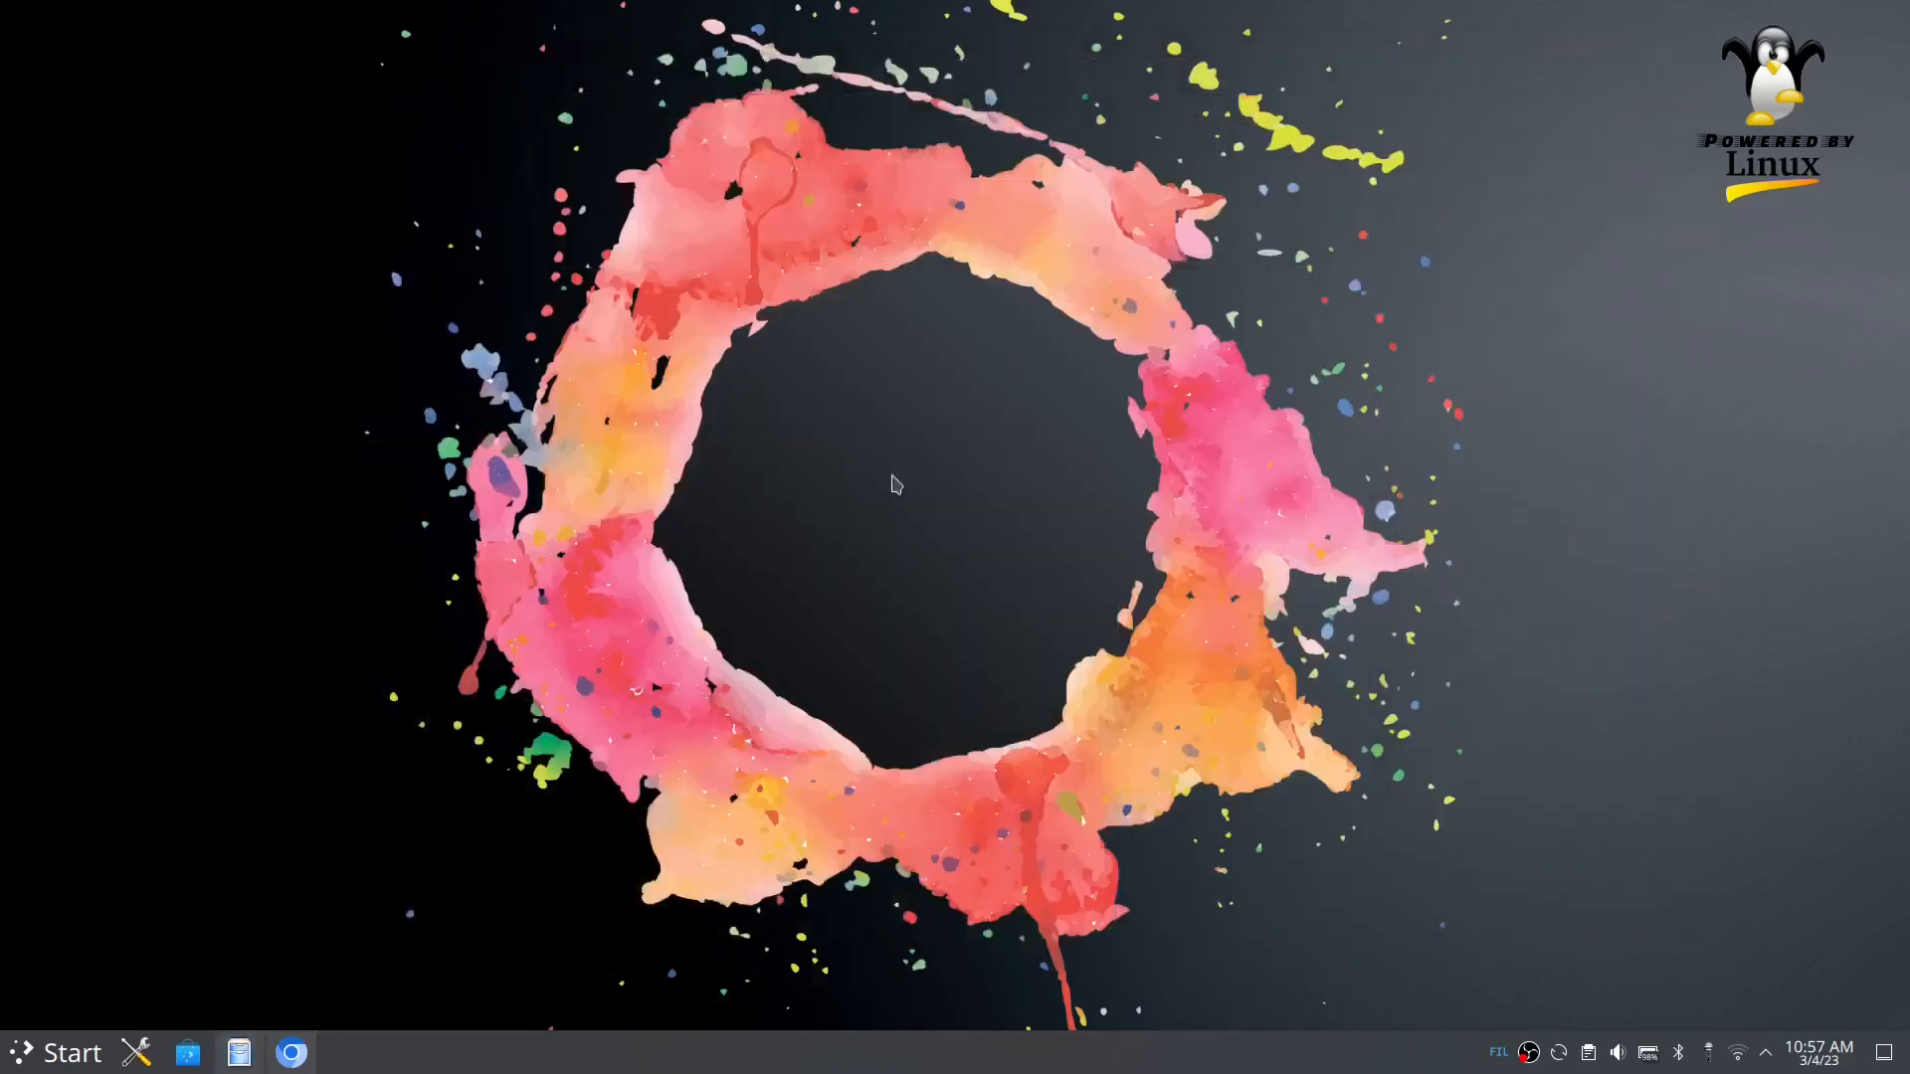
# Step: Open the forum result about missing video thumbnails and scroll to the Previews reply
pyautogui.click(291, 1053)
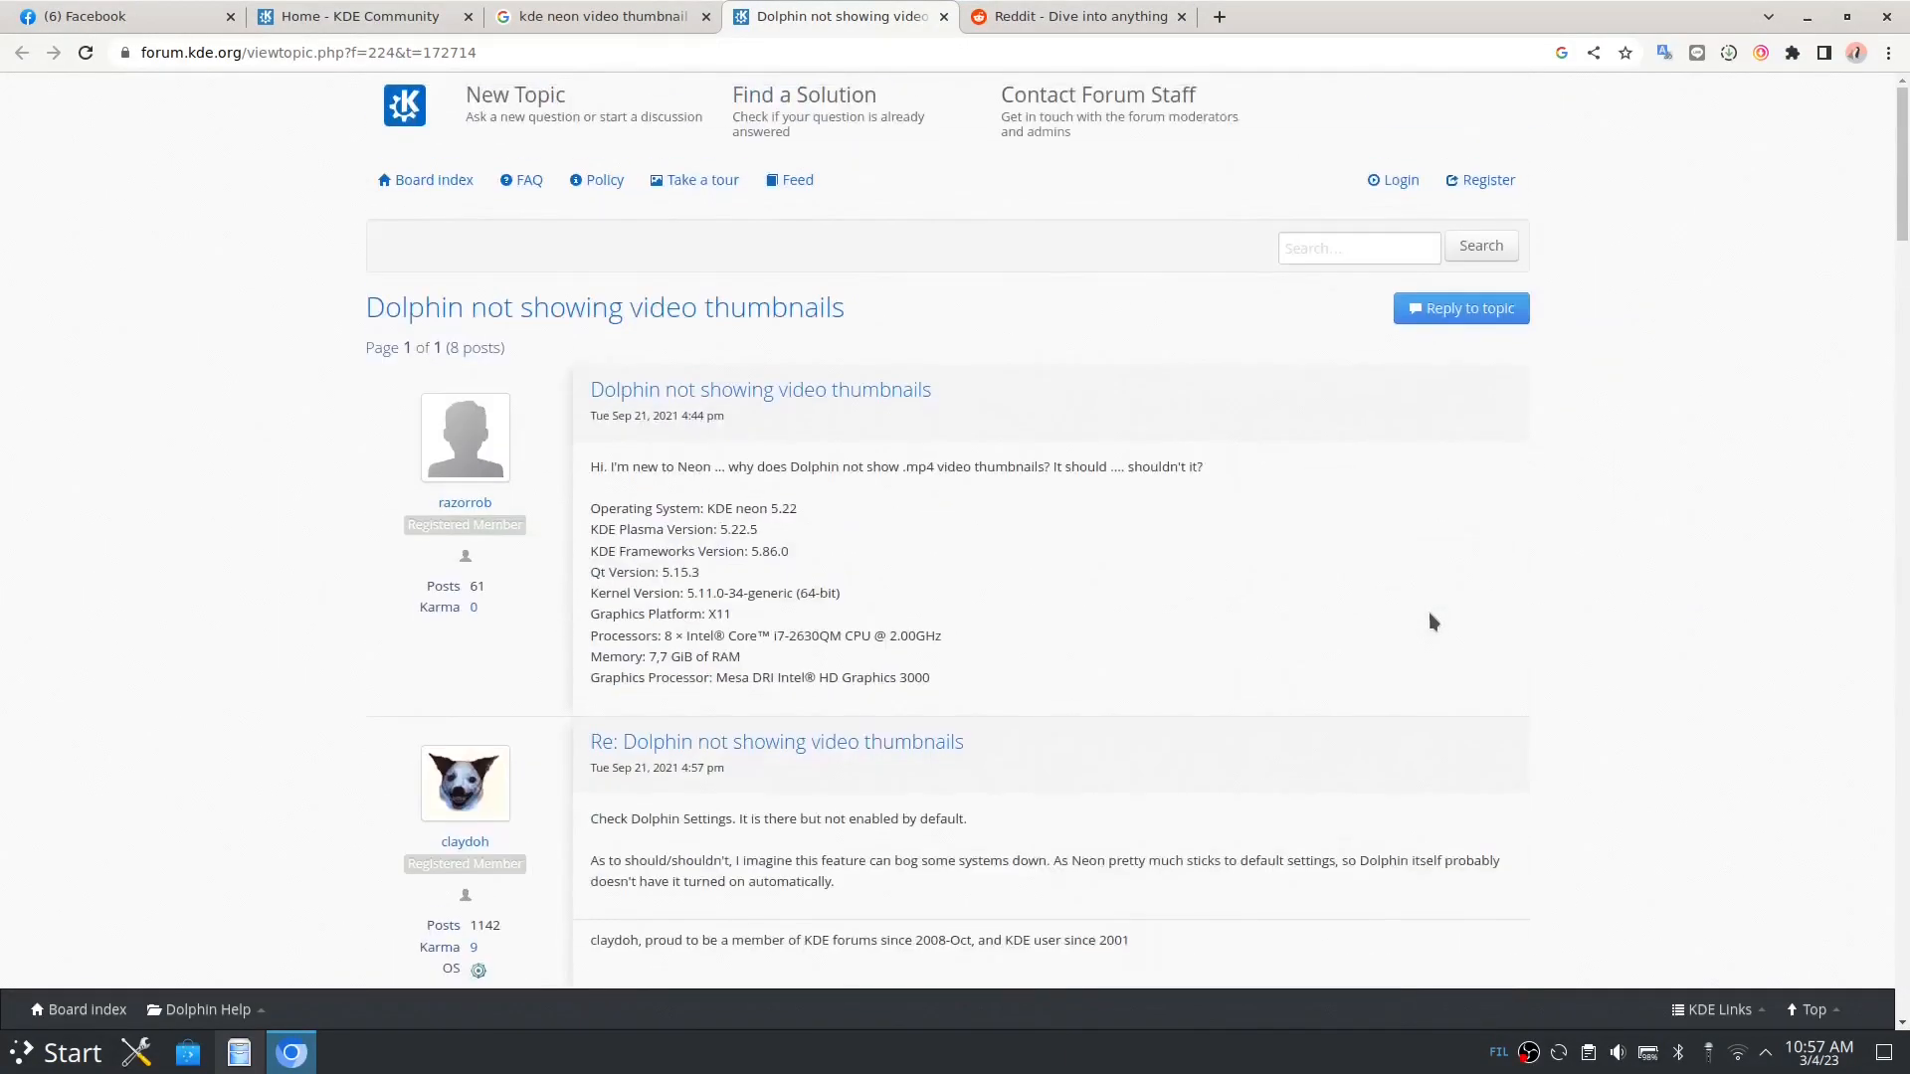
pyautogui.moveTo(1704, 616)
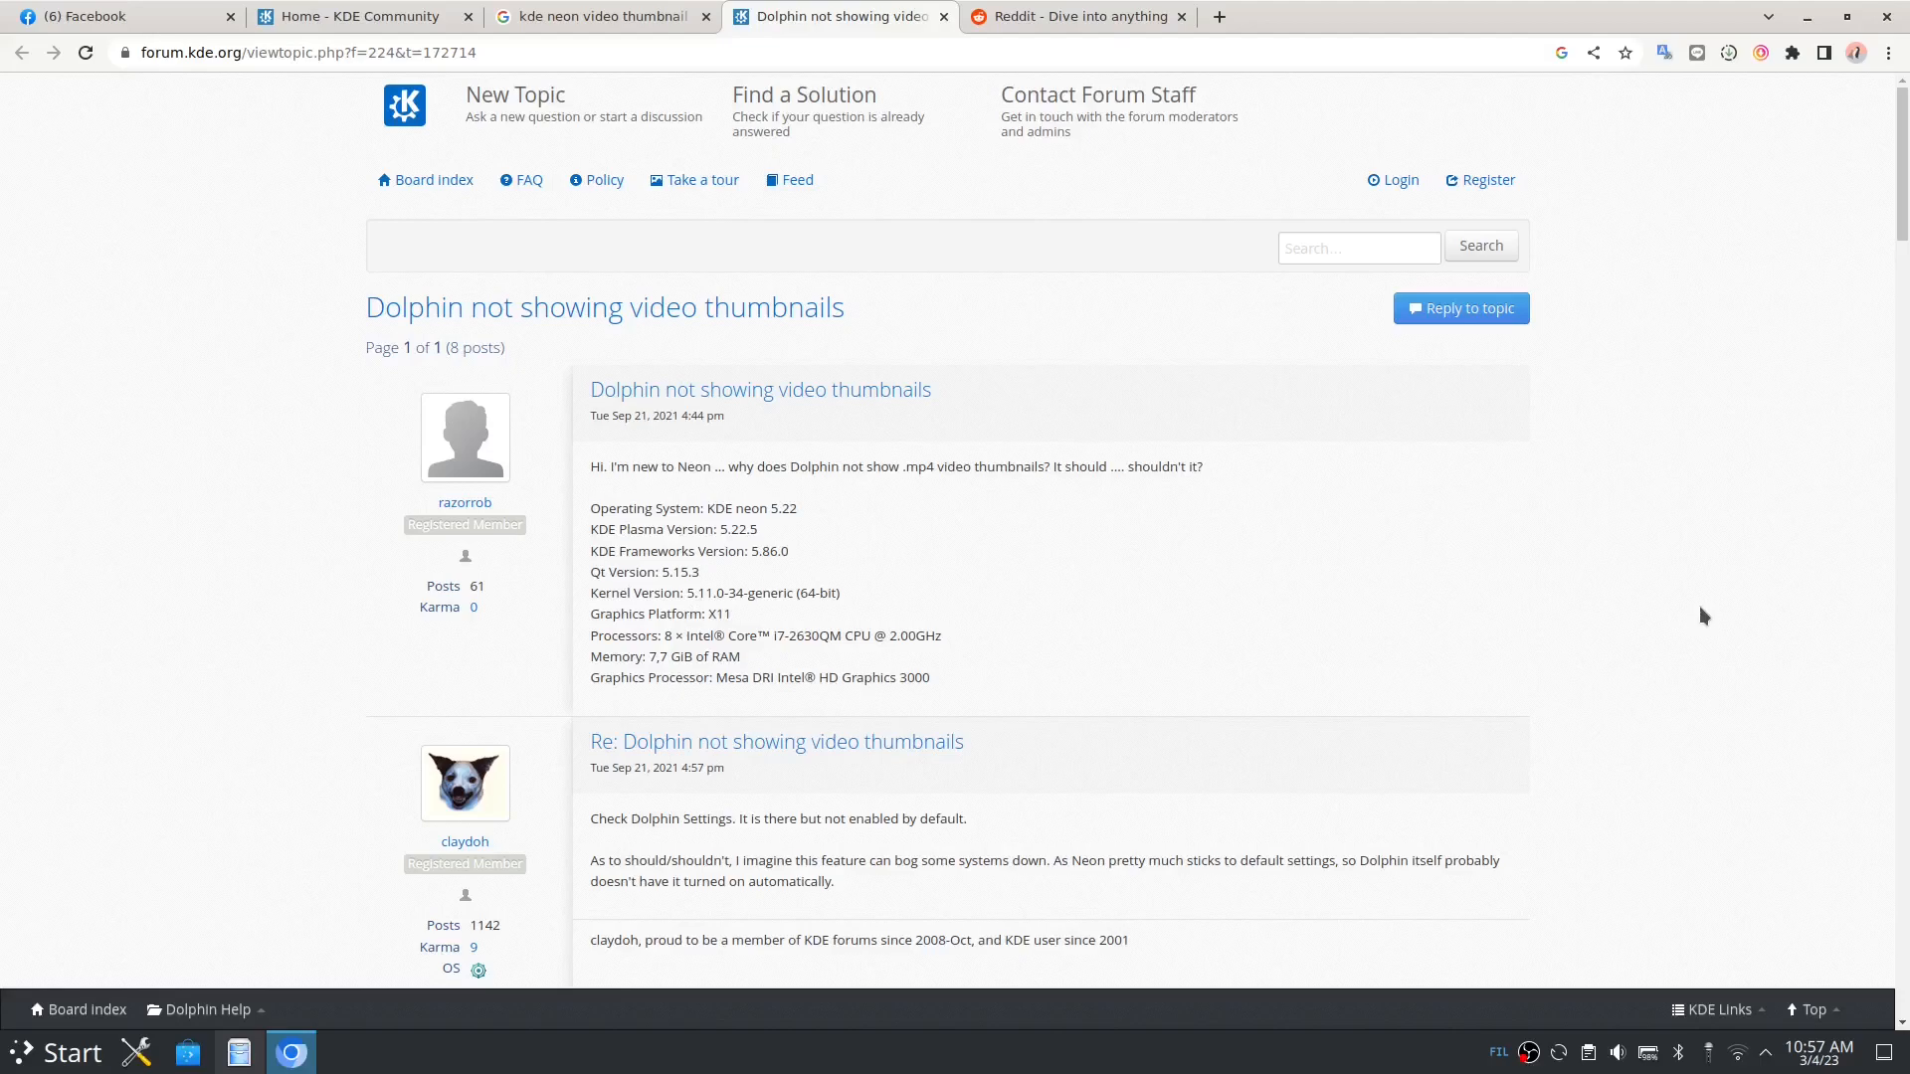
pyautogui.moveTo(1640, 633)
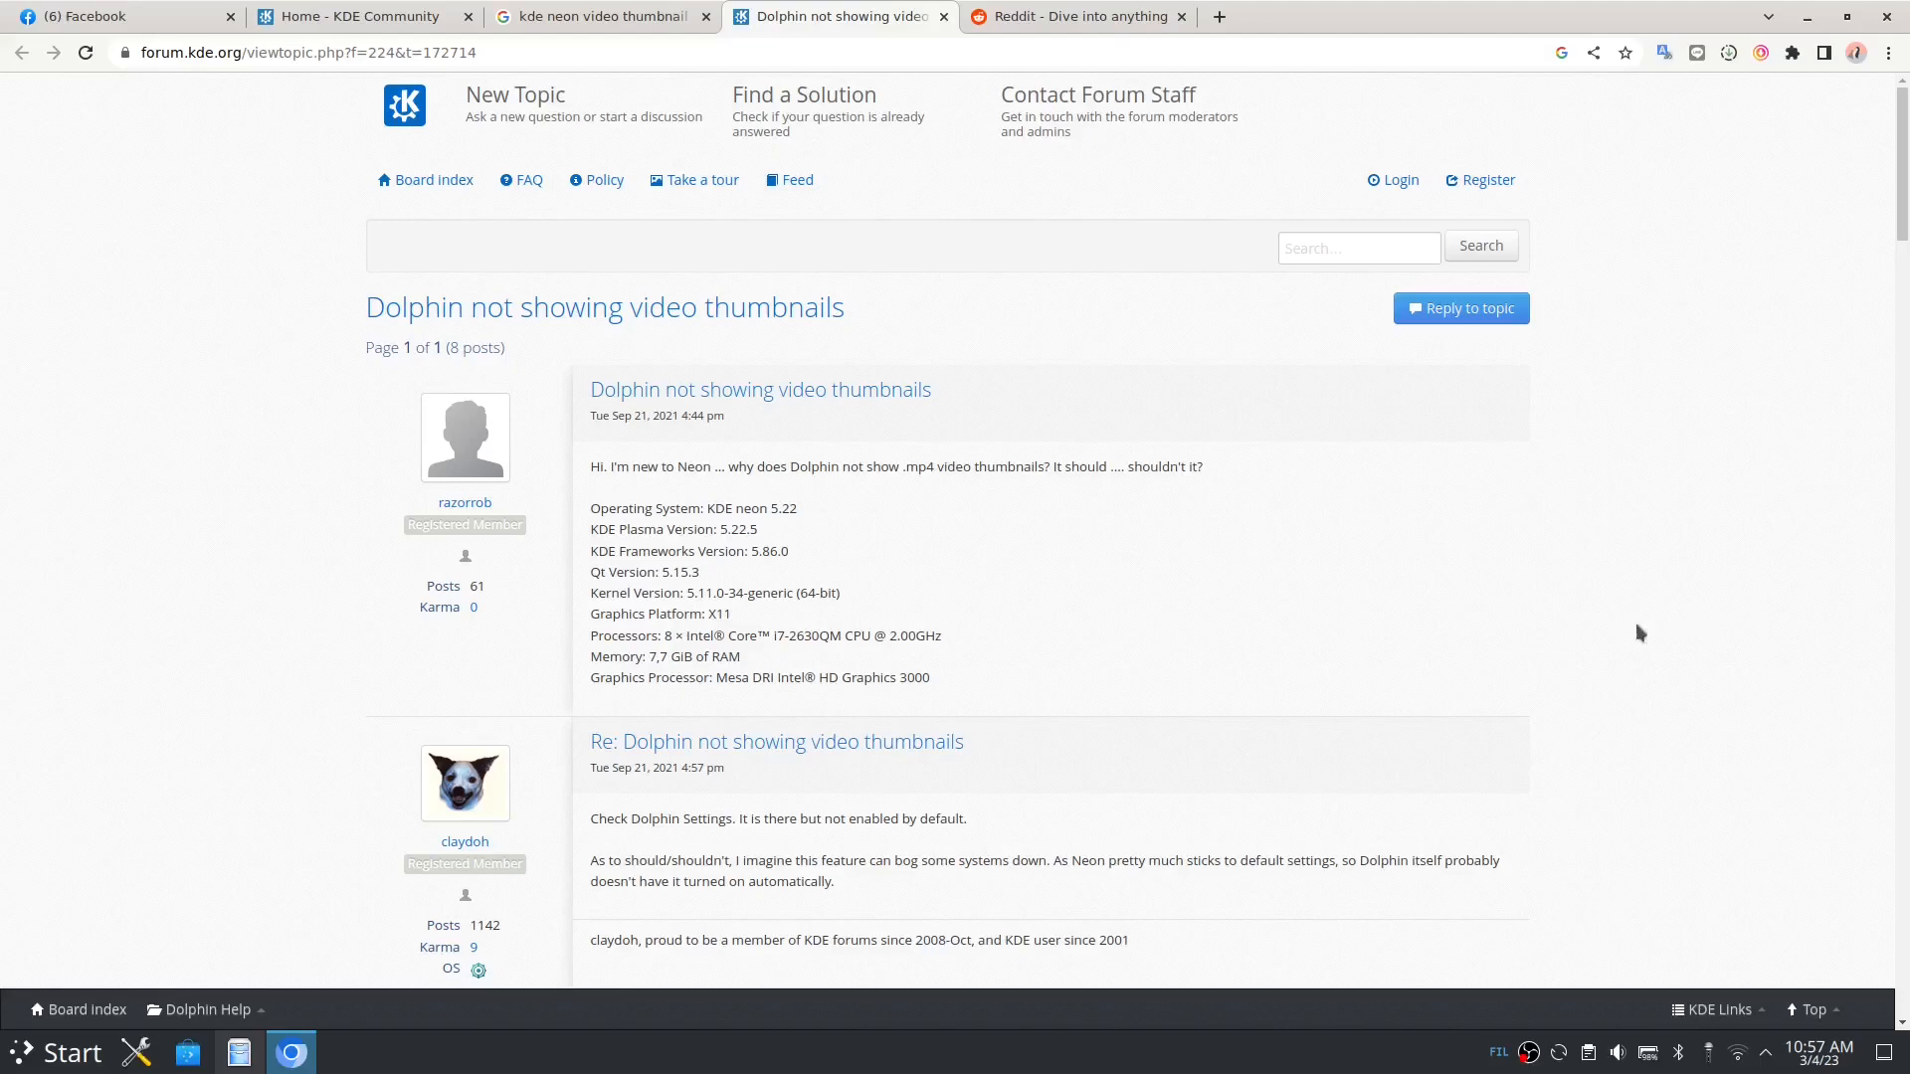
pyautogui.click(597, 17)
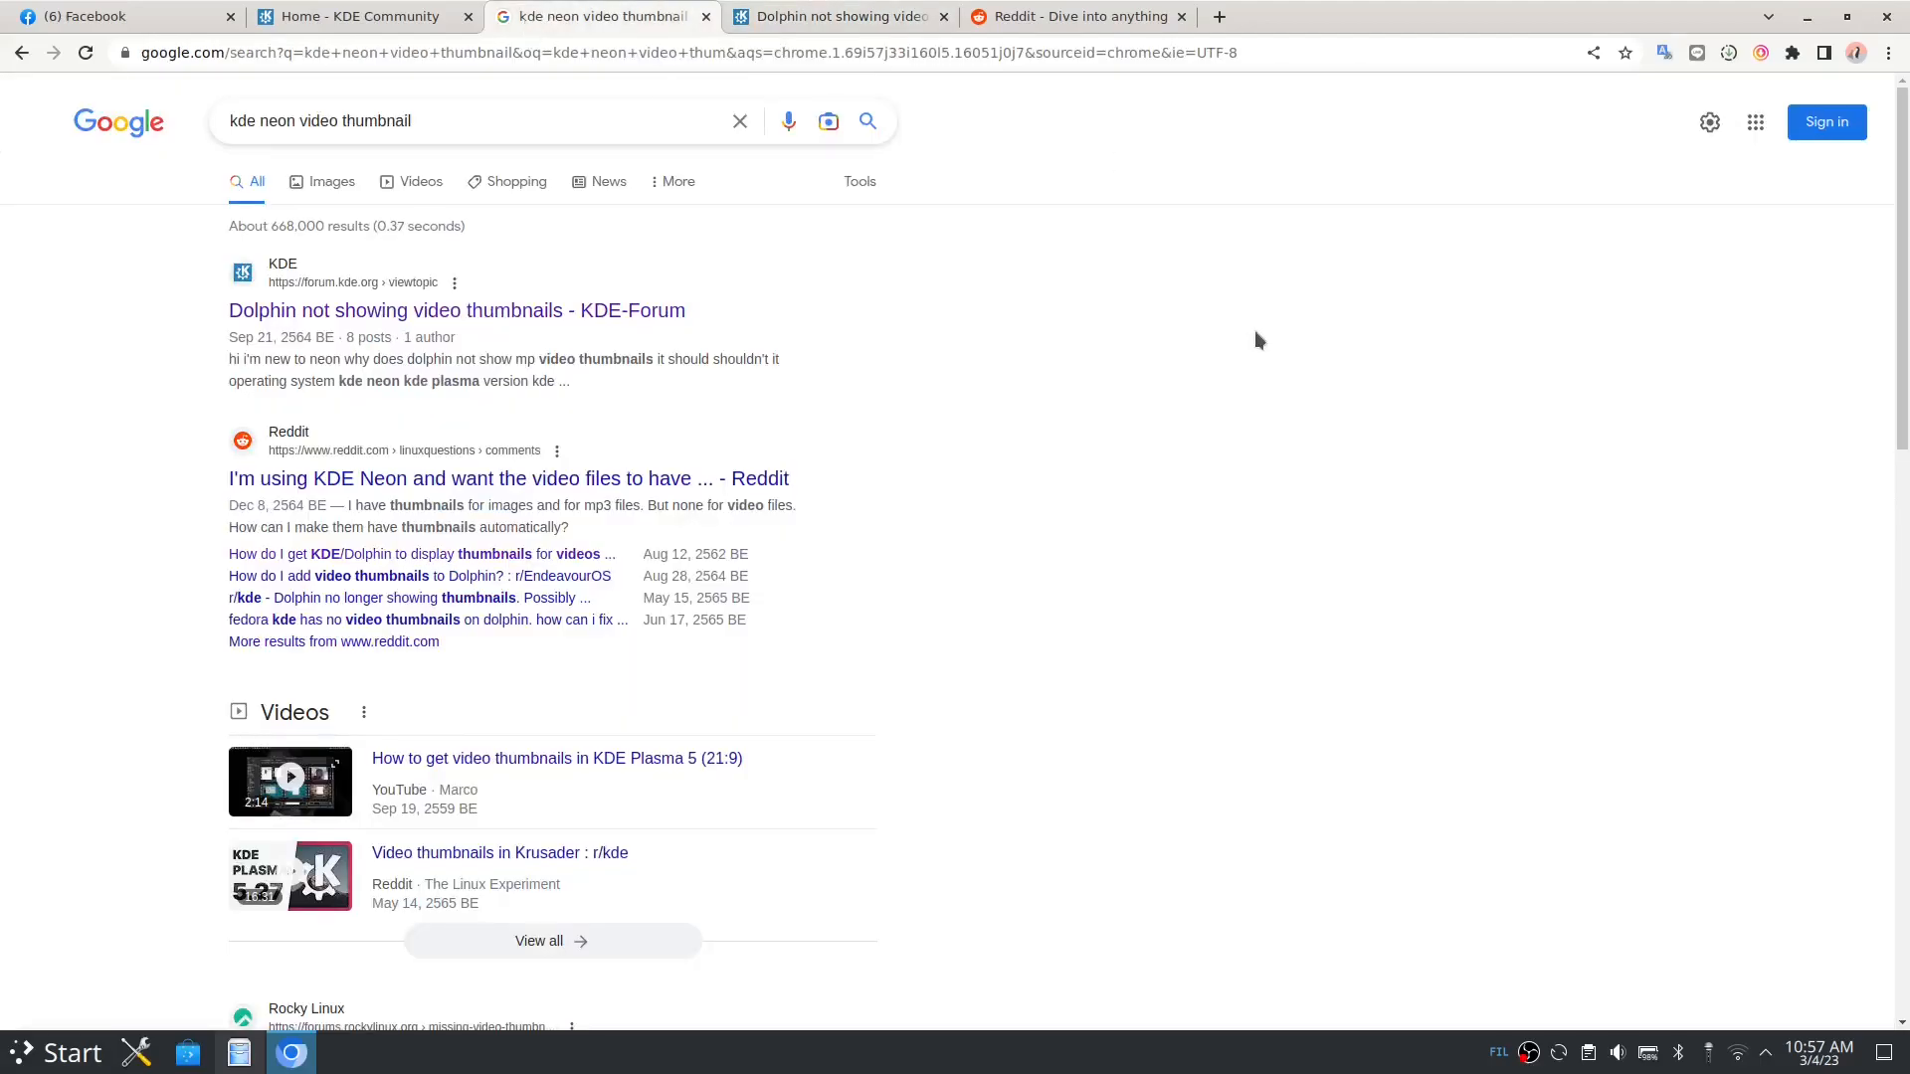
pyautogui.moveTo(1249, 346)
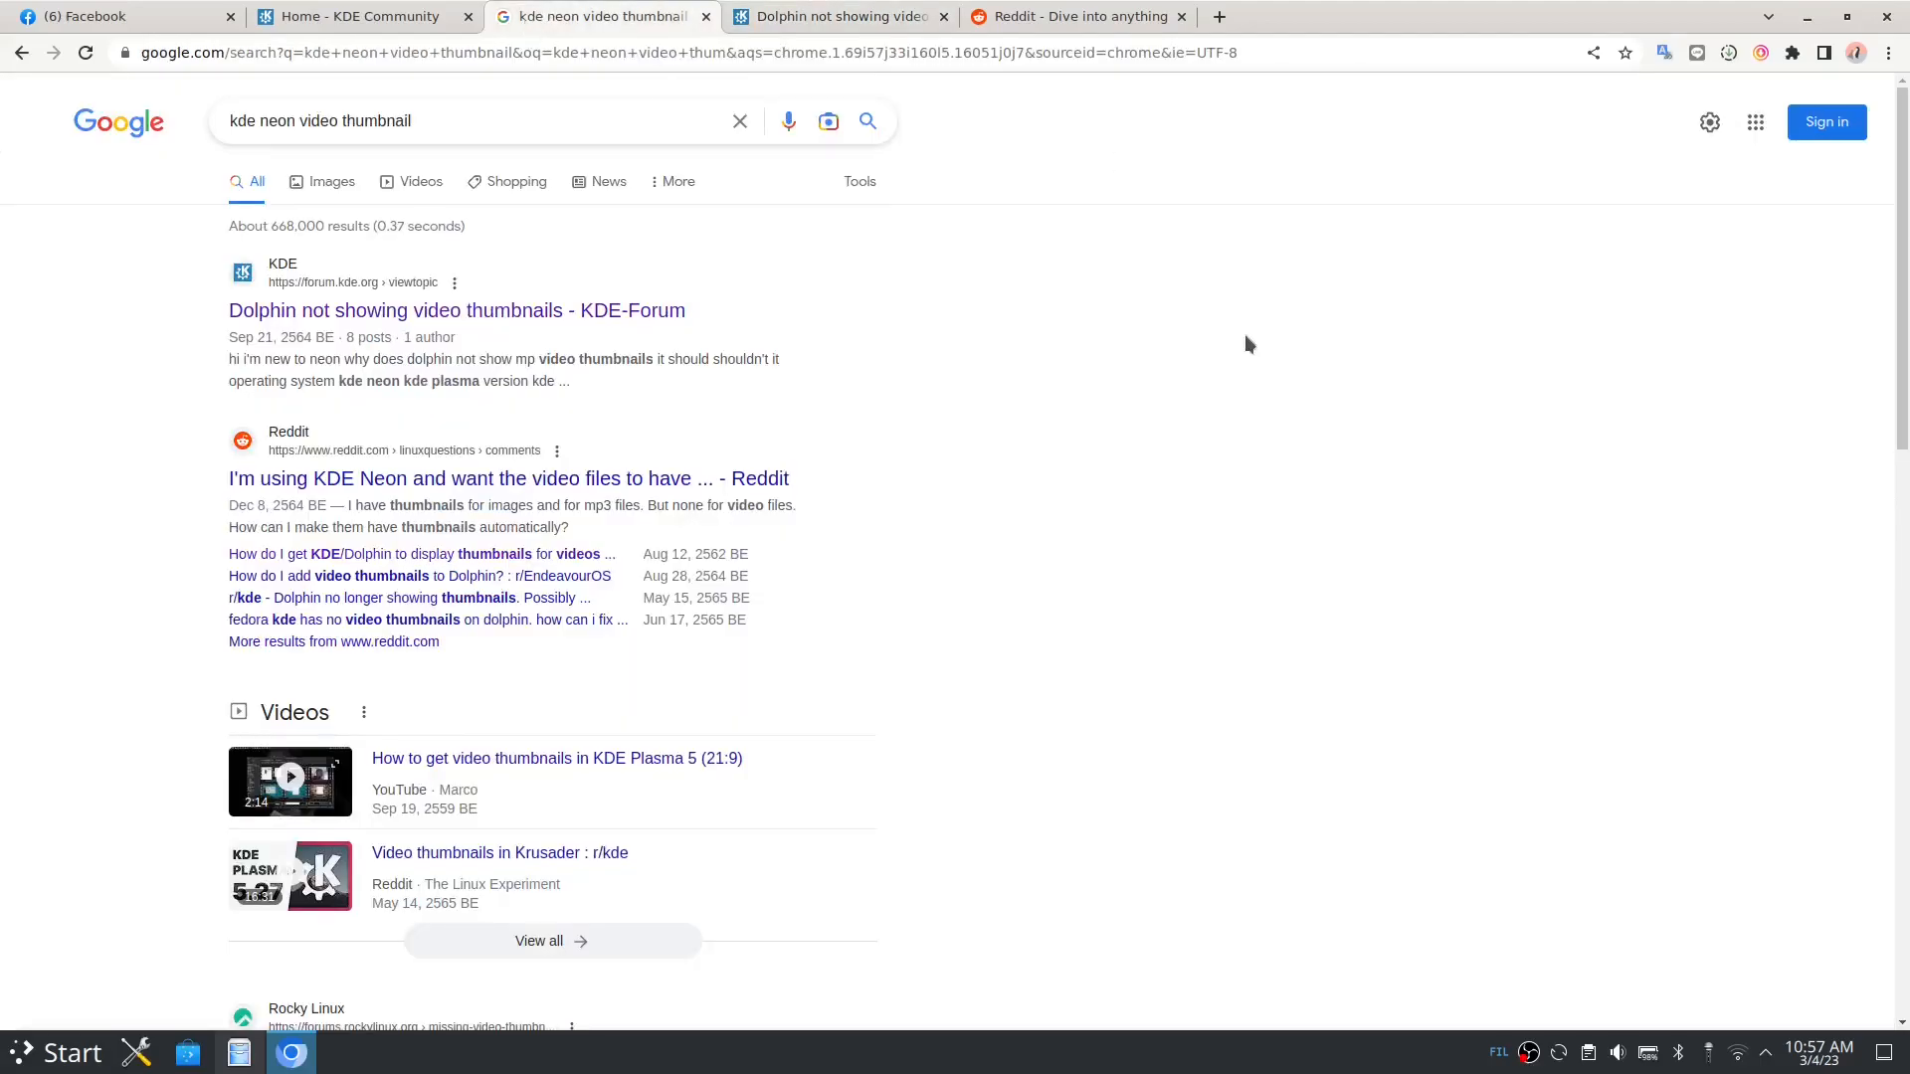
pyautogui.click(471, 120)
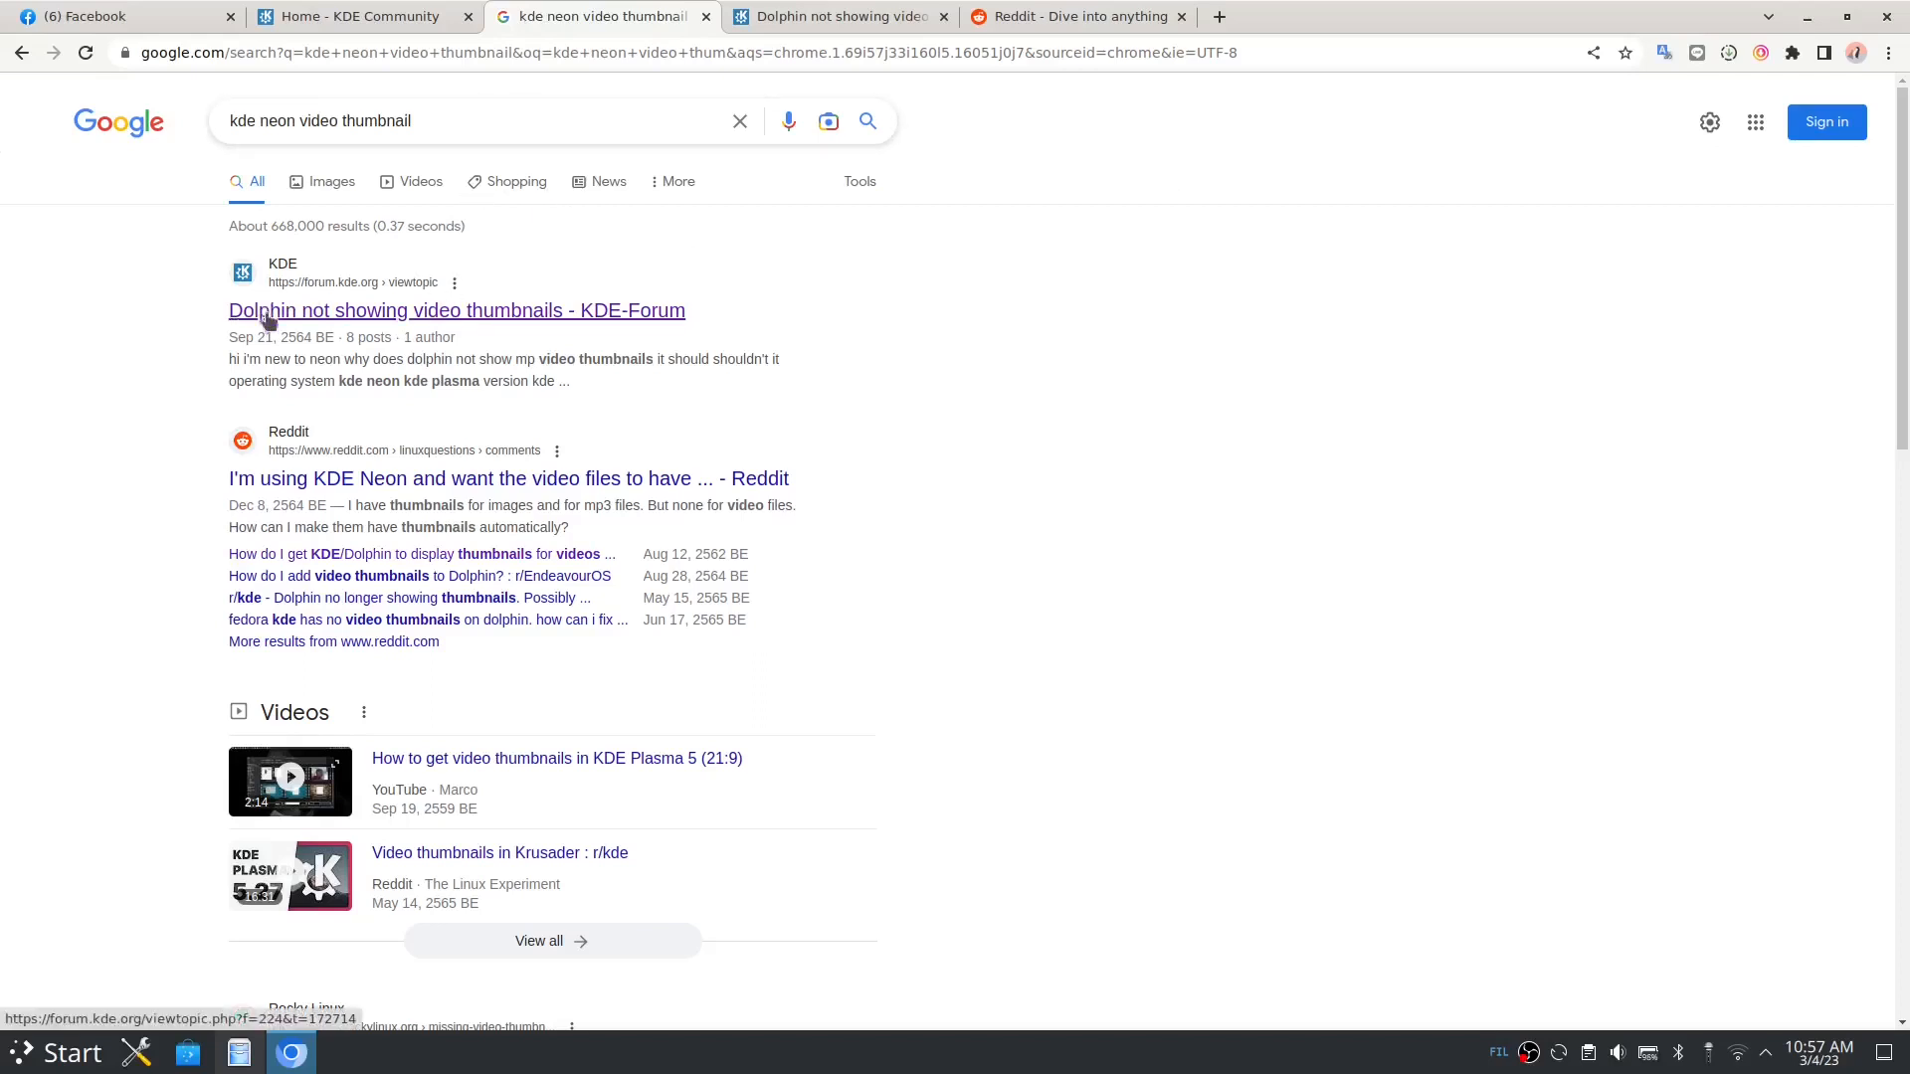
pyautogui.moveTo(368, 337)
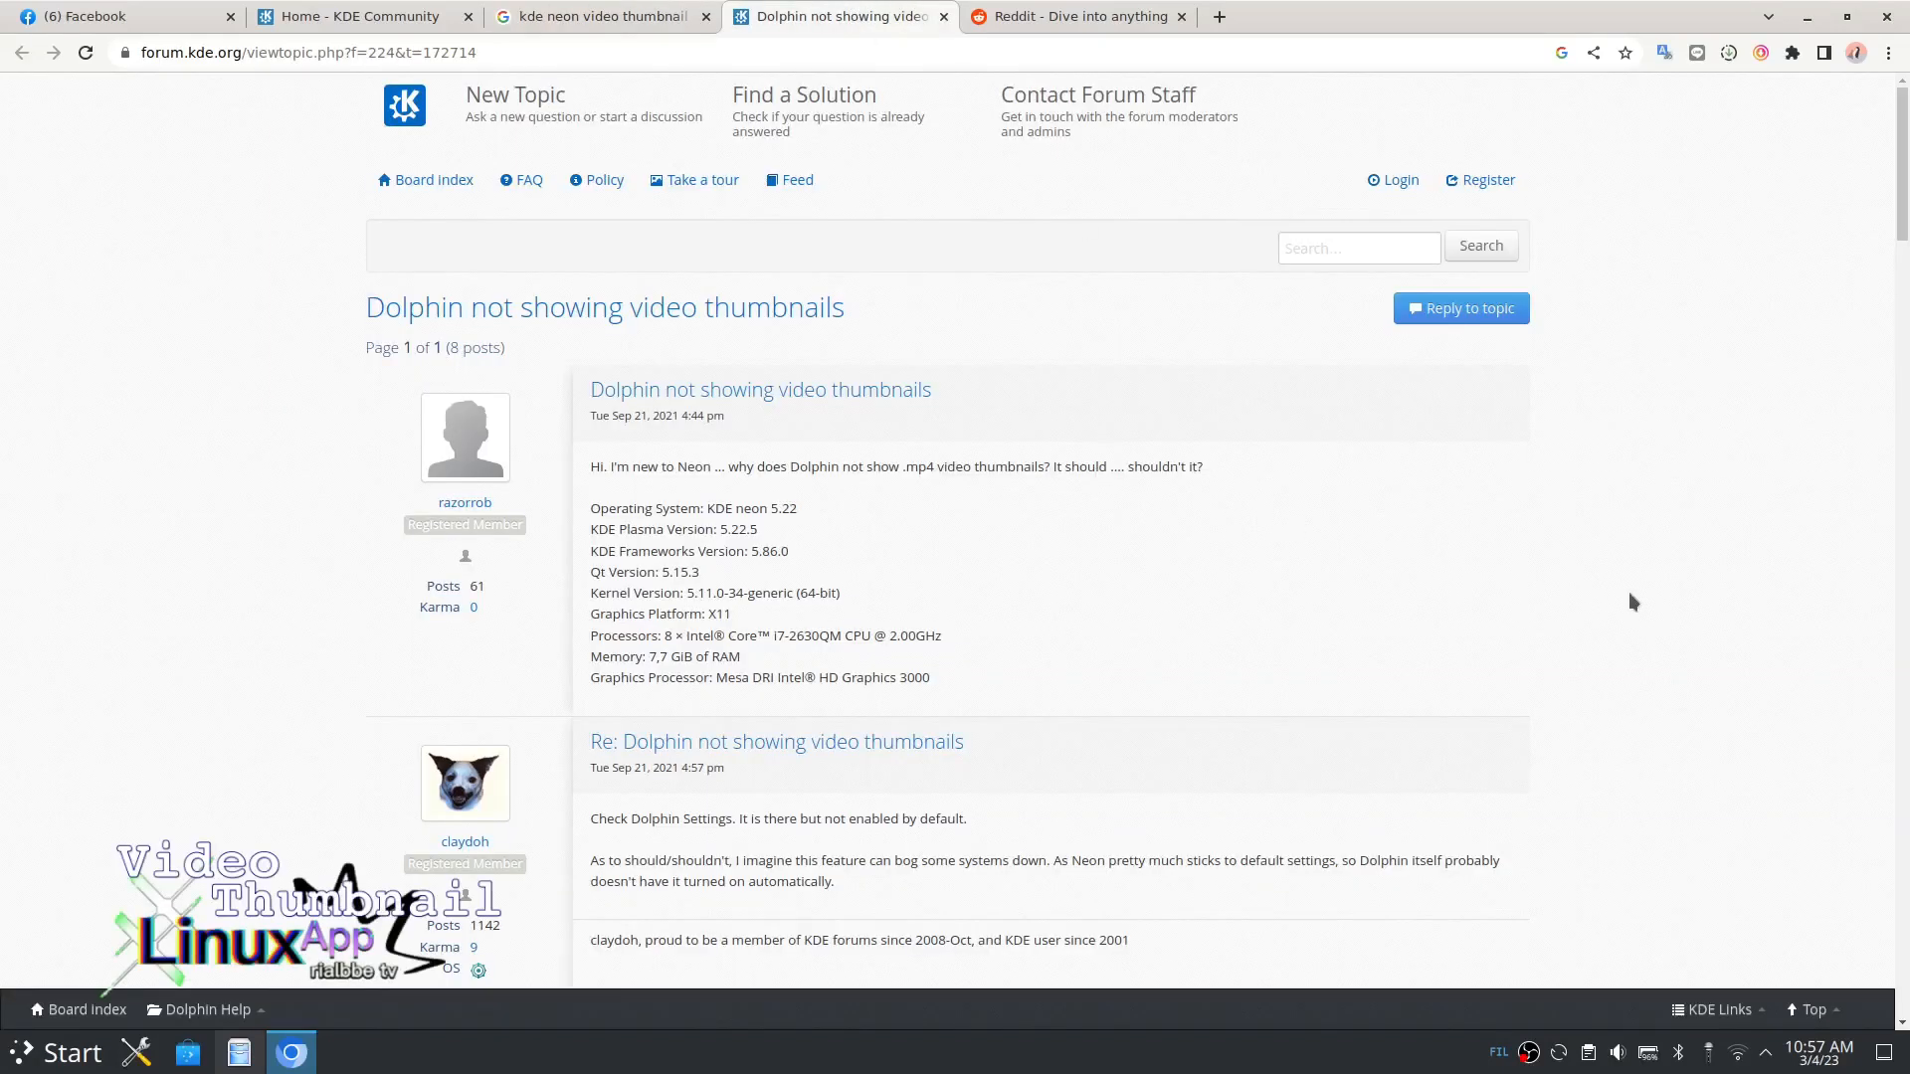
pyautogui.moveTo(1745, 632)
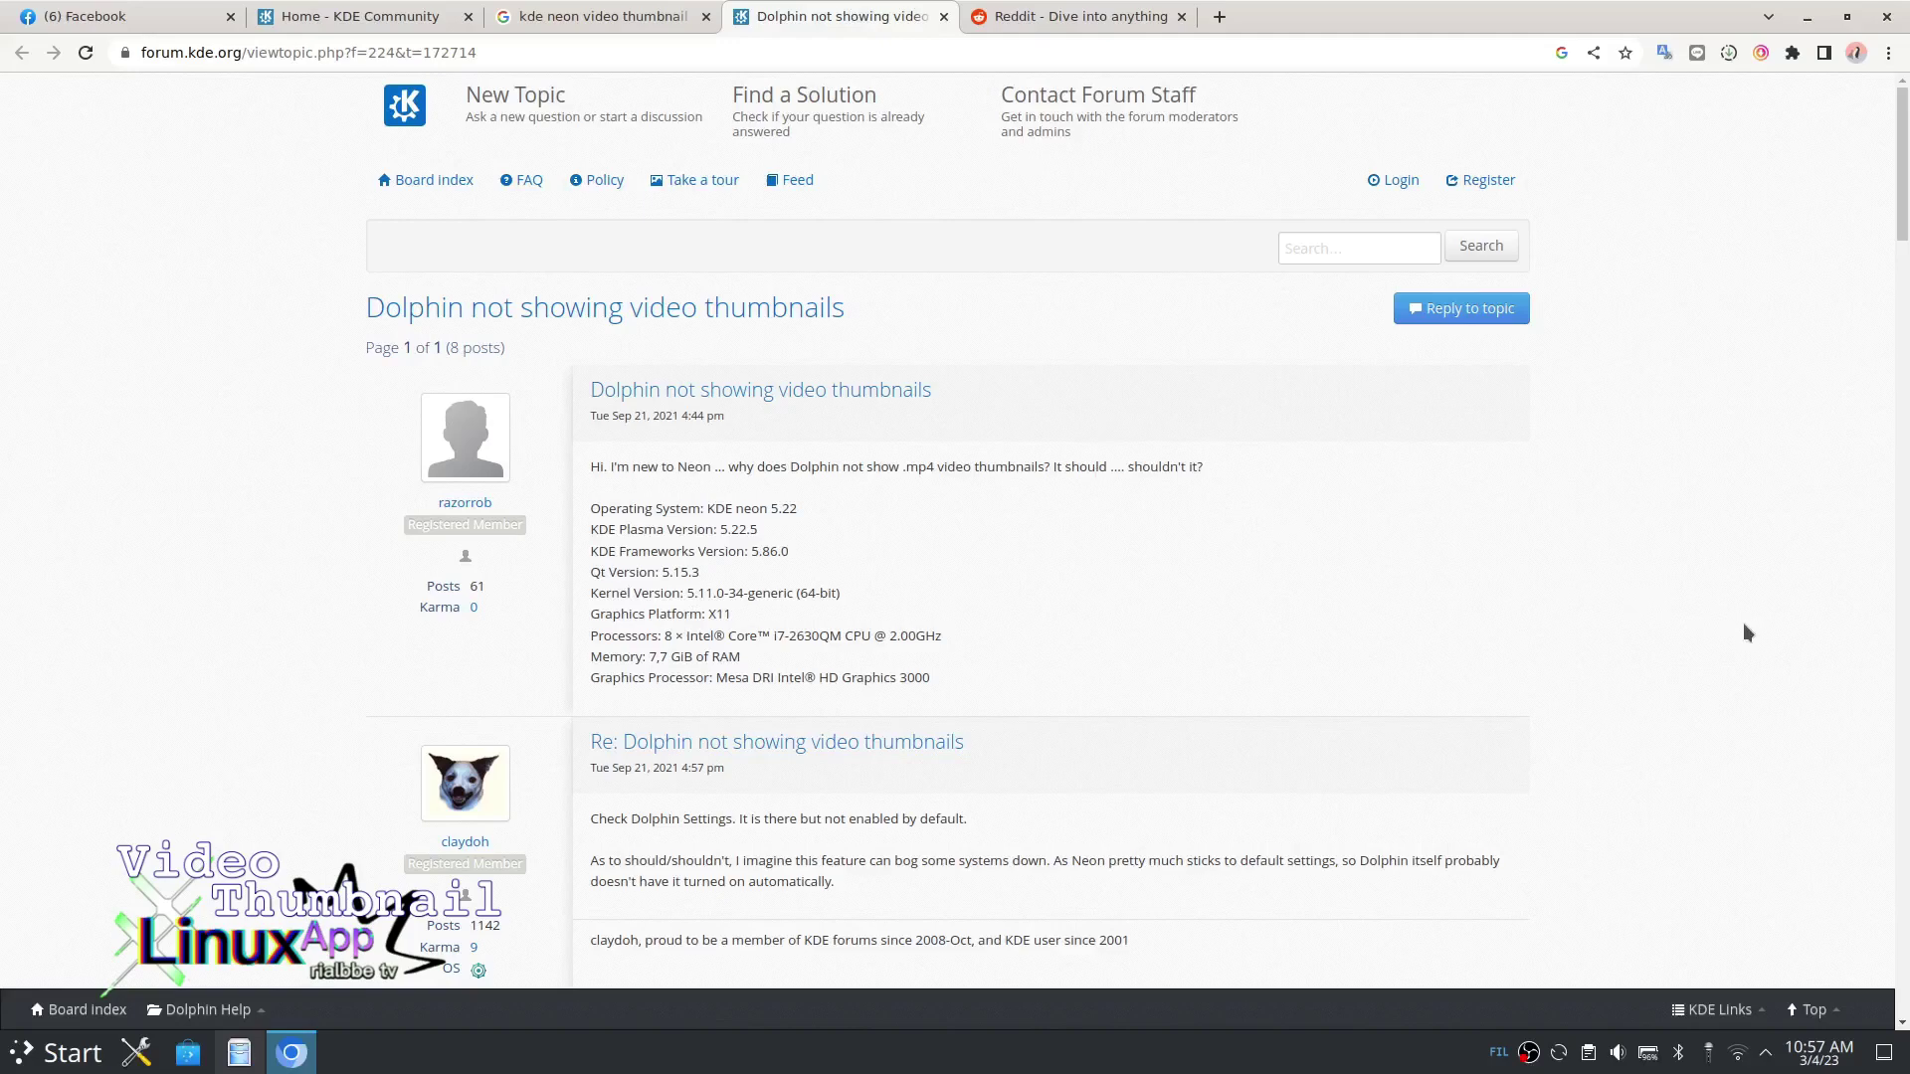
pyautogui.scroll(-3)
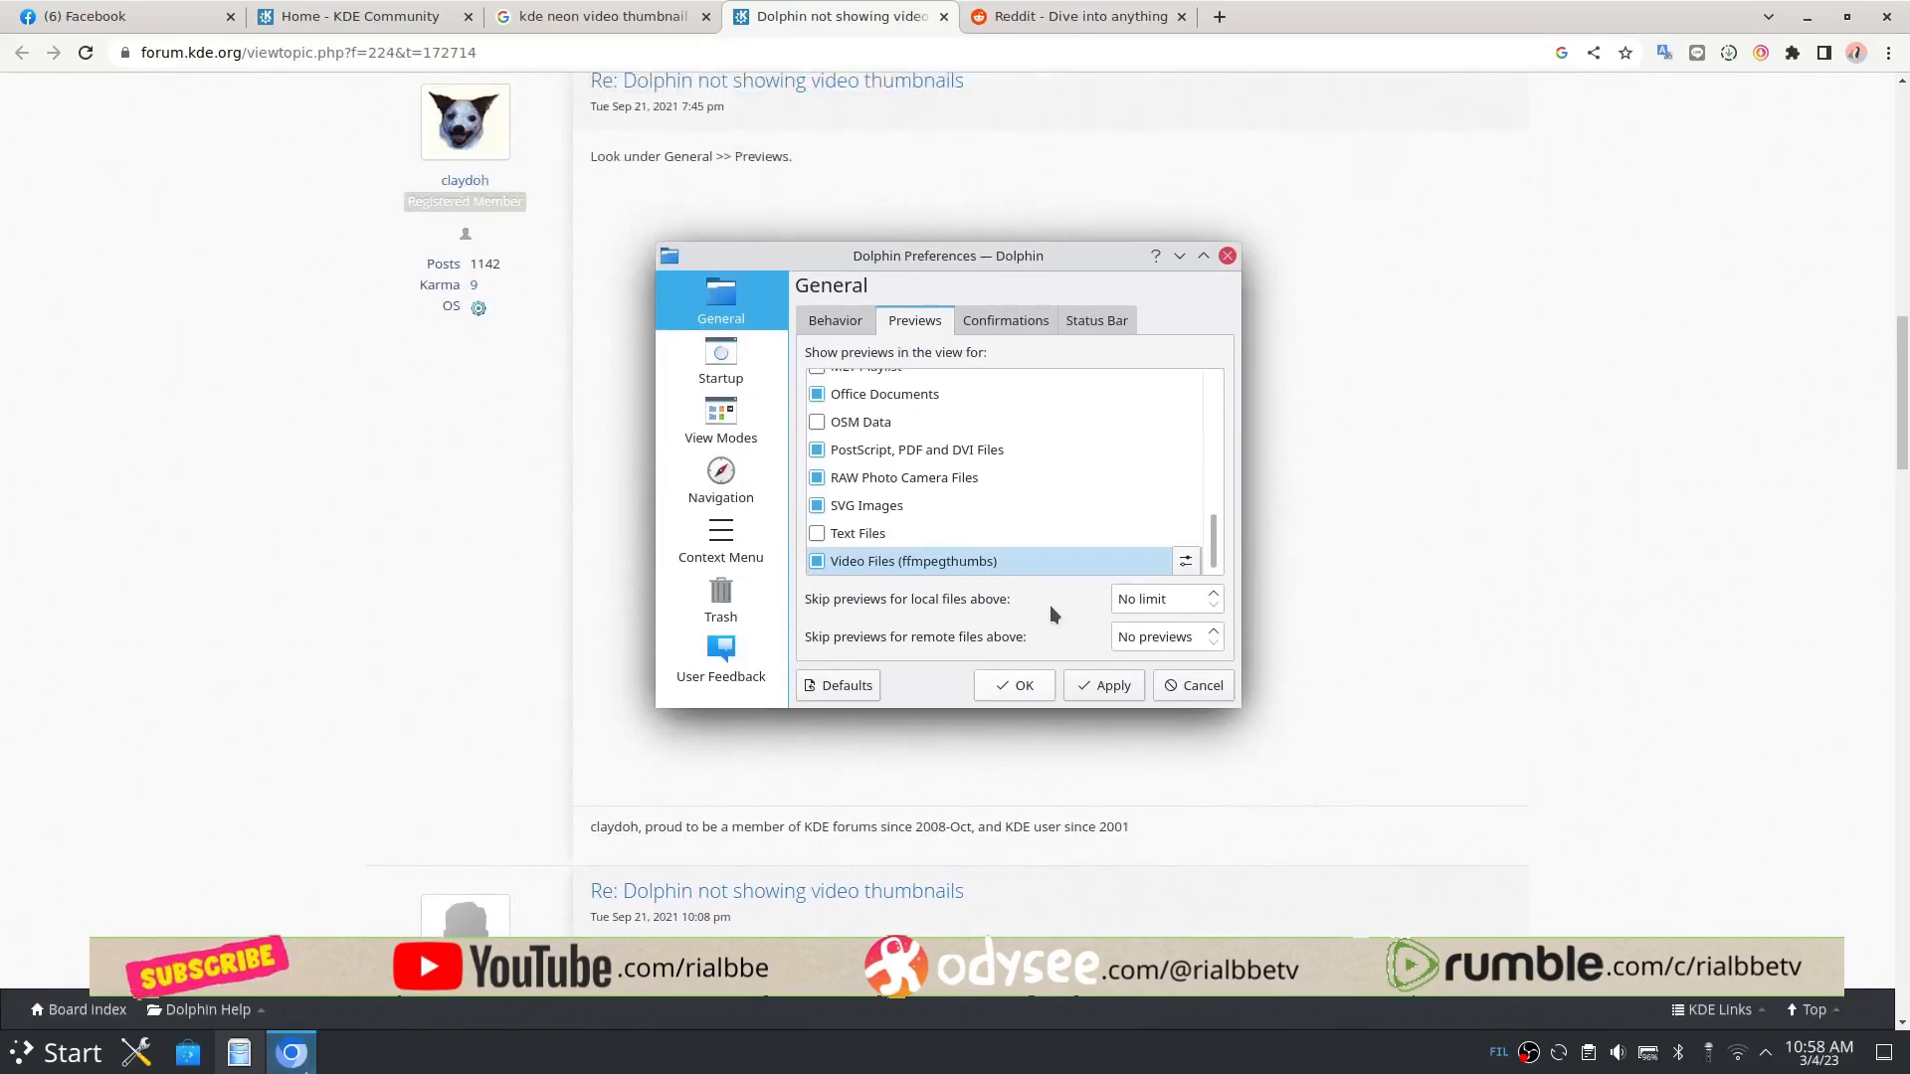
pyautogui.click(1014, 685)
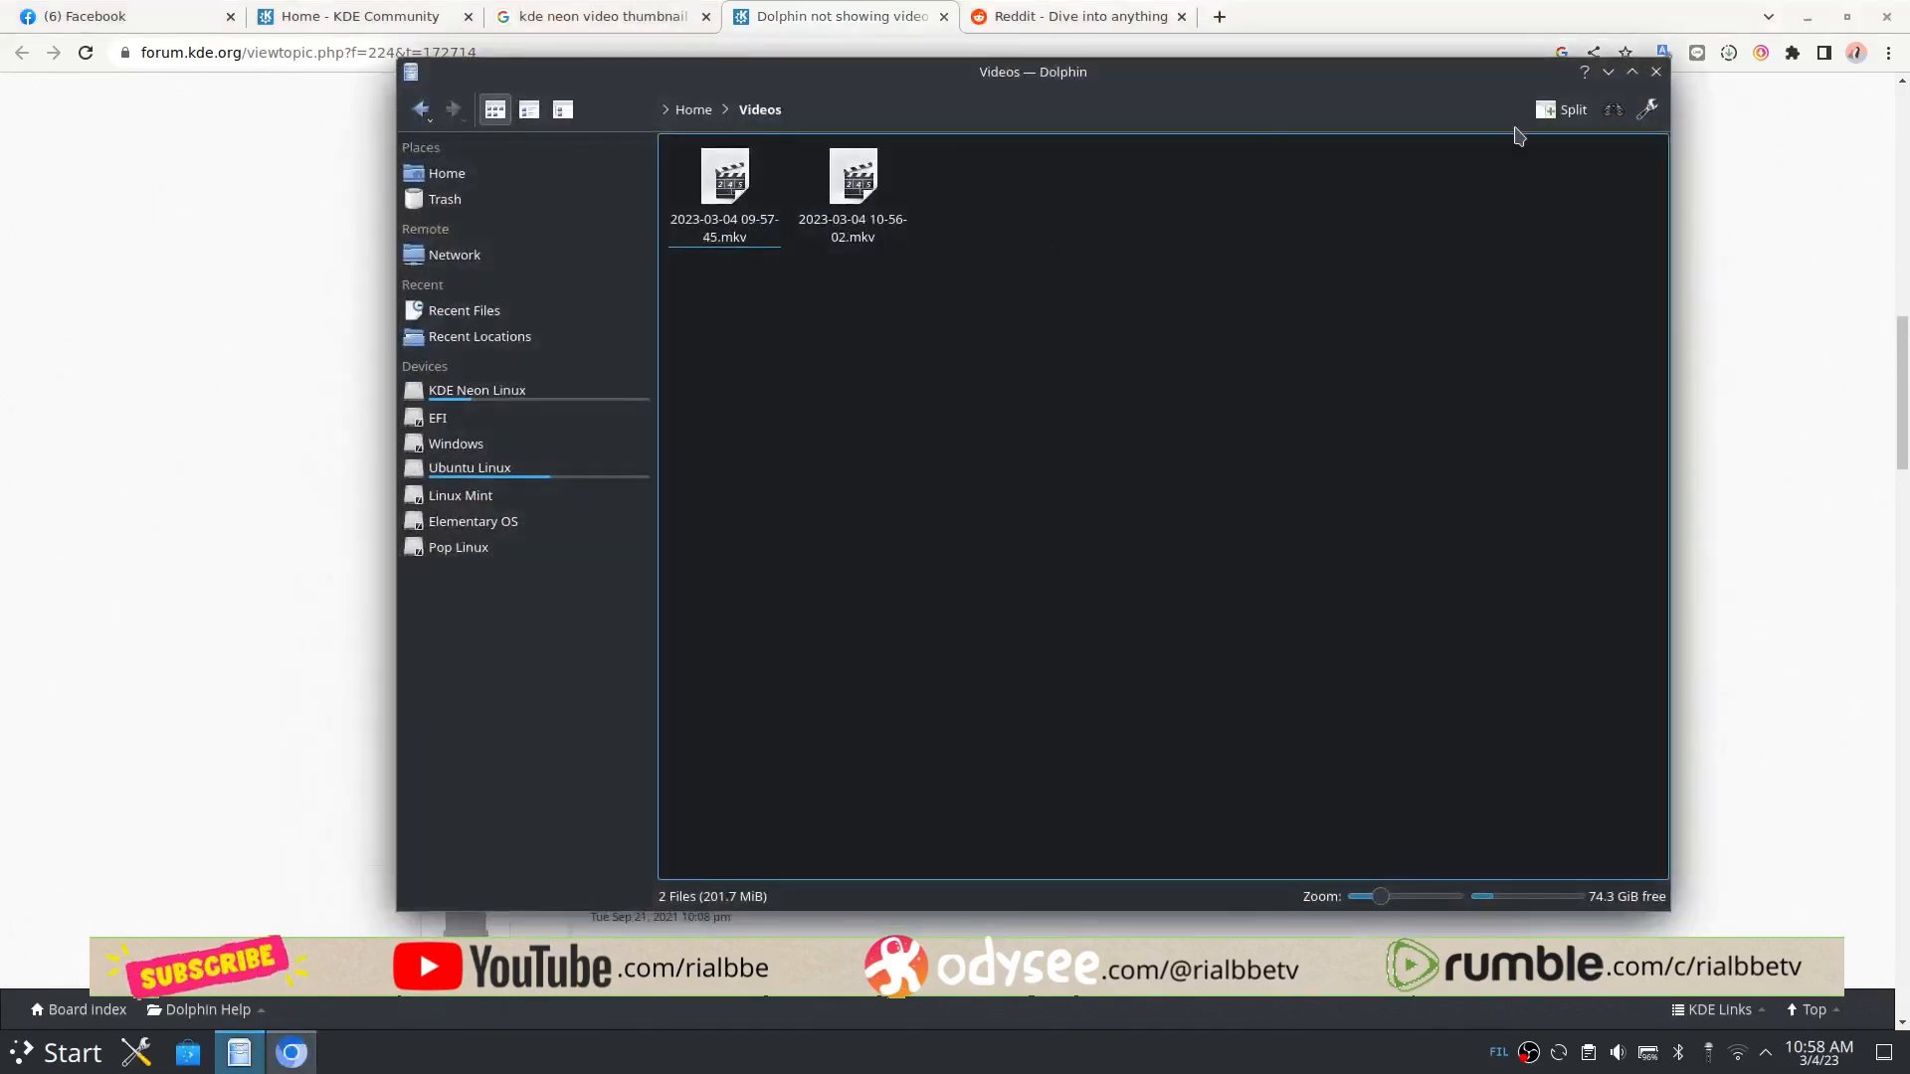
pyautogui.click(1646, 110)
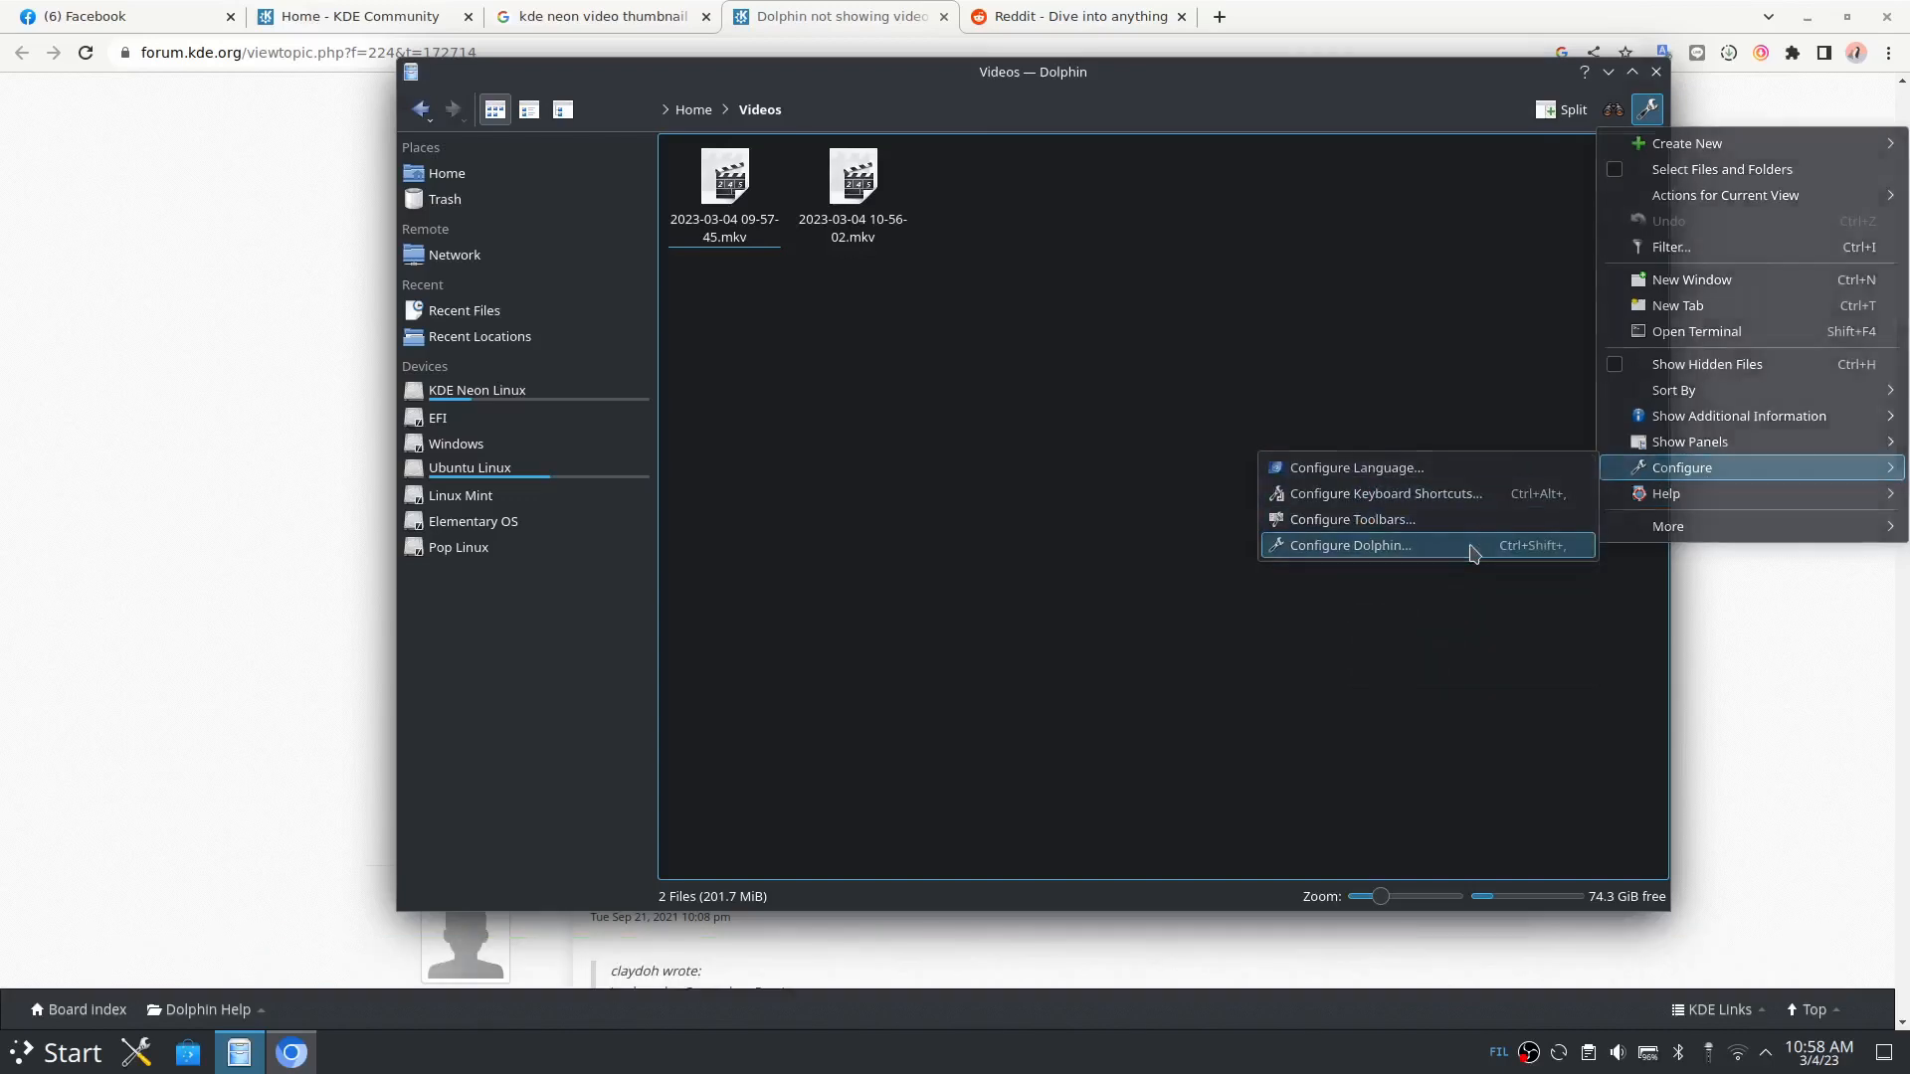
pyautogui.click(1350, 545)
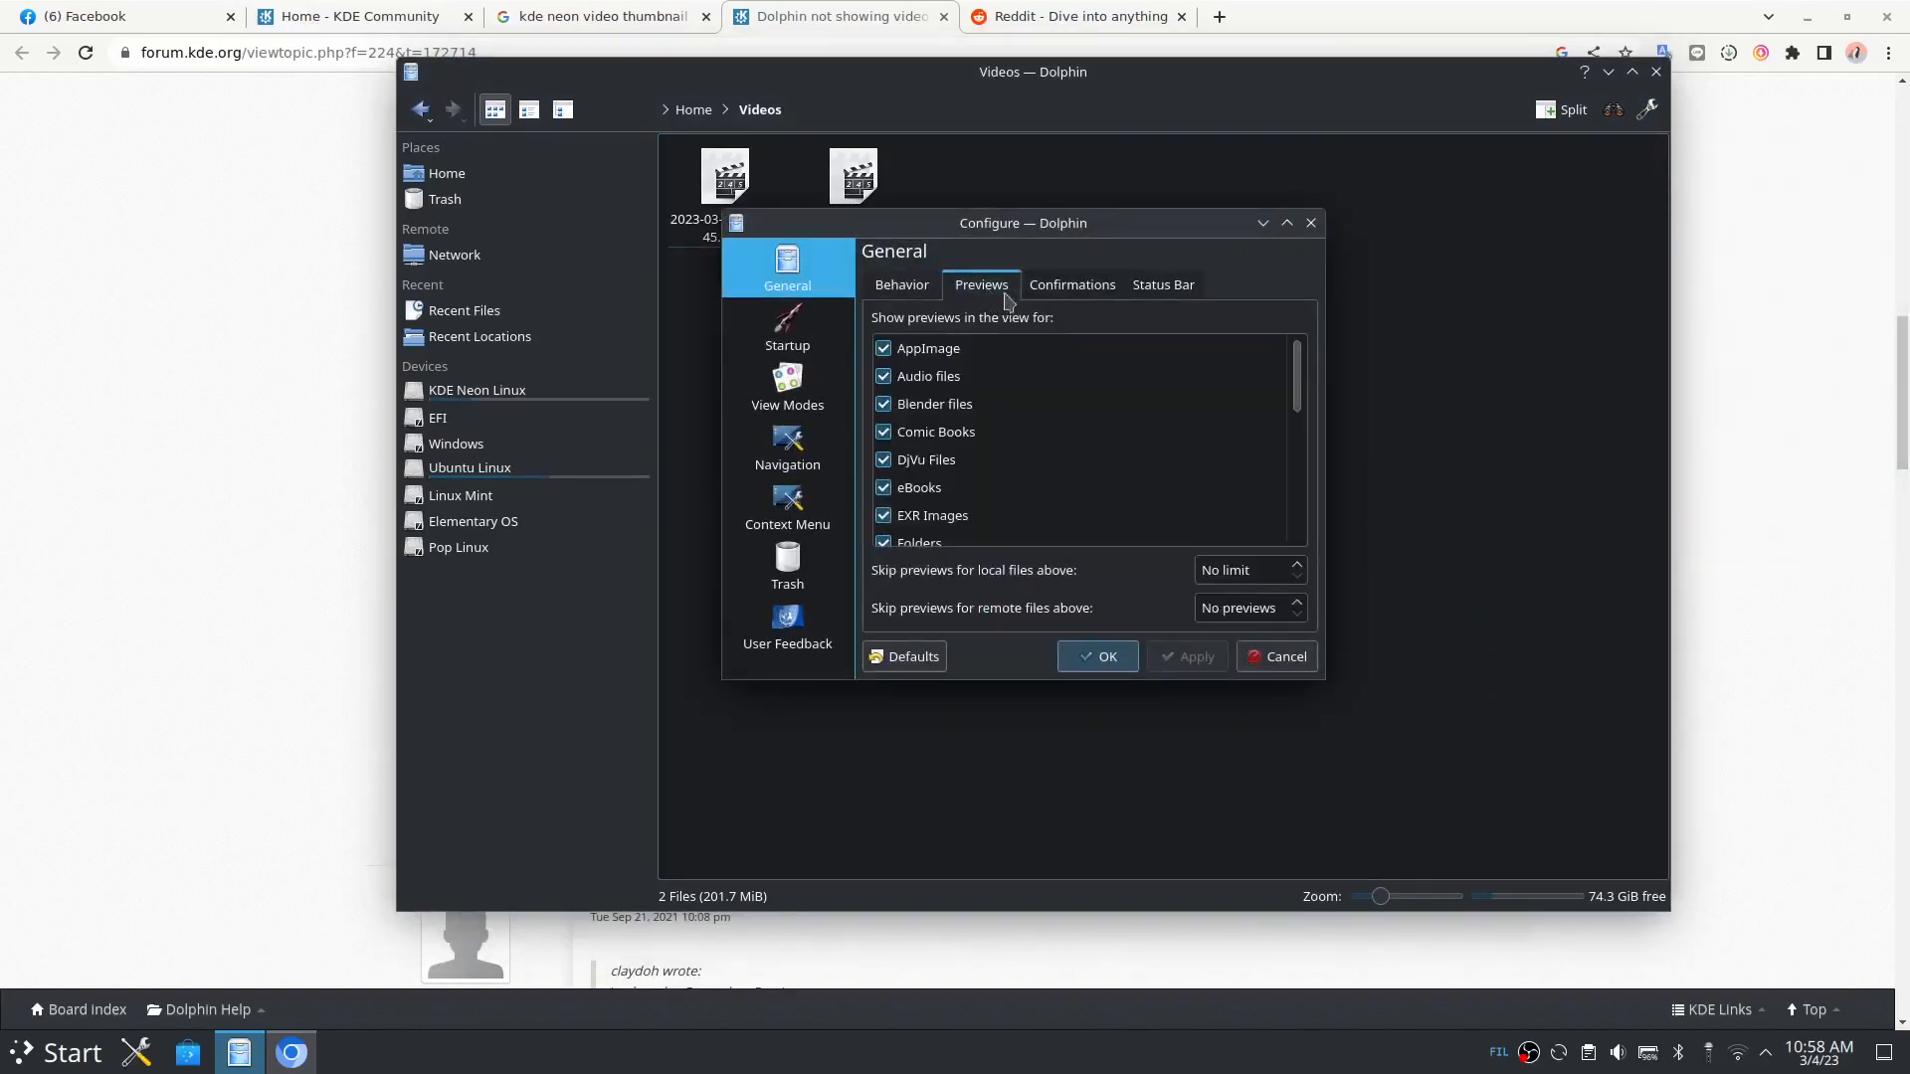
pyautogui.scroll(-3)
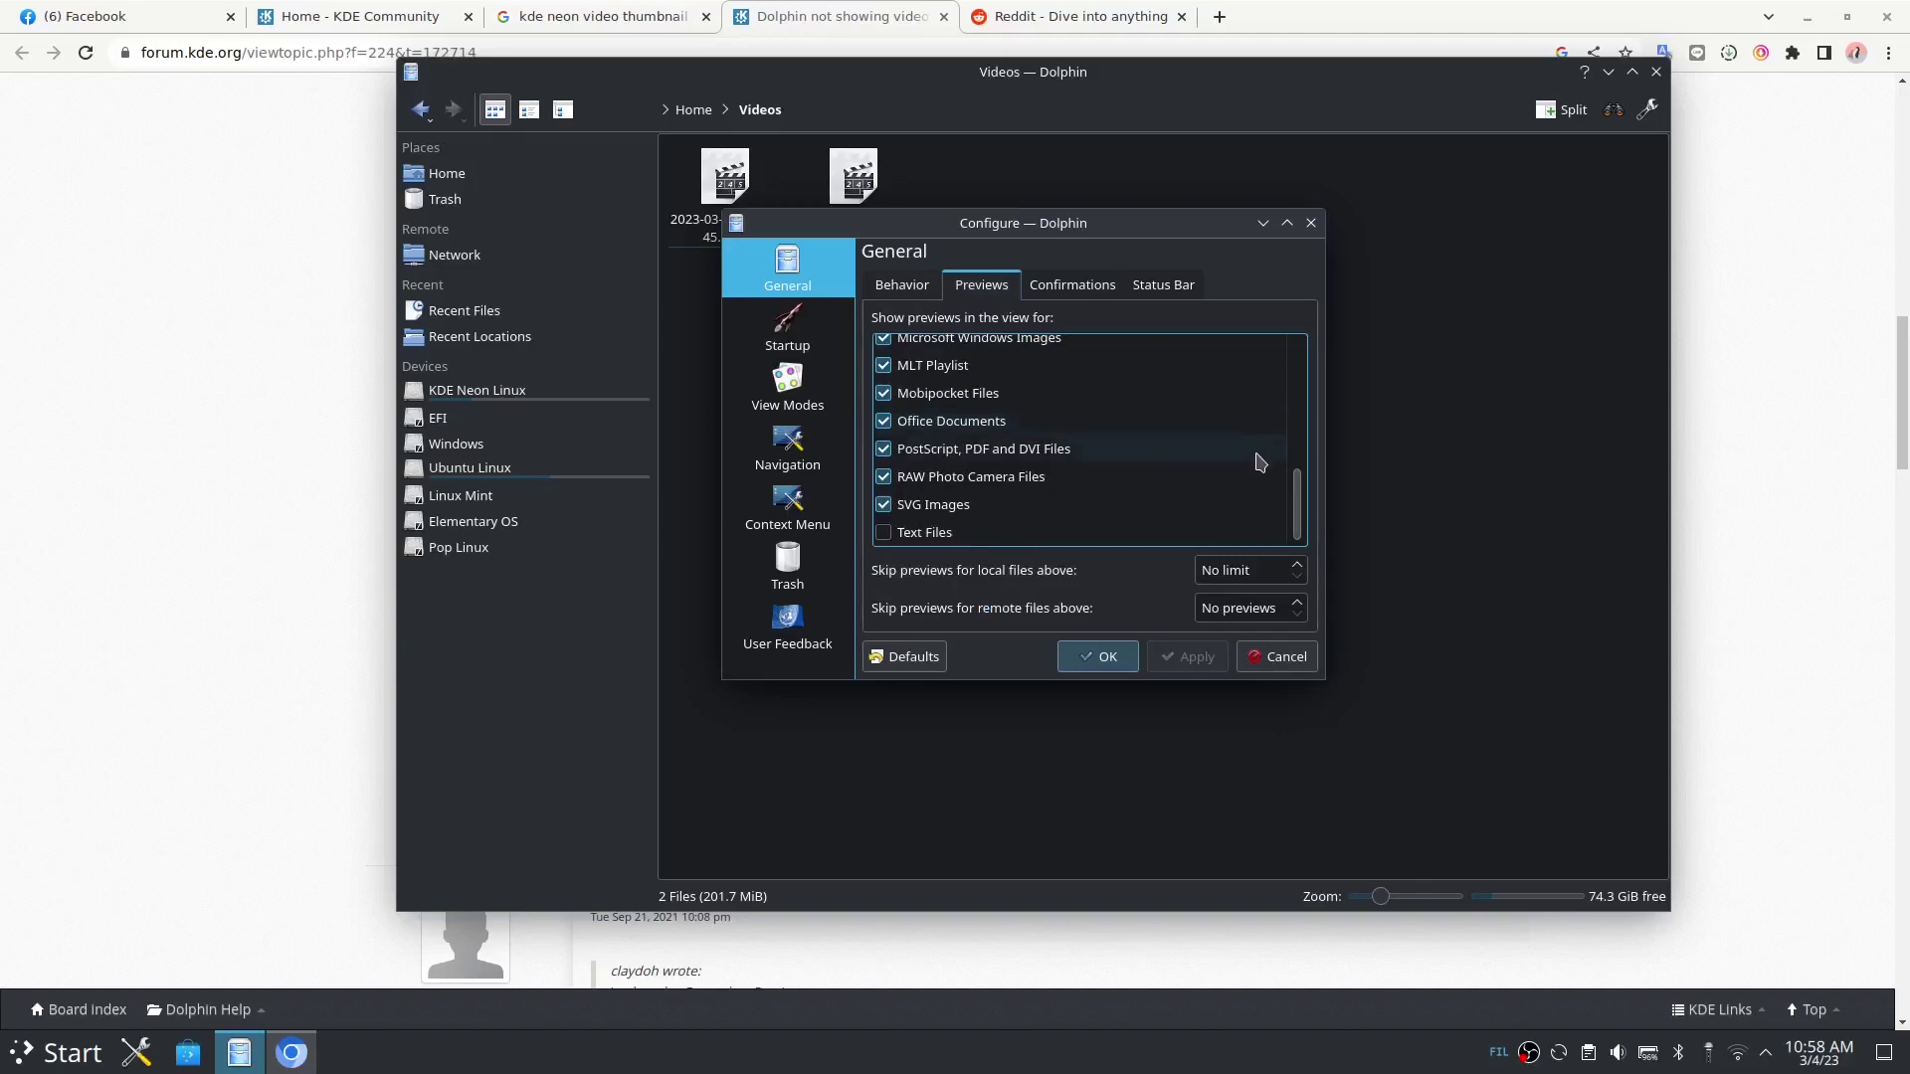
pyautogui.moveTo(1072, 504)
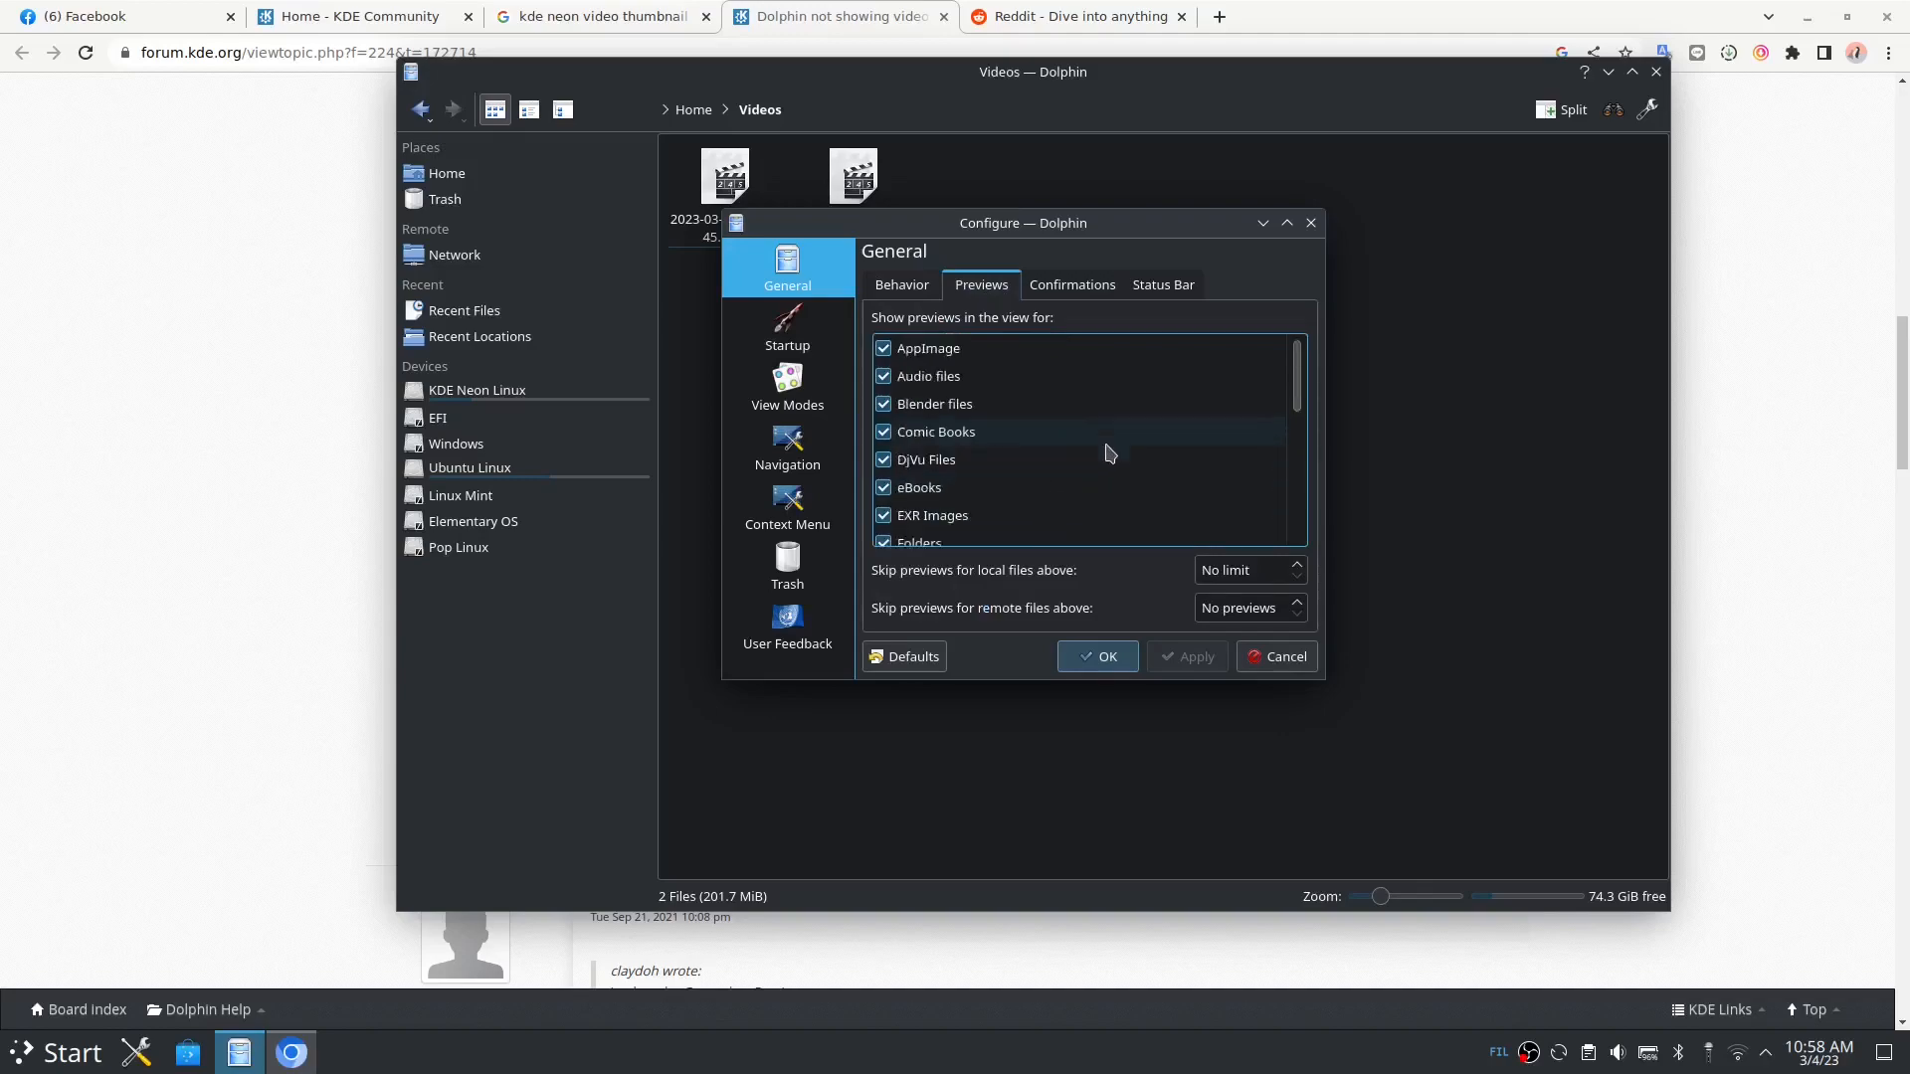
pyautogui.moveTo(1311, 222)
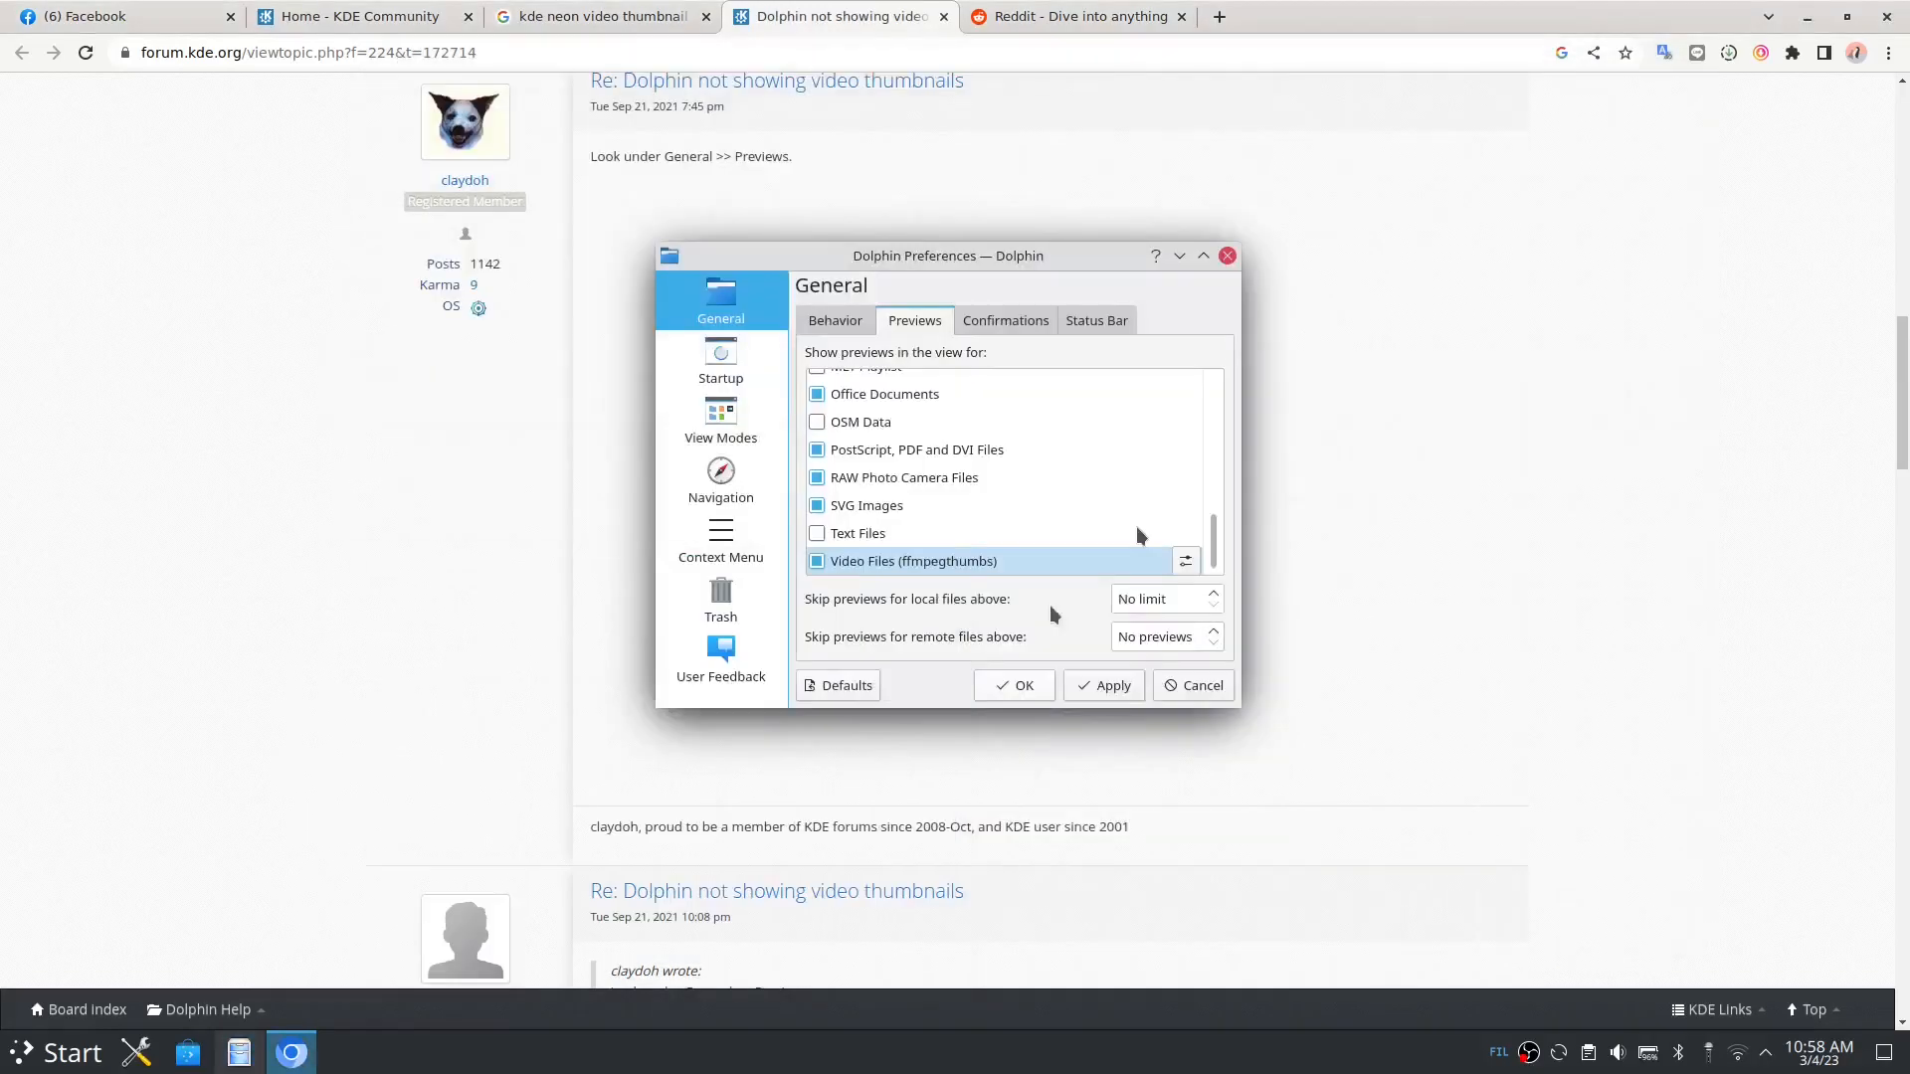
# Step: Scroll down the thread to the ffmpegthumbs install code block
pyautogui.scroll(-3)
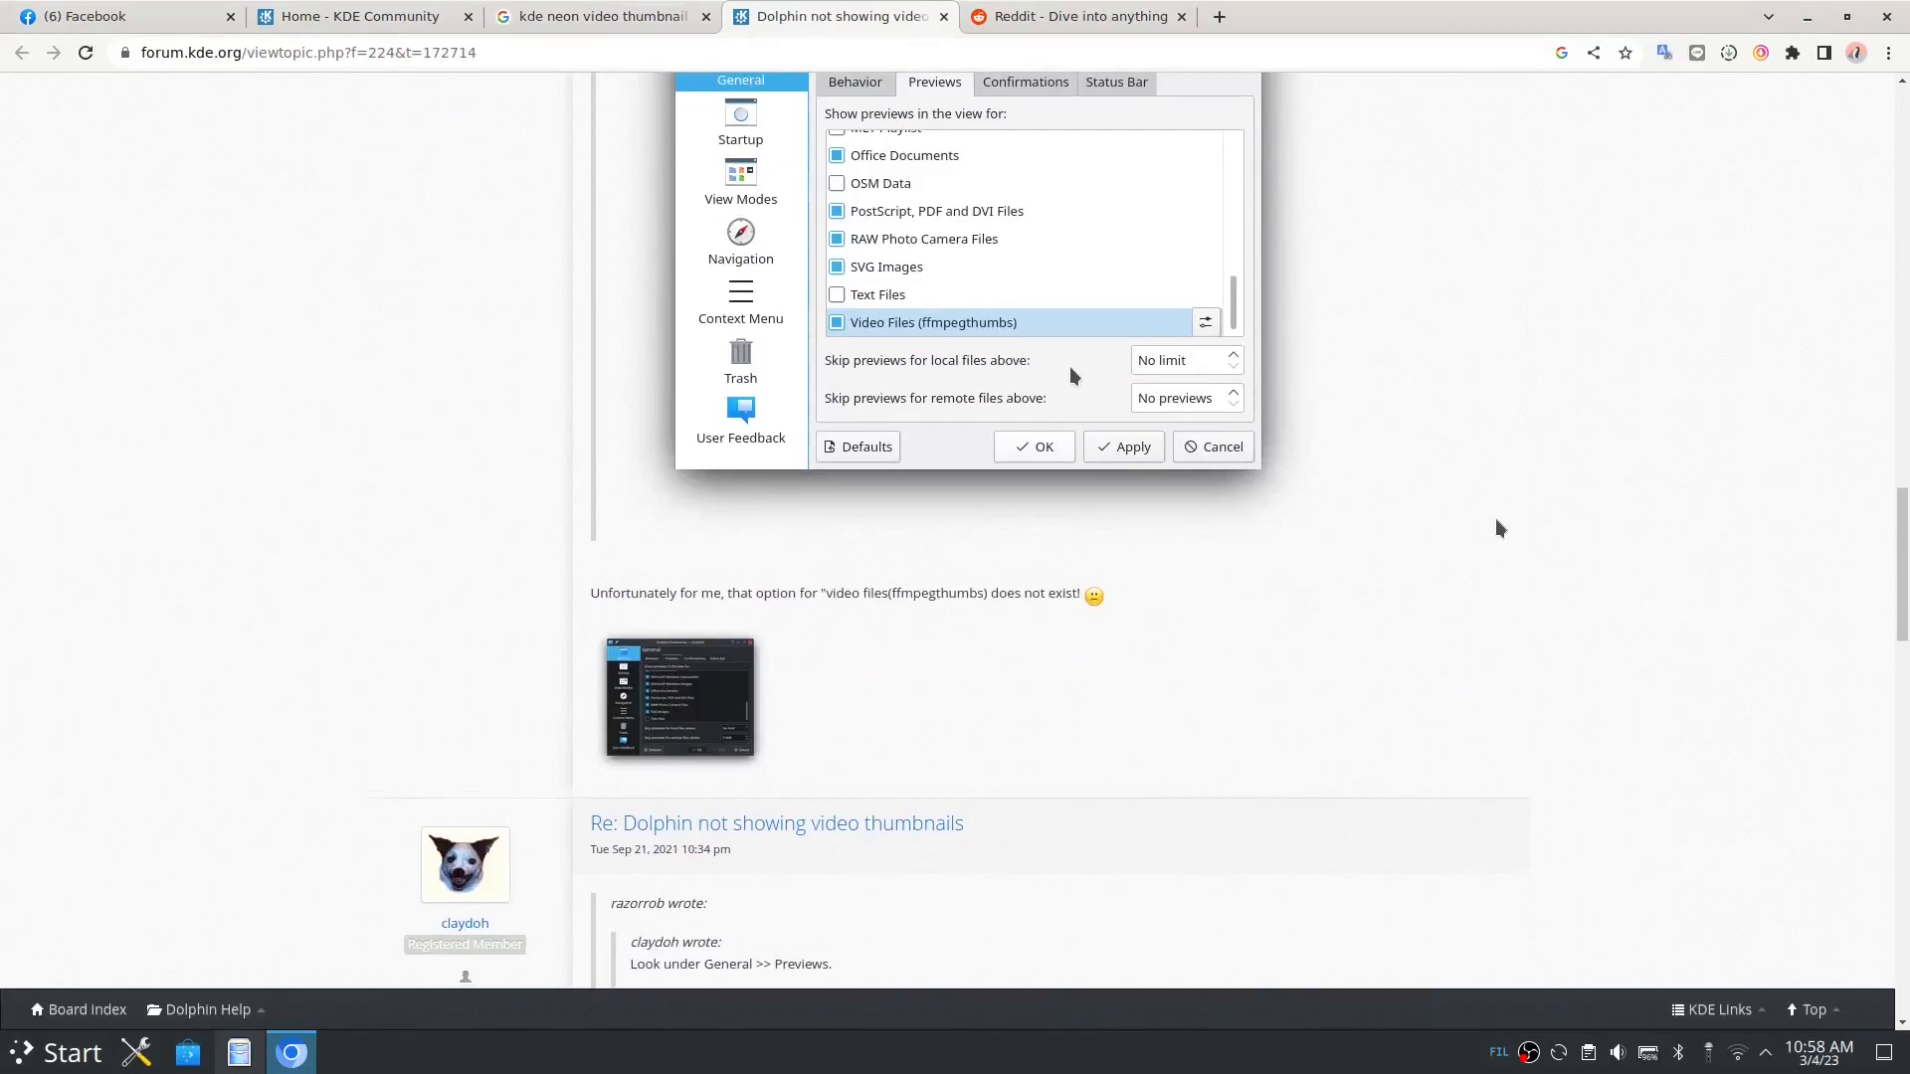
pyautogui.scroll(-3)
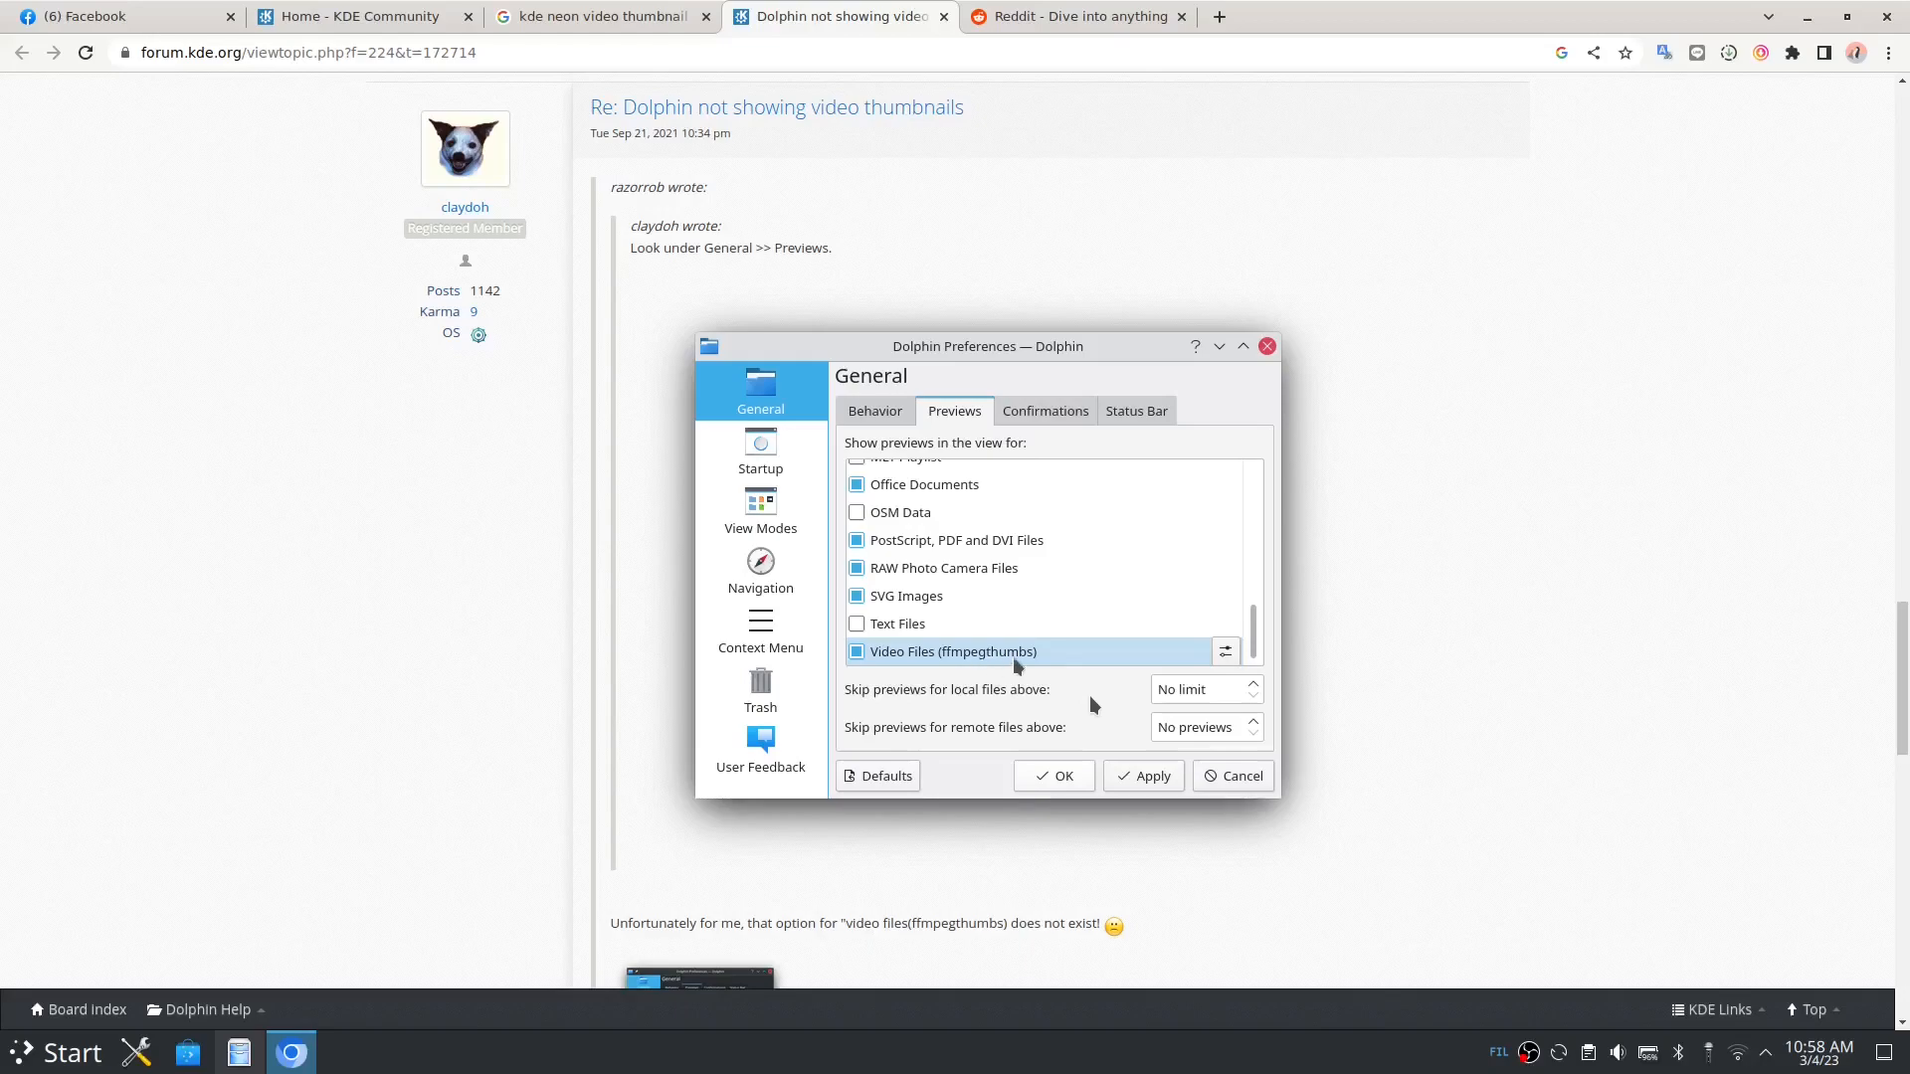
pyautogui.moveTo(1521, 645)
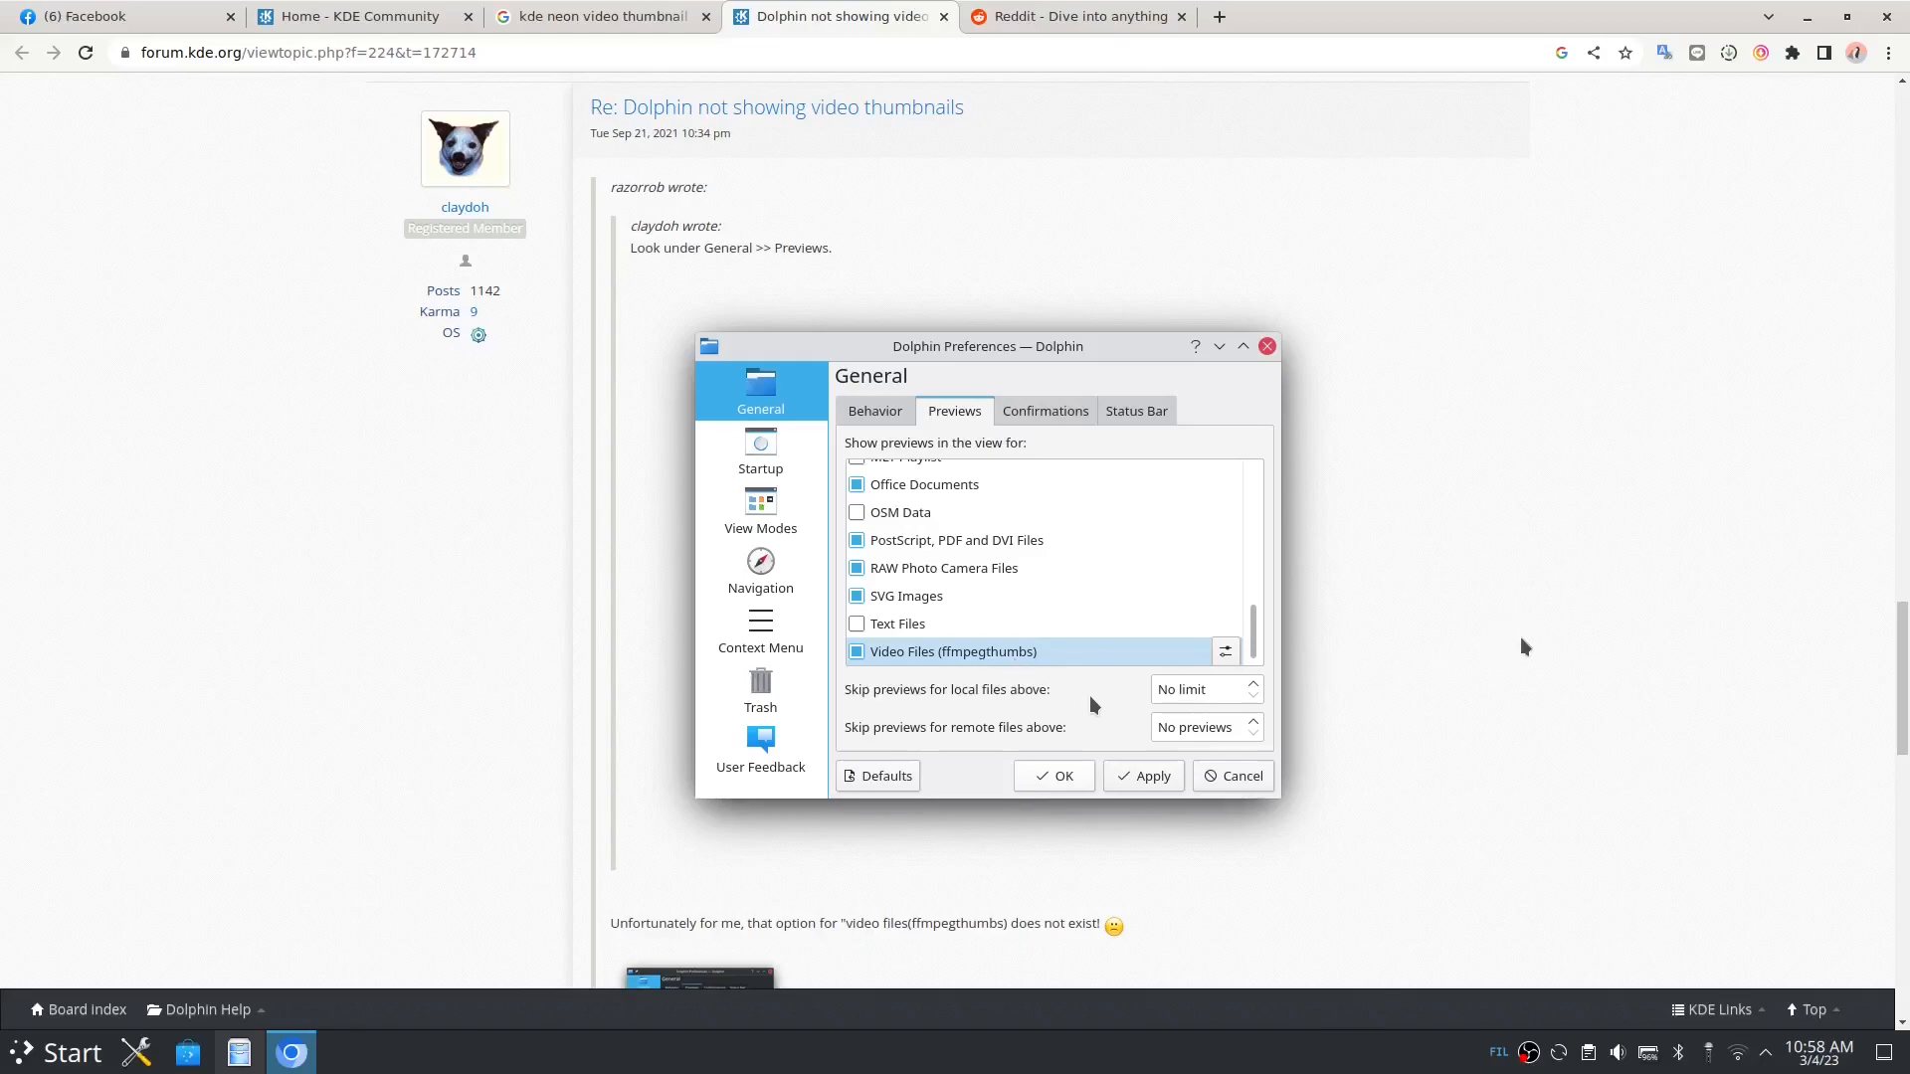
pyautogui.scroll(-3)
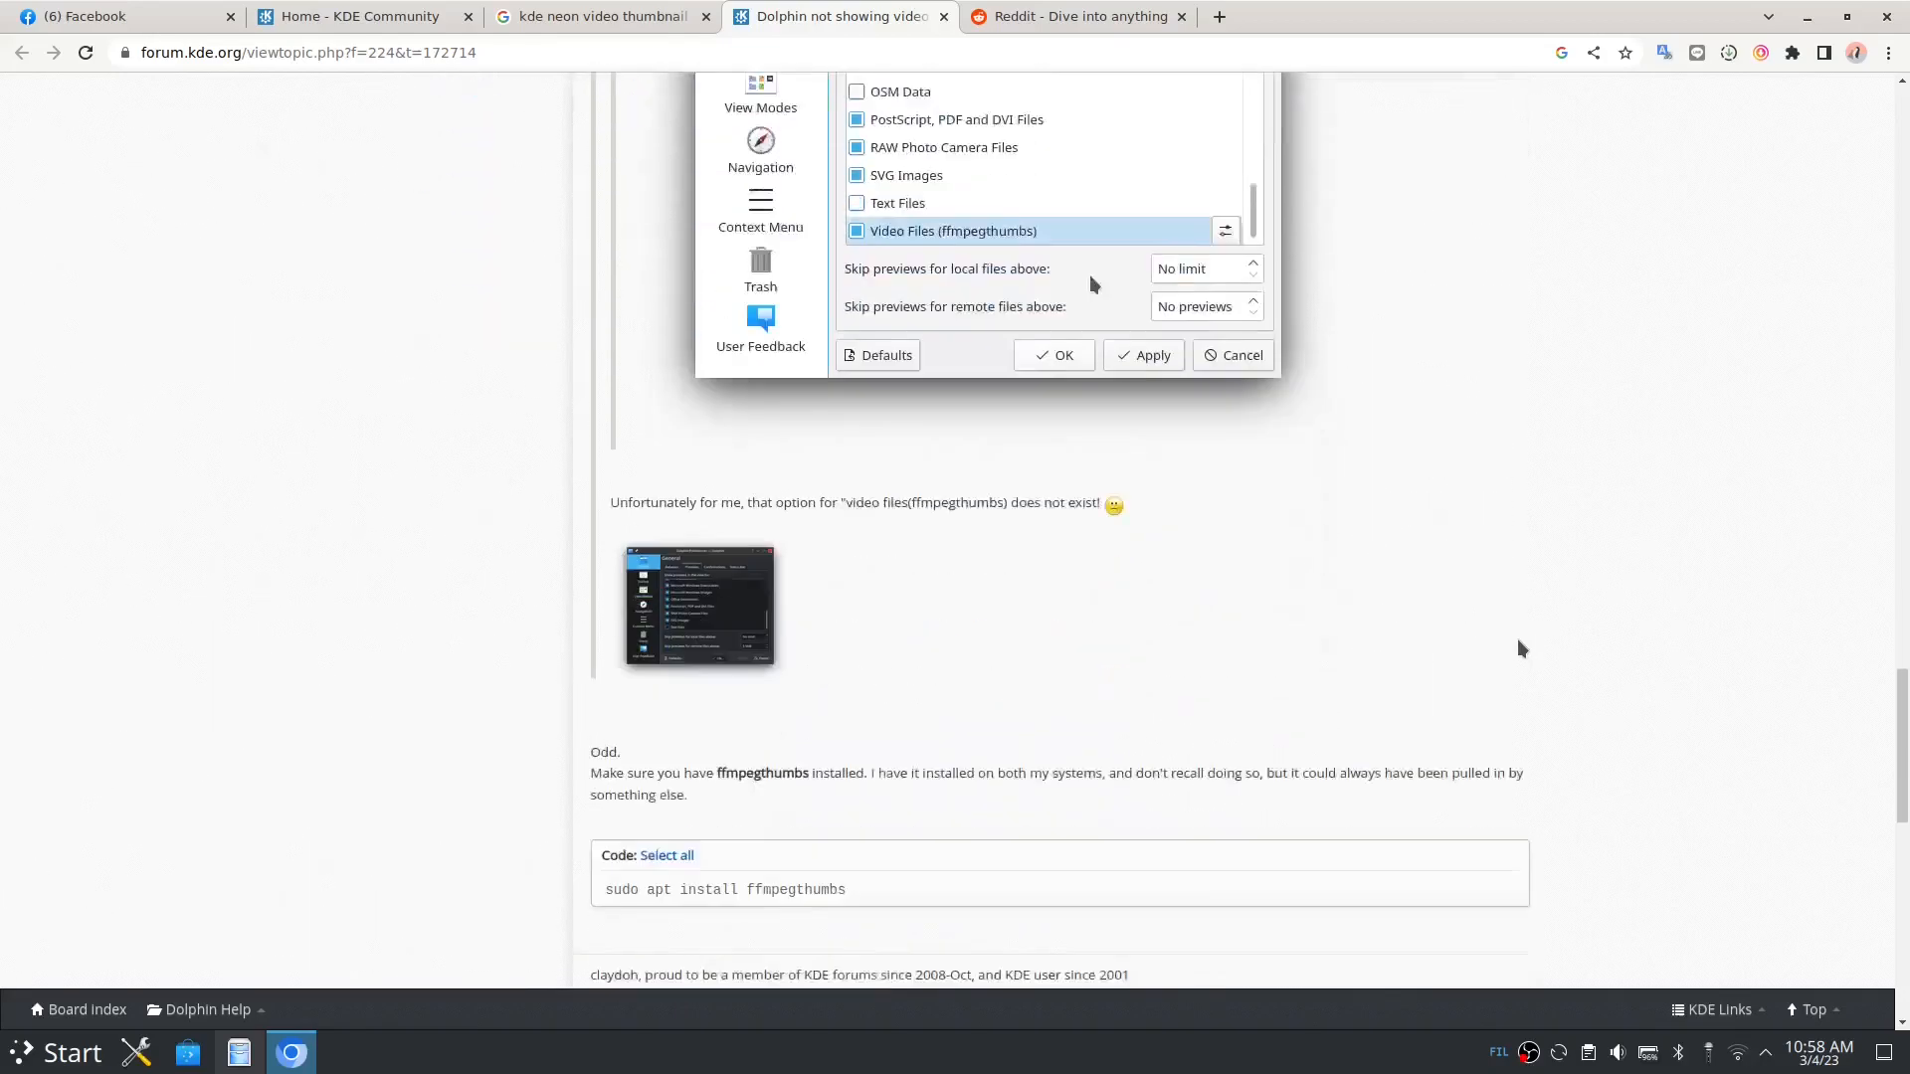
pyautogui.scroll(-3)
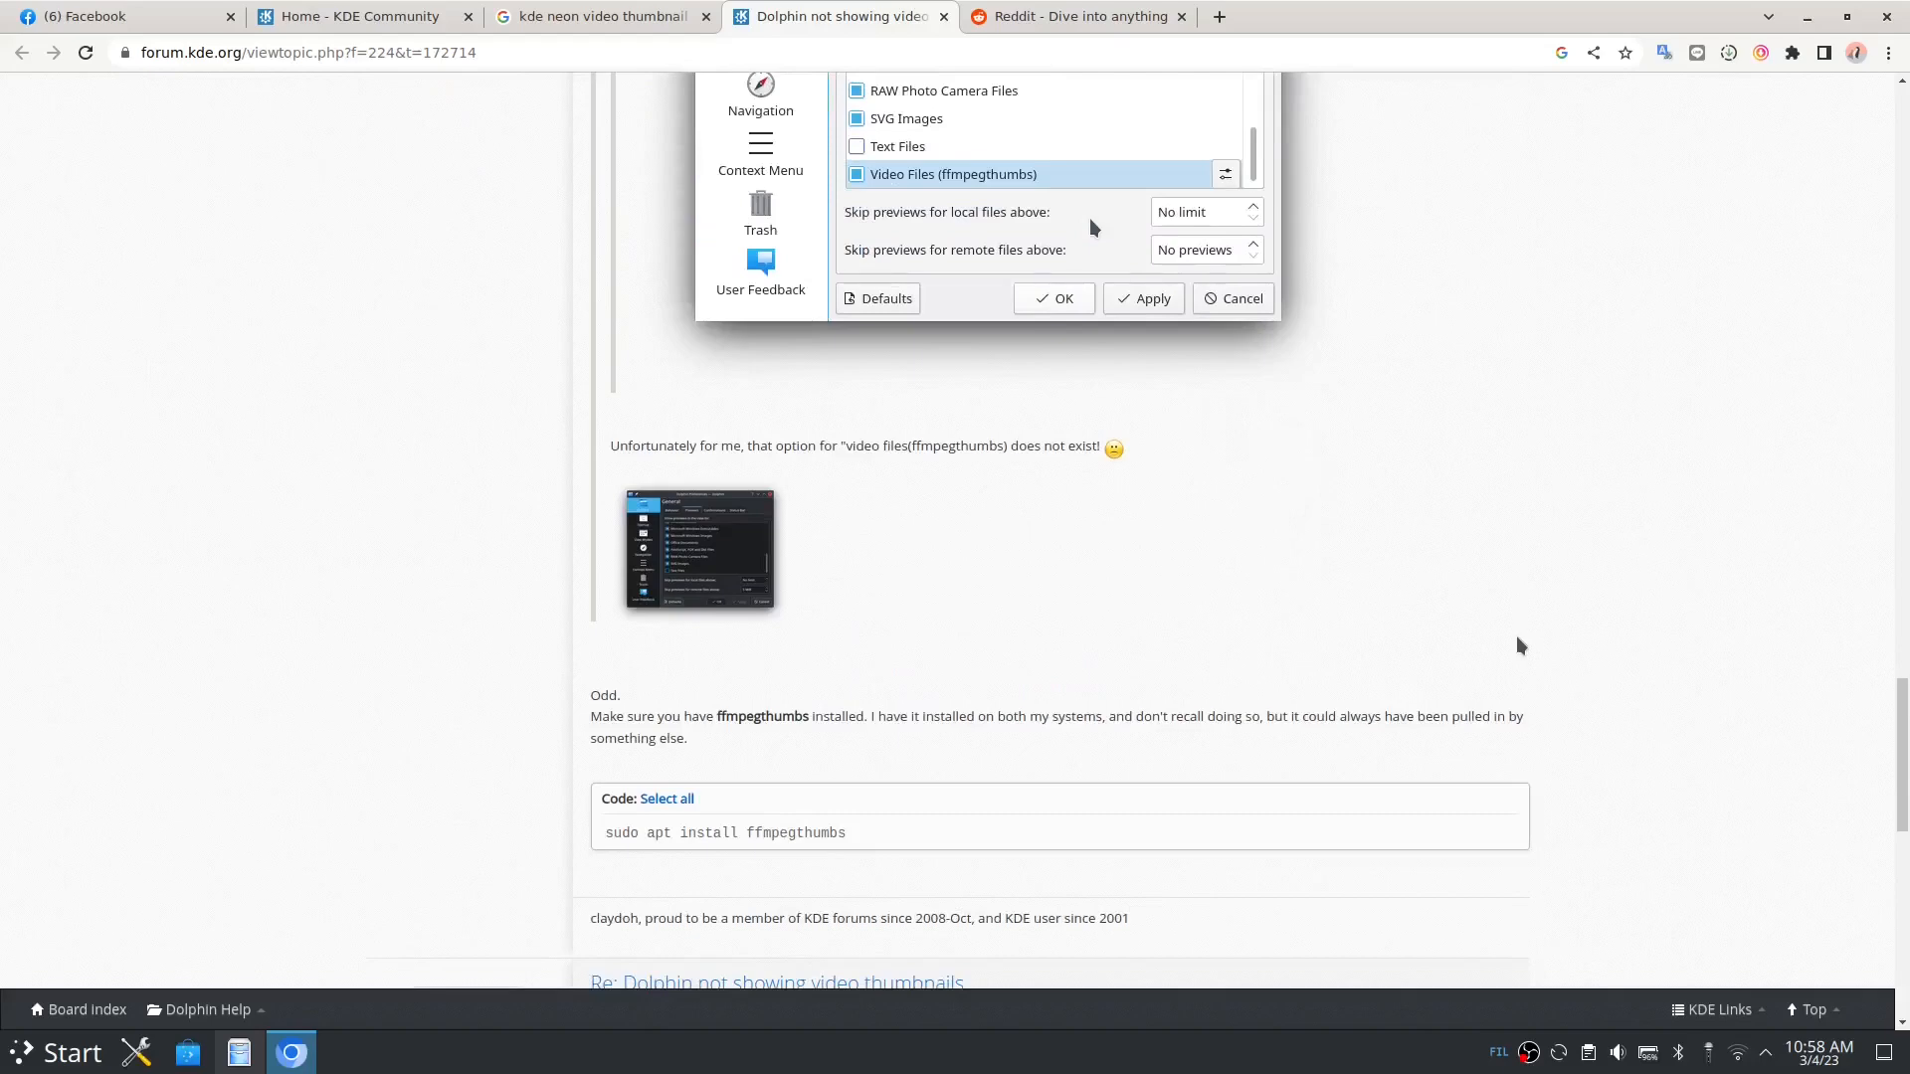
pyautogui.moveTo(963, 192)
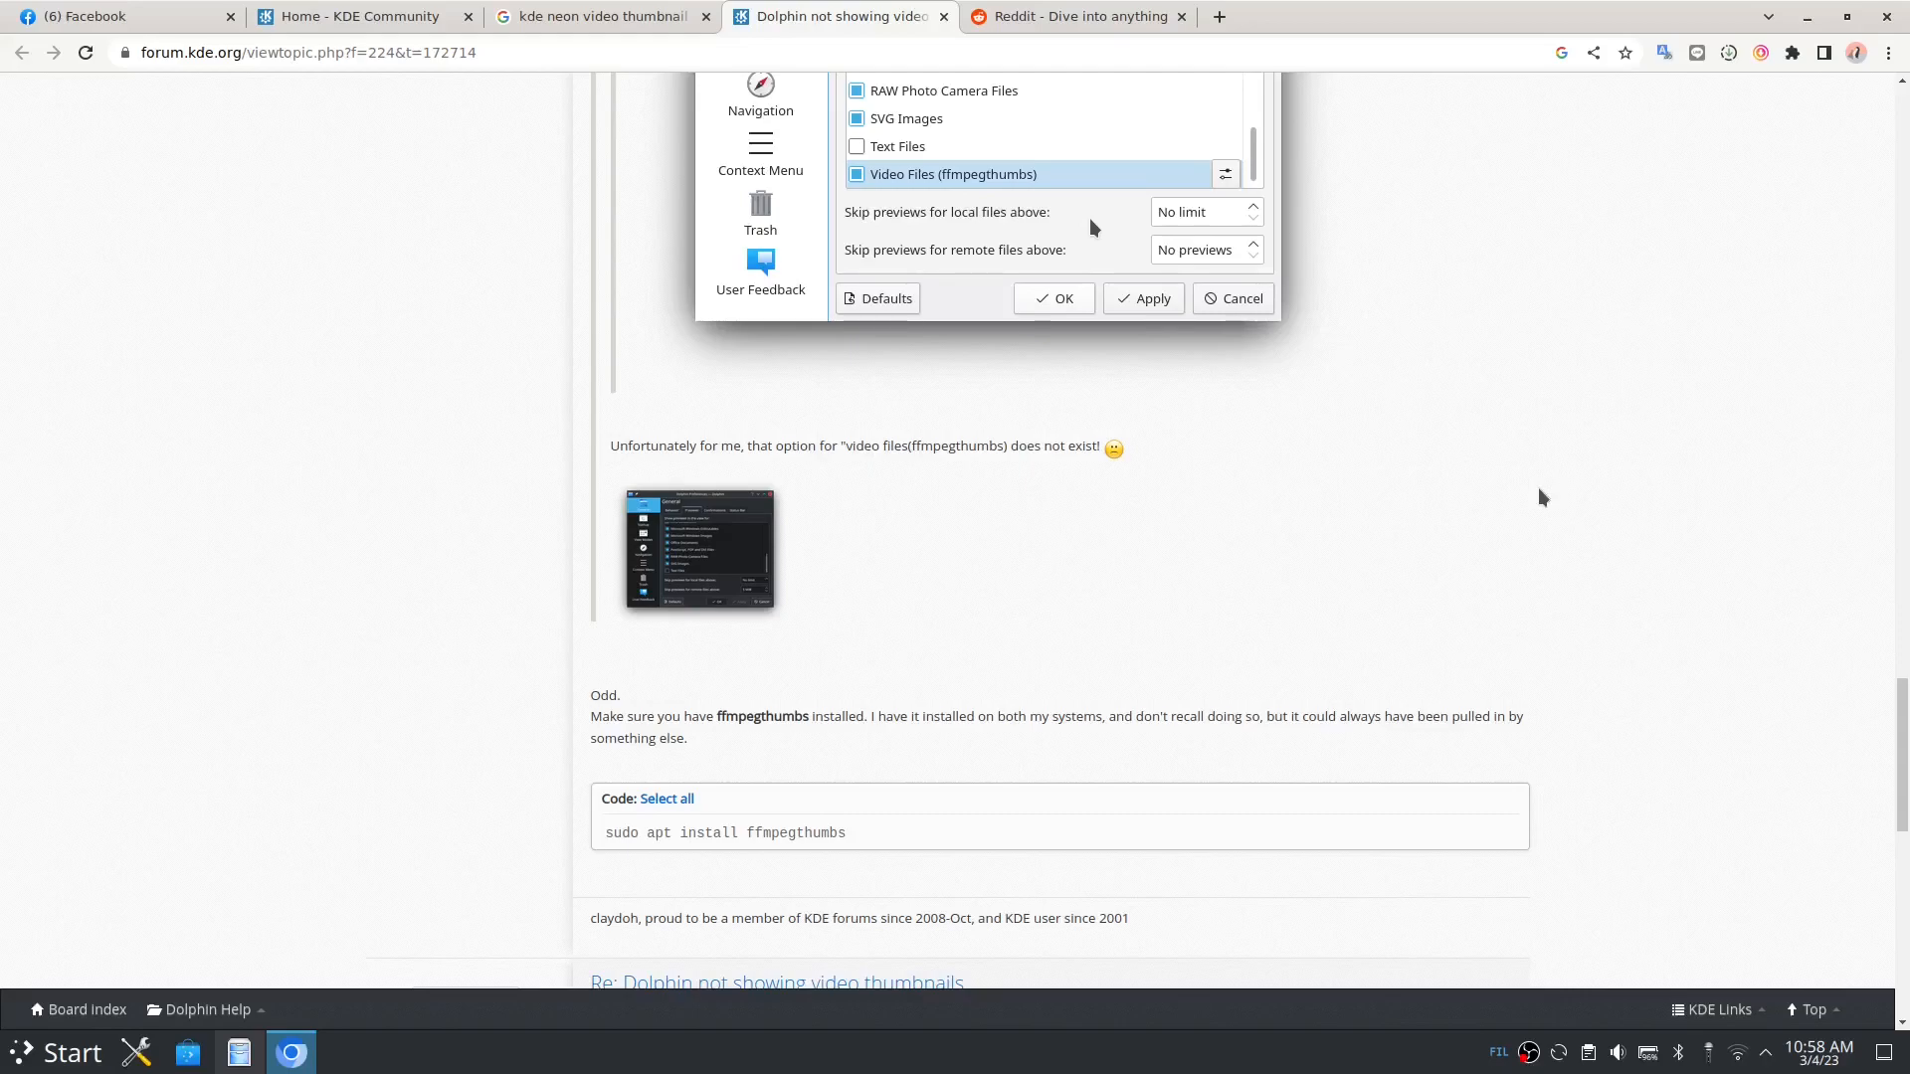
pyautogui.scroll(-3)
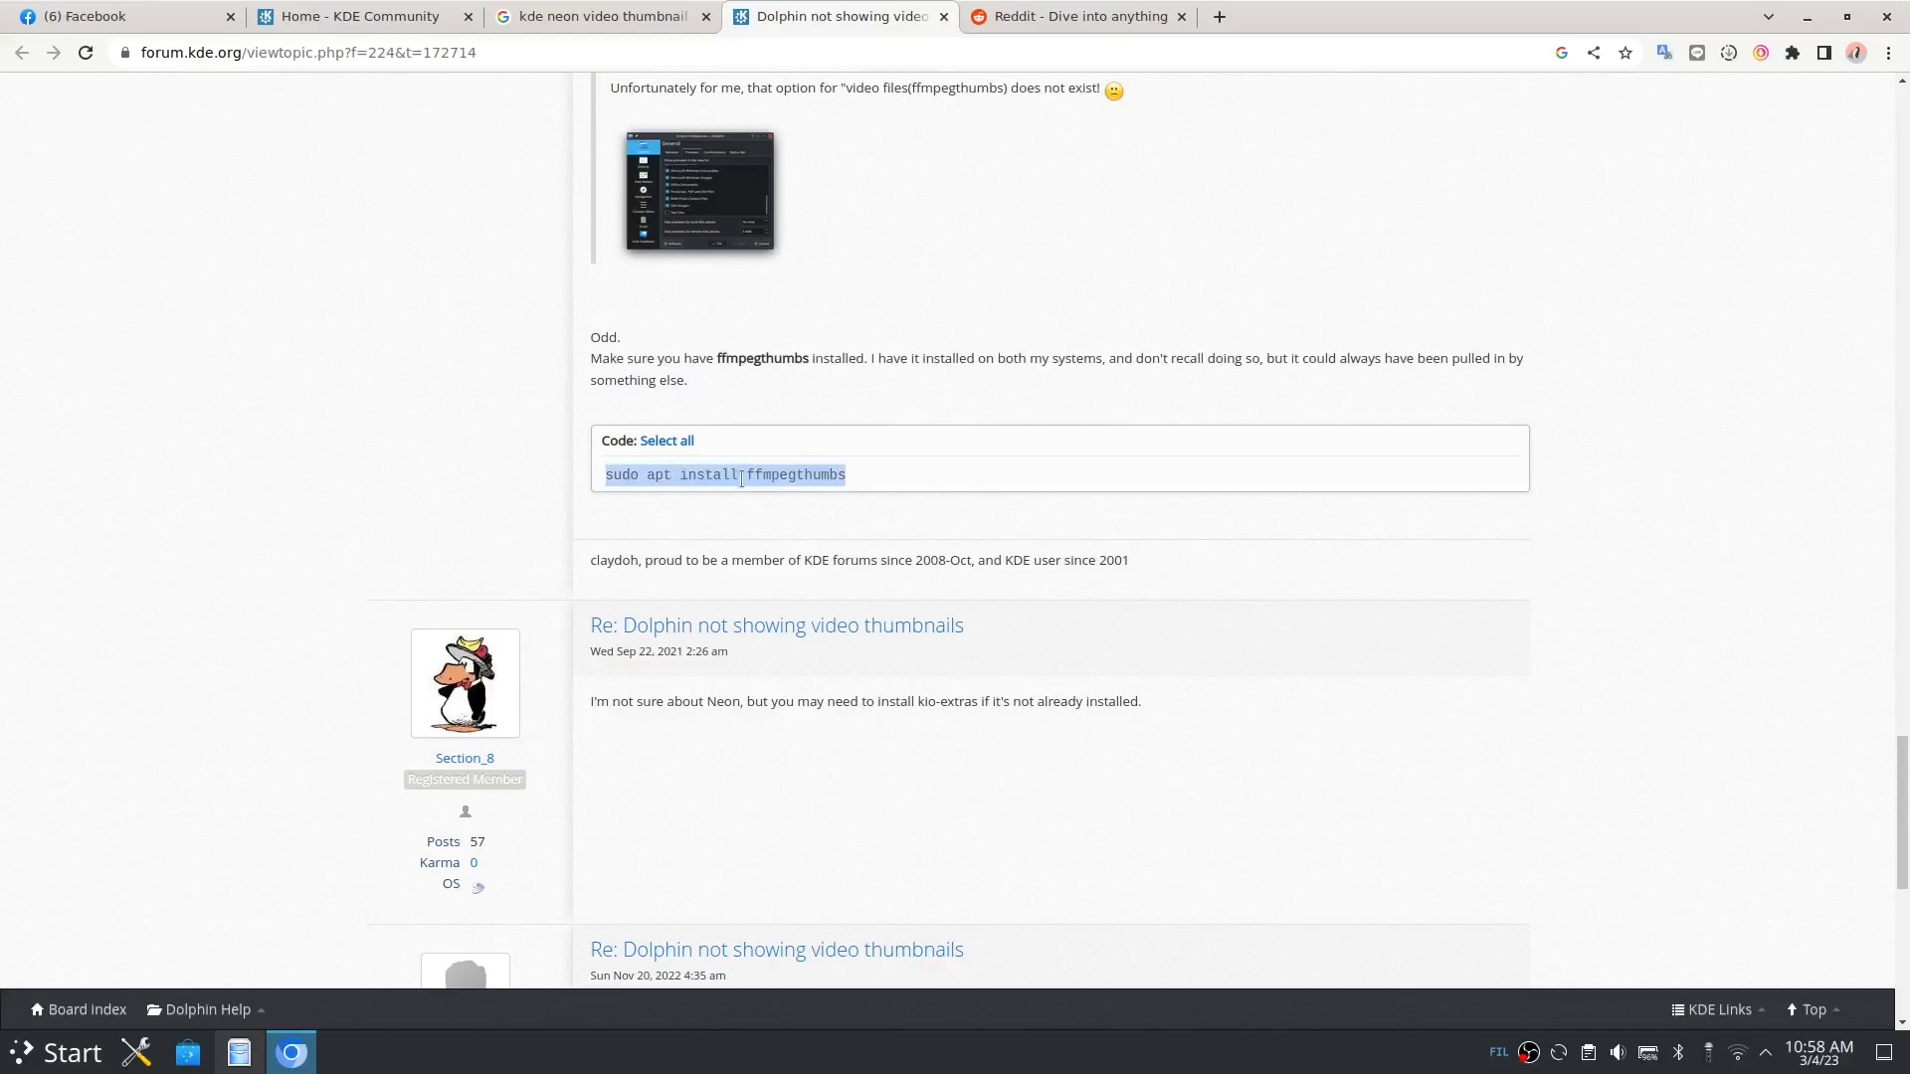
# Step: Copy the sudo apt install ffmpegthumbs command and launch Konsole from the System menu
pyautogui.rightClick(745, 475)
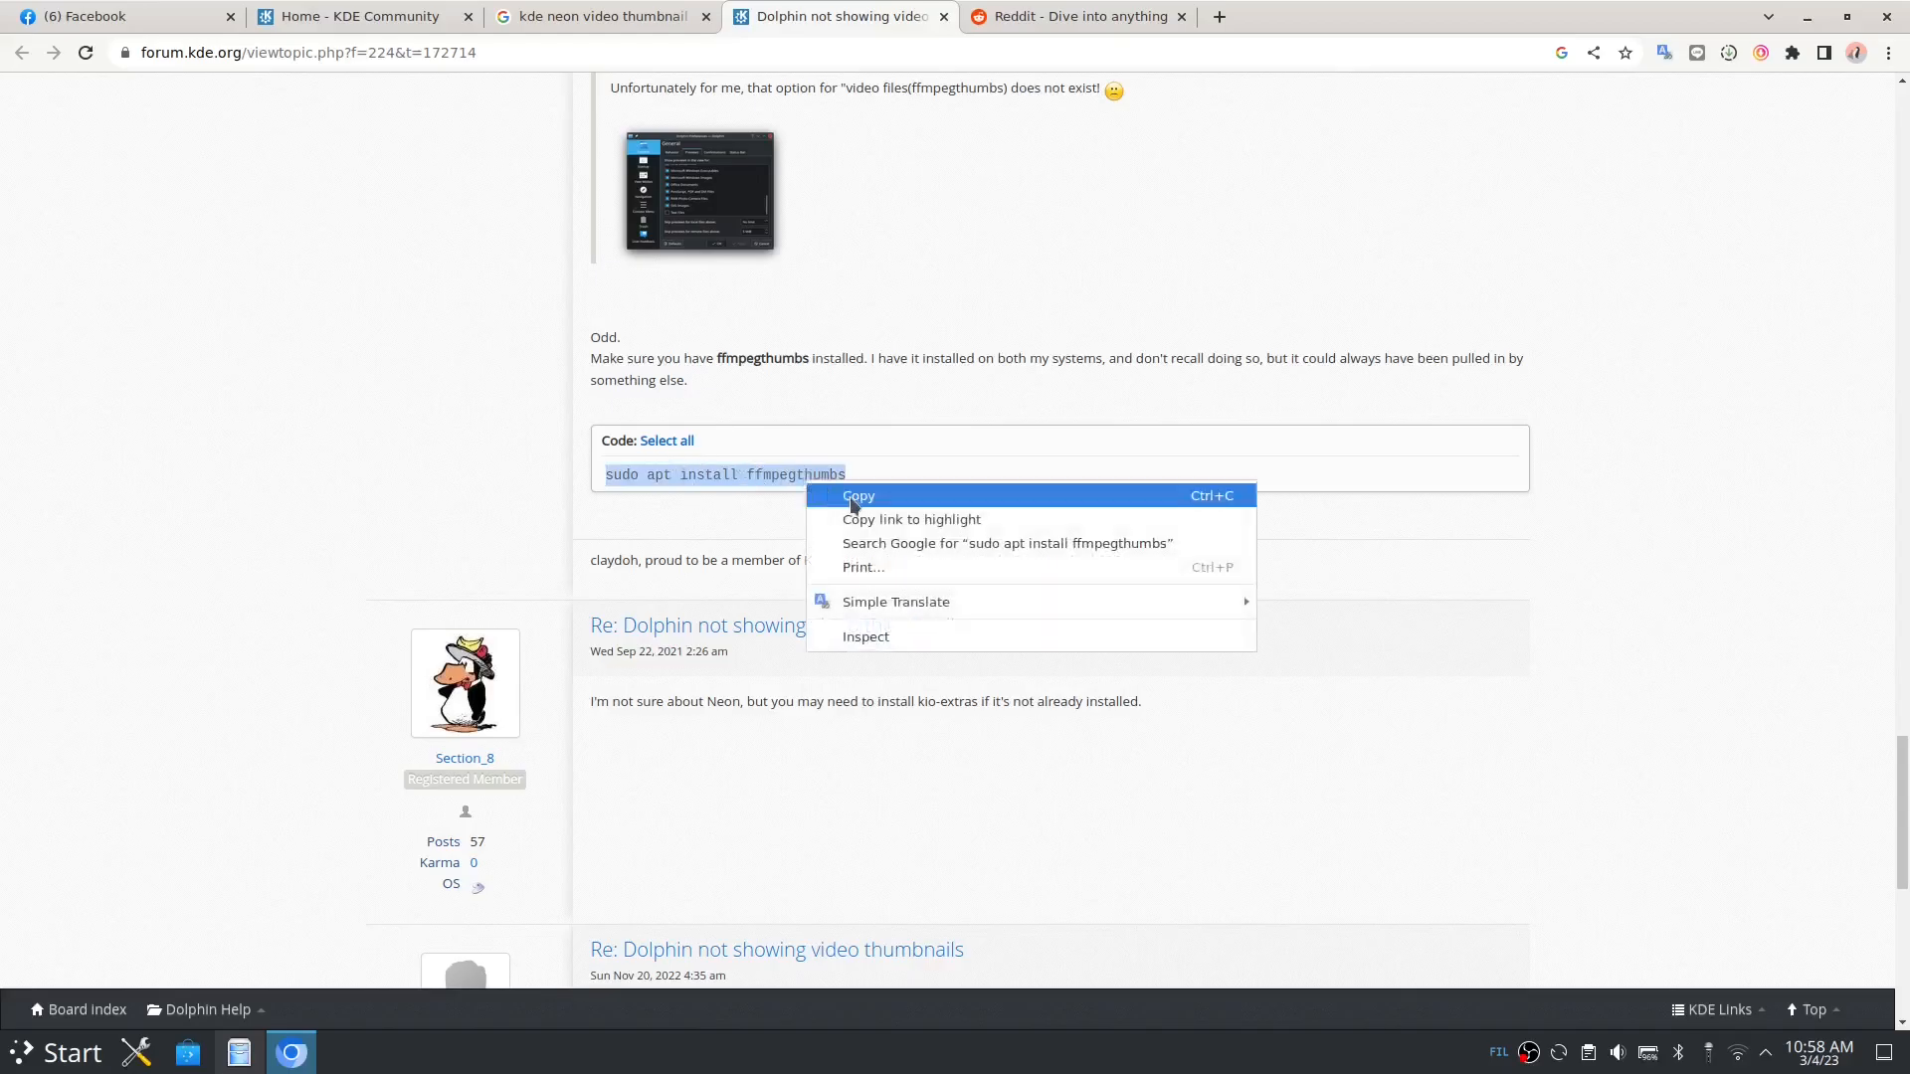
pyautogui.click(858, 495)
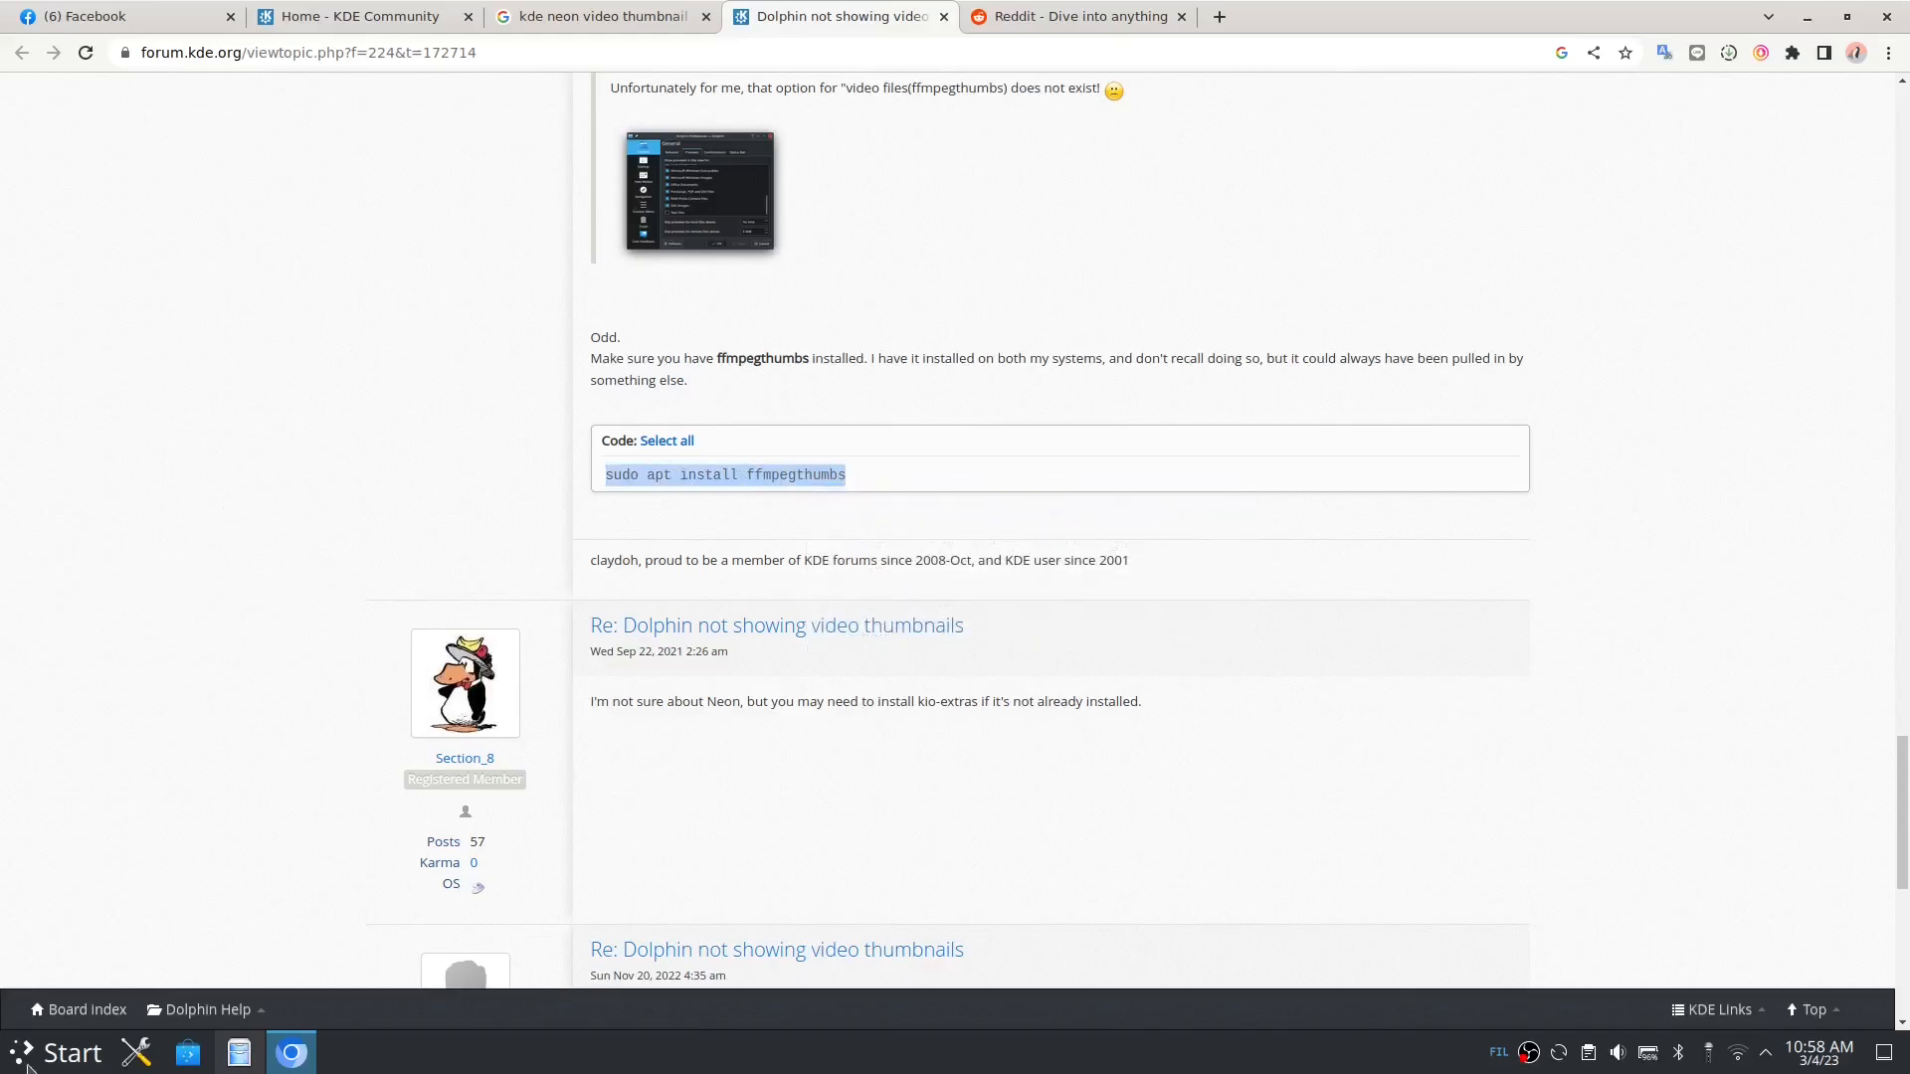
pyautogui.click(23, 1051)
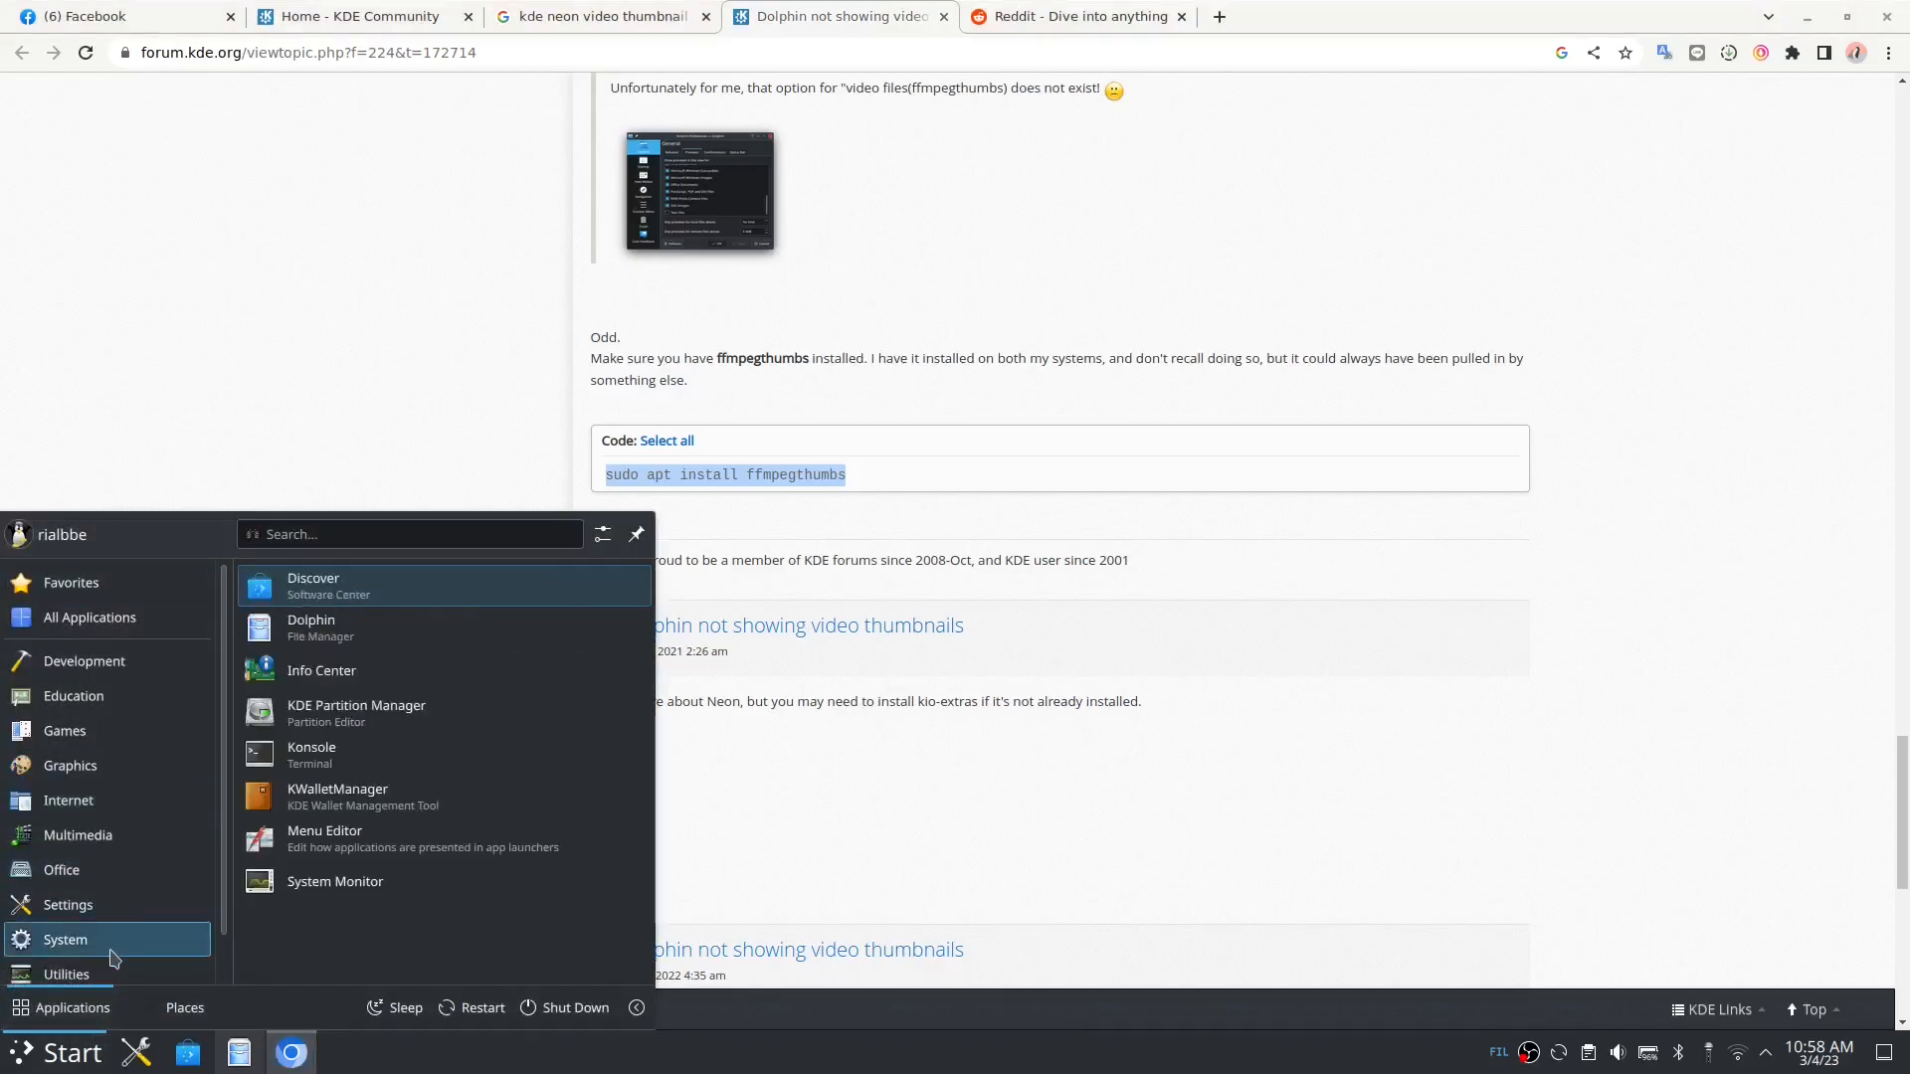
pyautogui.click(311, 747)
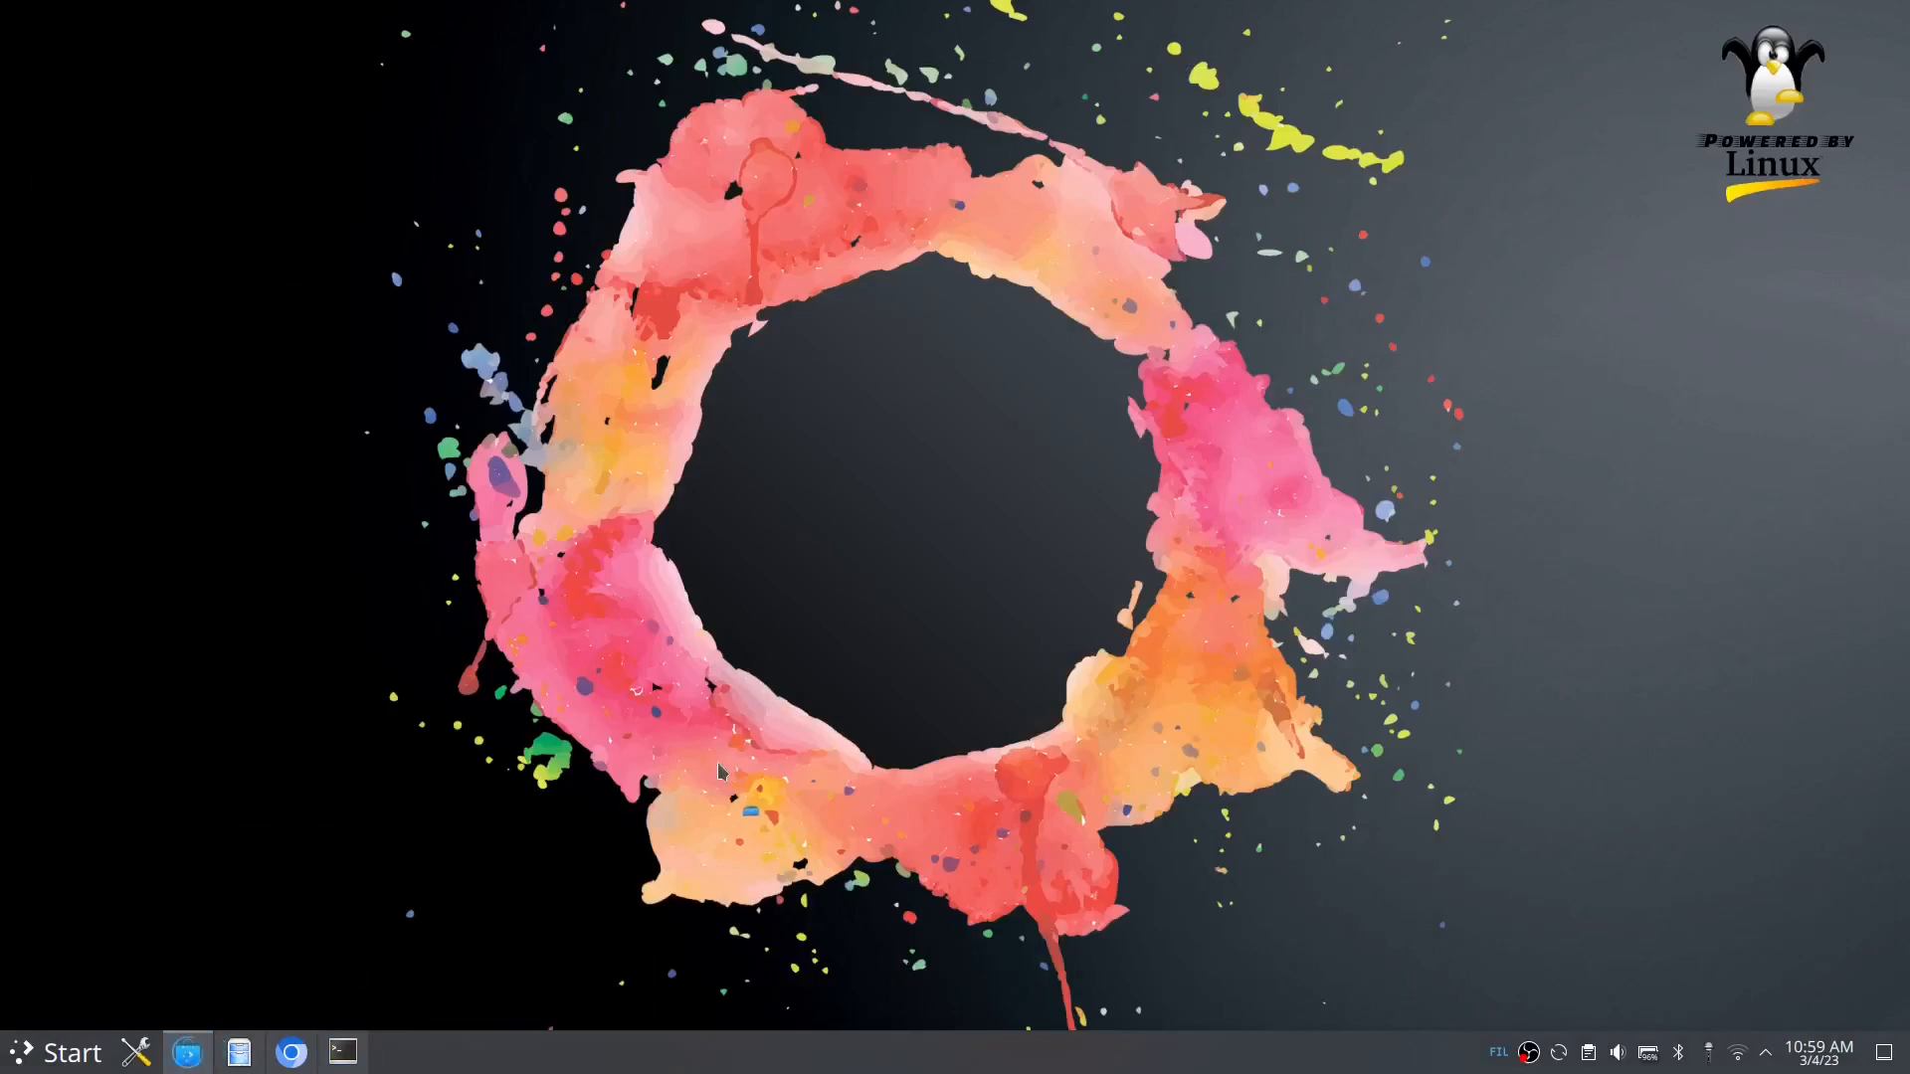
# Step: Search Discover for 'ffmpegthumbs' and bring up the Konsole terminal alongside
pyautogui.click(186, 1052)
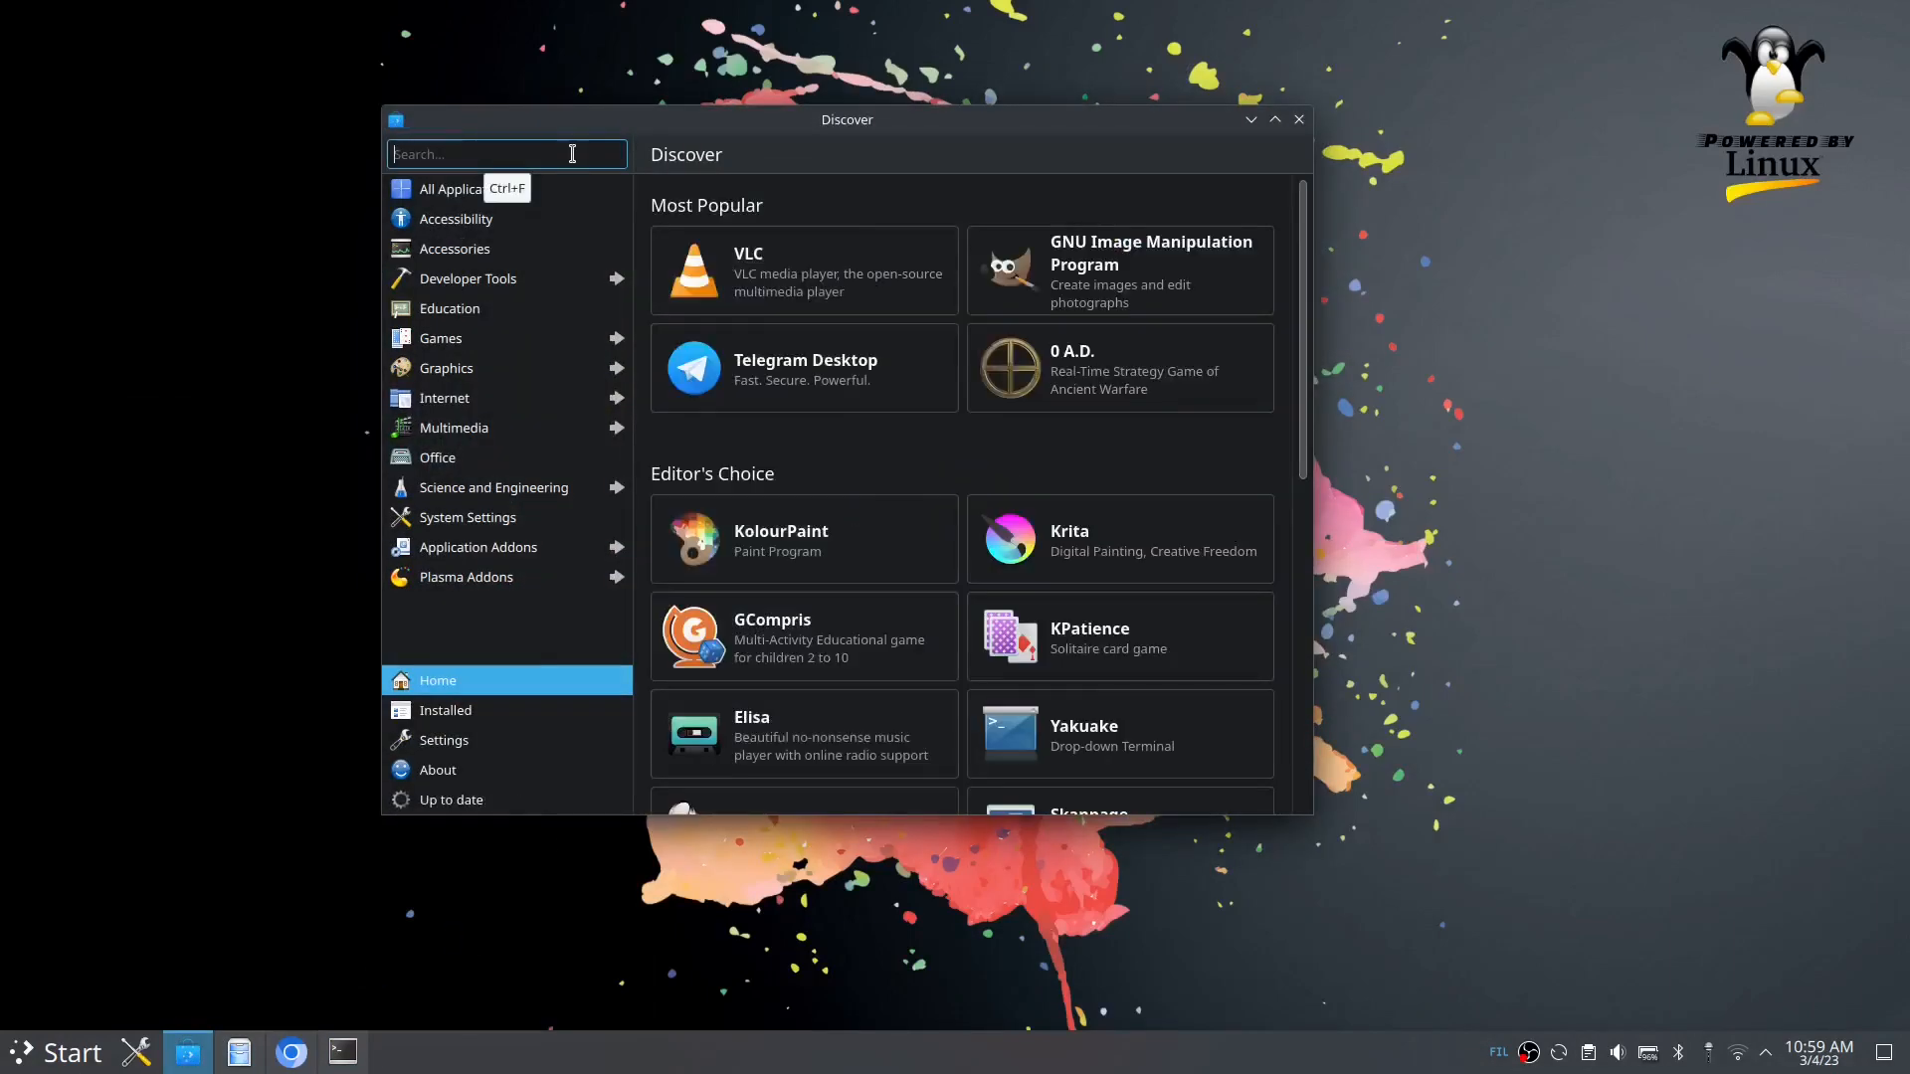
pyautogui.write('ffmpeg')
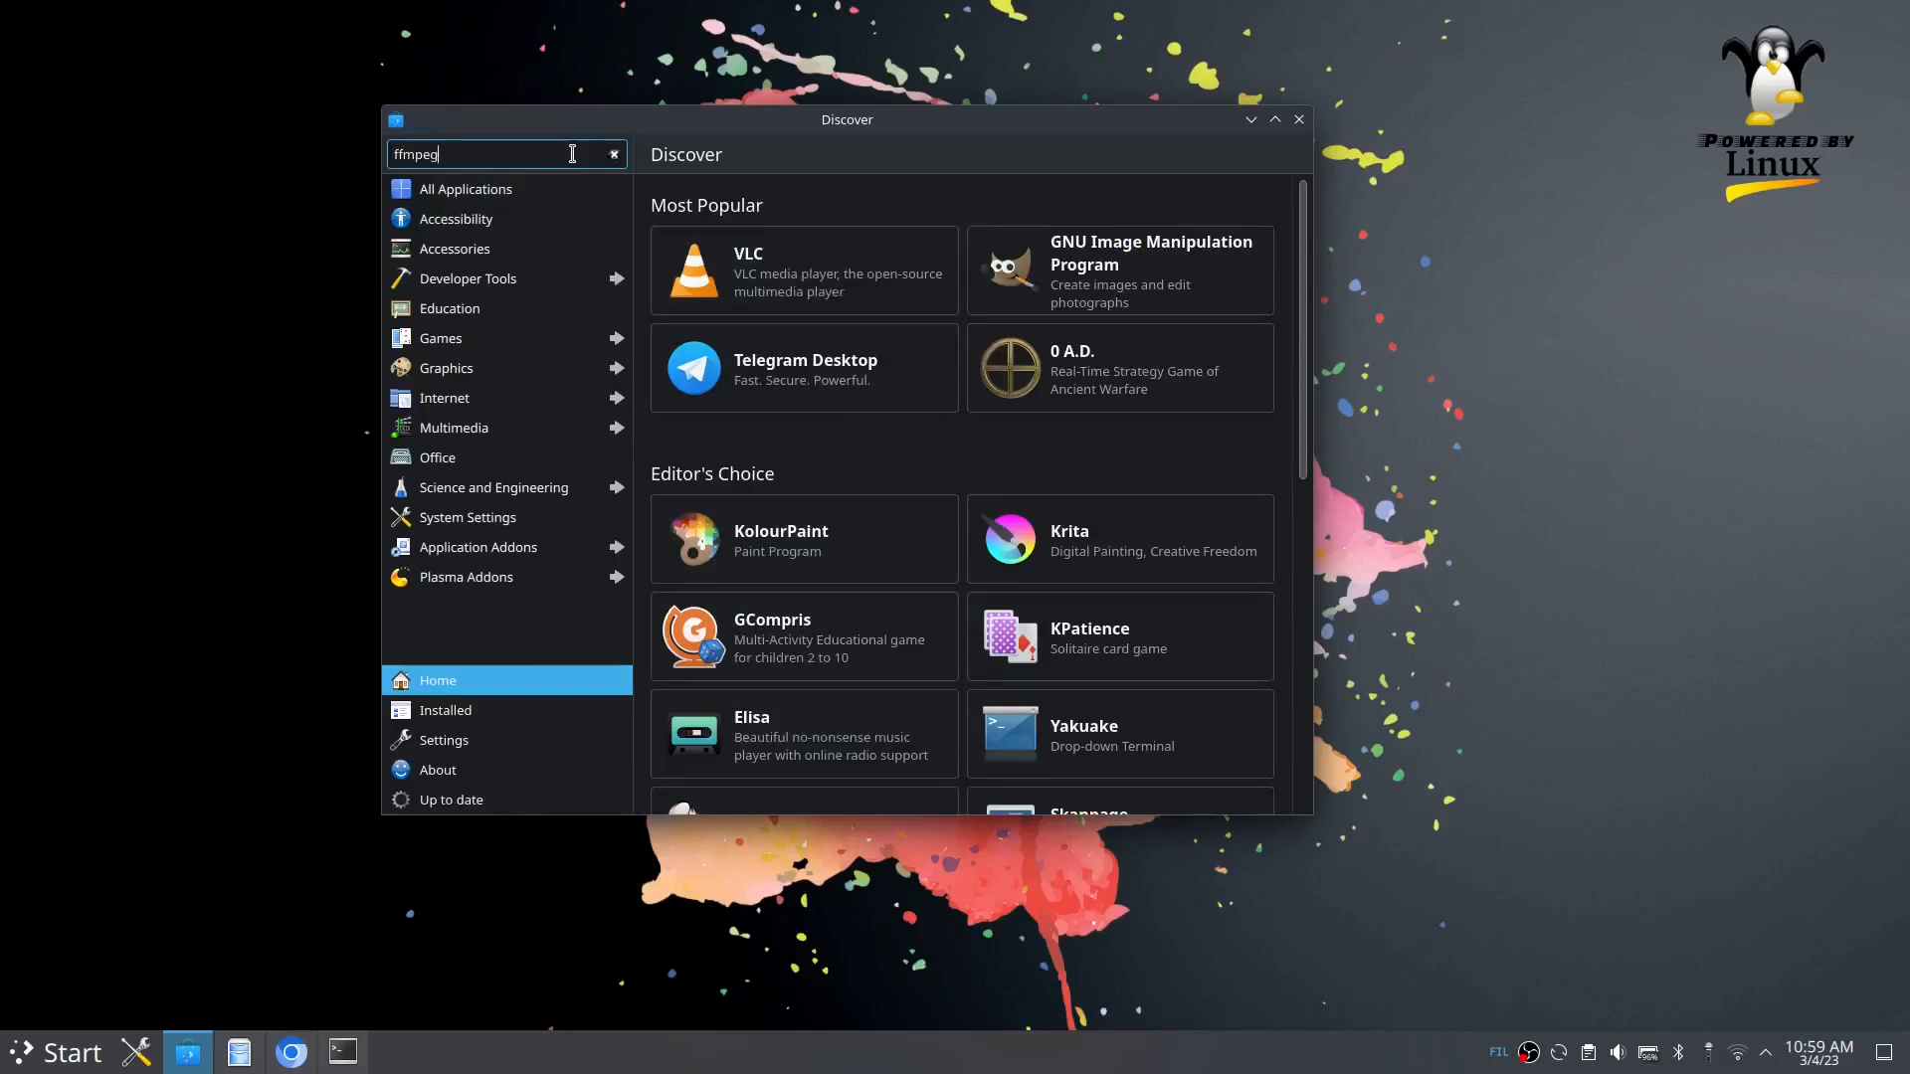
pyautogui.write('thumbs')
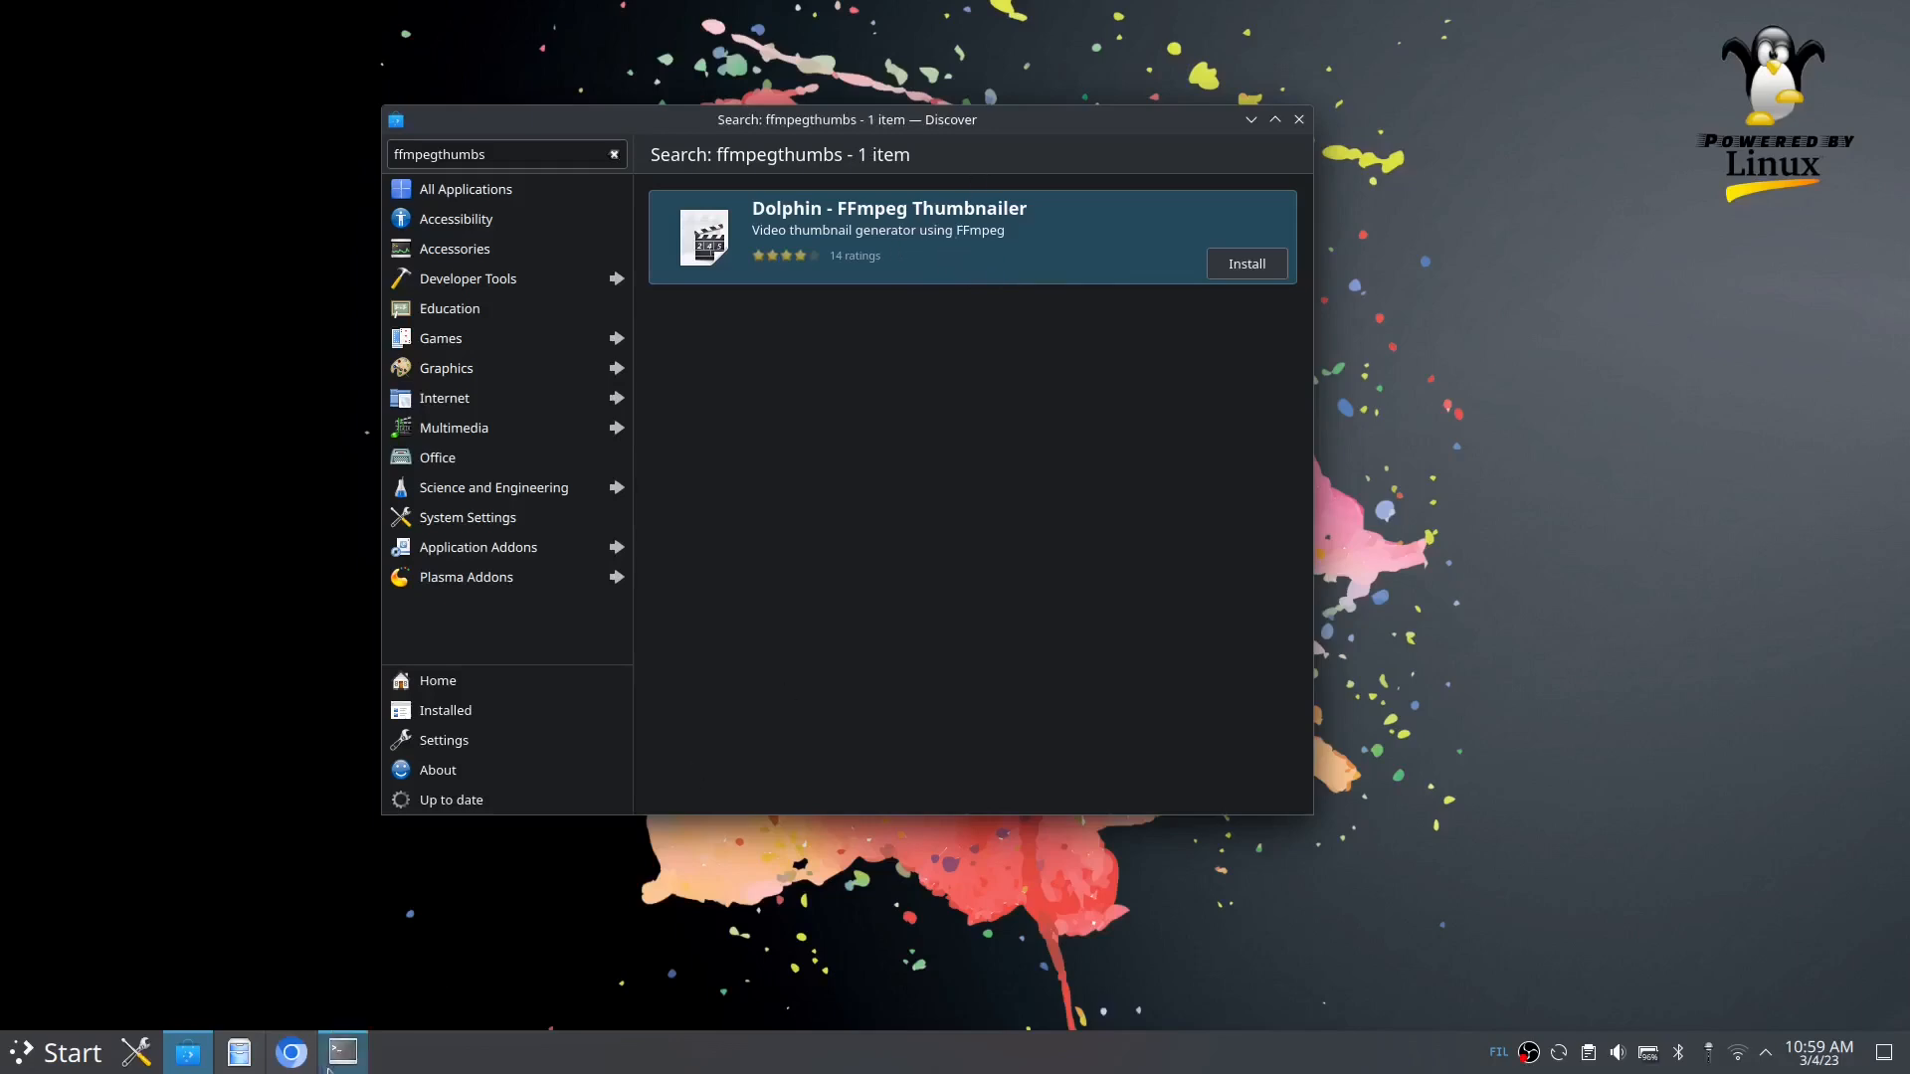
pyautogui.click(342, 1052)
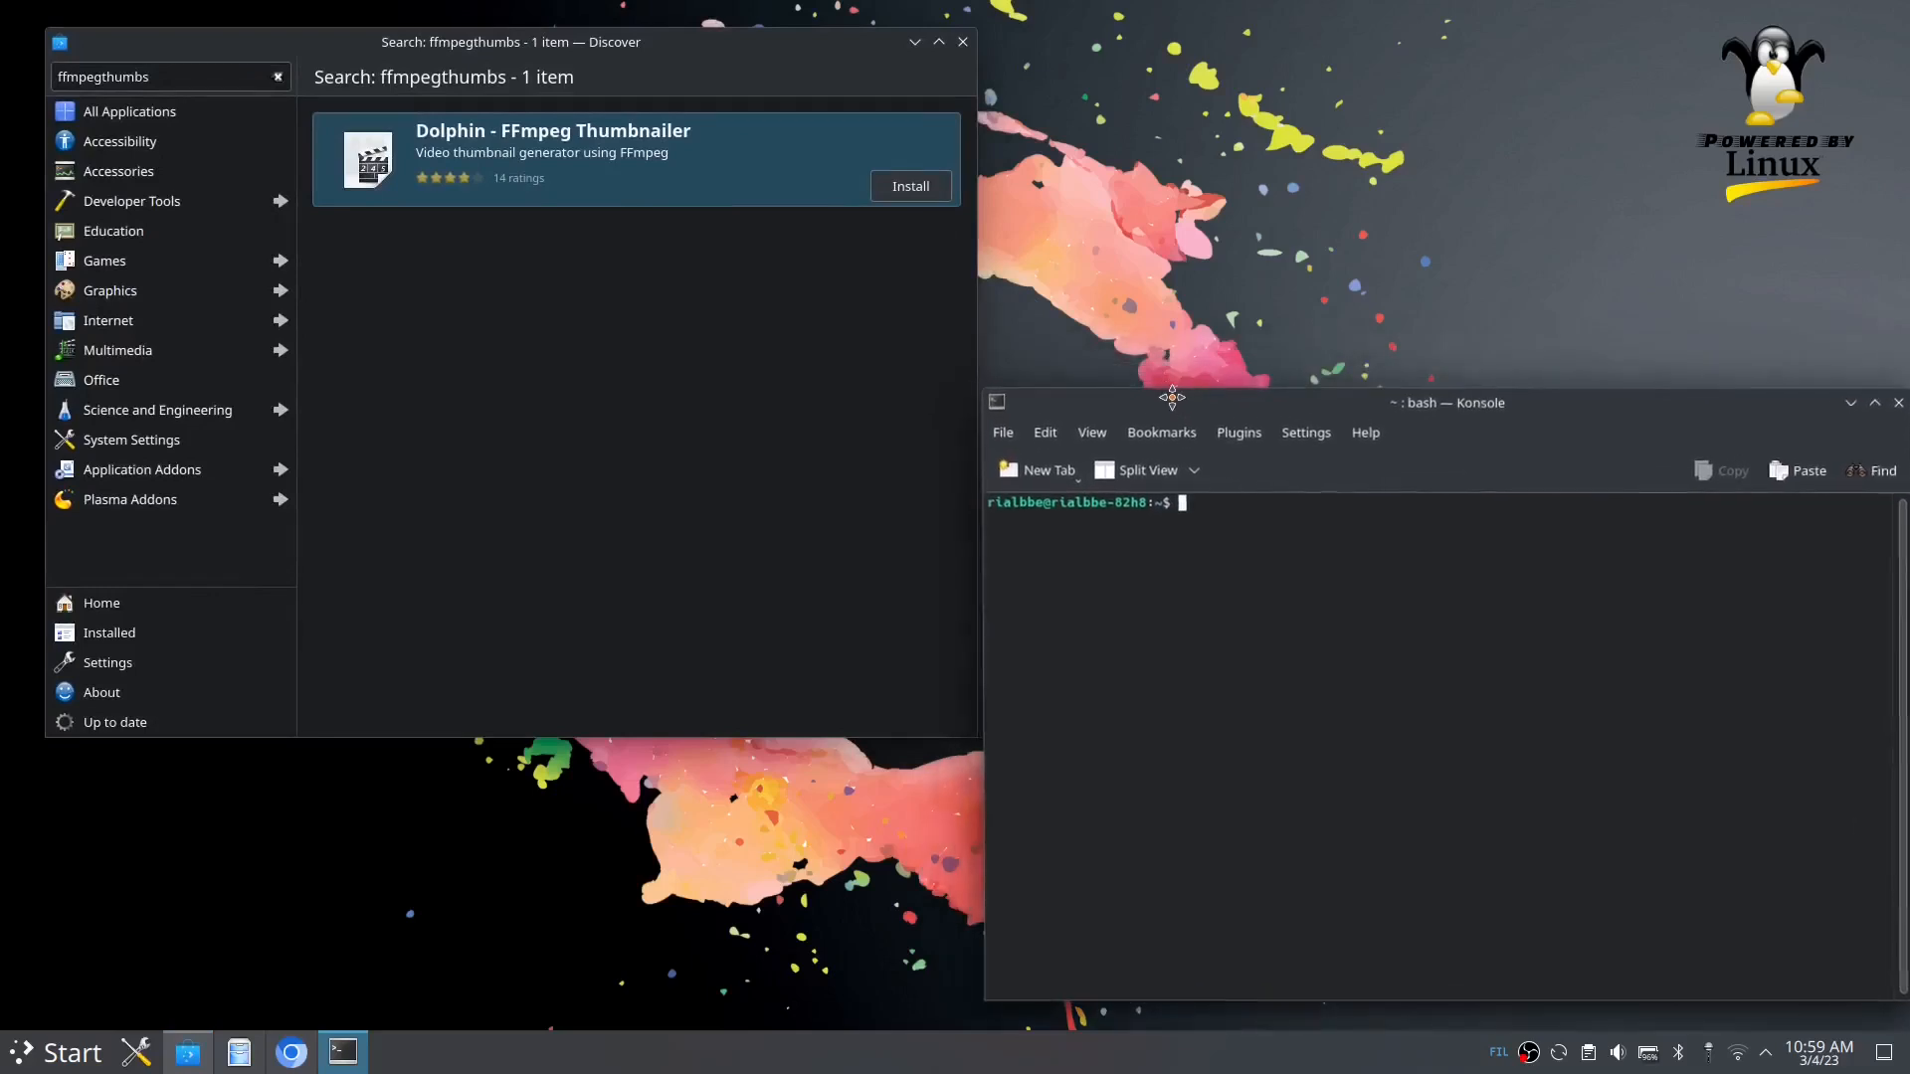
pyautogui.moveTo(303, 921)
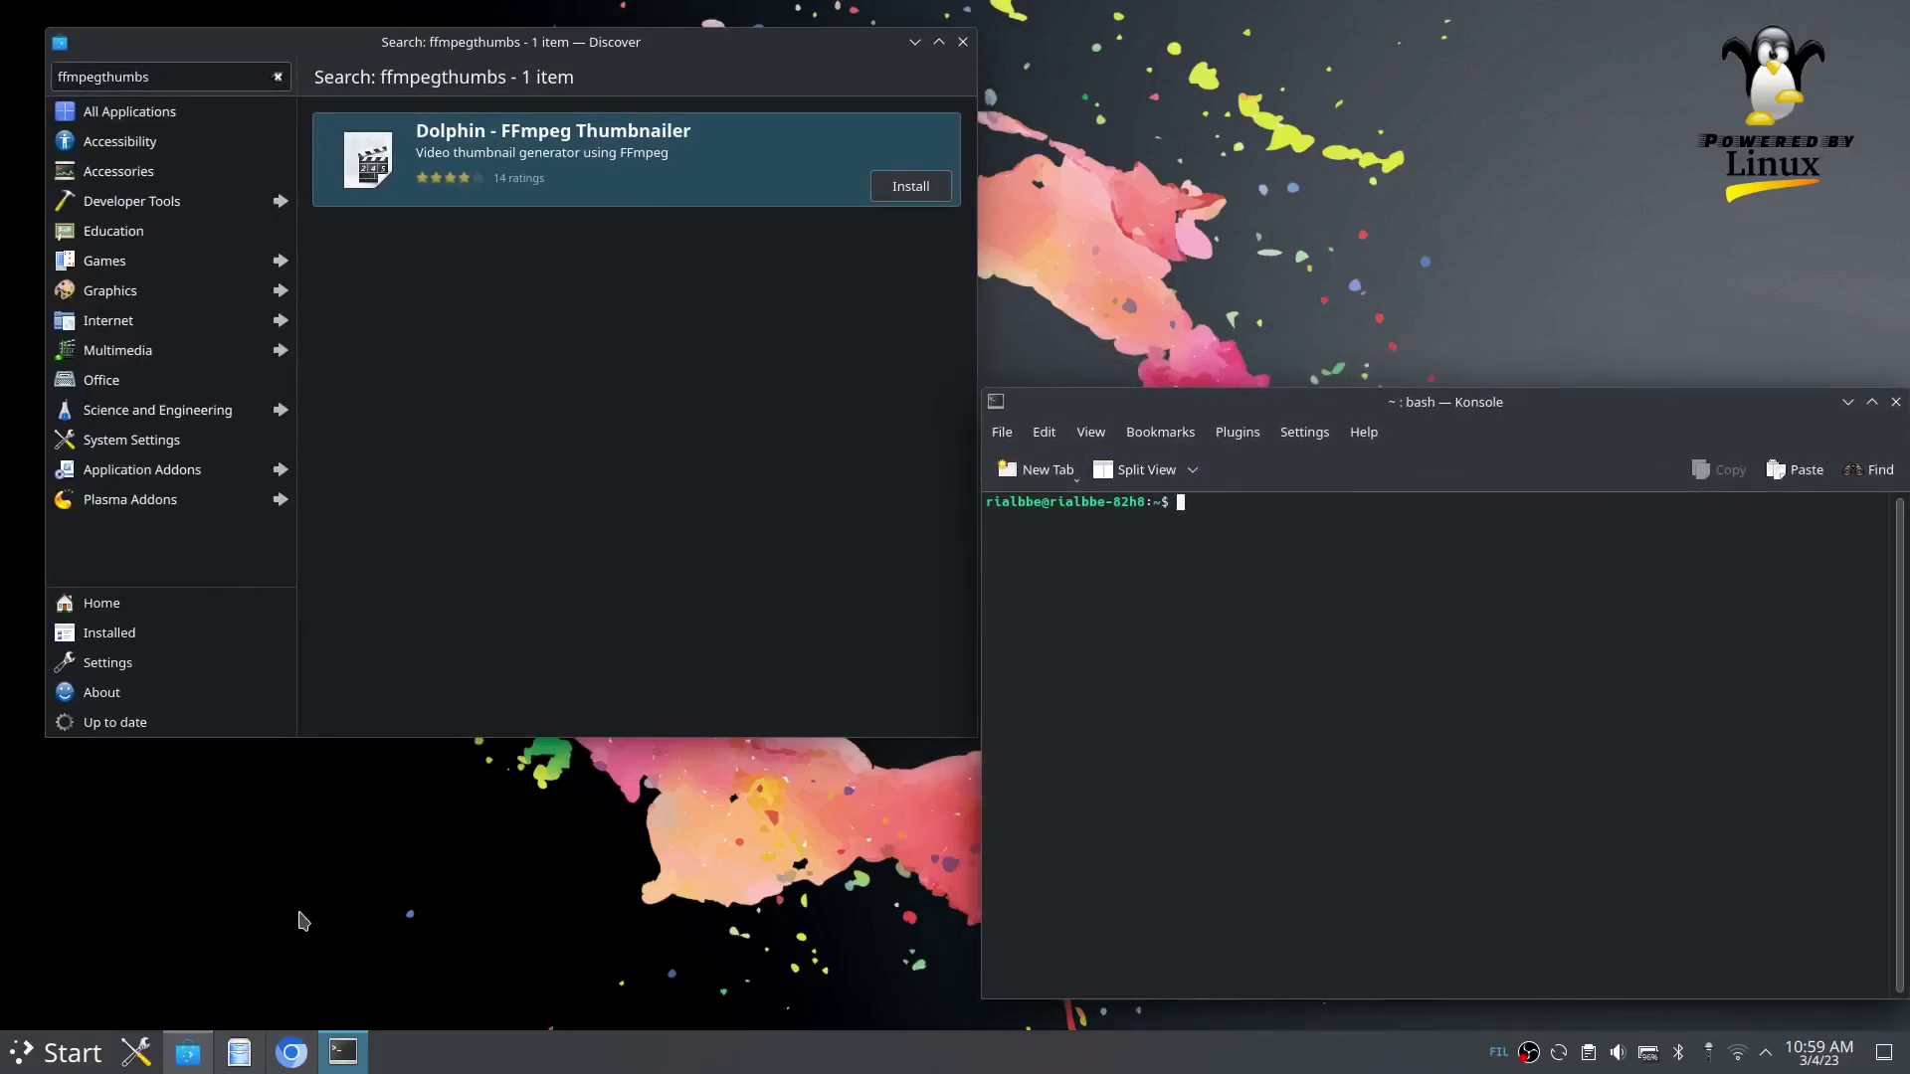
pyautogui.moveTo(580, 171)
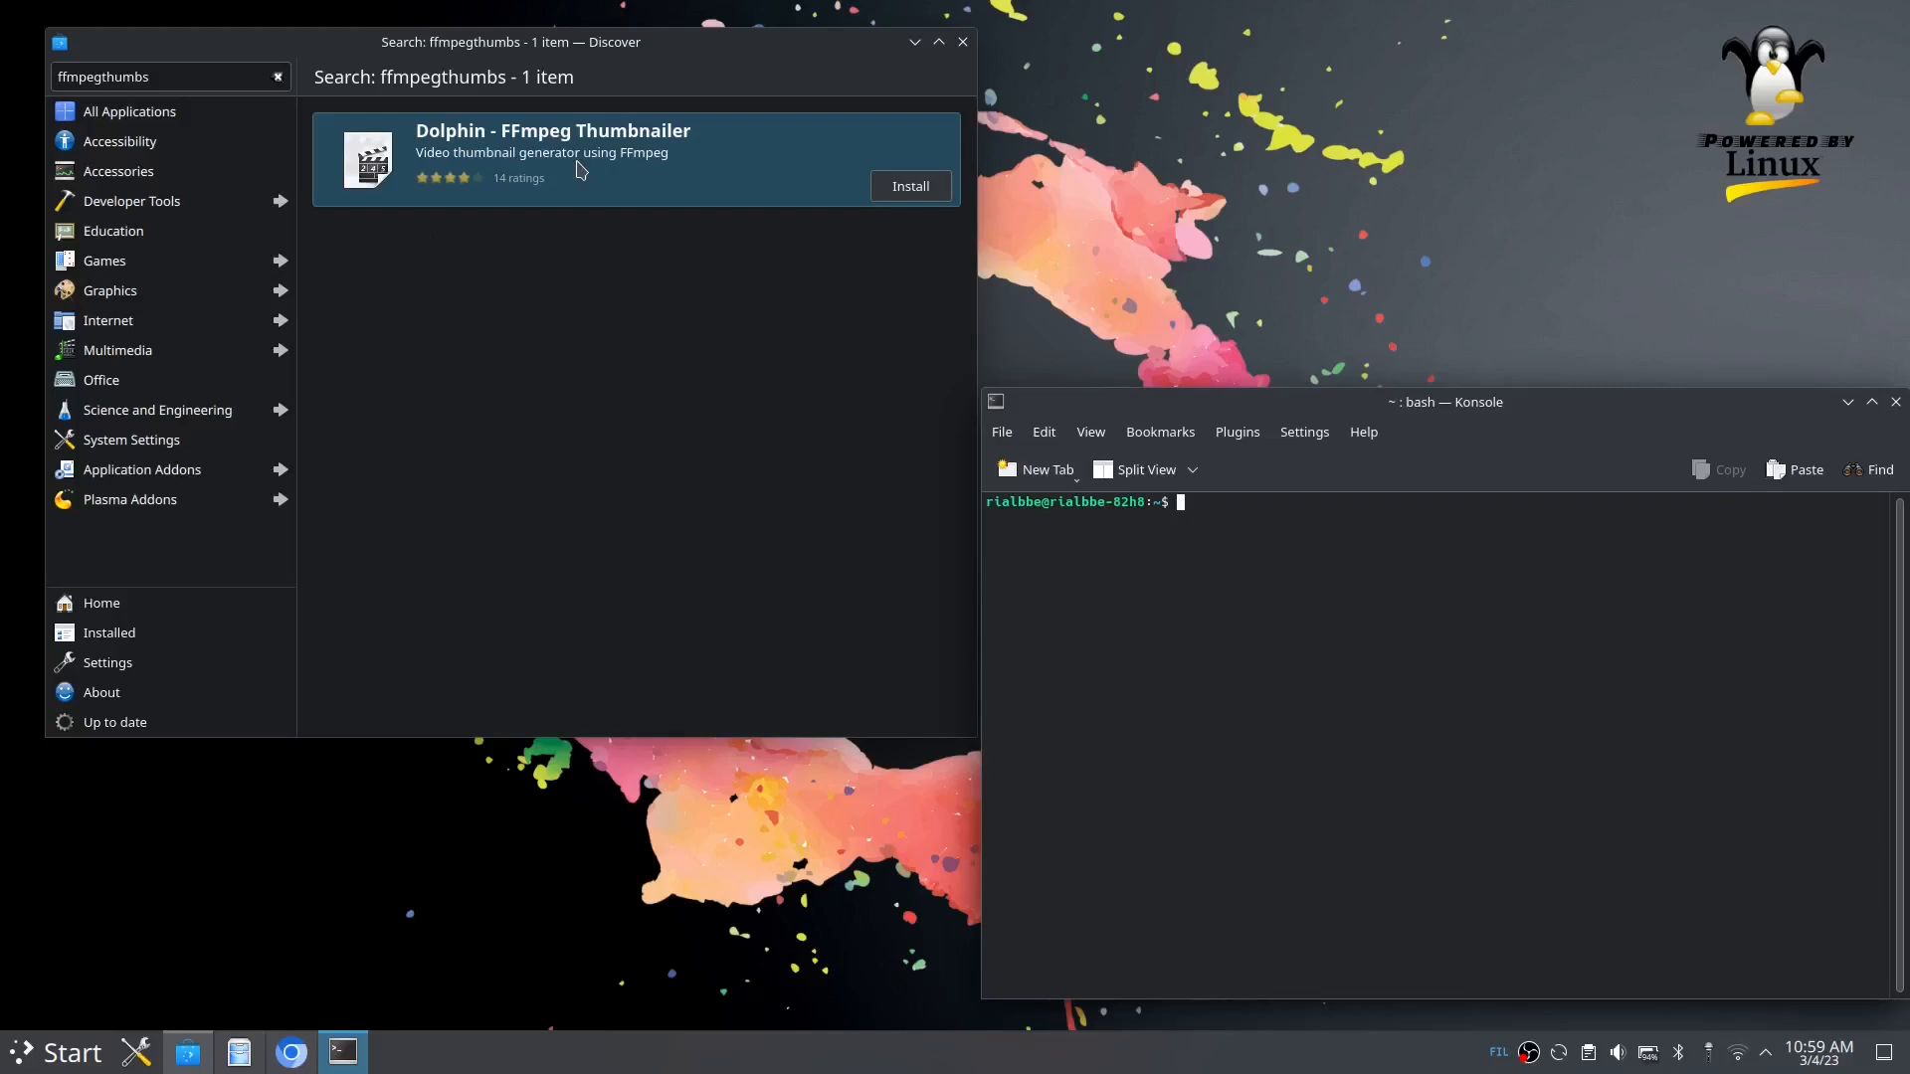
pyautogui.moveTo(1213, 489)
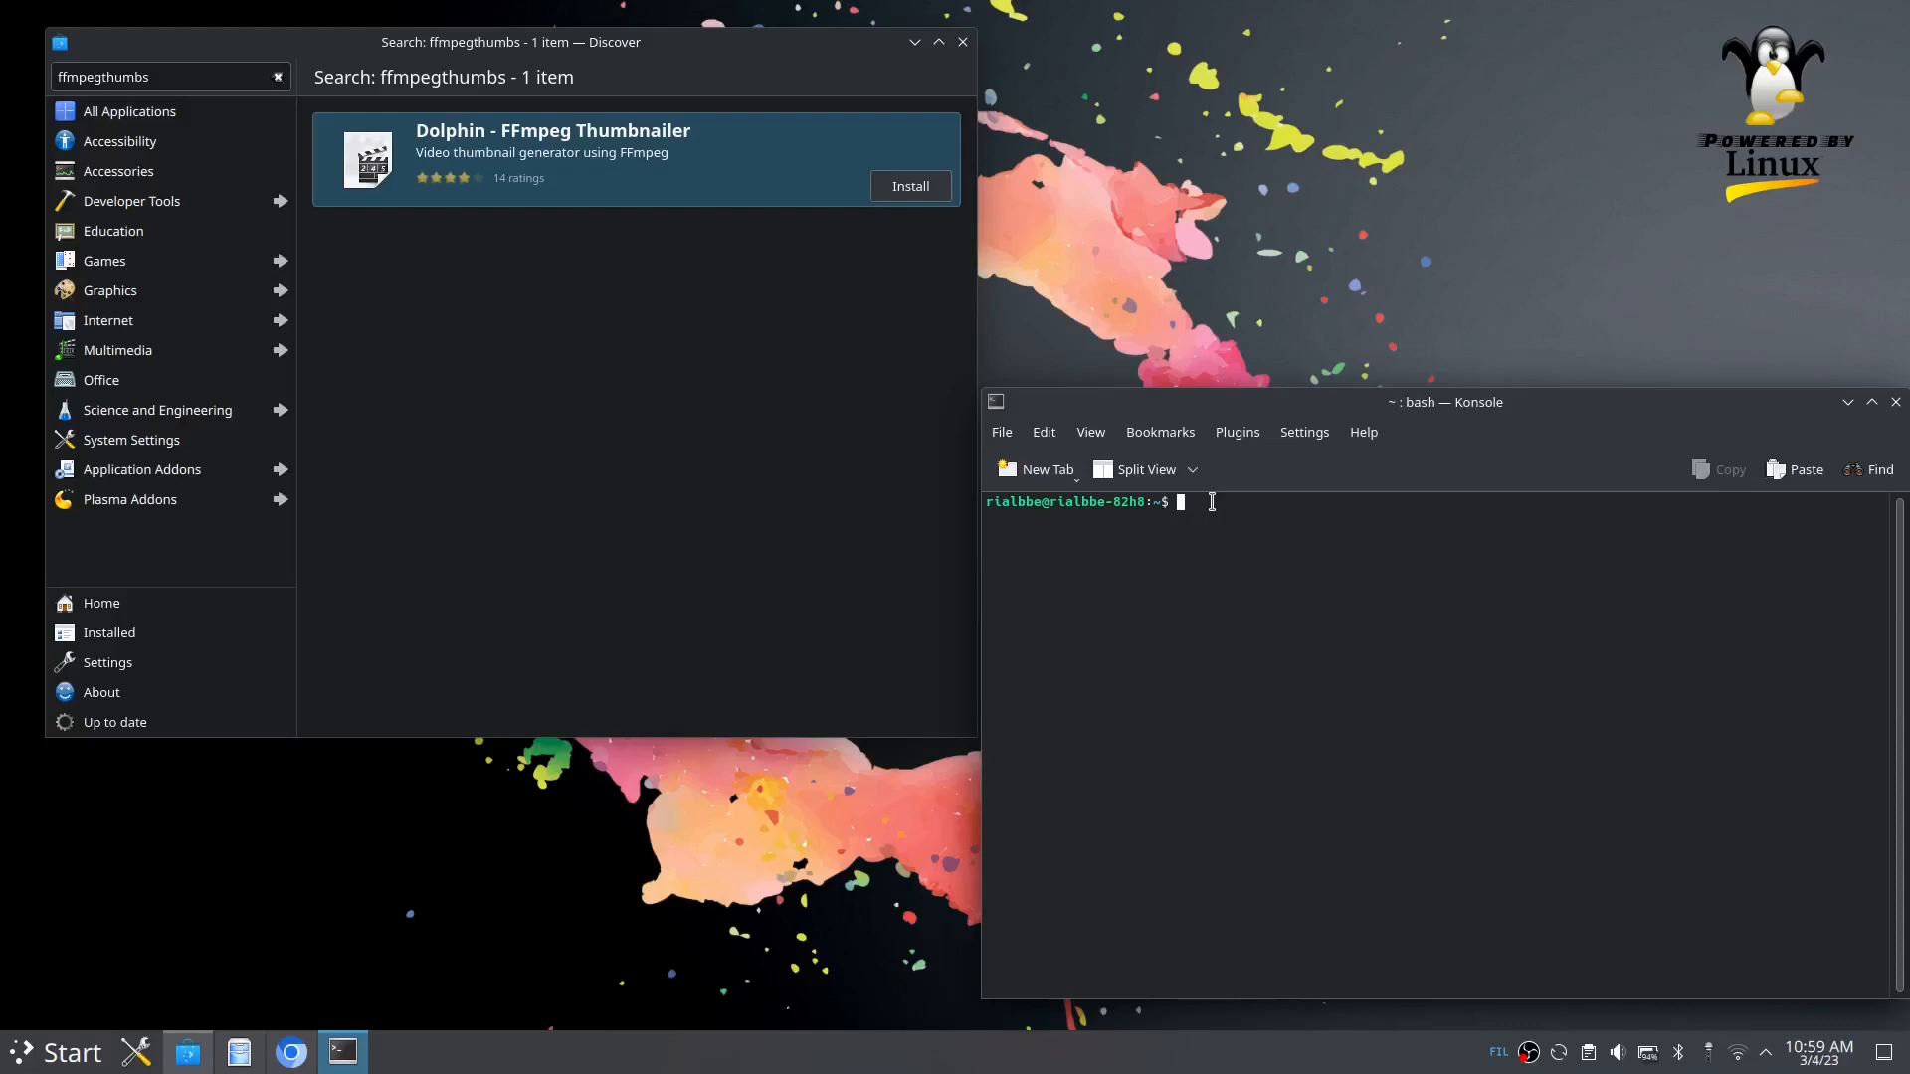
# Step: Type 'sudo apt install ffmpegthumbs' at the Konsole prompt without running it
pyautogui.write('sudo')
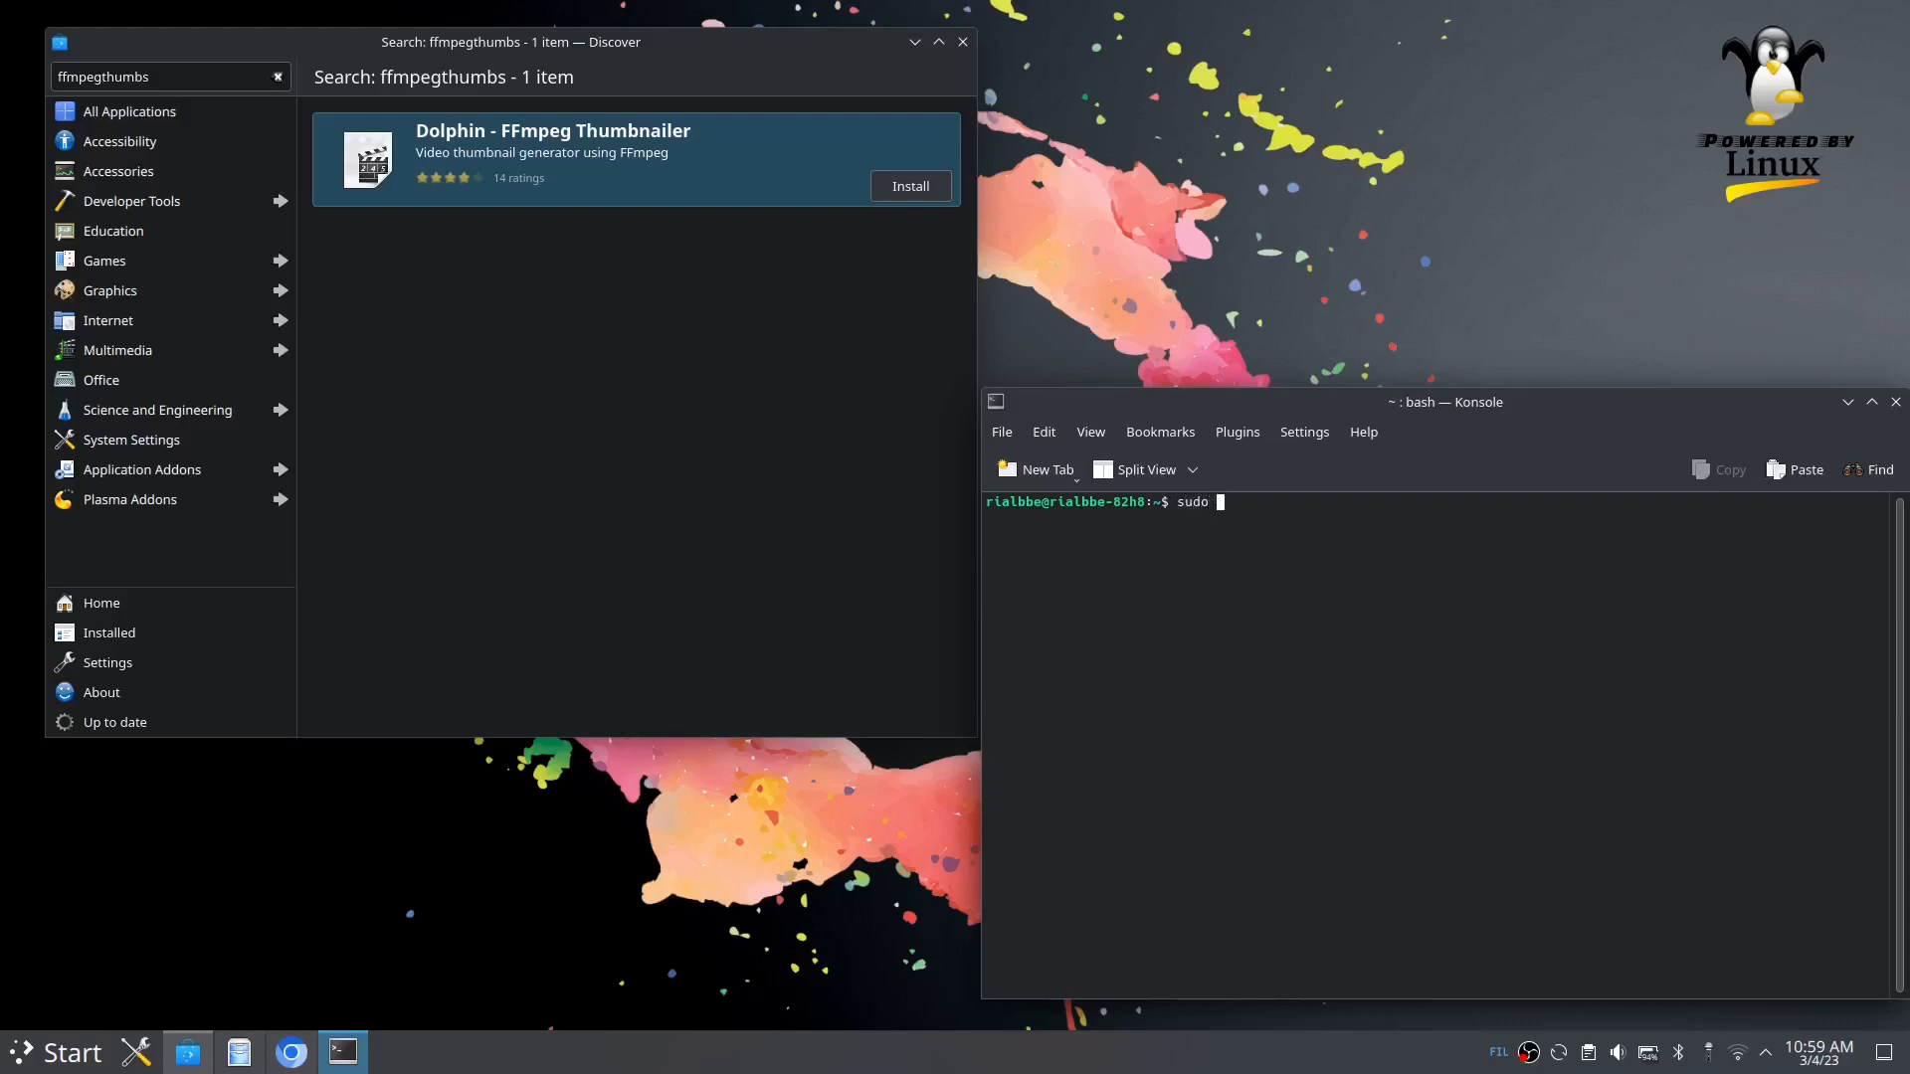
pyautogui.write('apt inst')
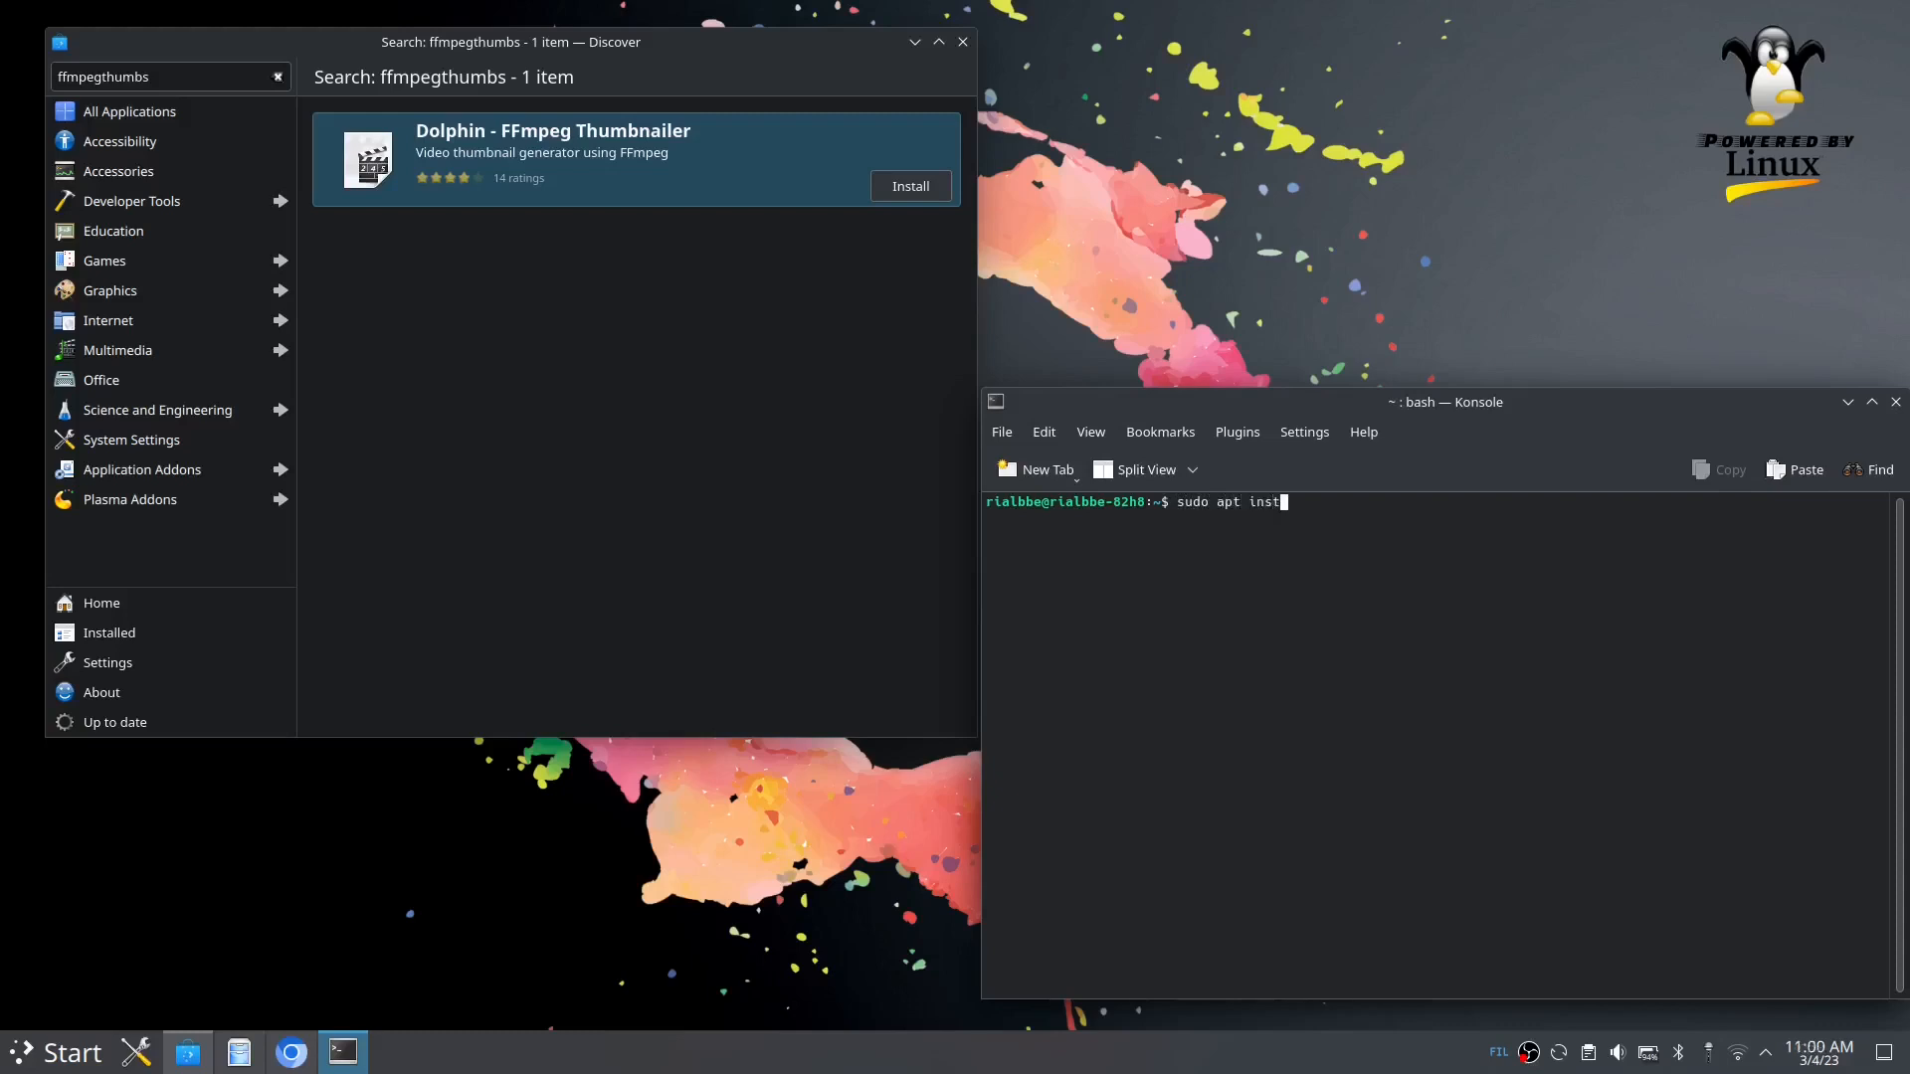
pyautogui.write('all ffm')
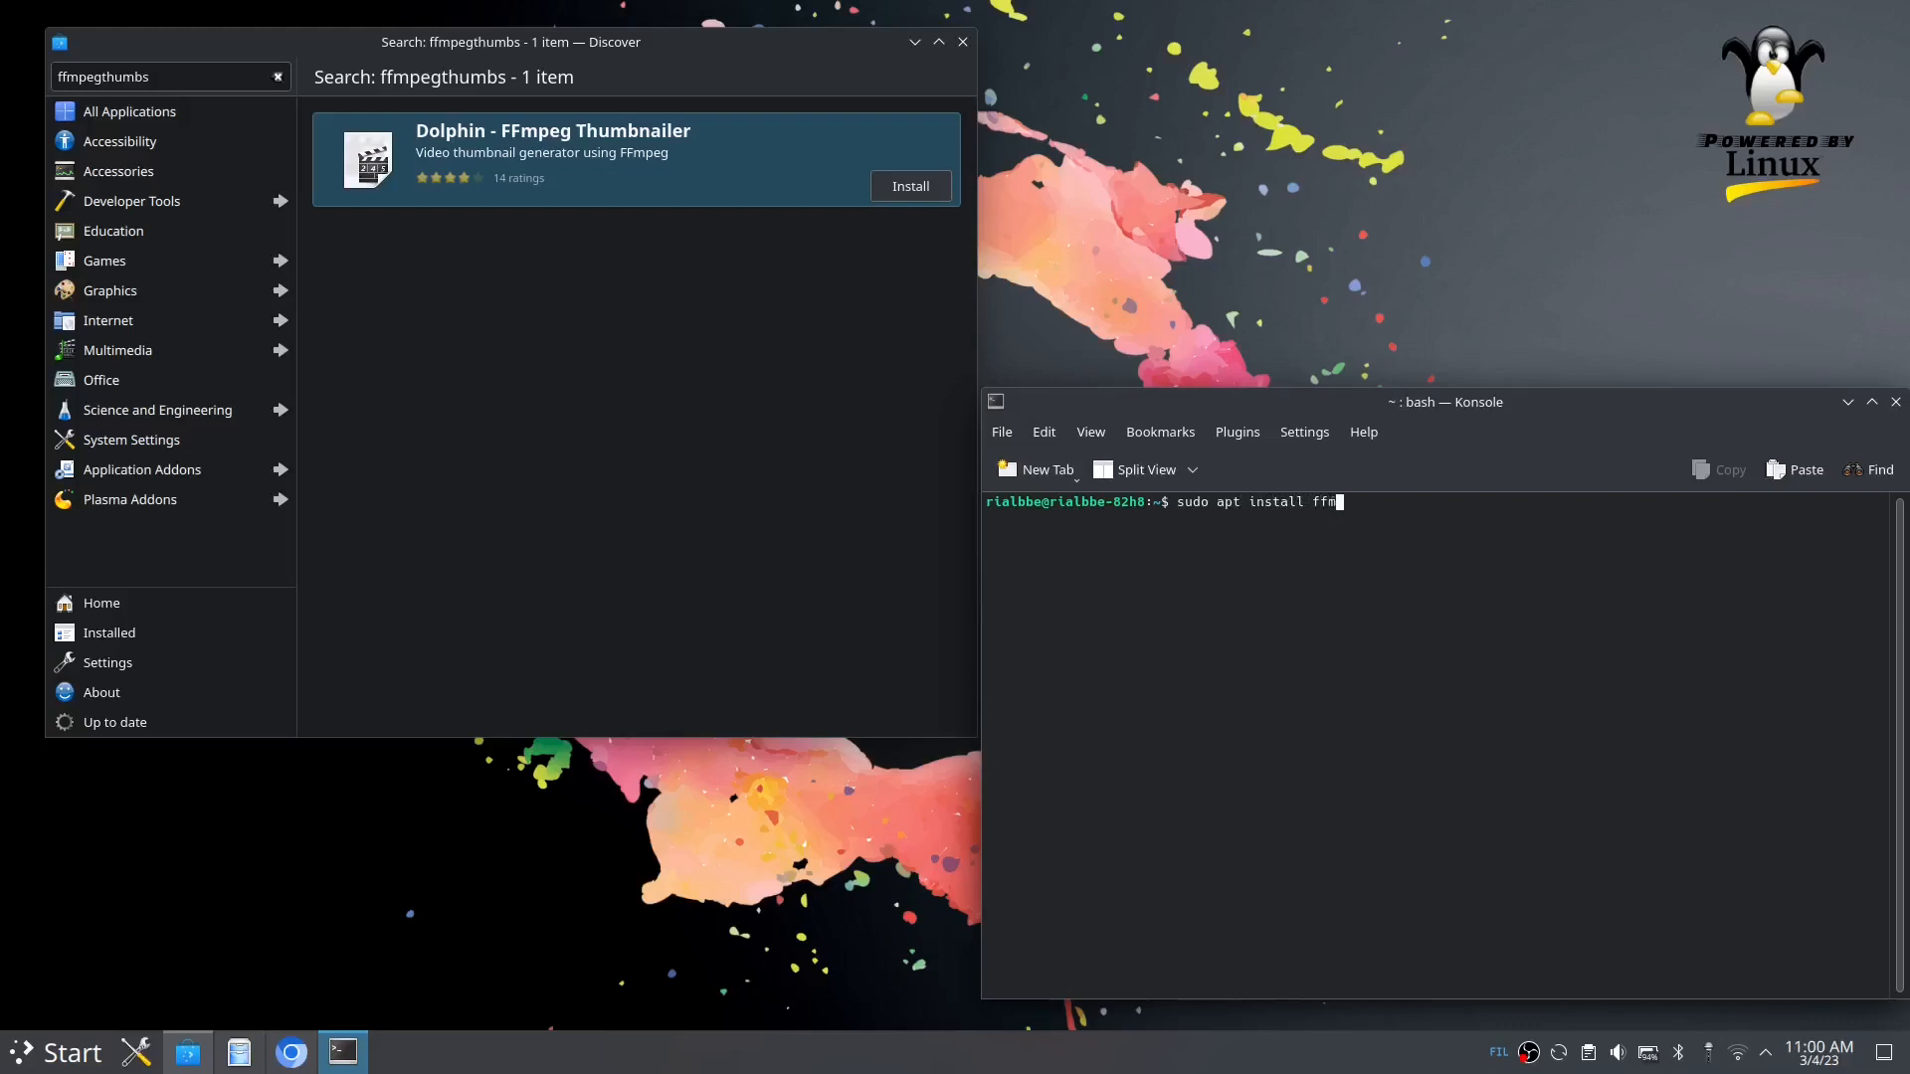
pyautogui.write('pegthu')
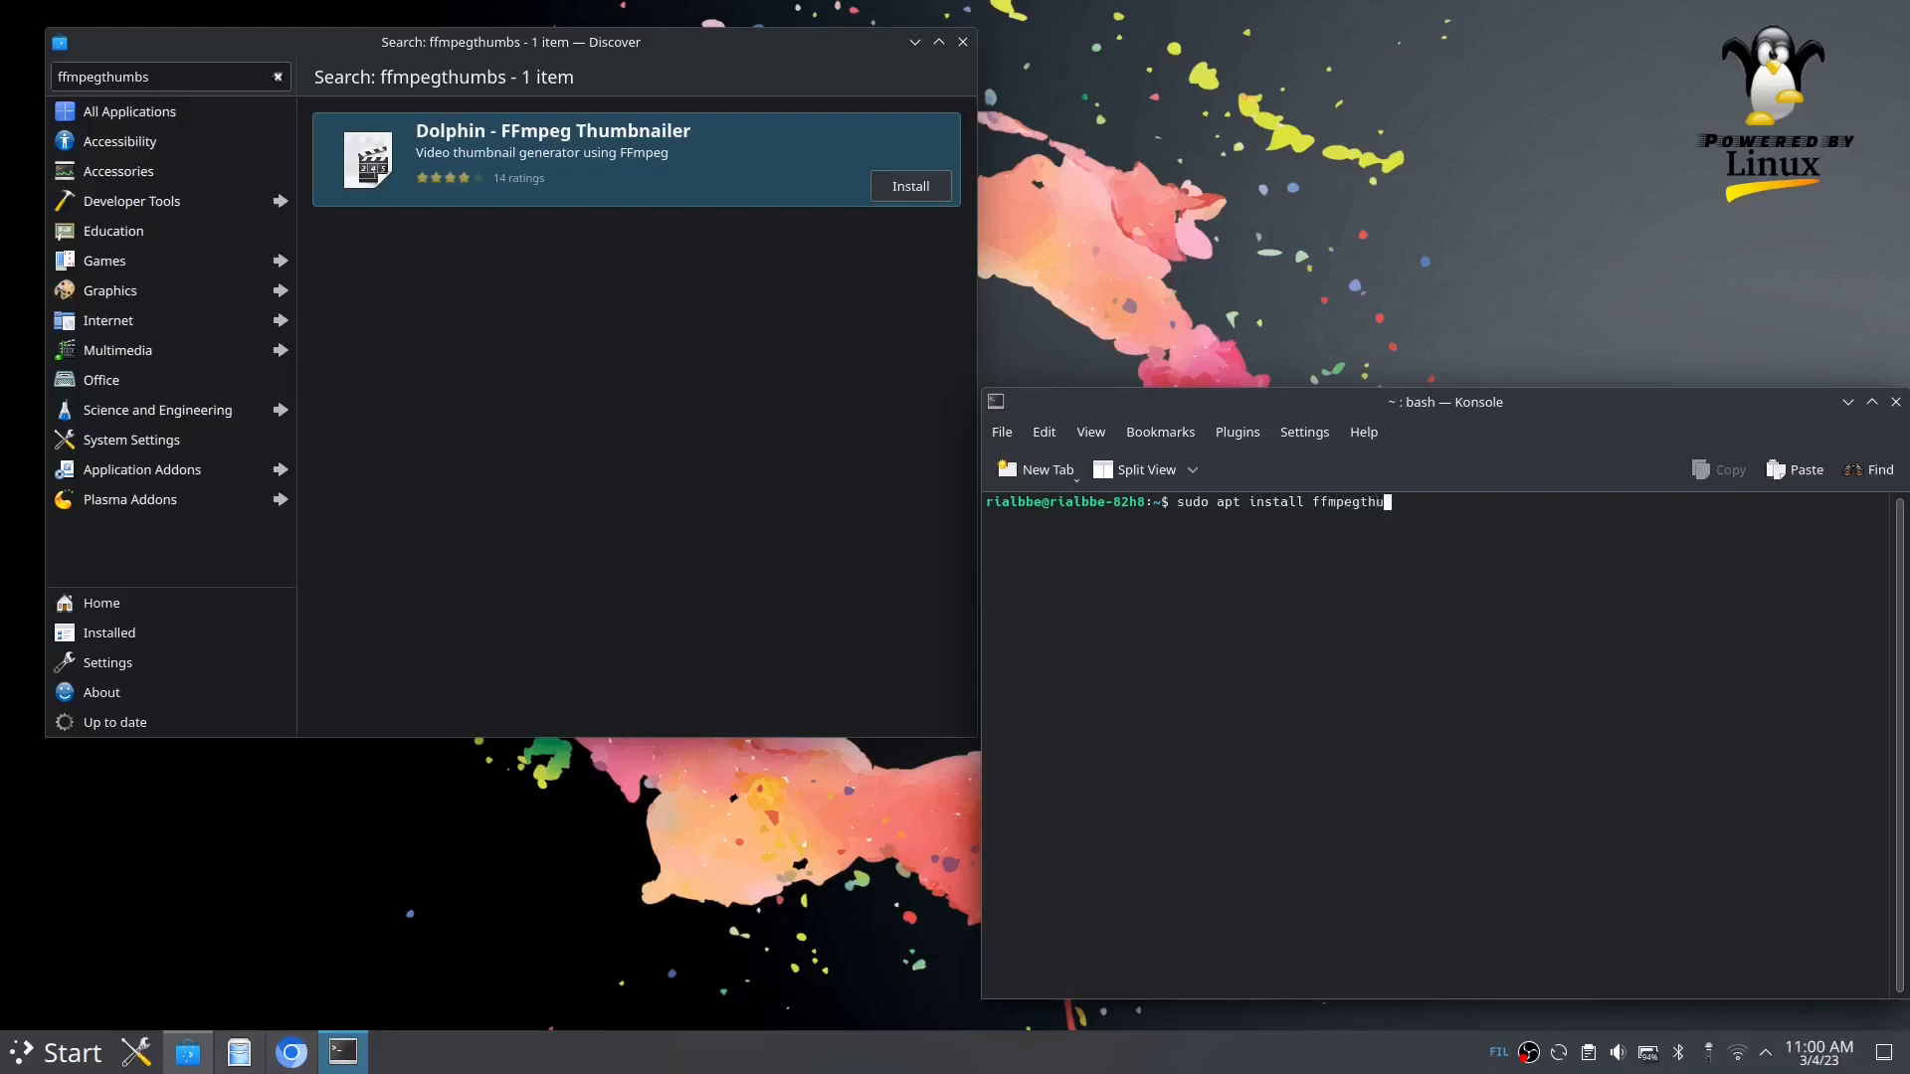
pyautogui.write('mbs')
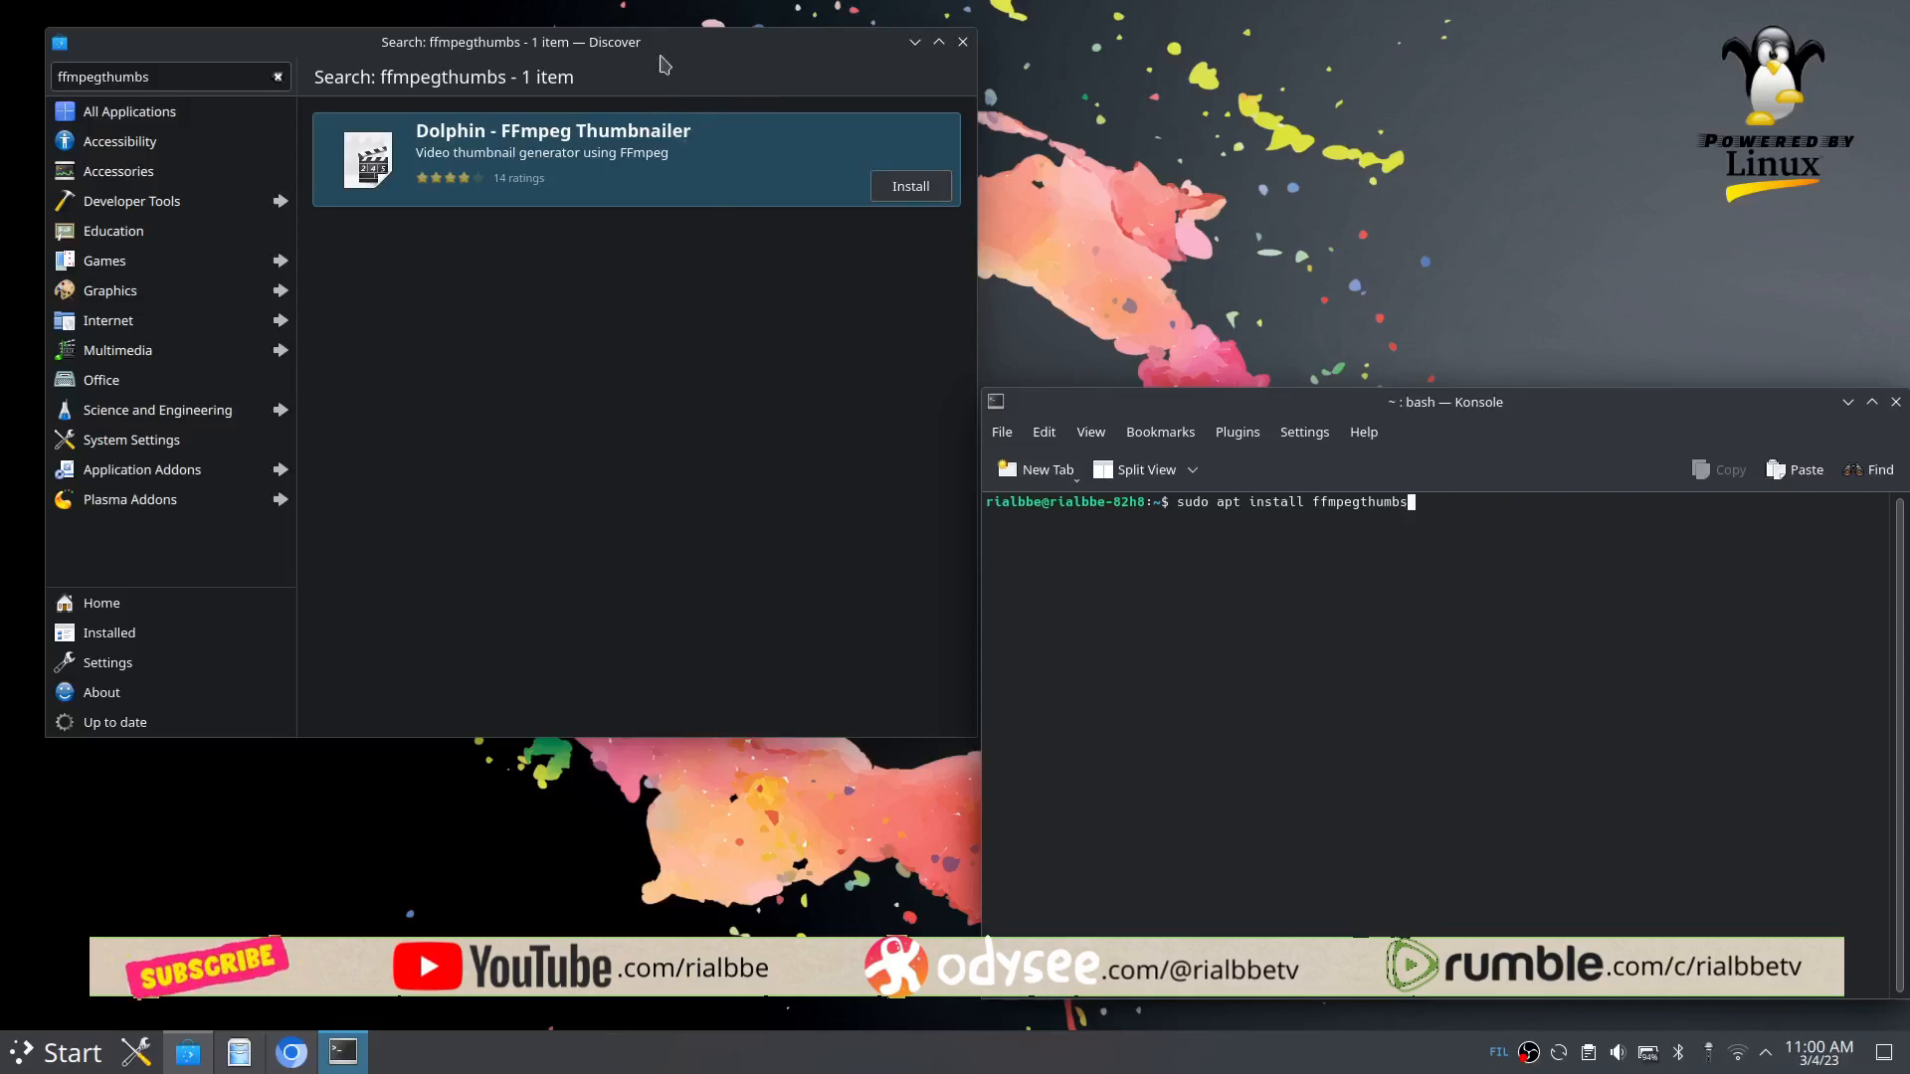
pyautogui.moveTo(1602, 418)
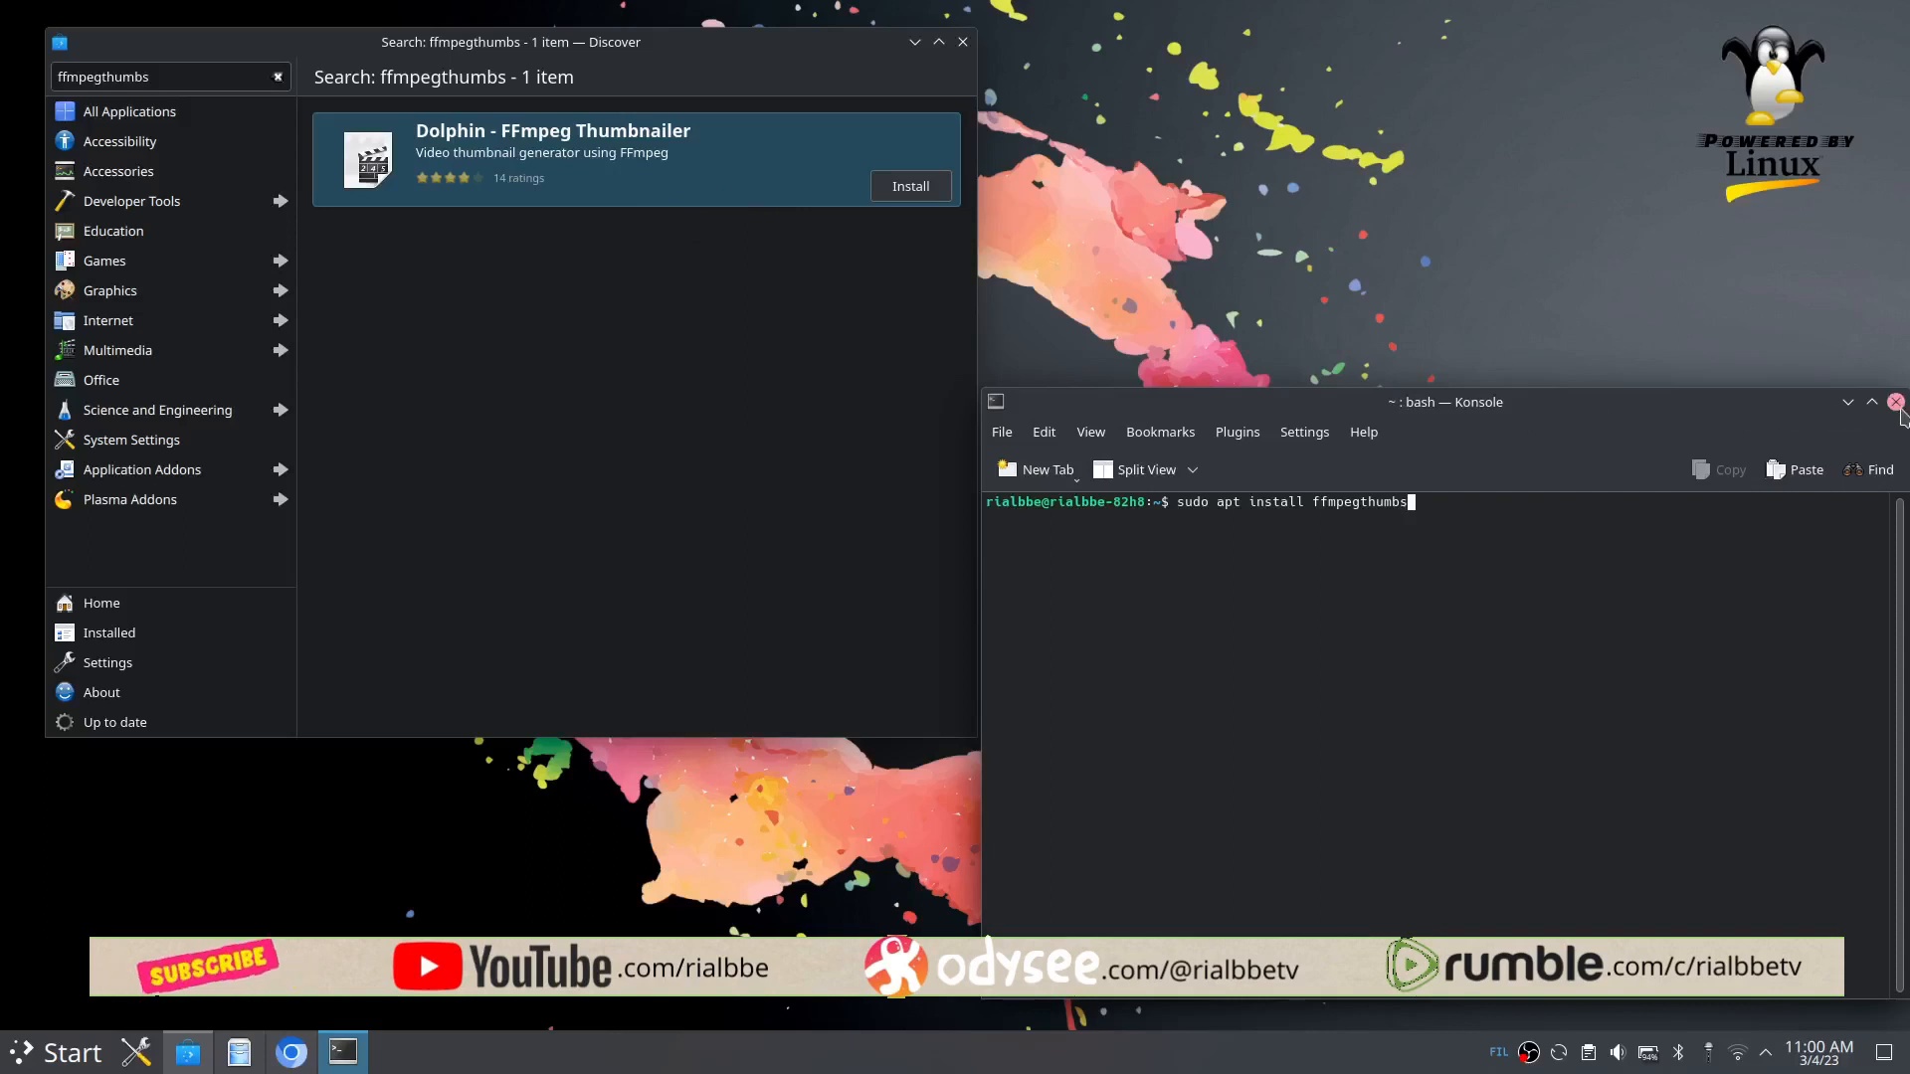
# Step: Close Konsole and drag the Discover window to the middle of the screen
pyautogui.click(1895, 401)
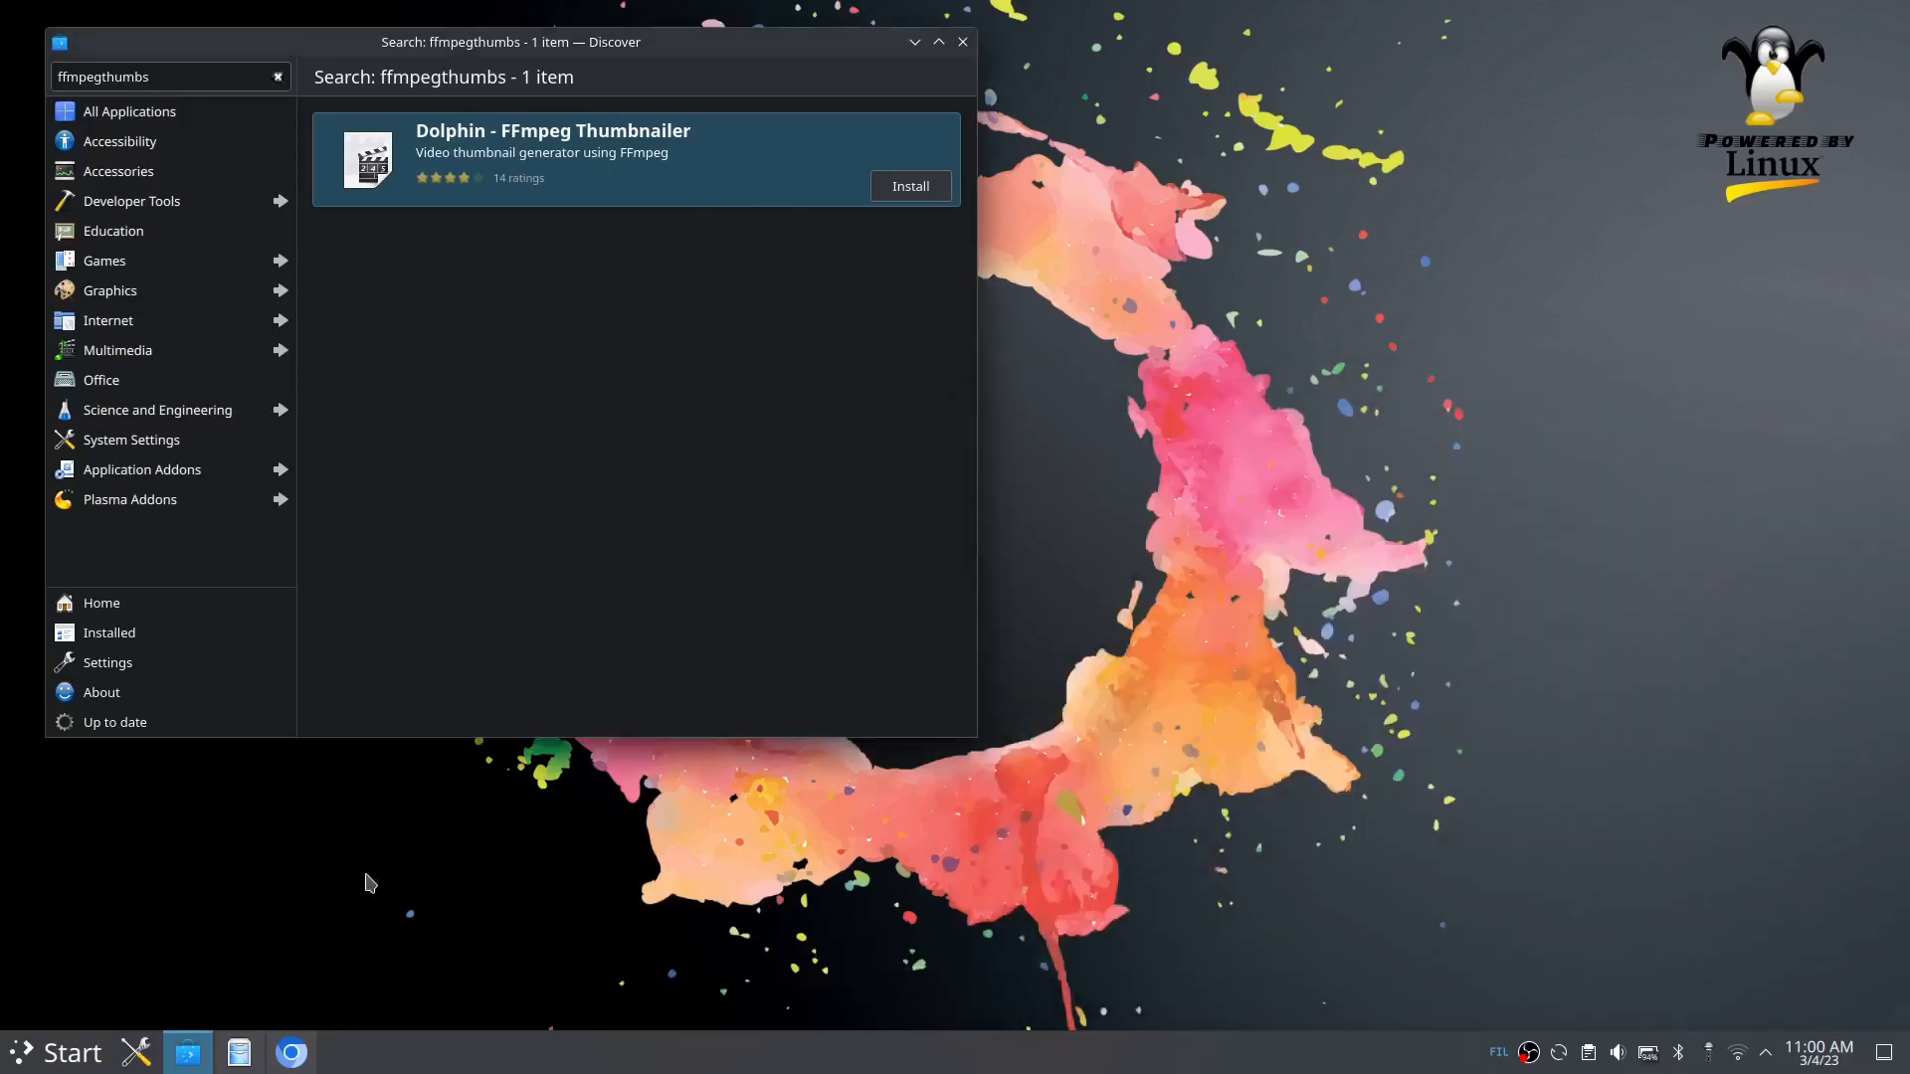
pyautogui.moveTo(511, 39); pyautogui.dragTo(661, 191)
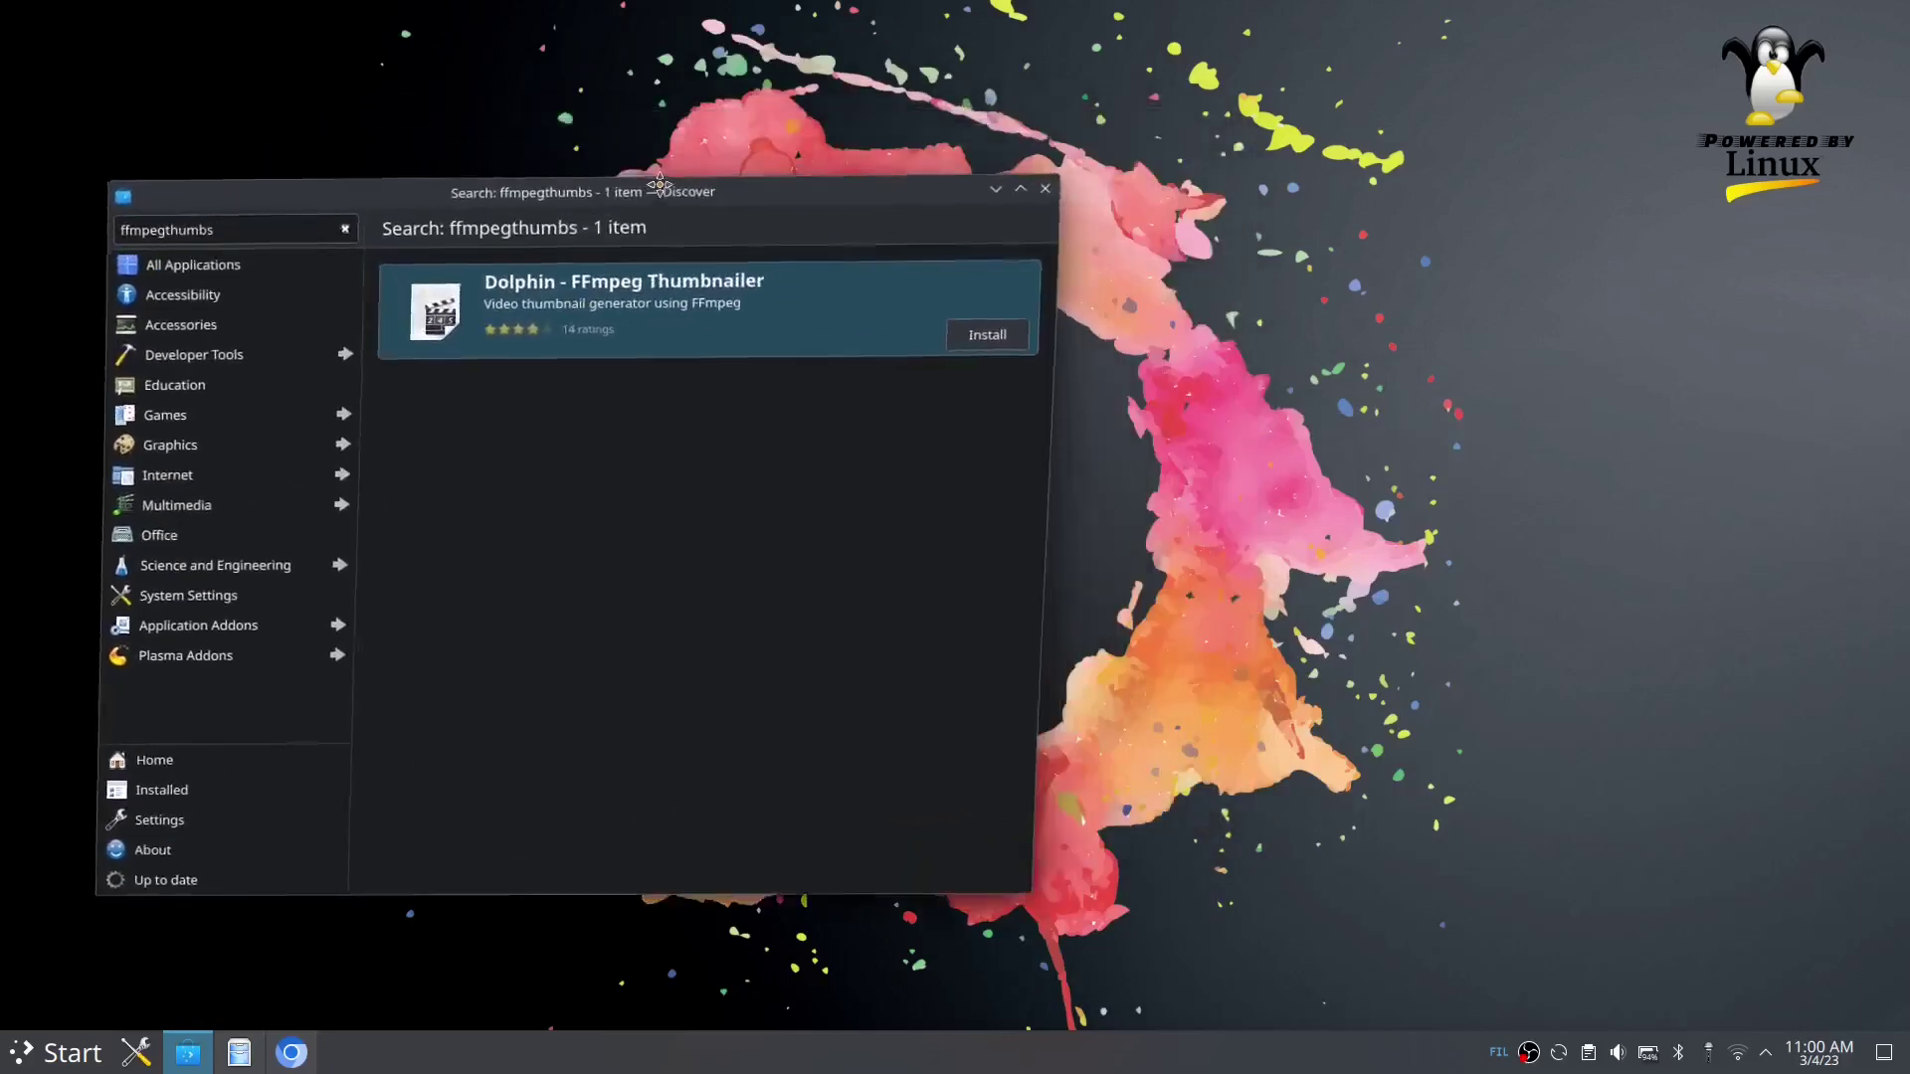
pyautogui.moveTo(663, 191); pyautogui.dragTo(883, 168)
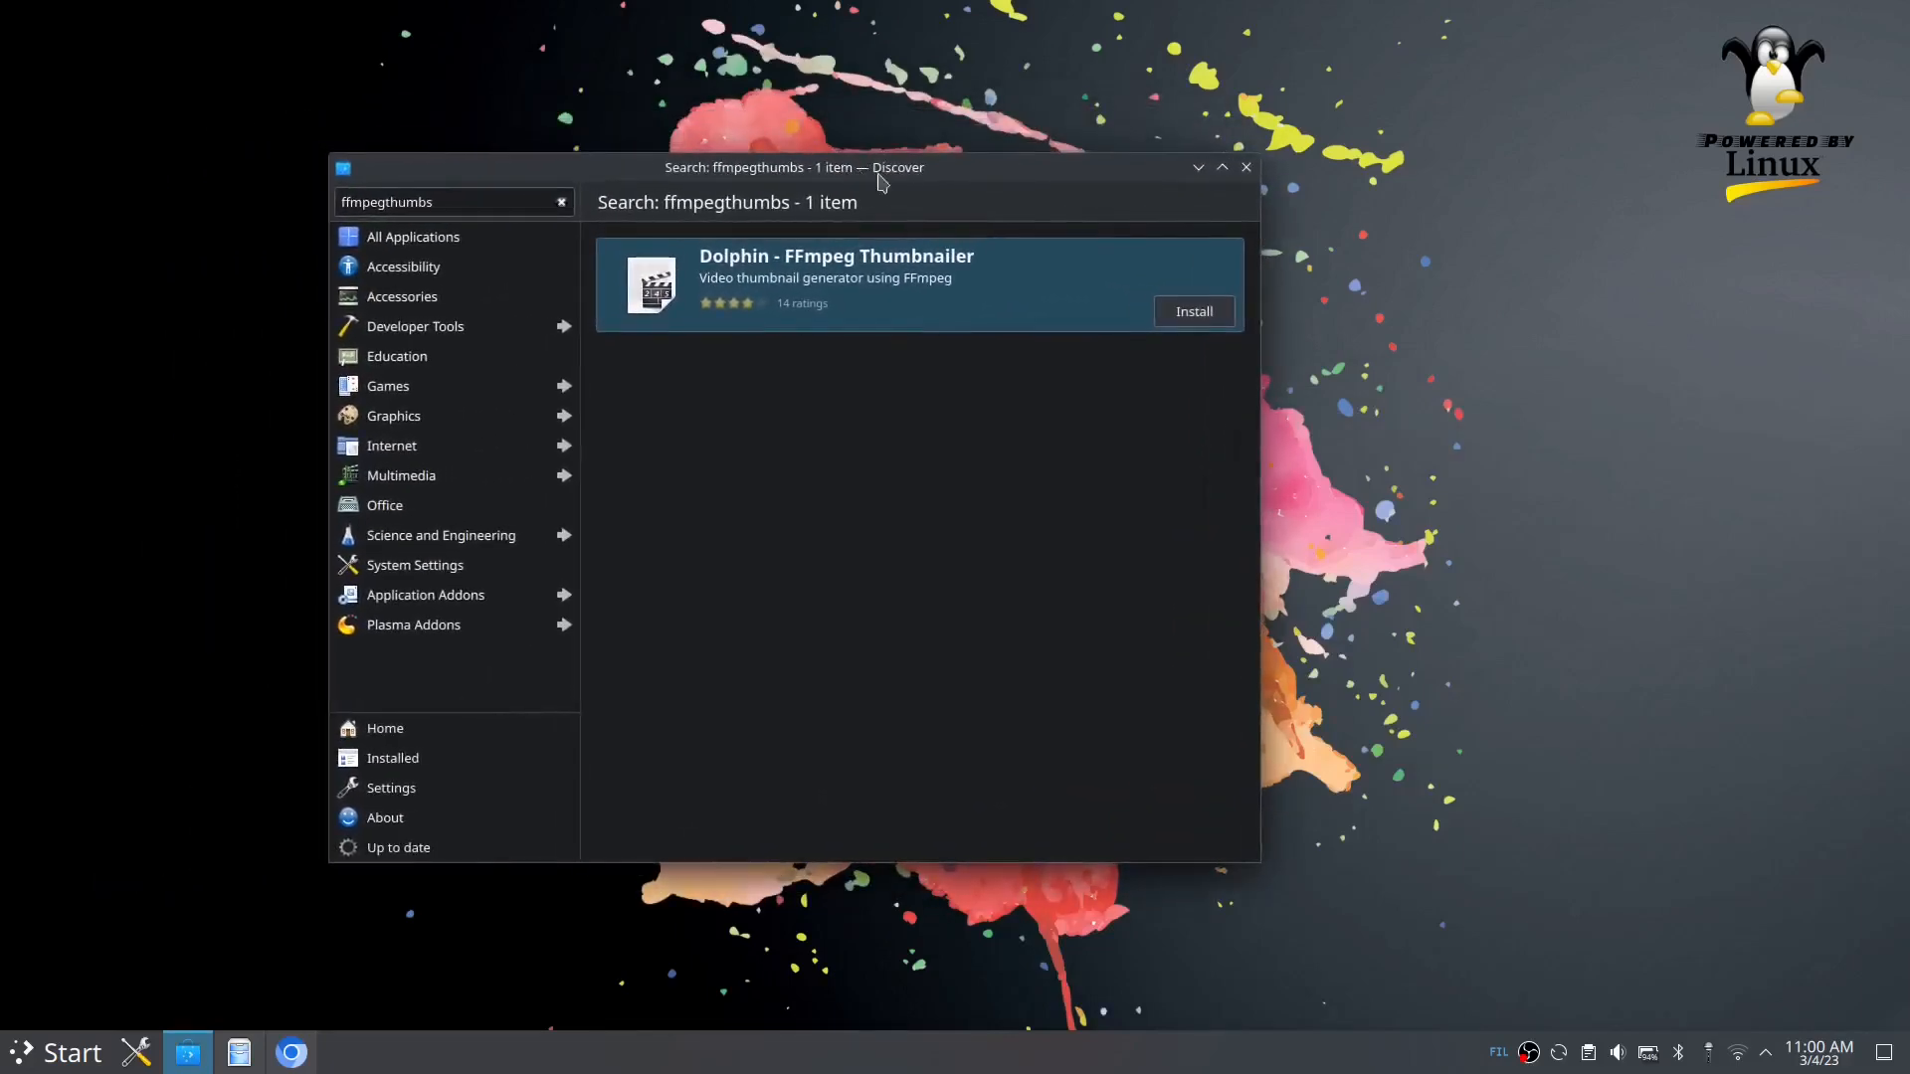
pyautogui.moveTo(877, 177); pyautogui.dragTo(1006, 164)
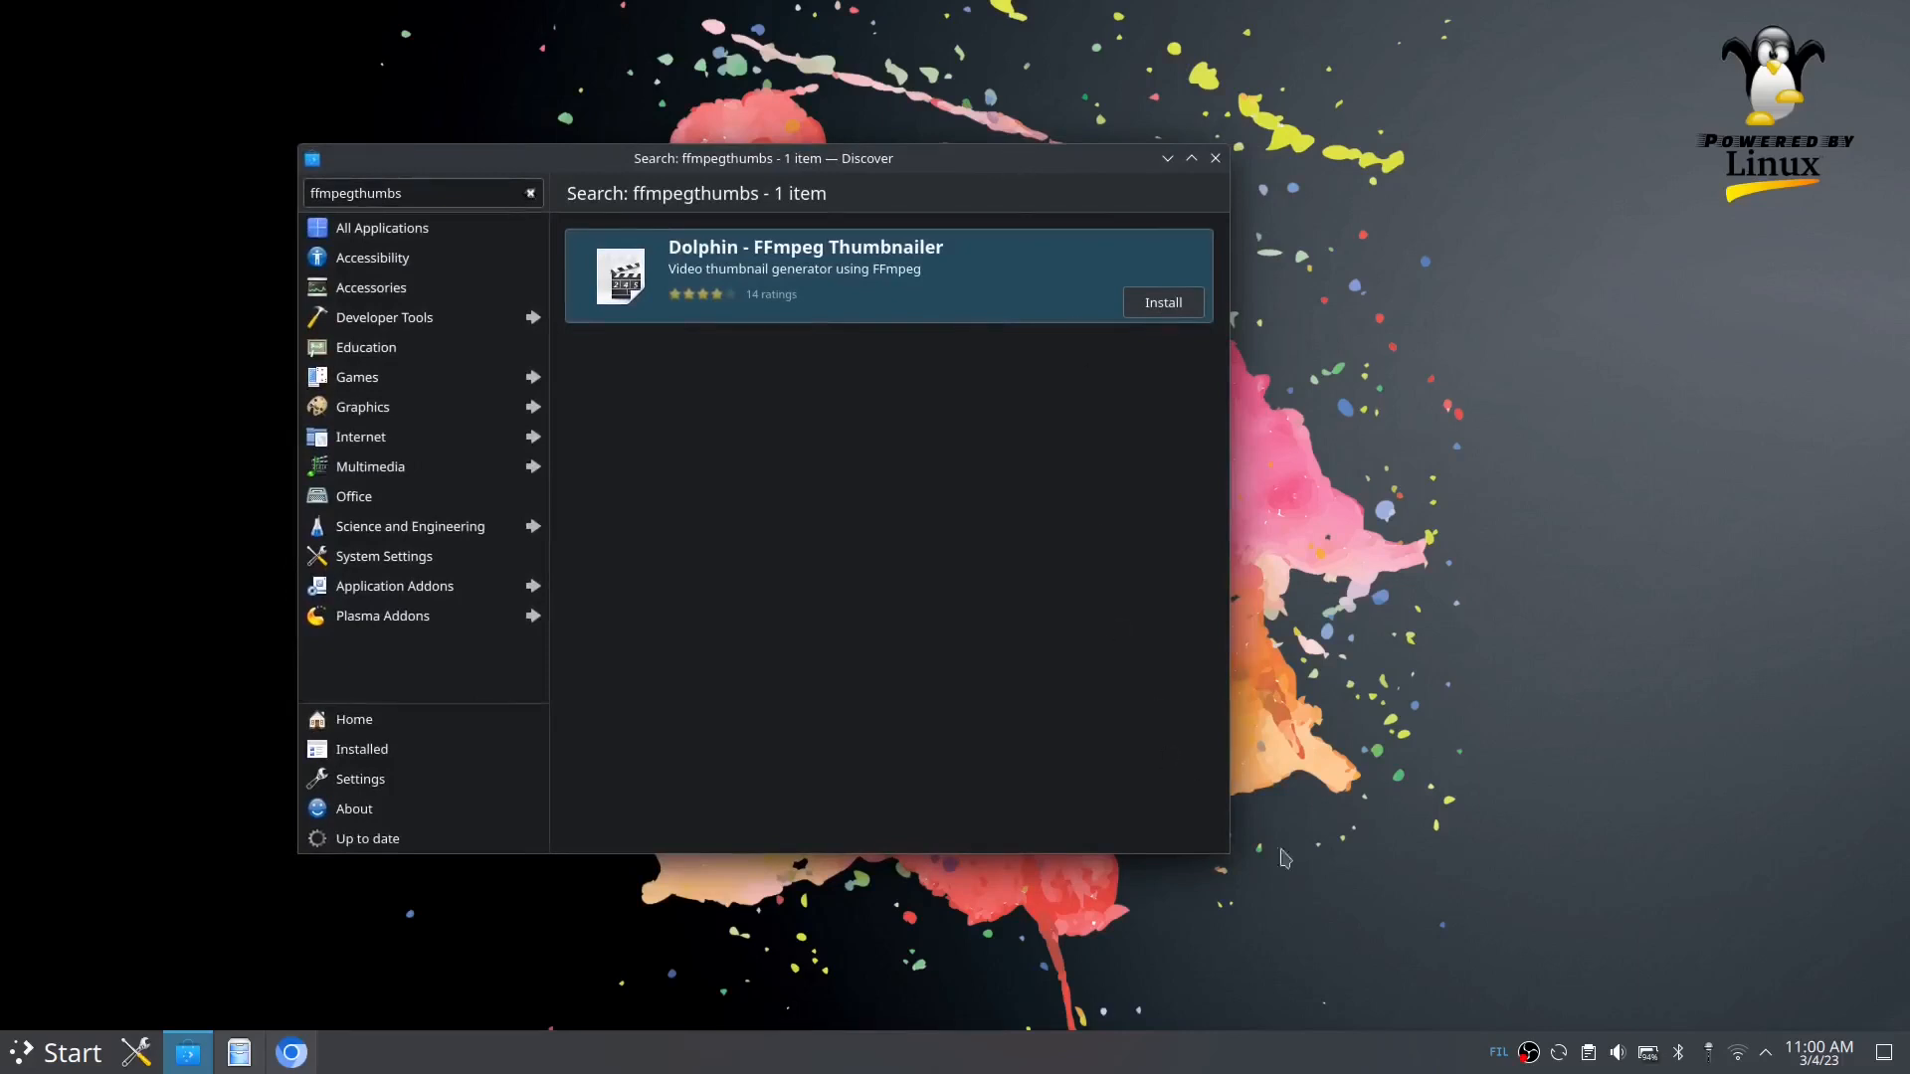
pyautogui.moveTo(761, 157); pyautogui.dragTo(1117, 183)
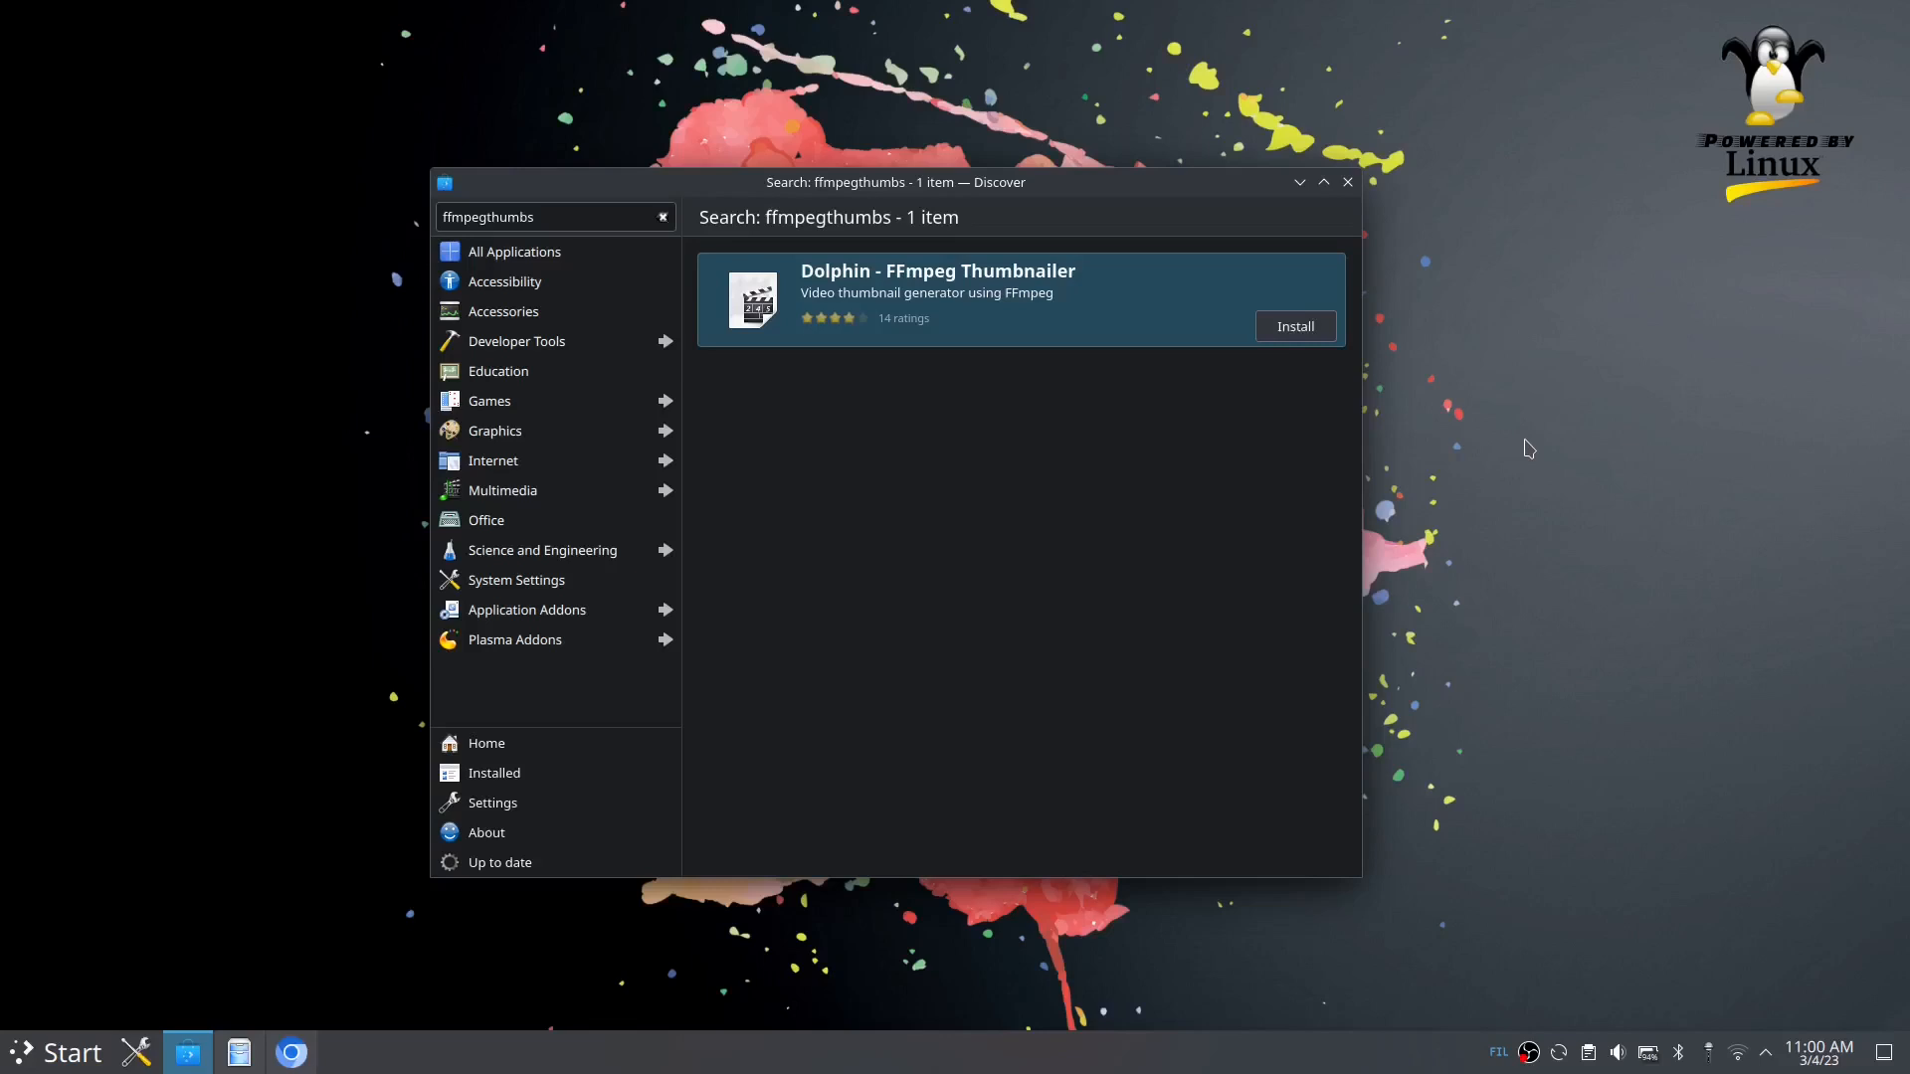
pyautogui.moveTo(1269, 358)
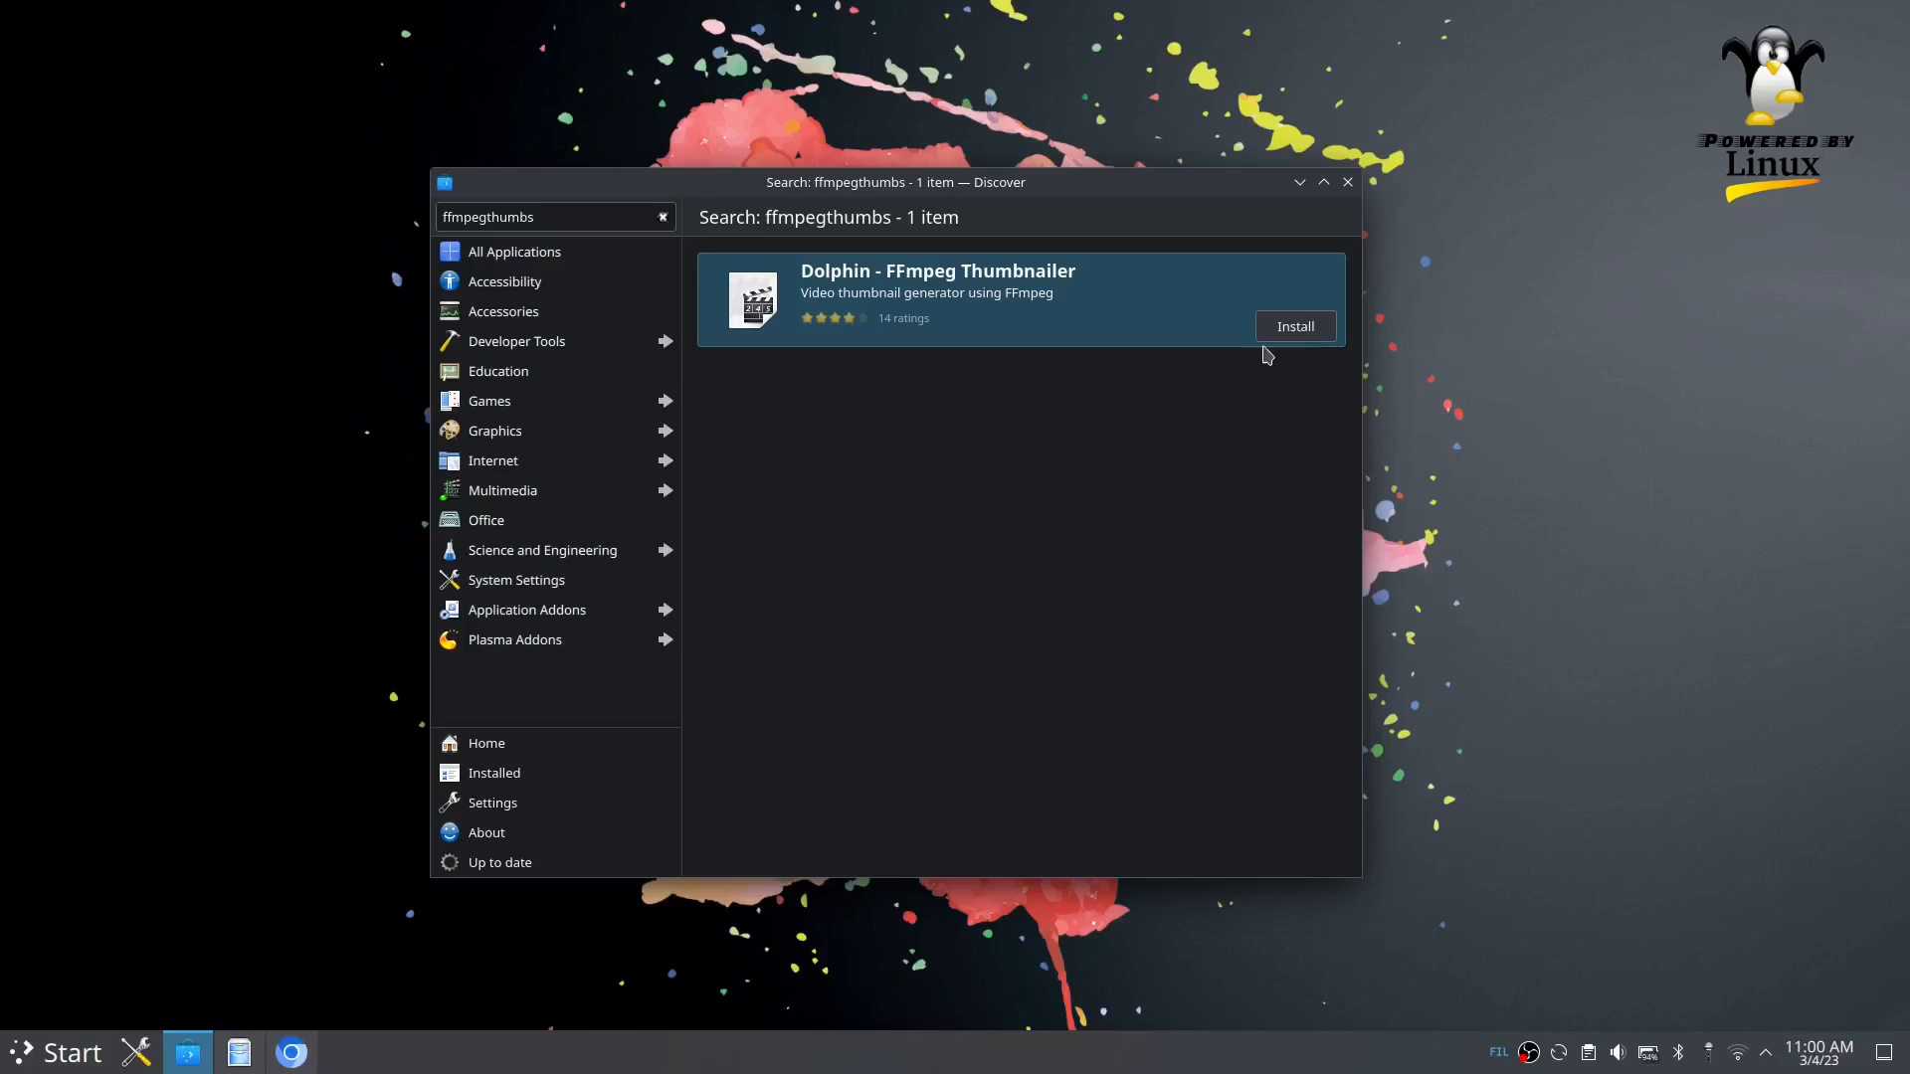
pyautogui.moveTo(1292, 344)
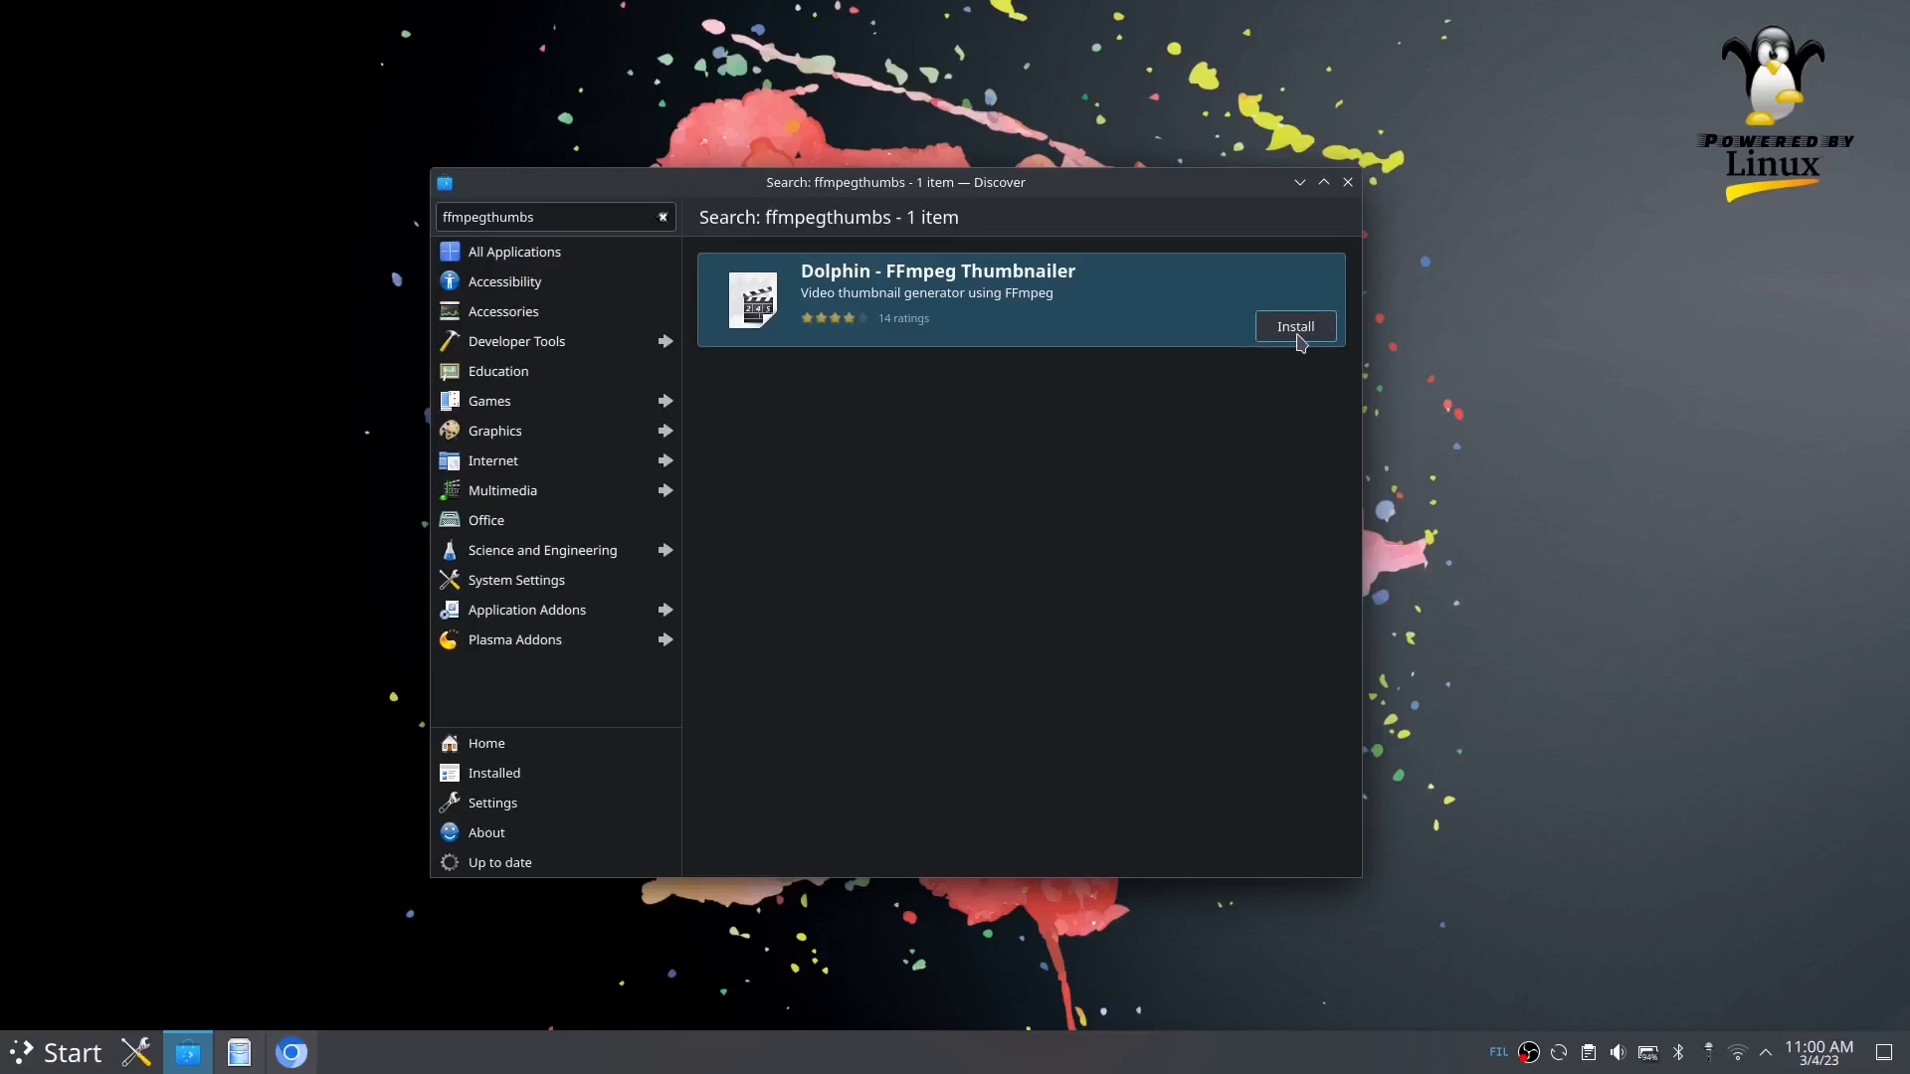
# Step: Install Dolphin - FFmpeg Thumbnailer and confirm the administrator password
pyautogui.click(1295, 326)
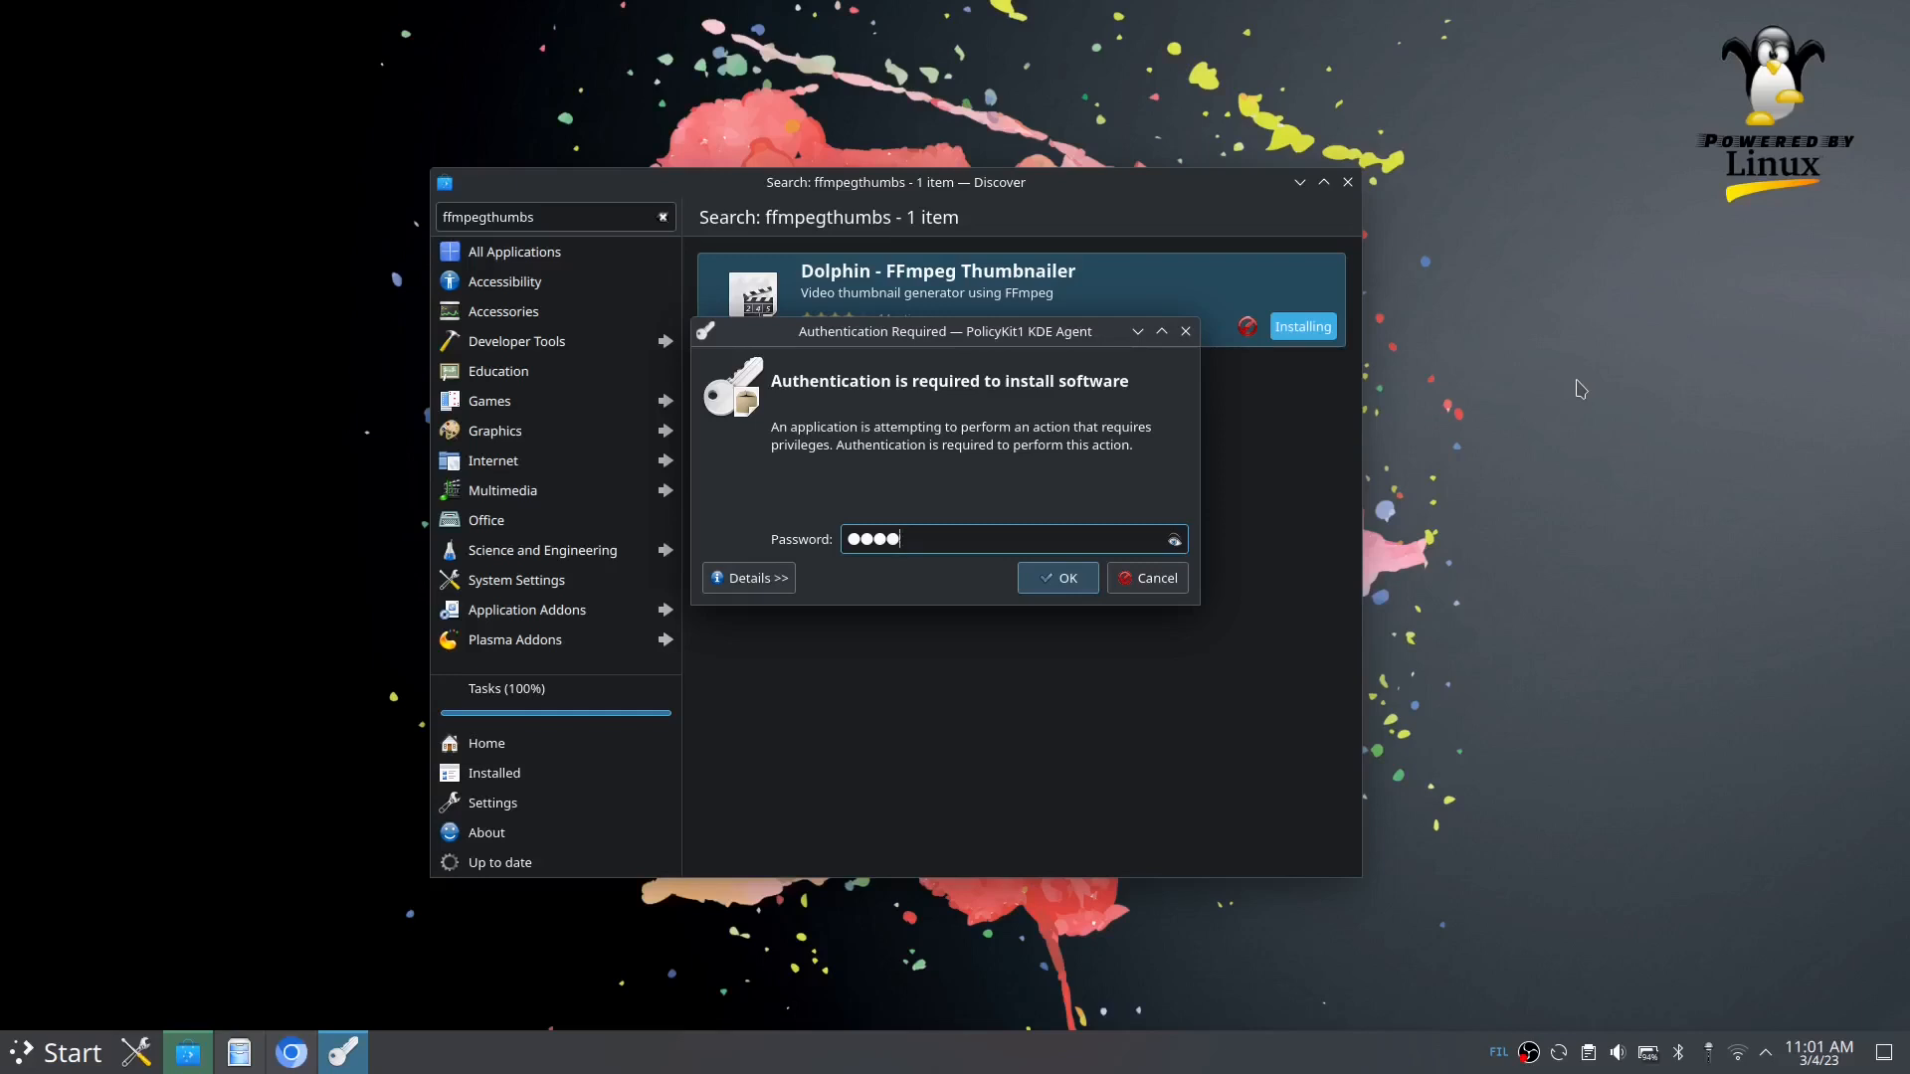
pyautogui.click(1057, 578)
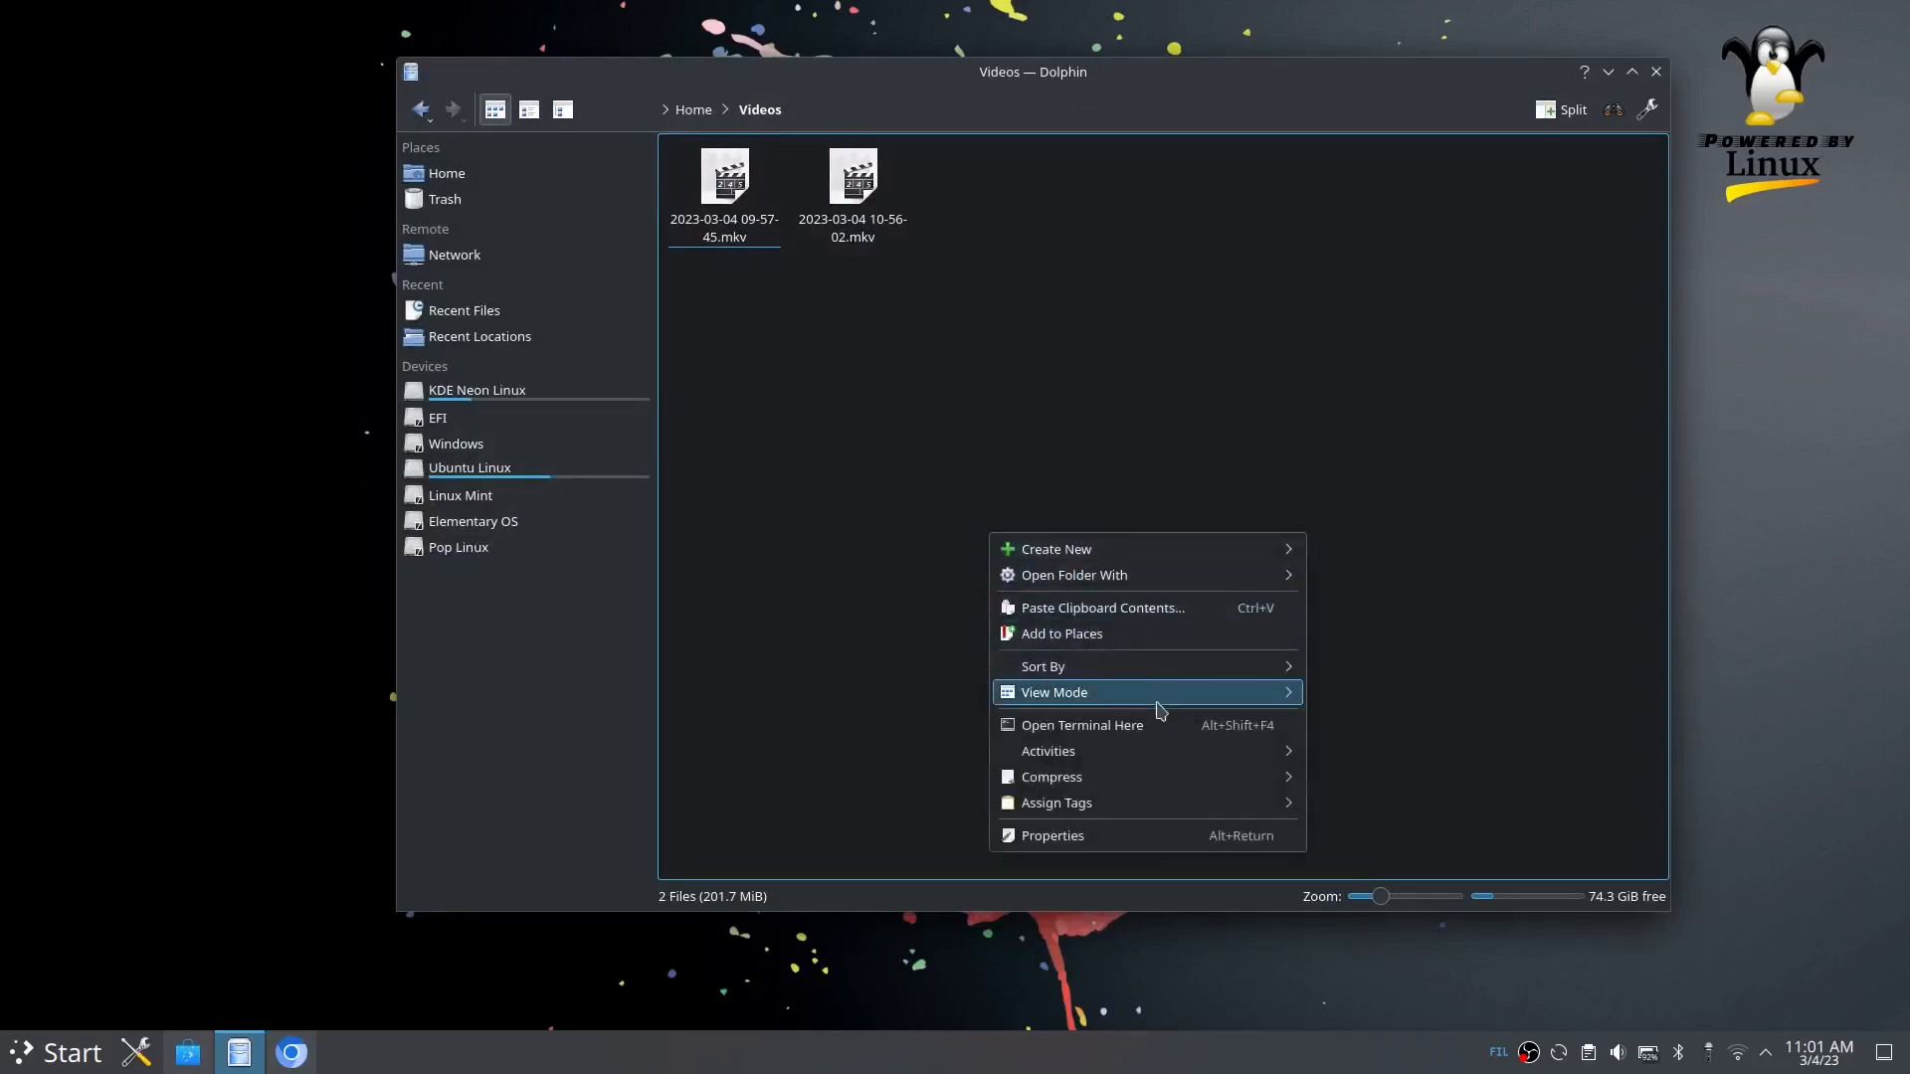
# Step: Close and relaunch Dolphin, returning to Videos to see the new .mkv thumbnails
pyautogui.click(1562, 198)
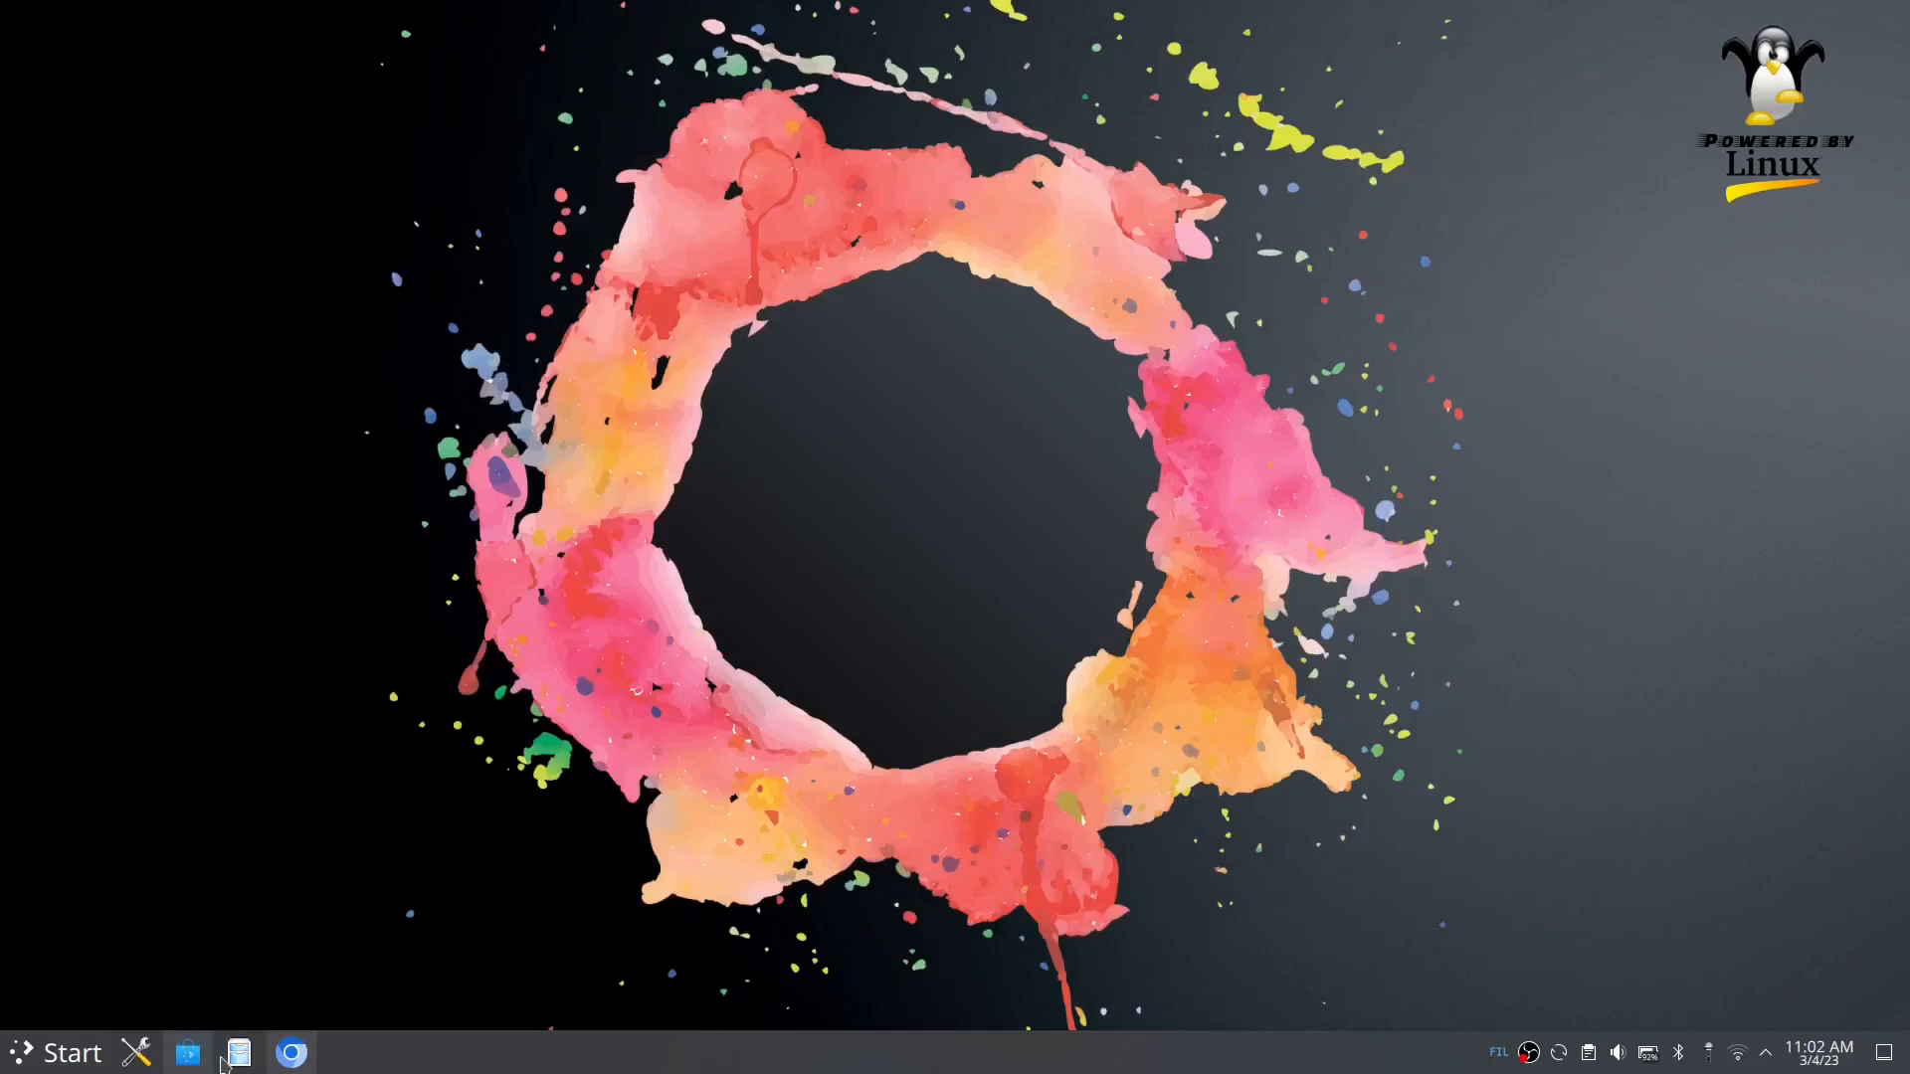
pyautogui.click(238, 1053)
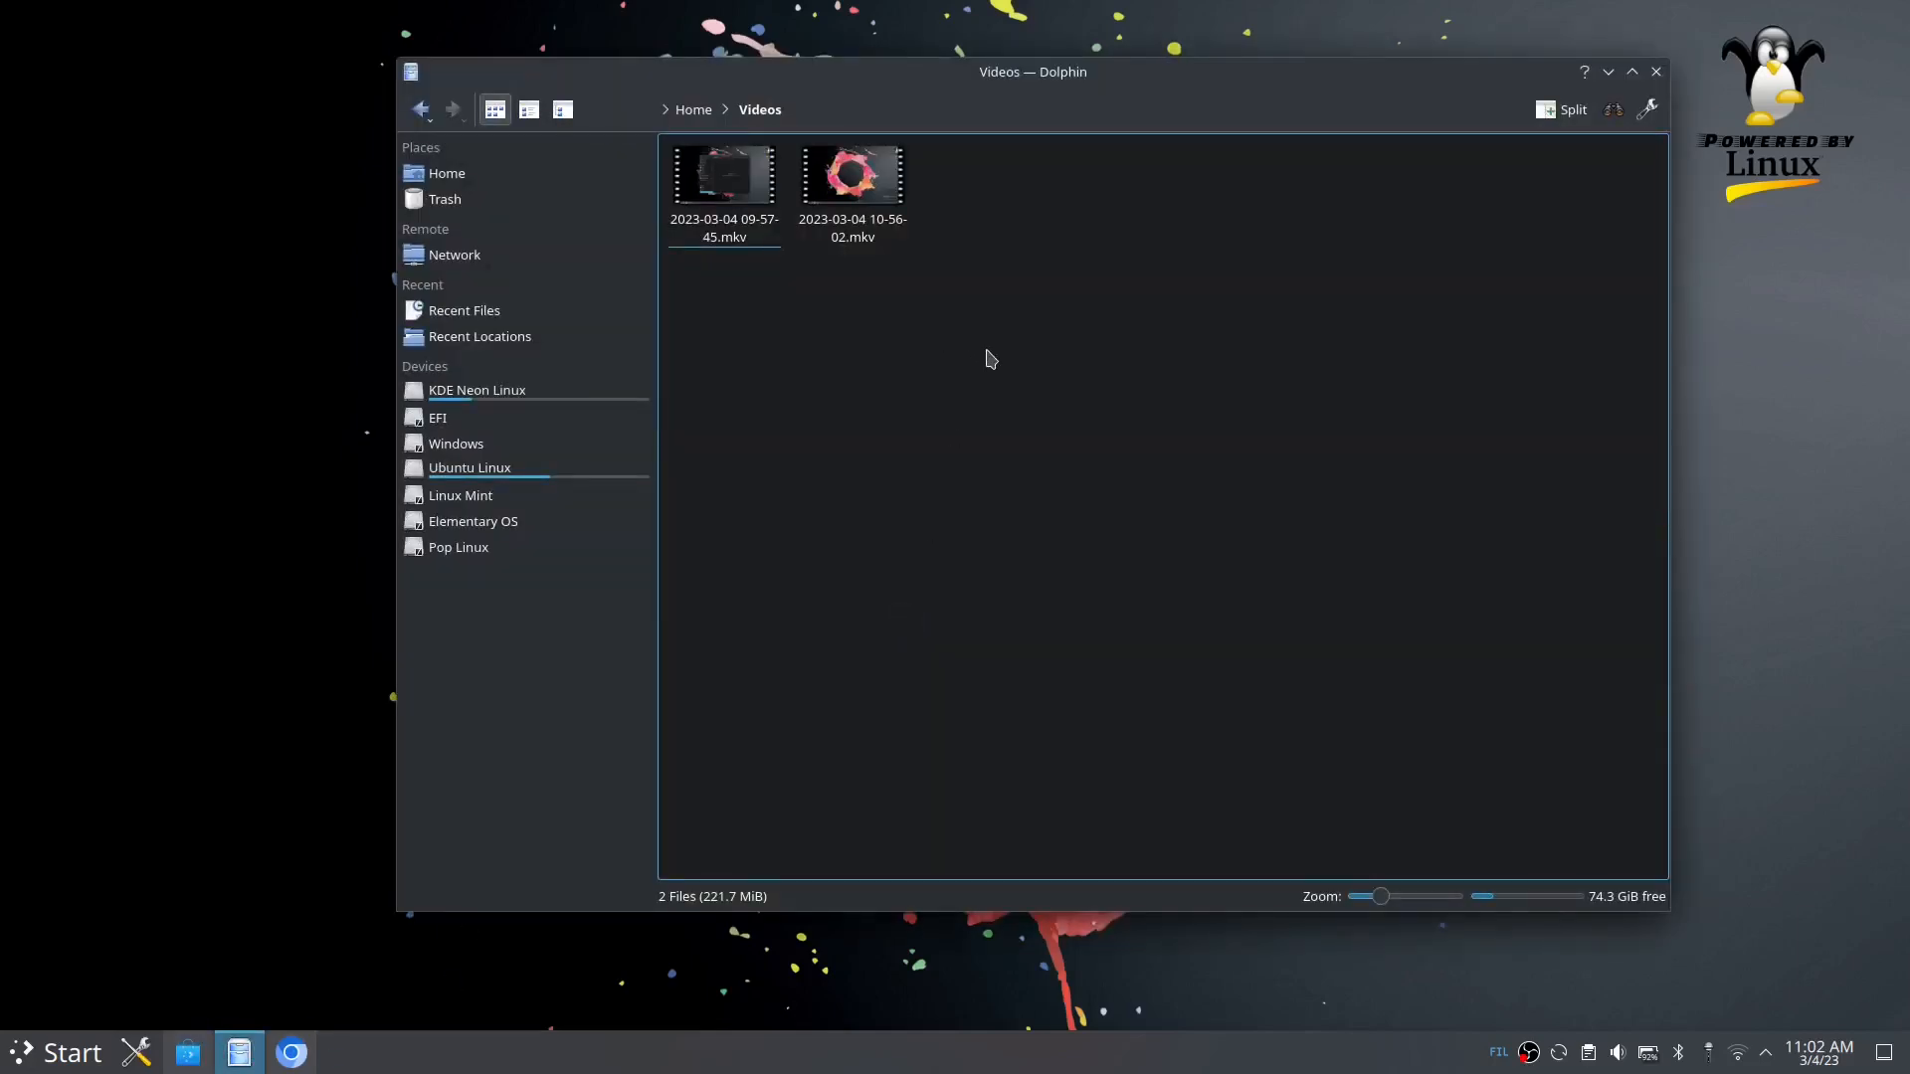
pyautogui.click(725, 177)
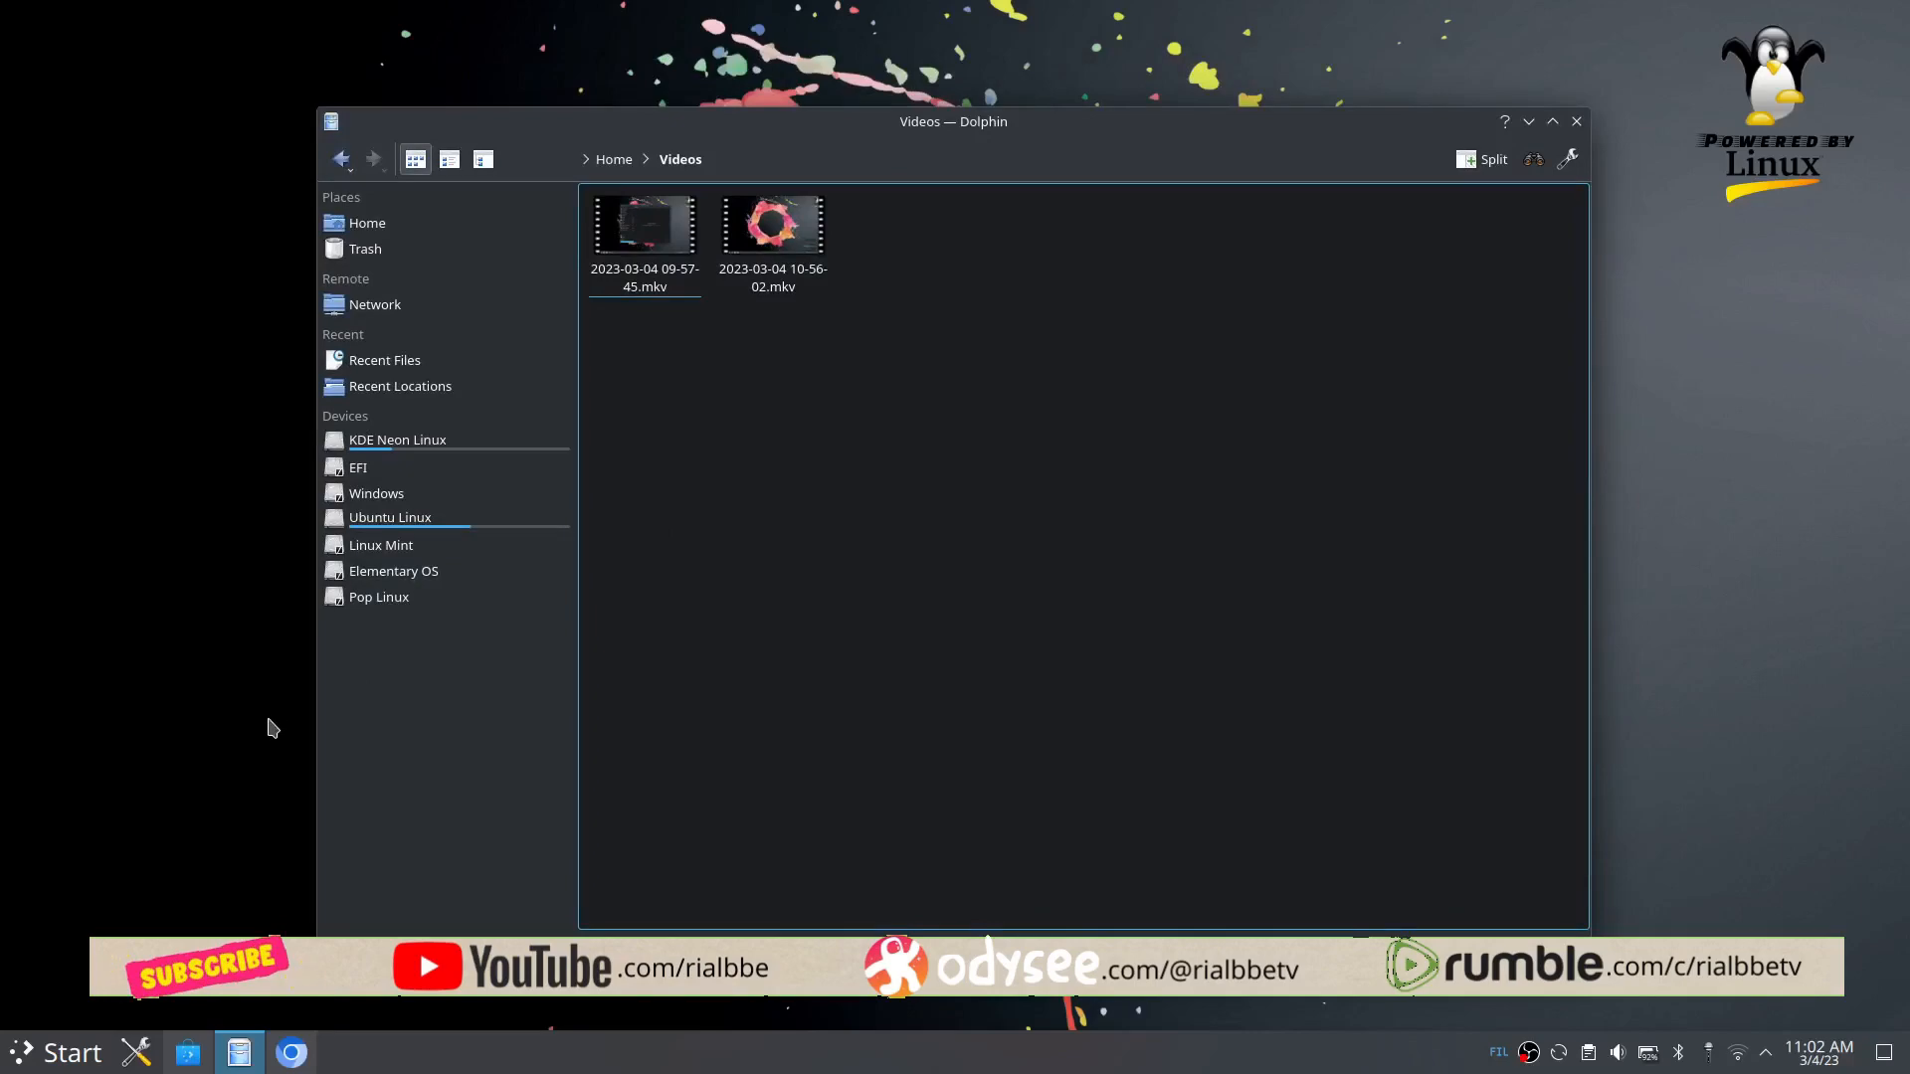
pyautogui.moveTo(254, 773)
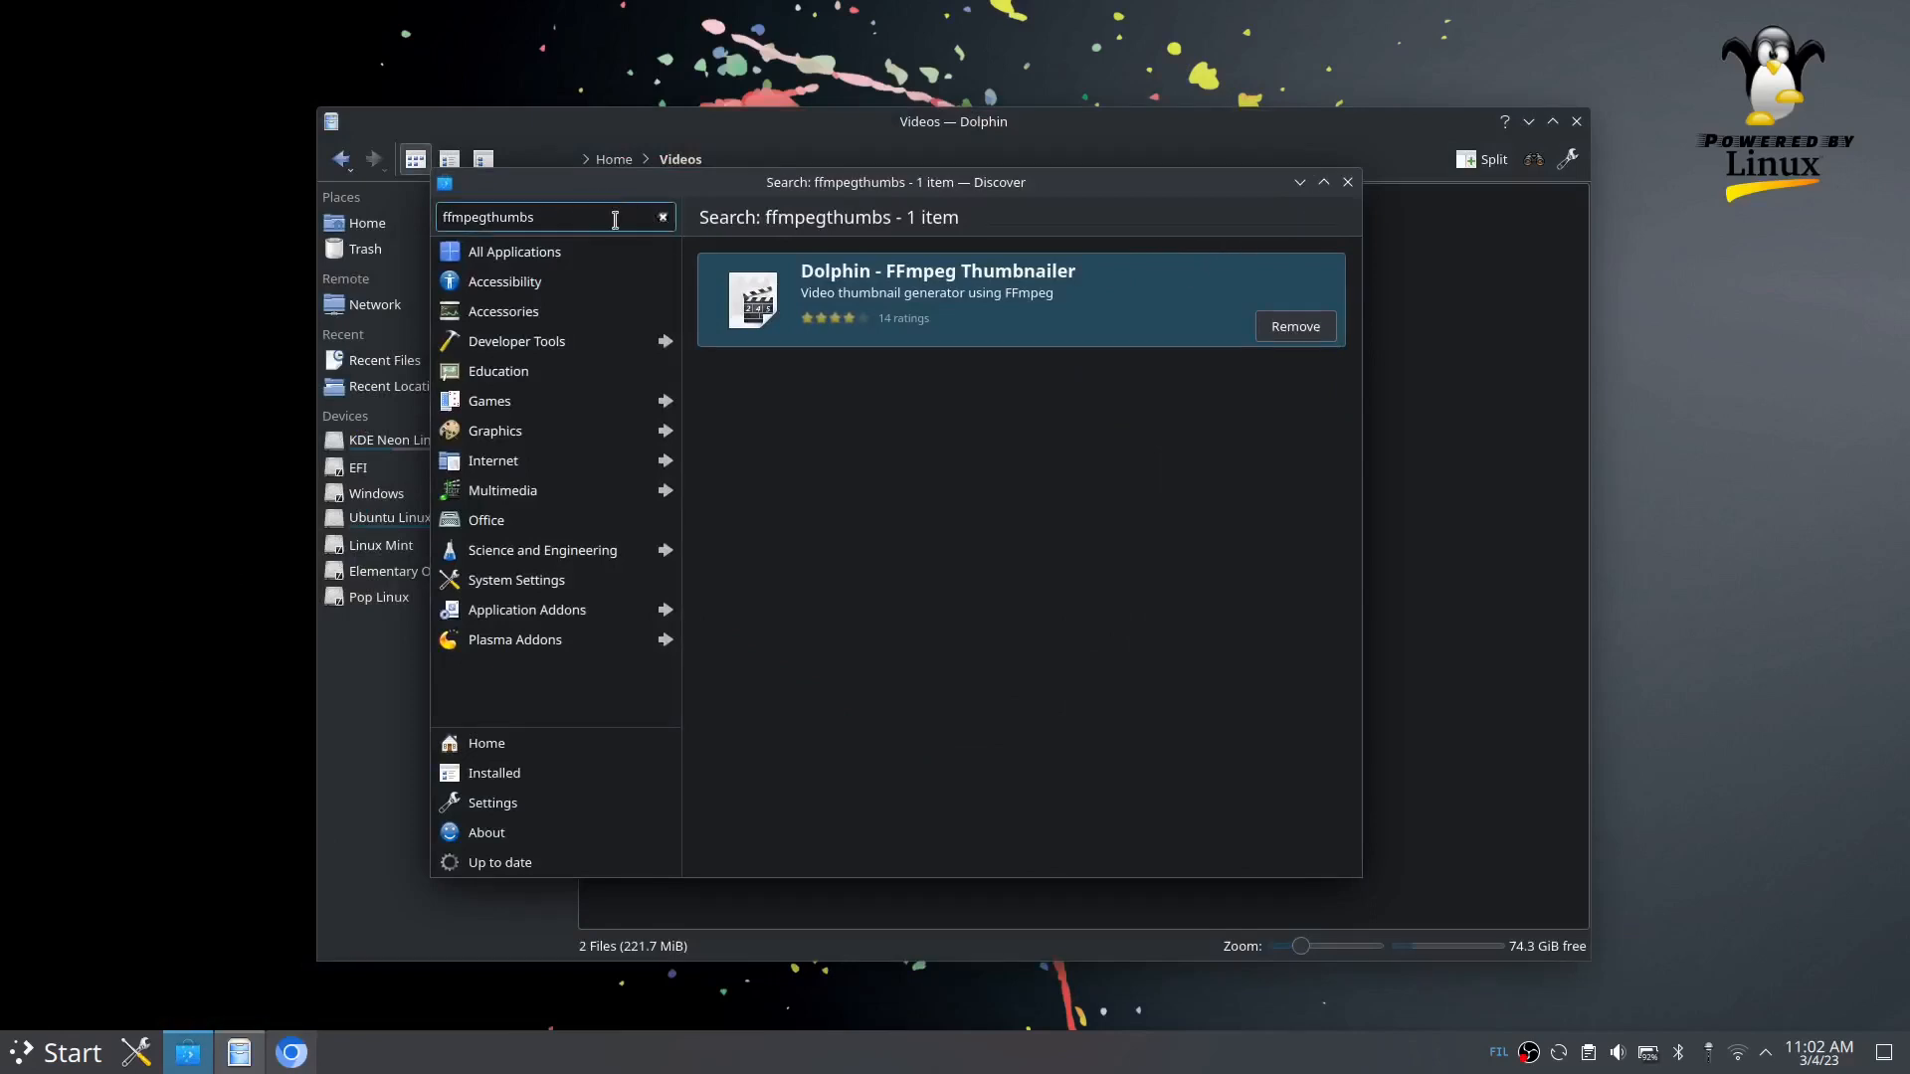
# Step: Search Discover for 'thumbnail', find the installed FFmpeg Thumbnailer, then close Discover
pyautogui.click(664, 217)
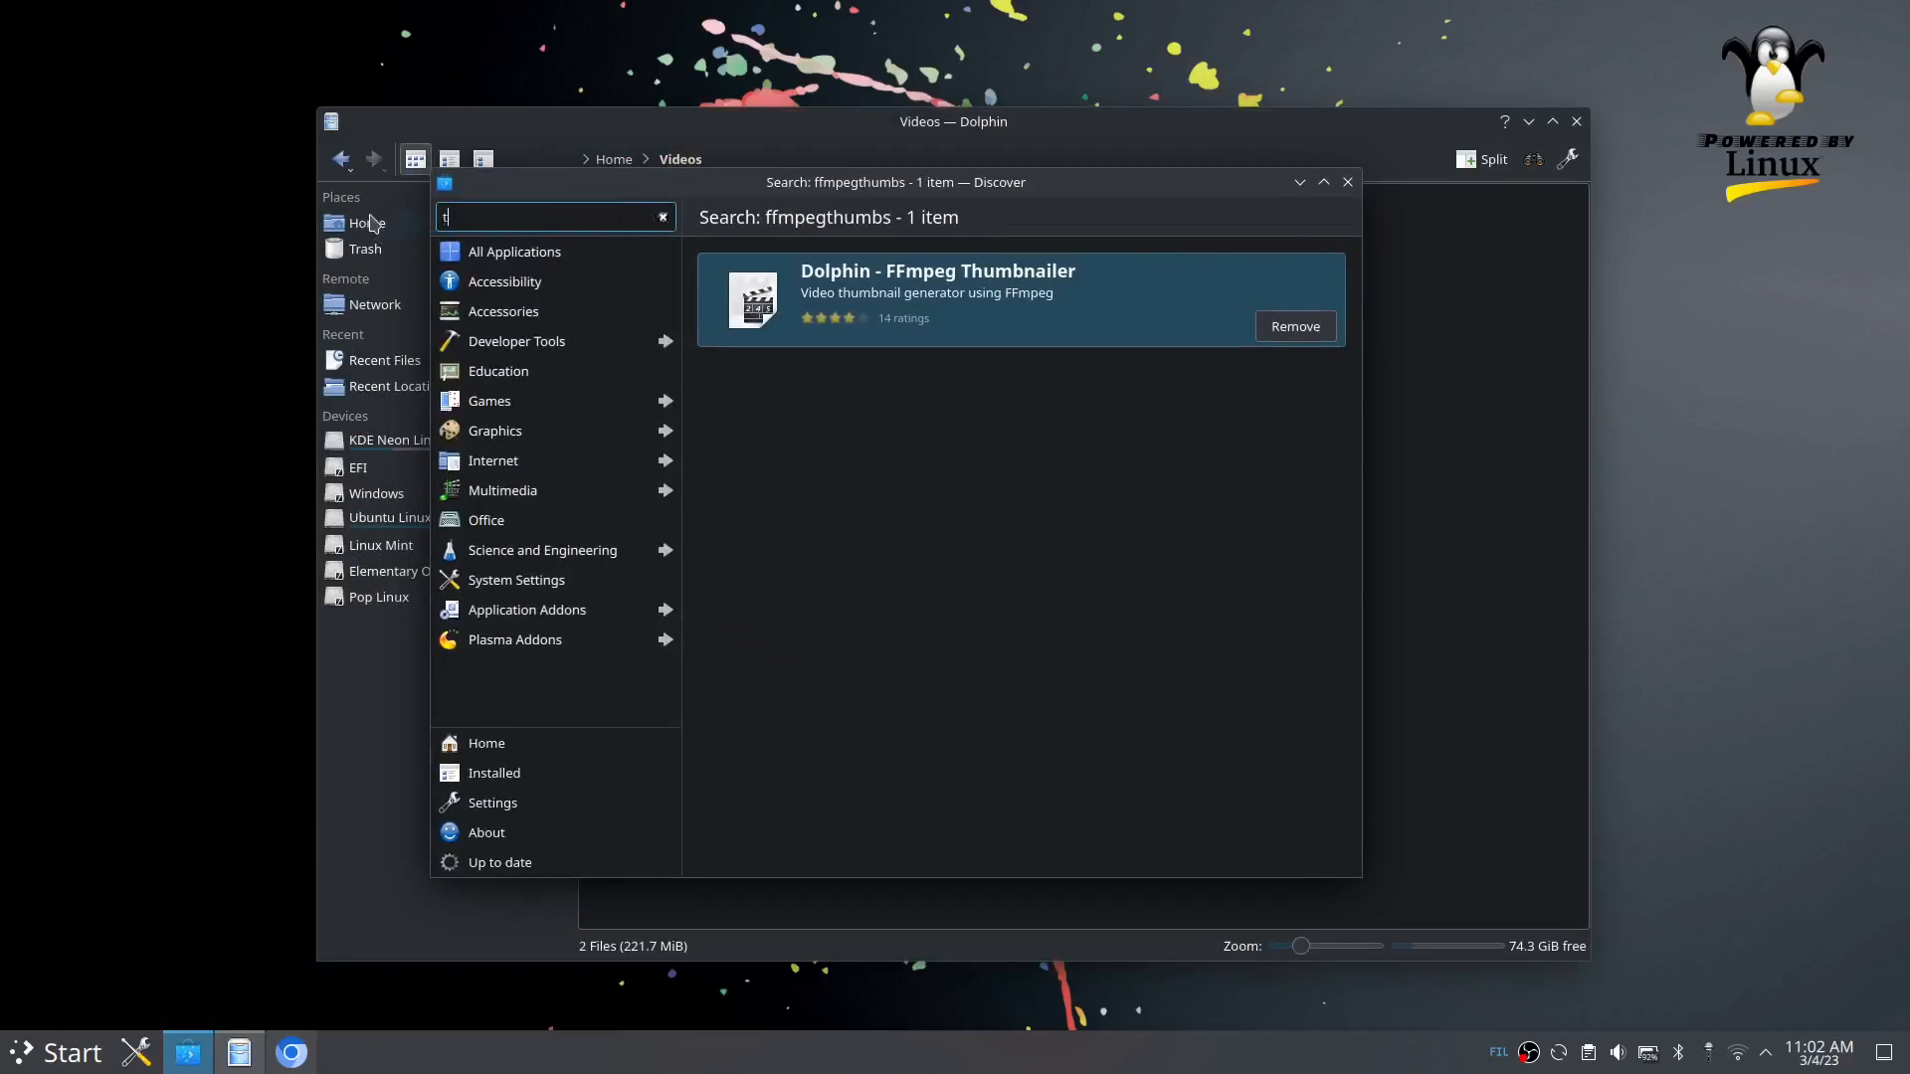
pyautogui.write('humbnail')
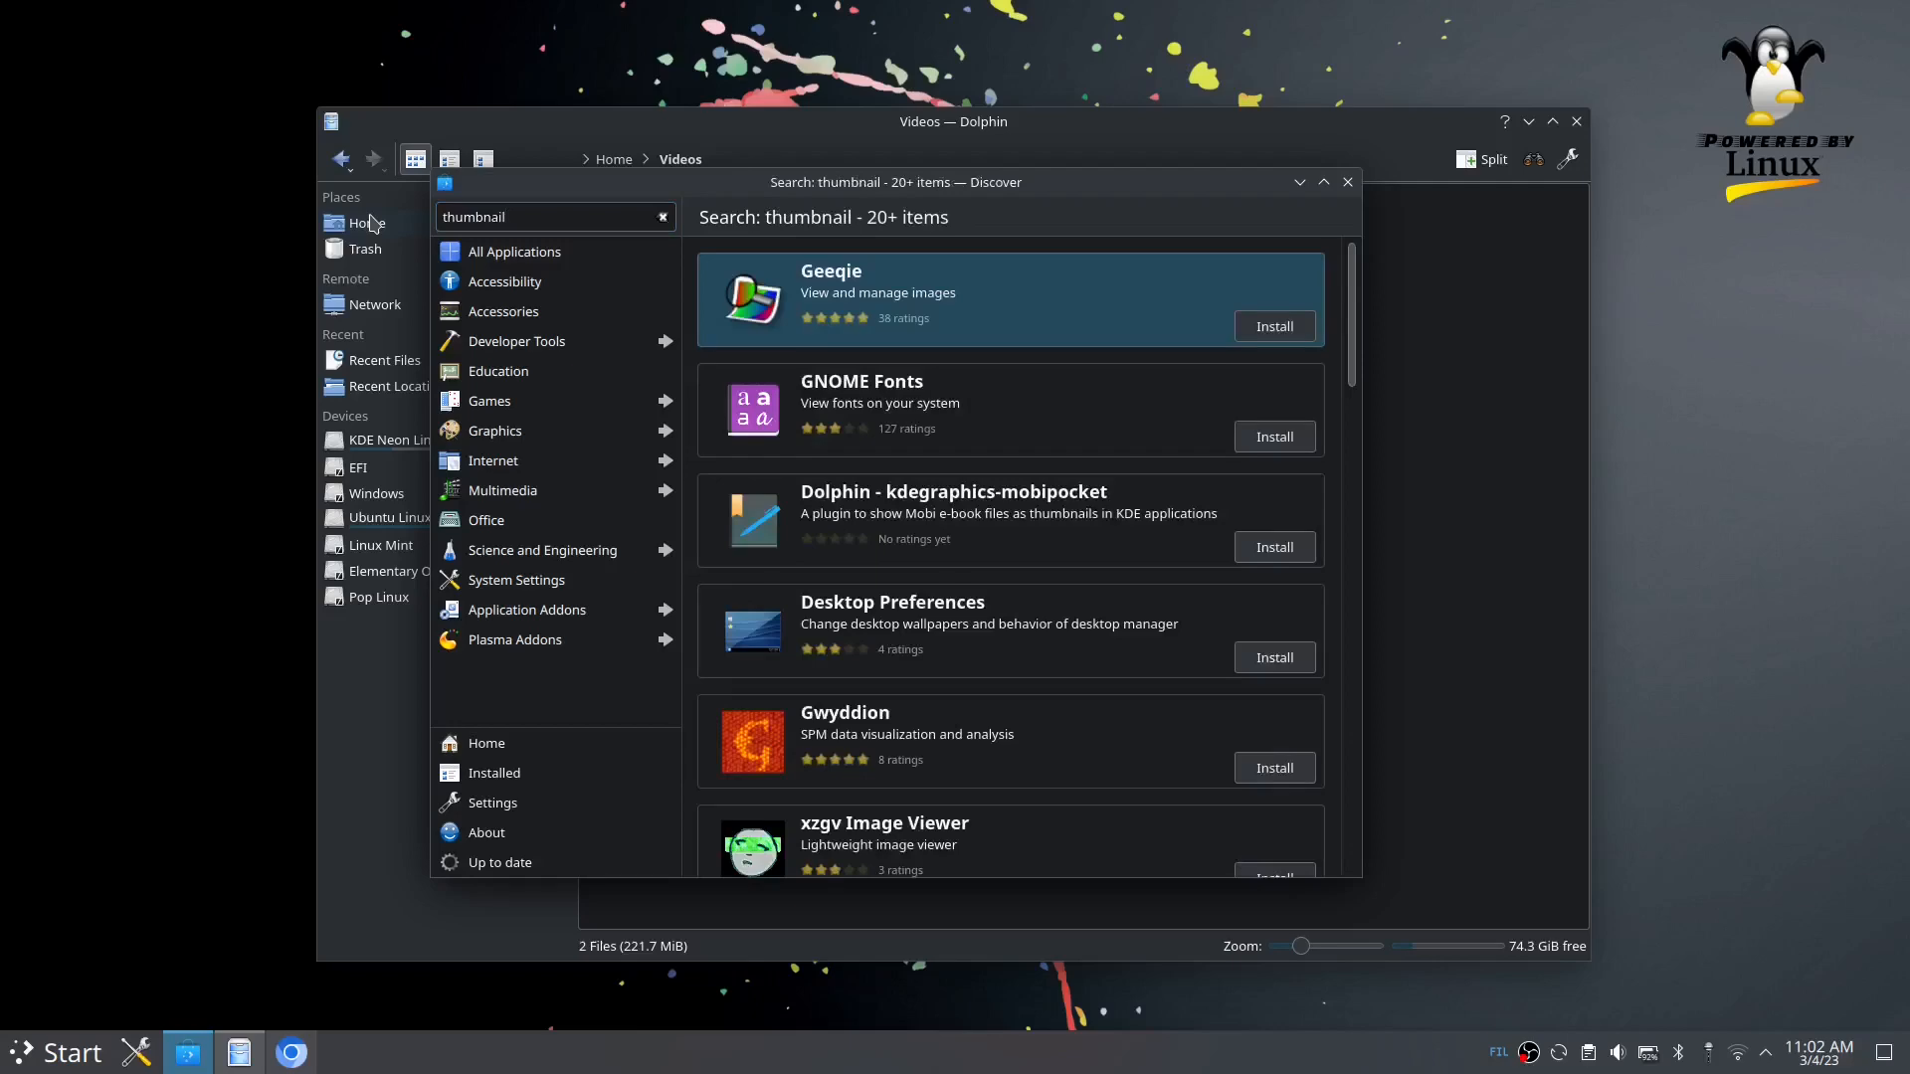
pyautogui.moveTo(1074, 632)
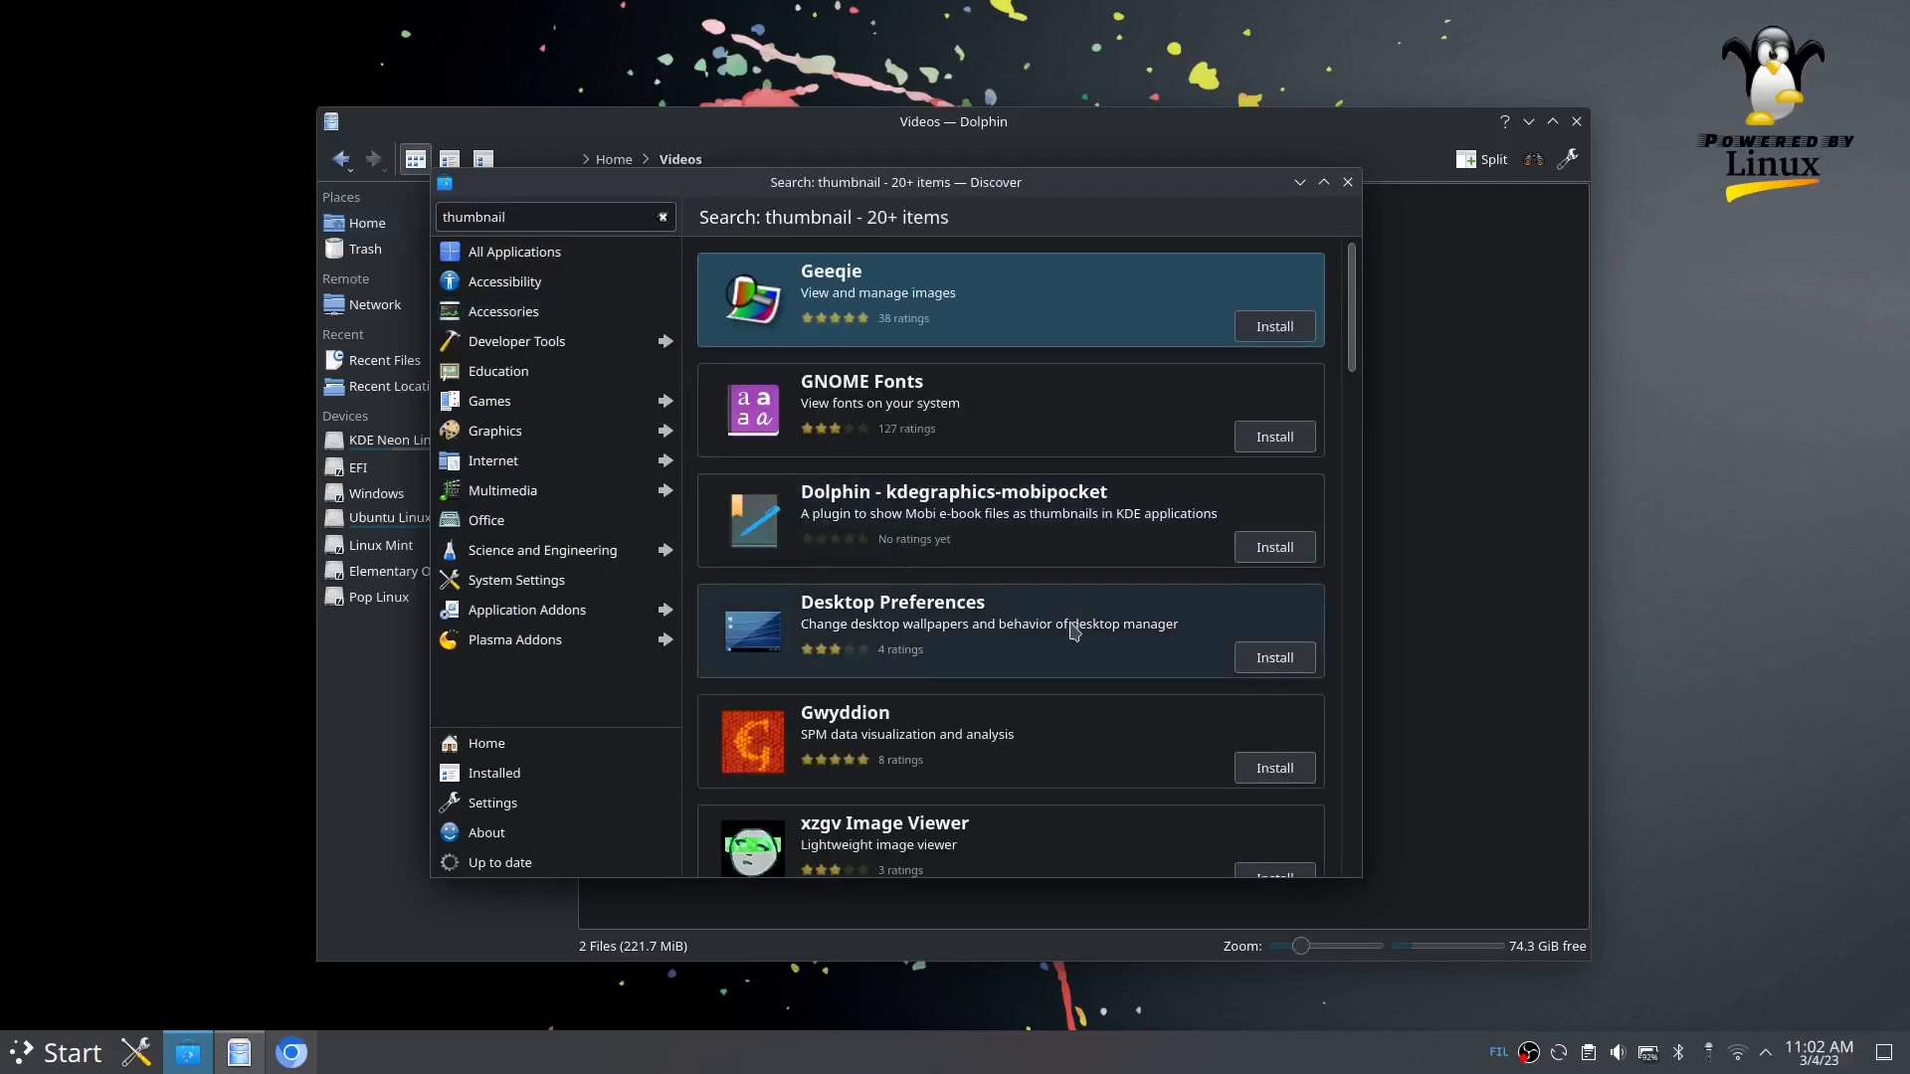
pyautogui.scroll(-3)
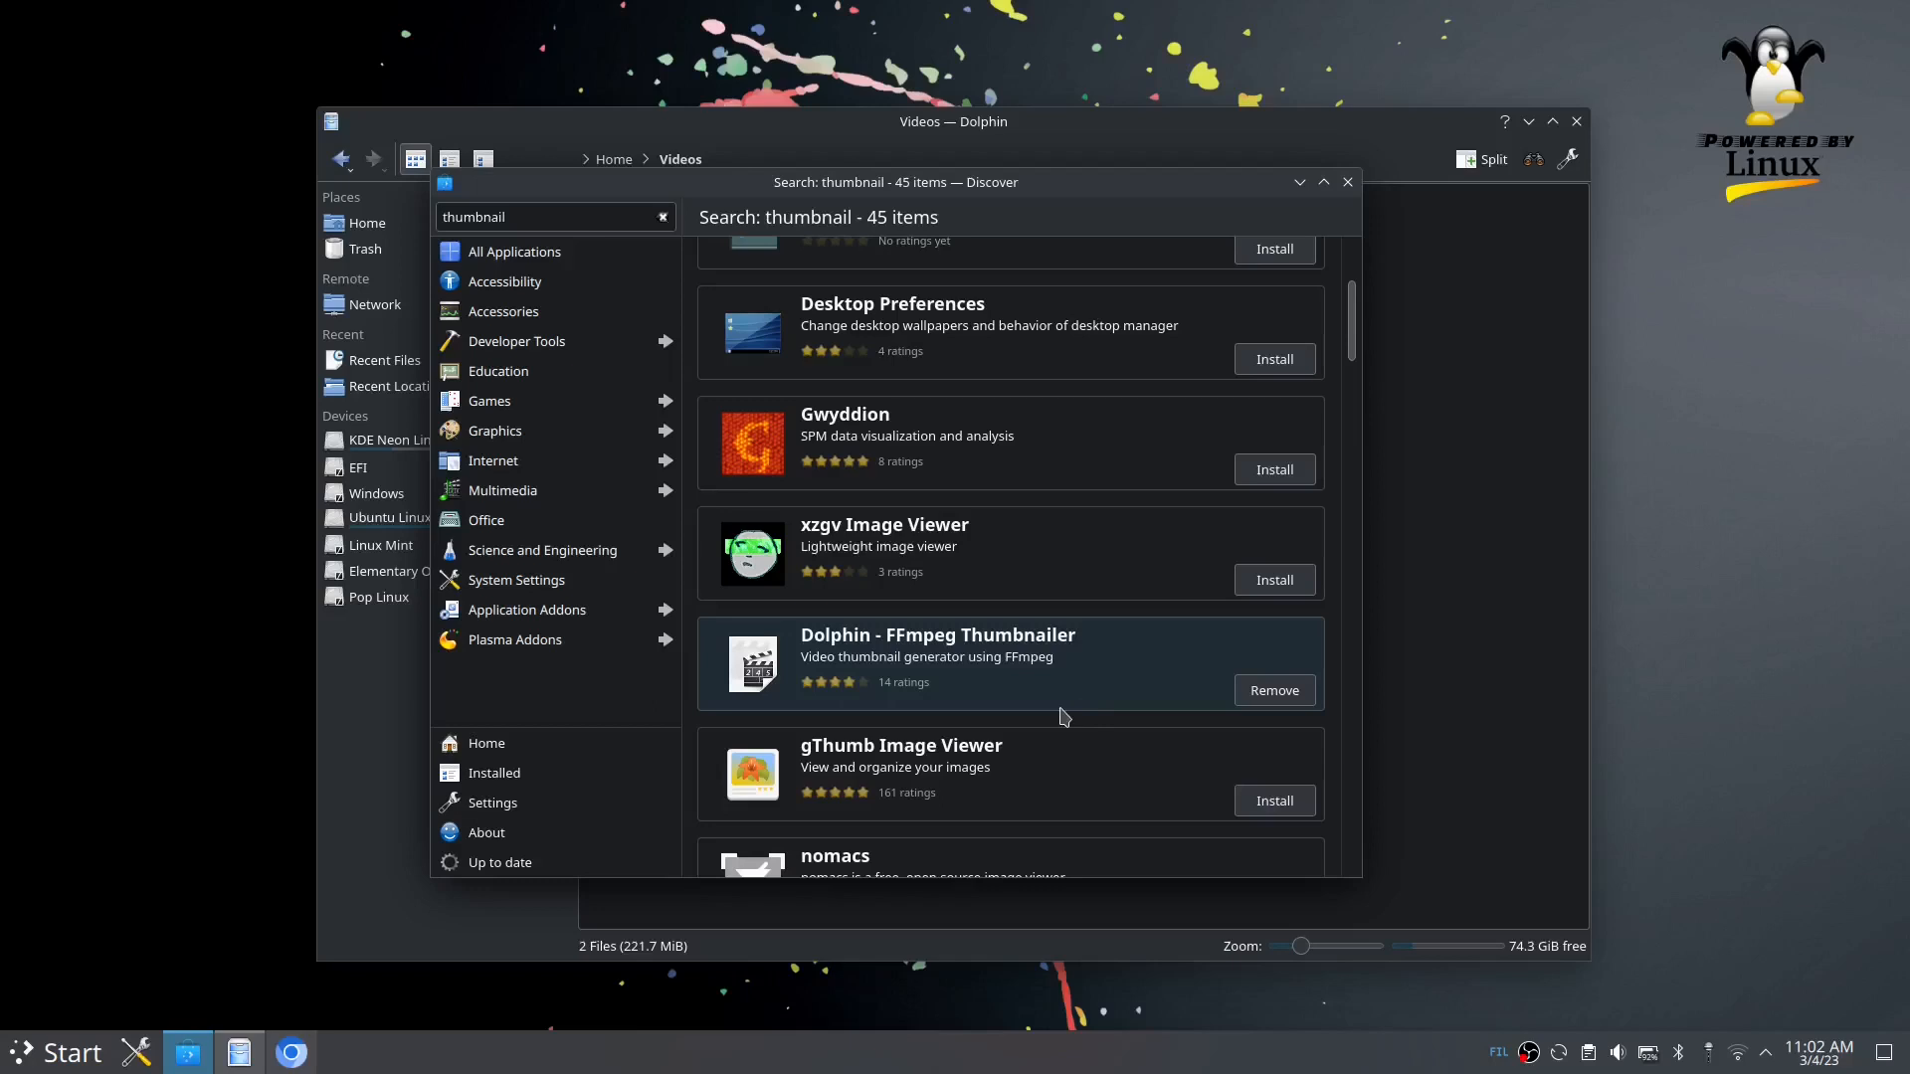
pyautogui.moveTo(1128, 670)
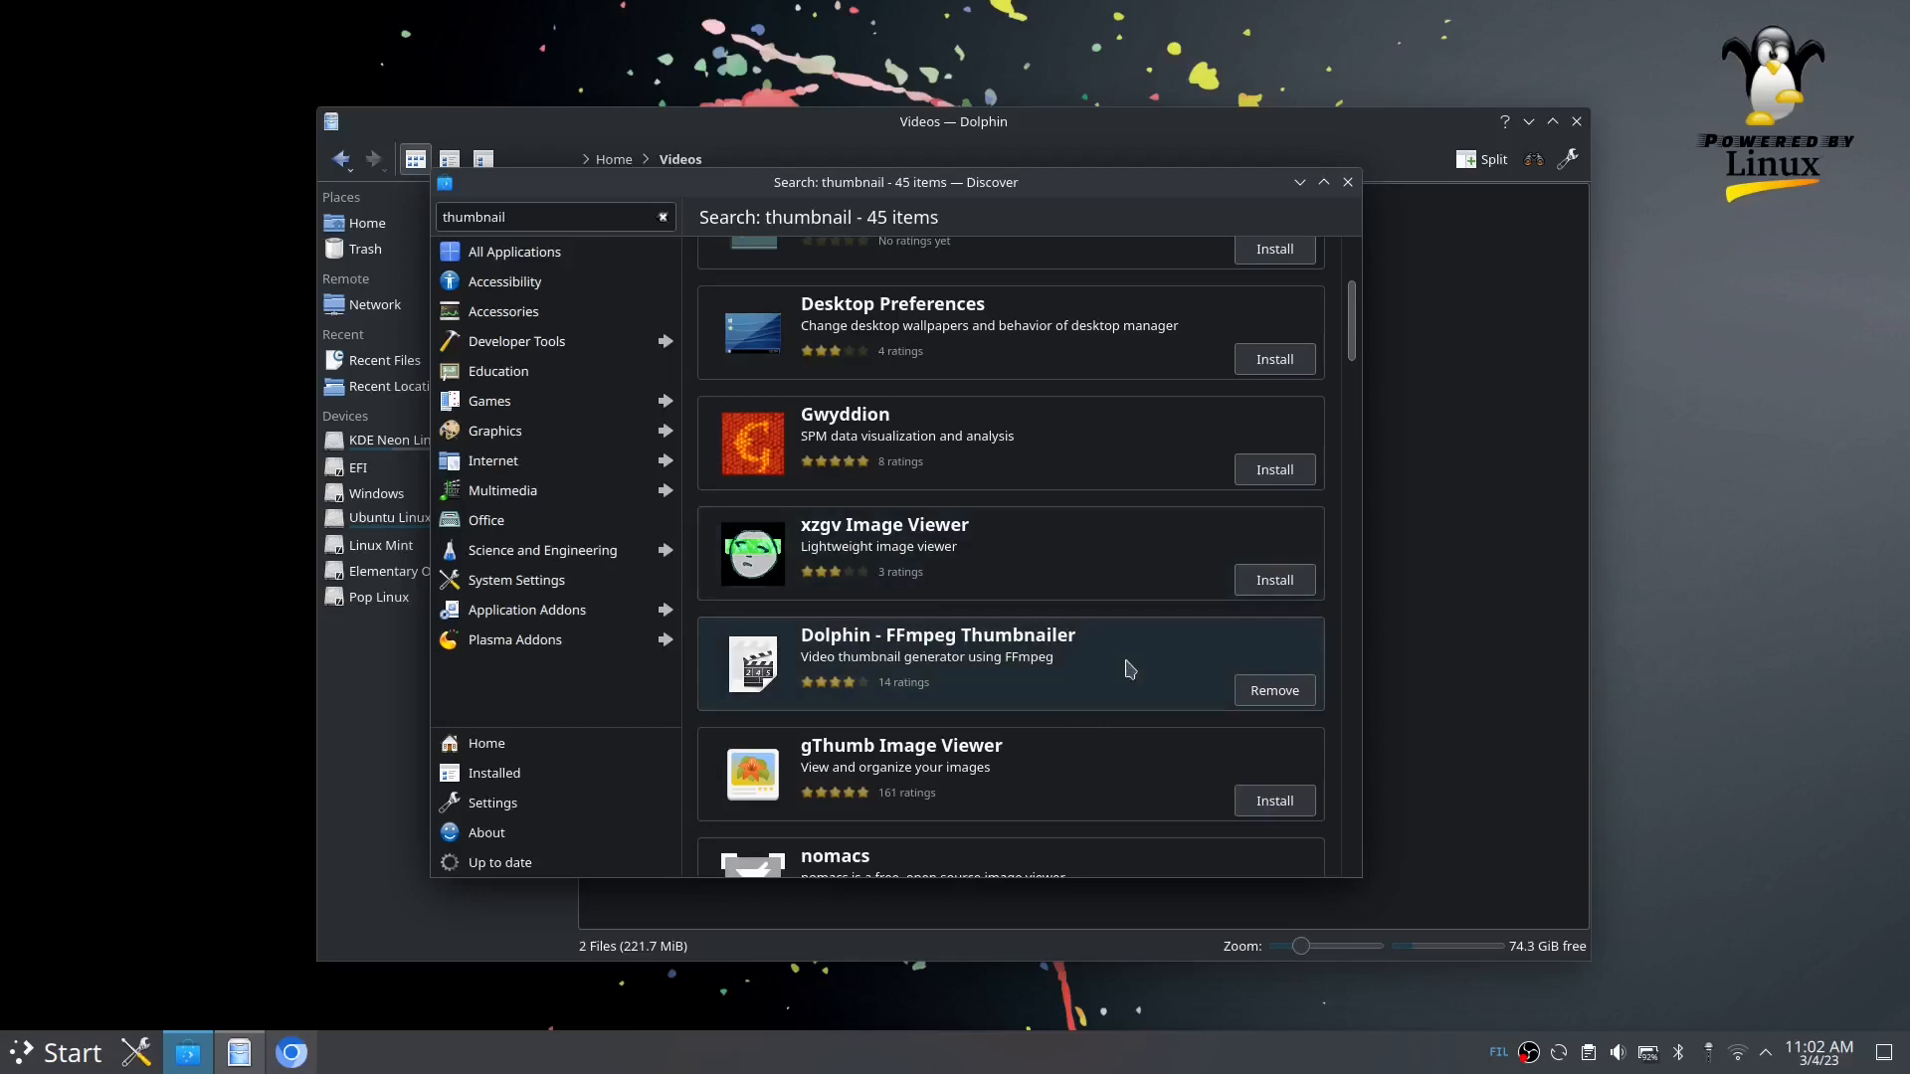
pyautogui.moveTo(893, 678)
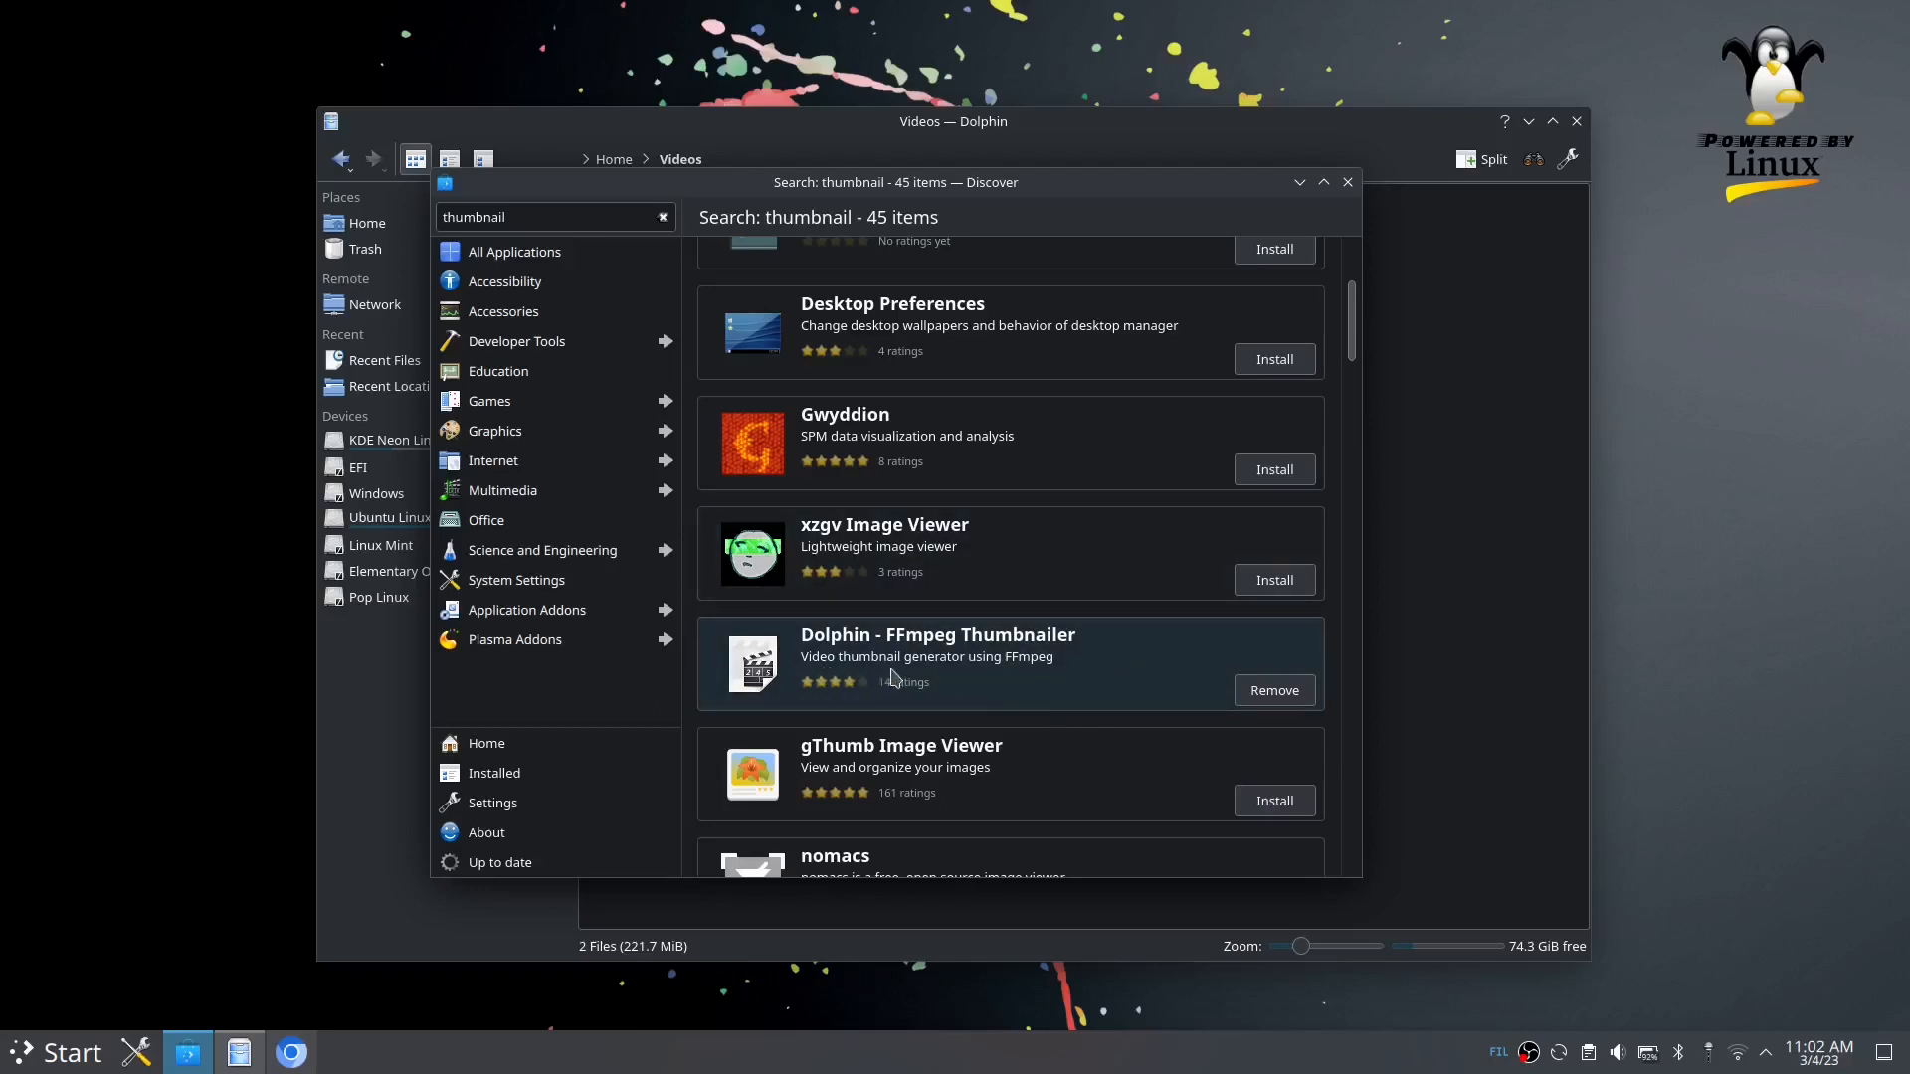
pyautogui.moveTo(980, 696)
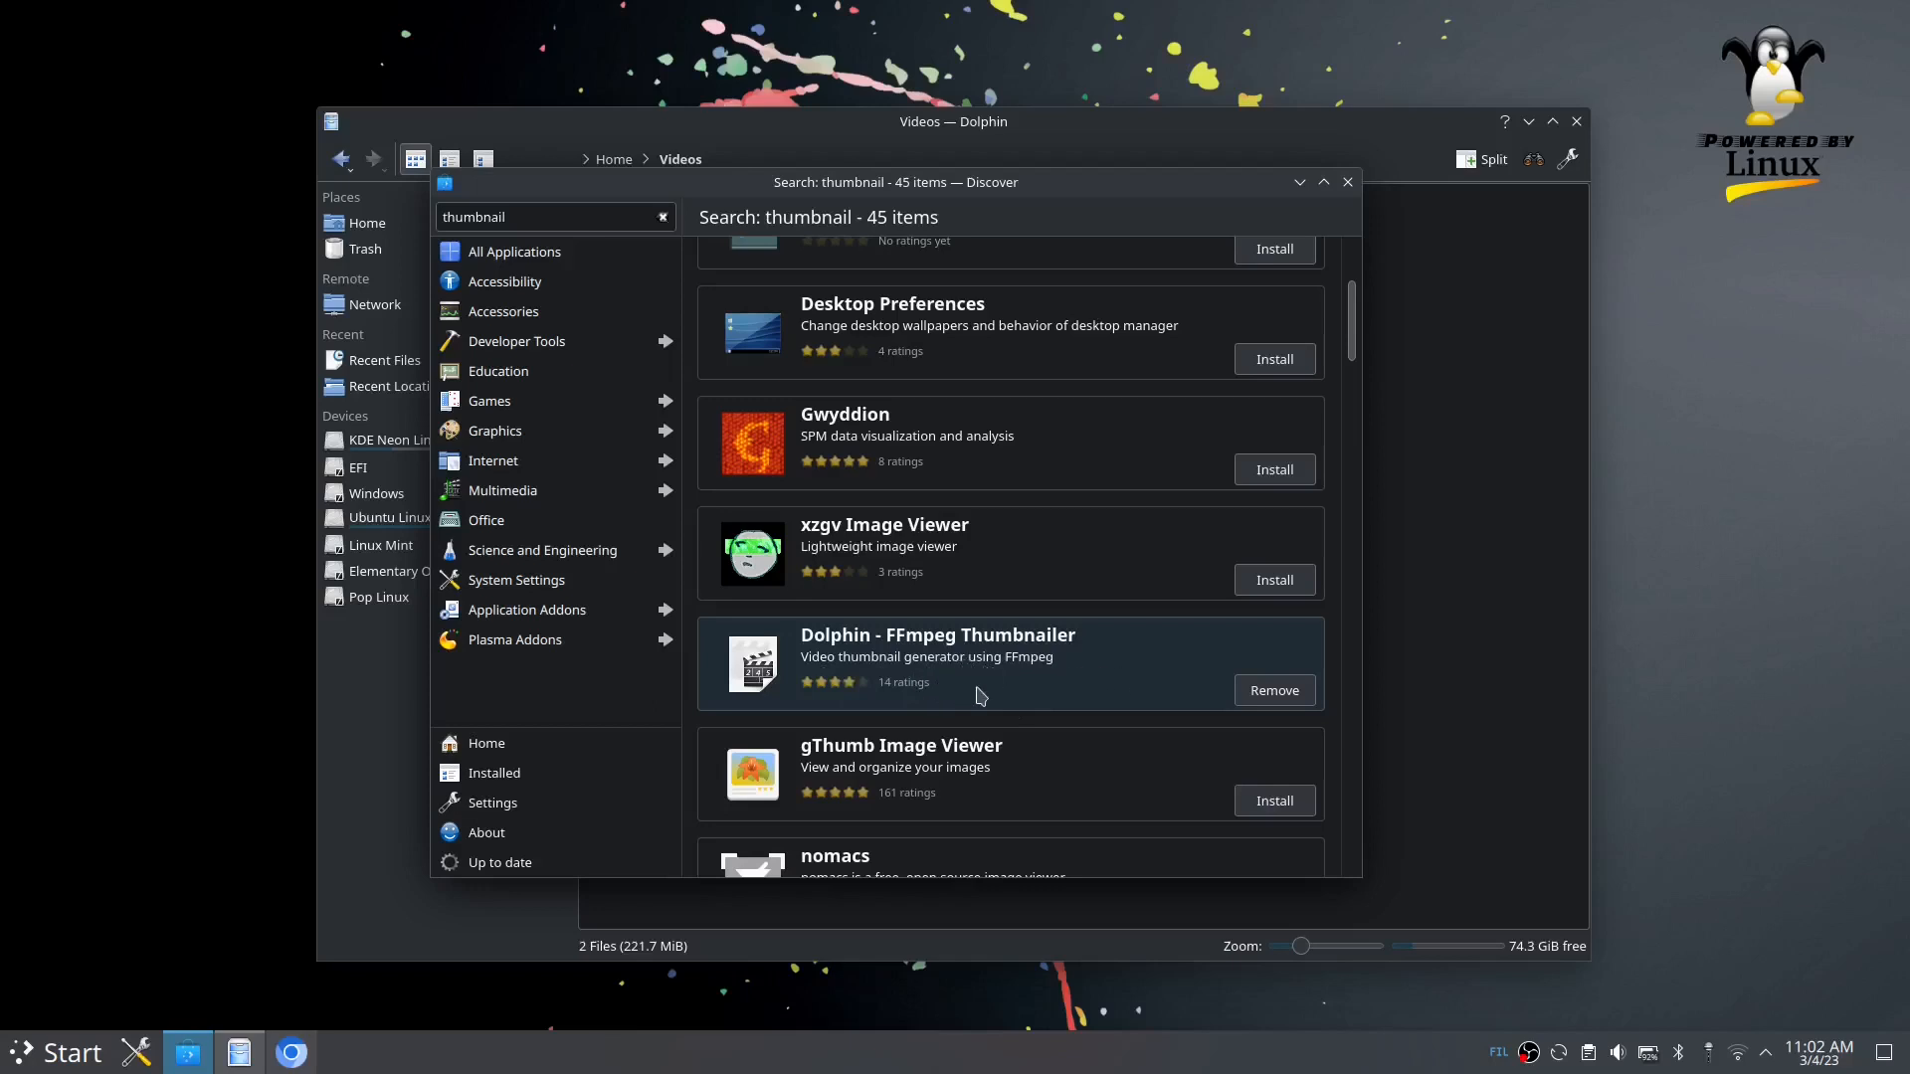
pyautogui.moveTo(1118, 679)
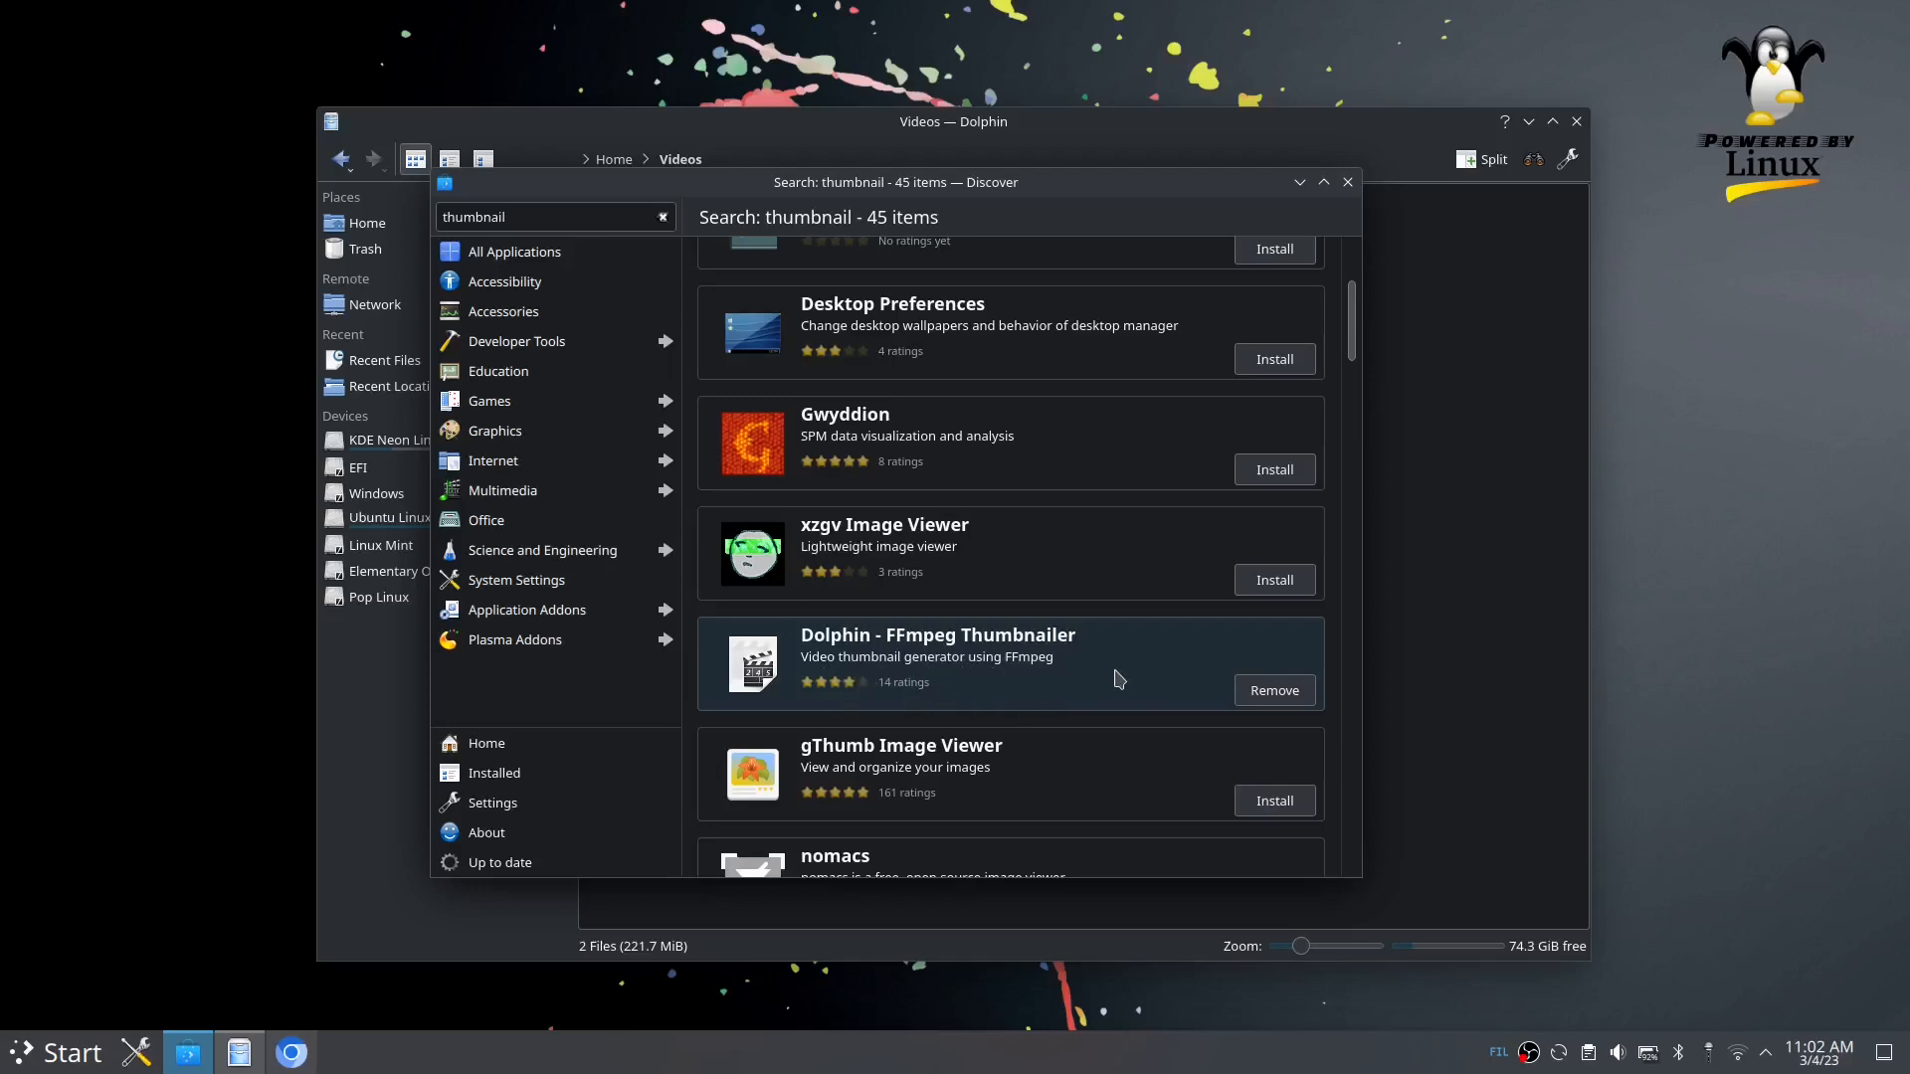
pyautogui.moveTo(1053, 657)
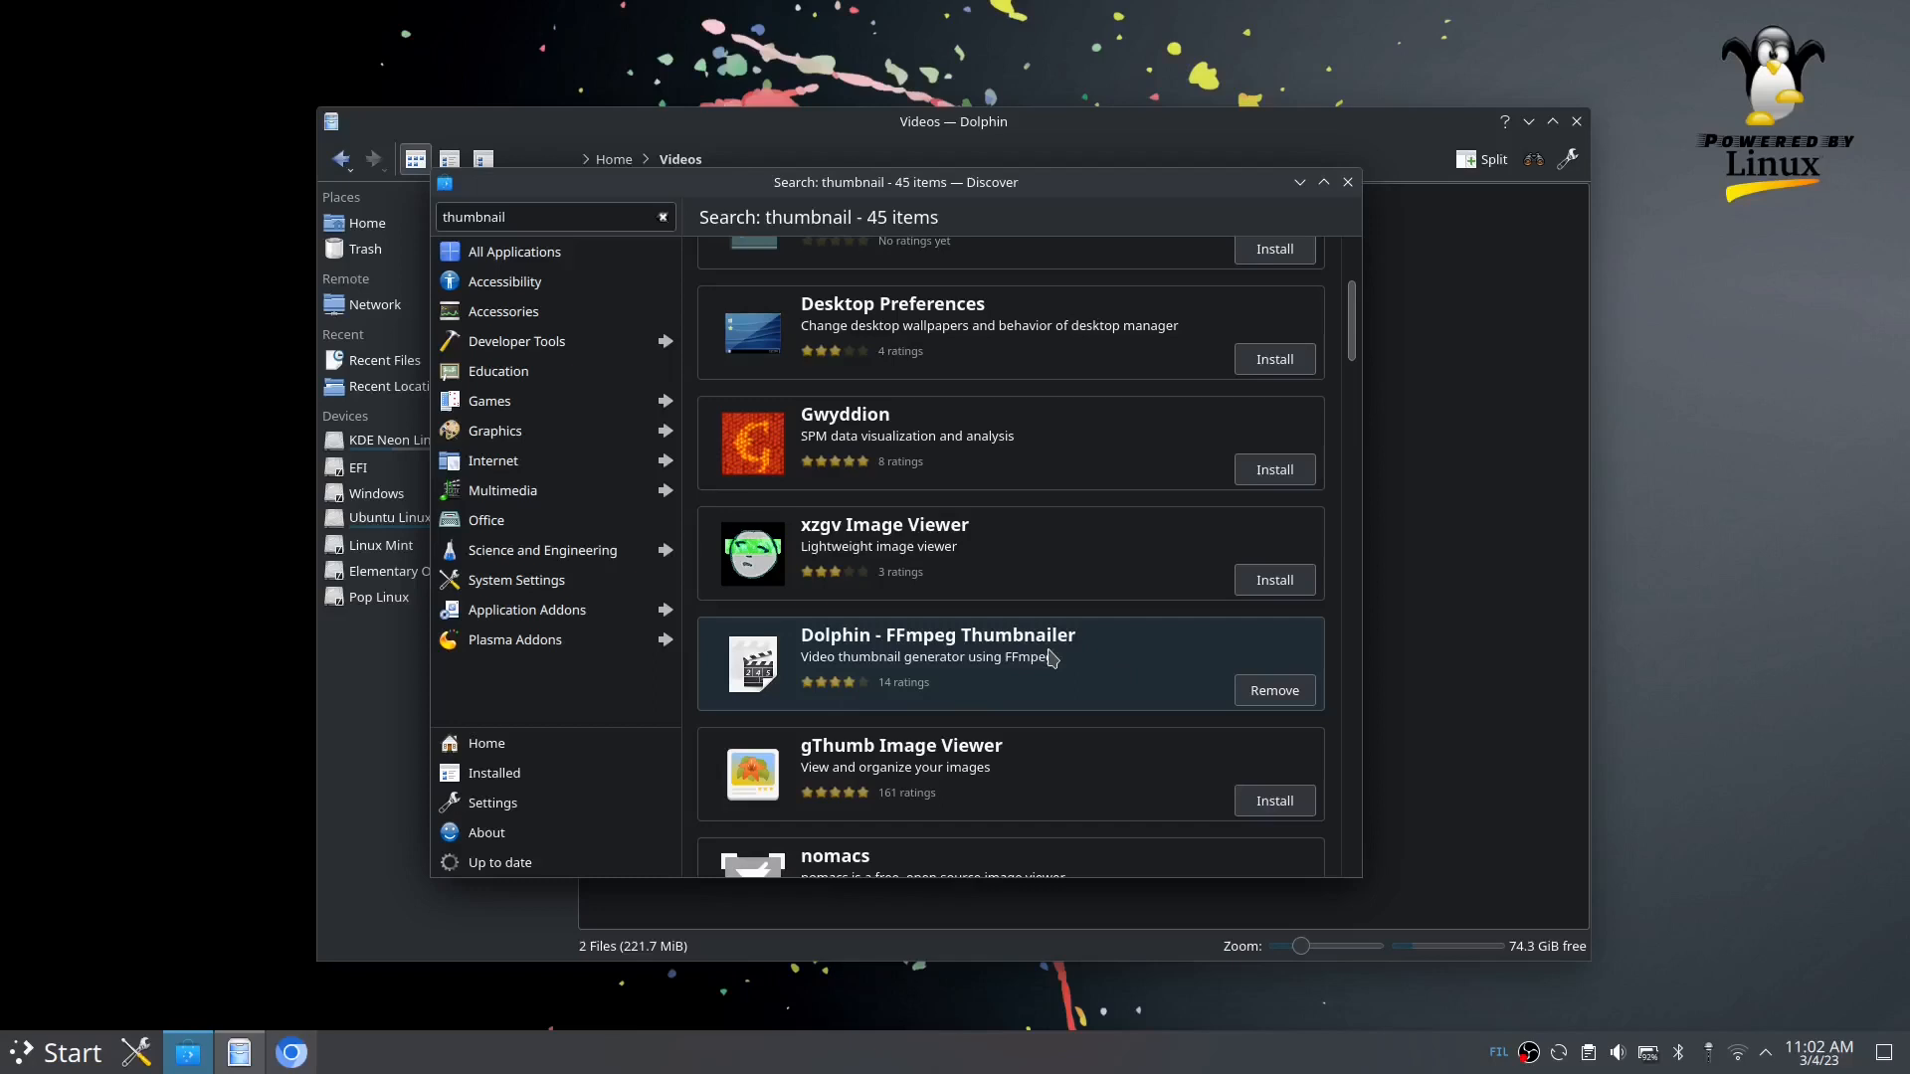
pyautogui.moveTo(1300, 710)
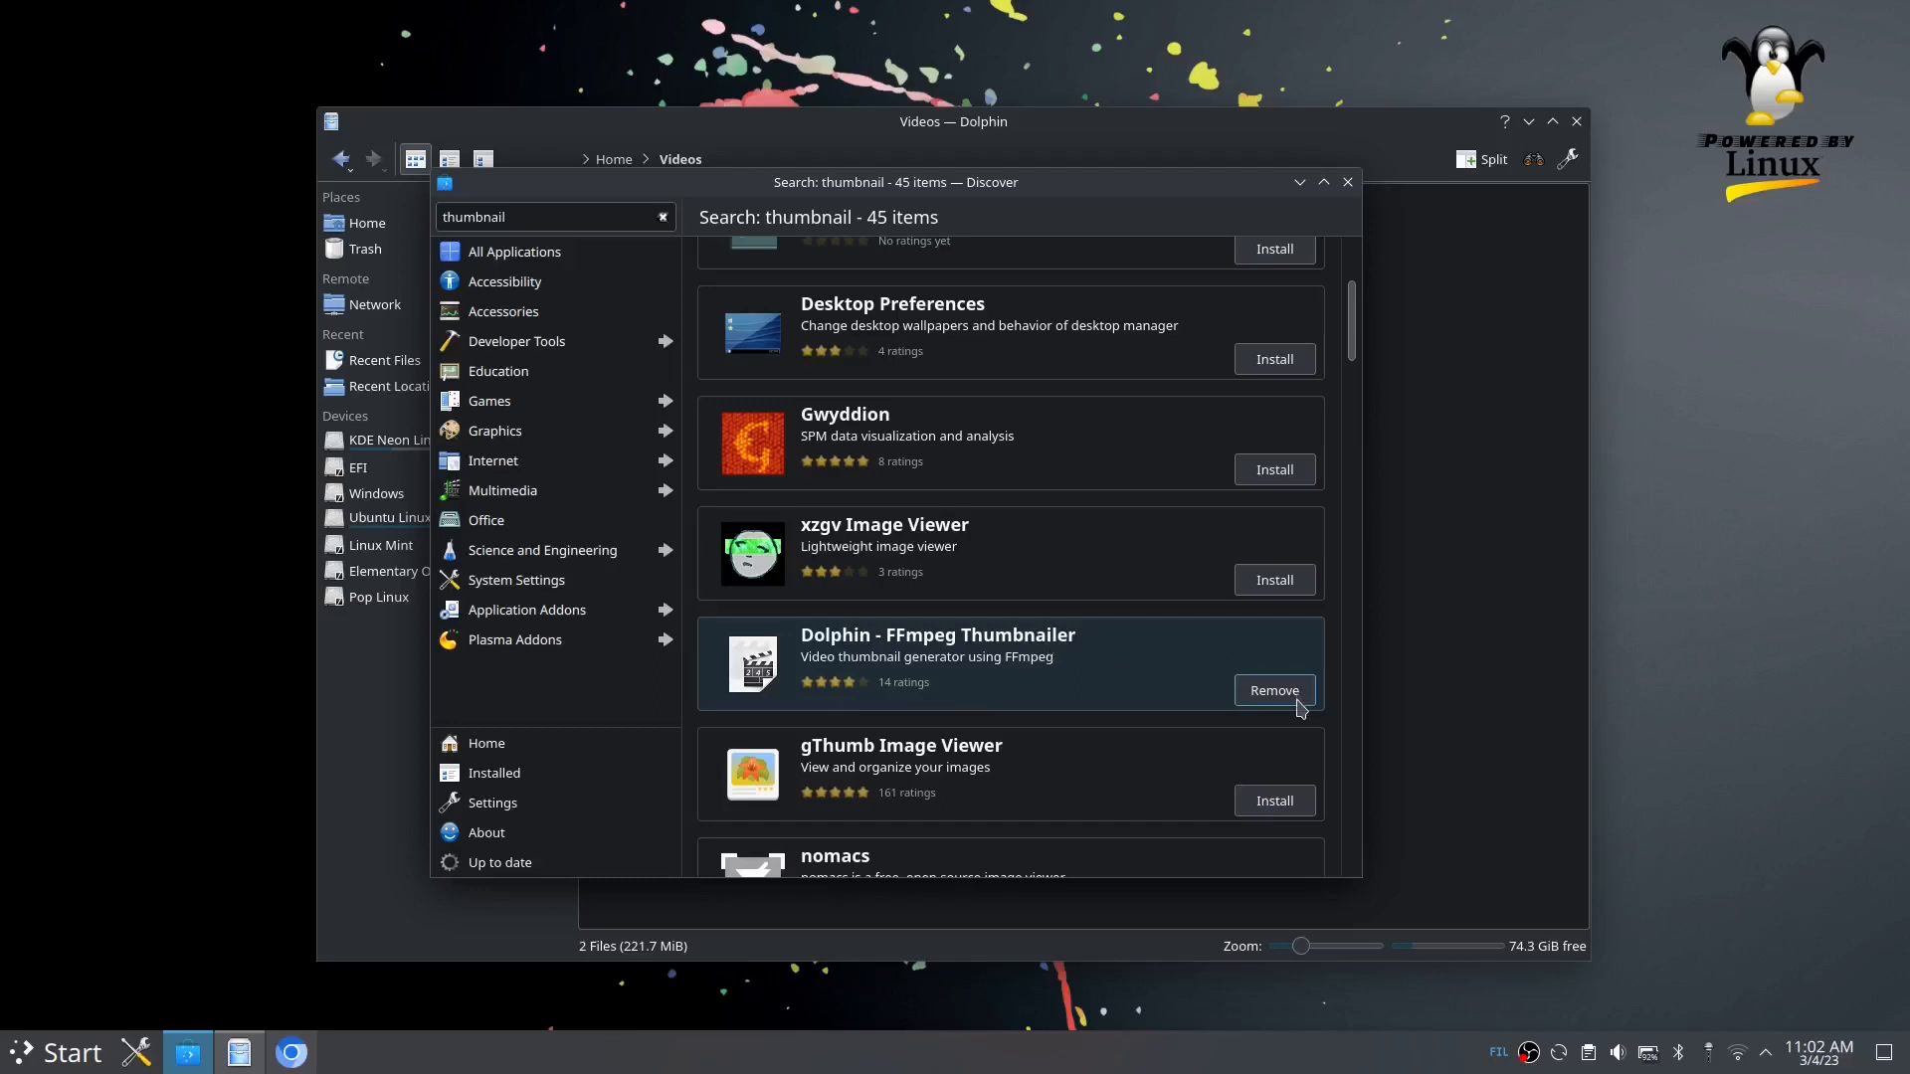
pyautogui.moveTo(1132, 694)
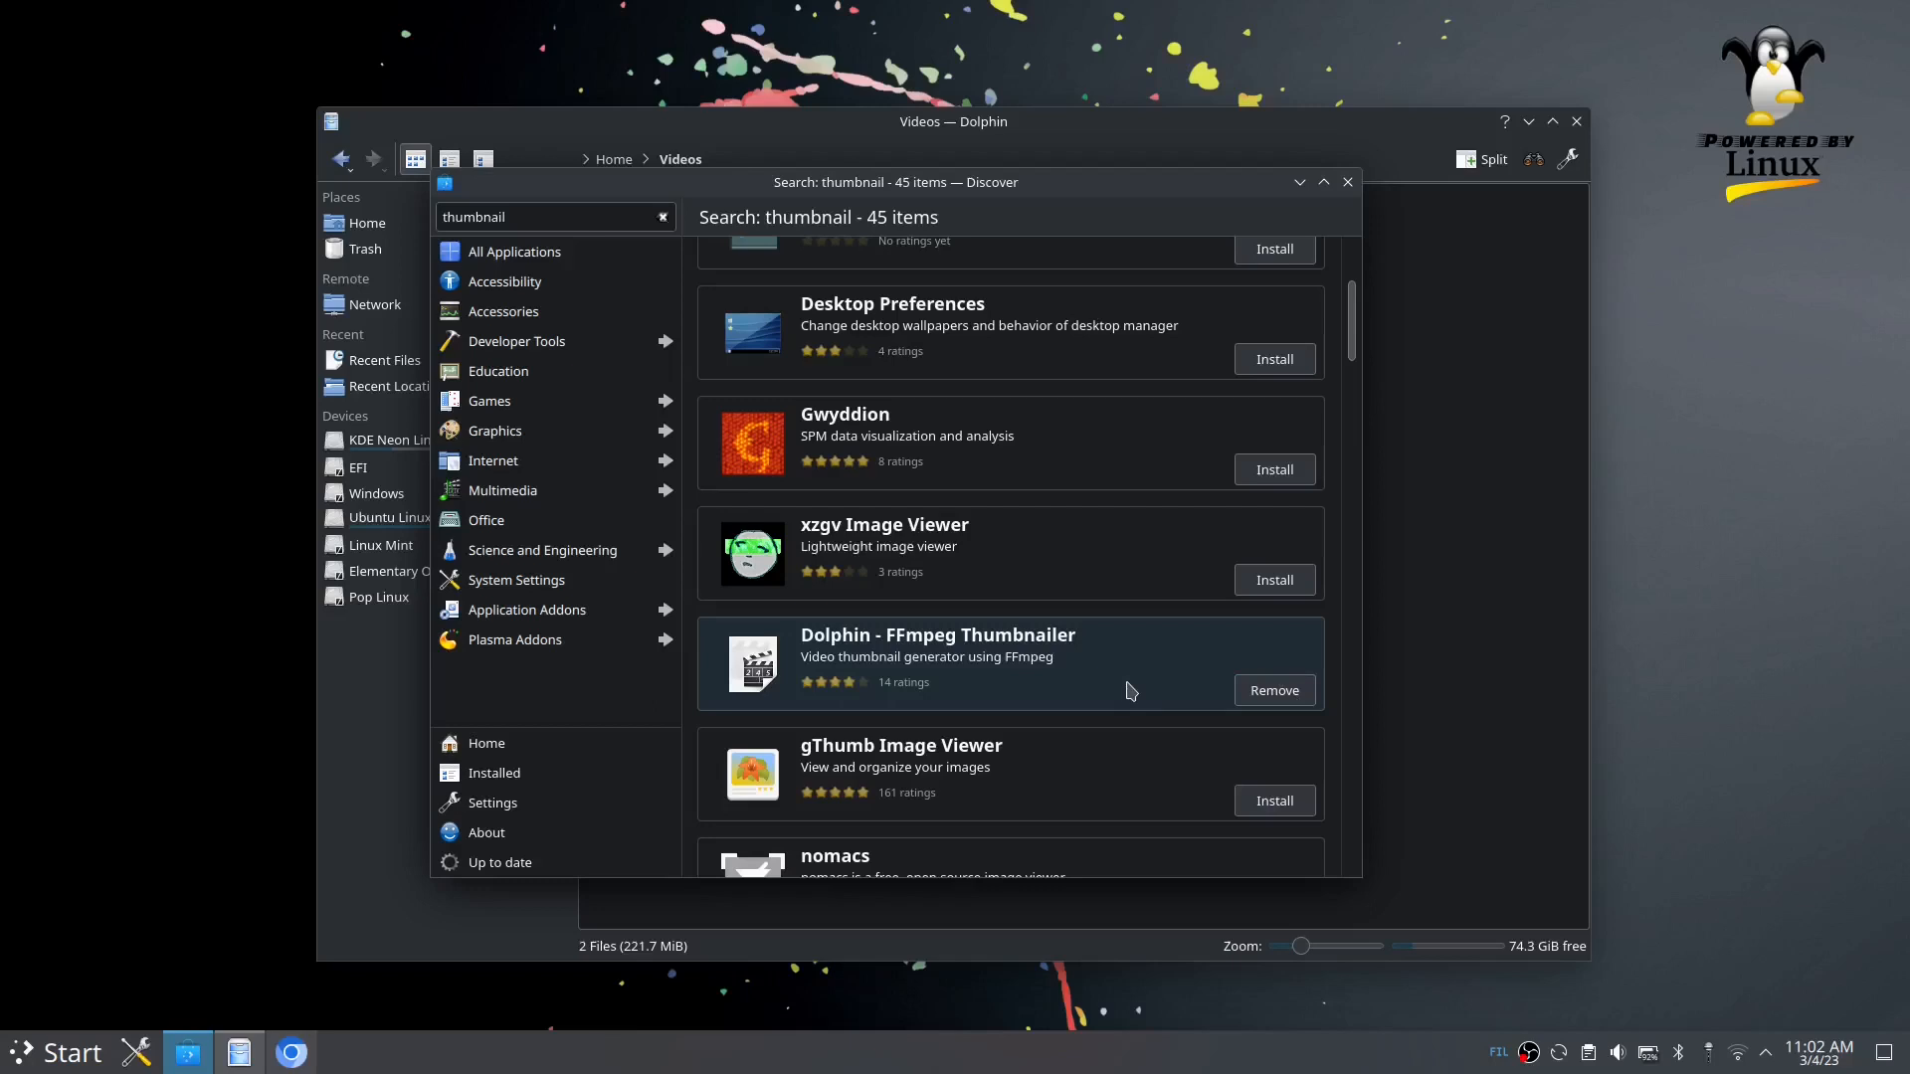
pyautogui.moveTo(1138, 687)
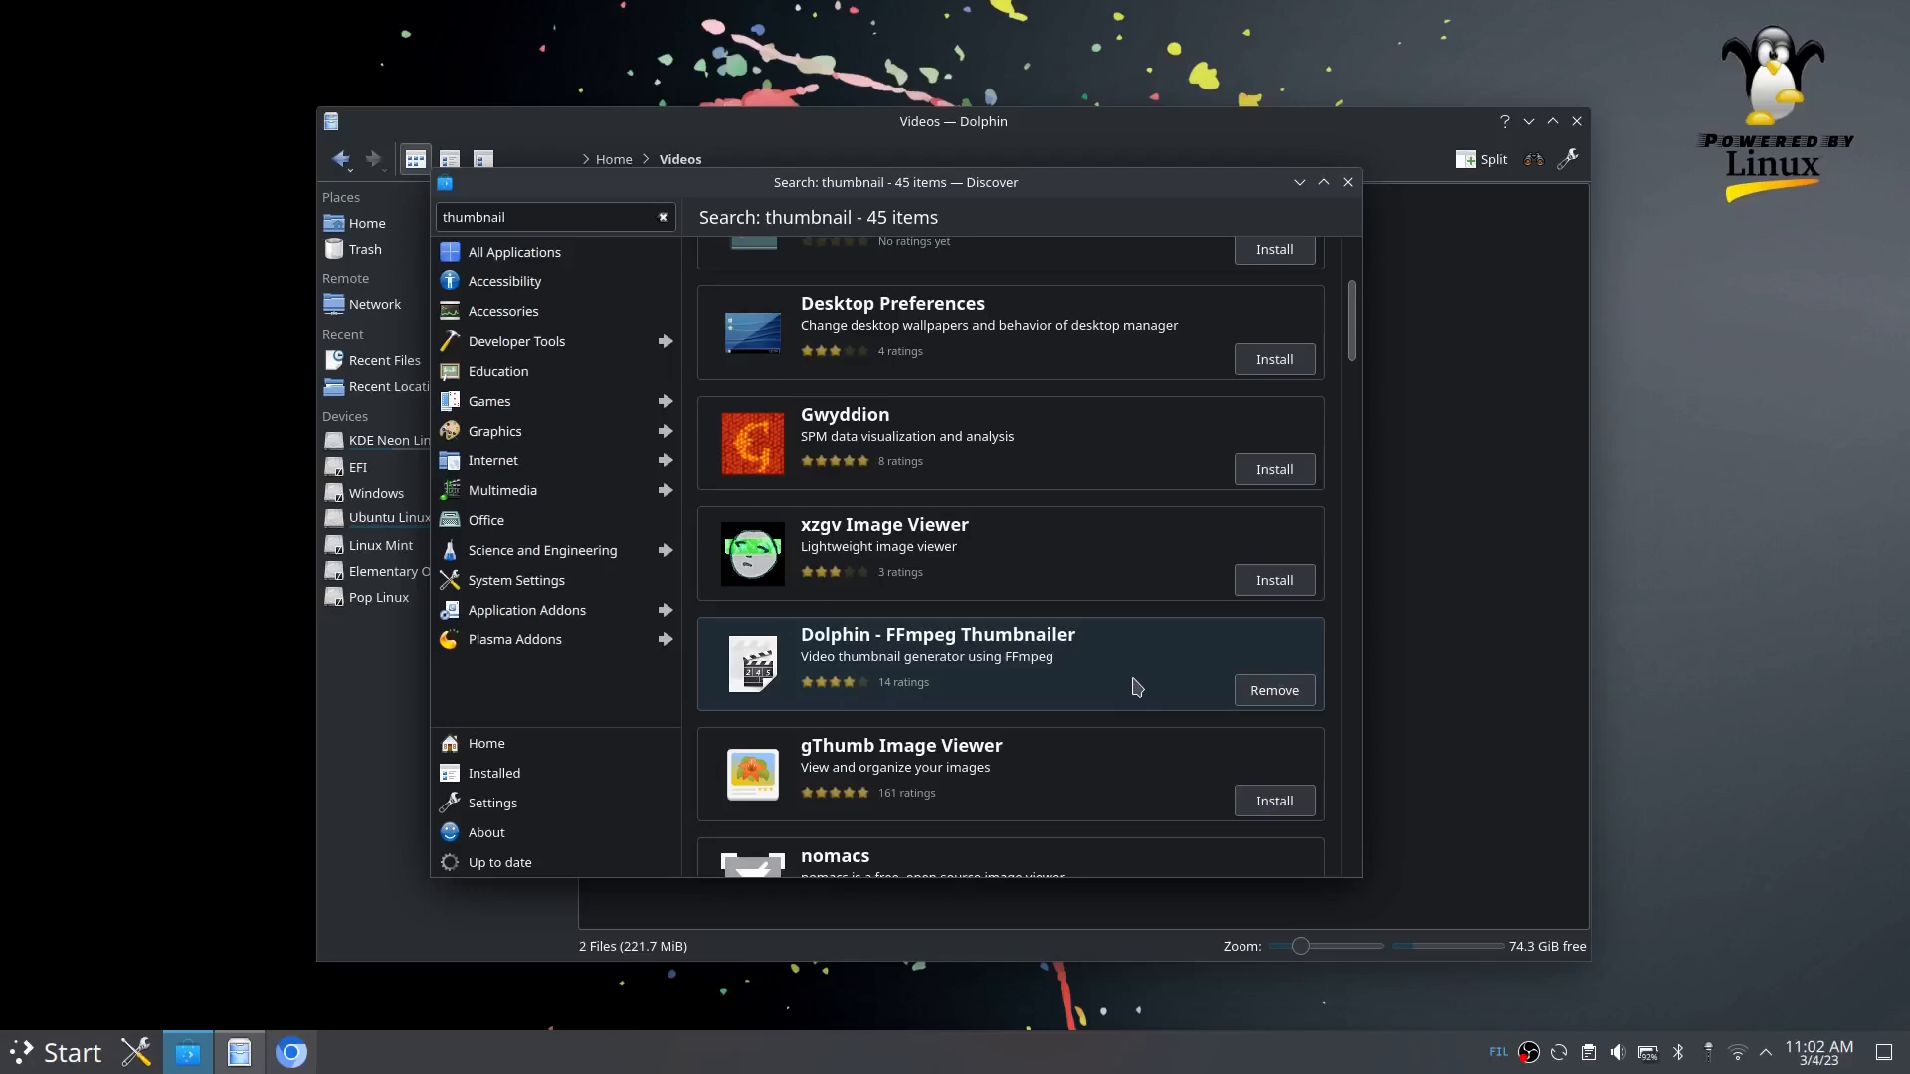
pyautogui.moveTo(1111, 698)
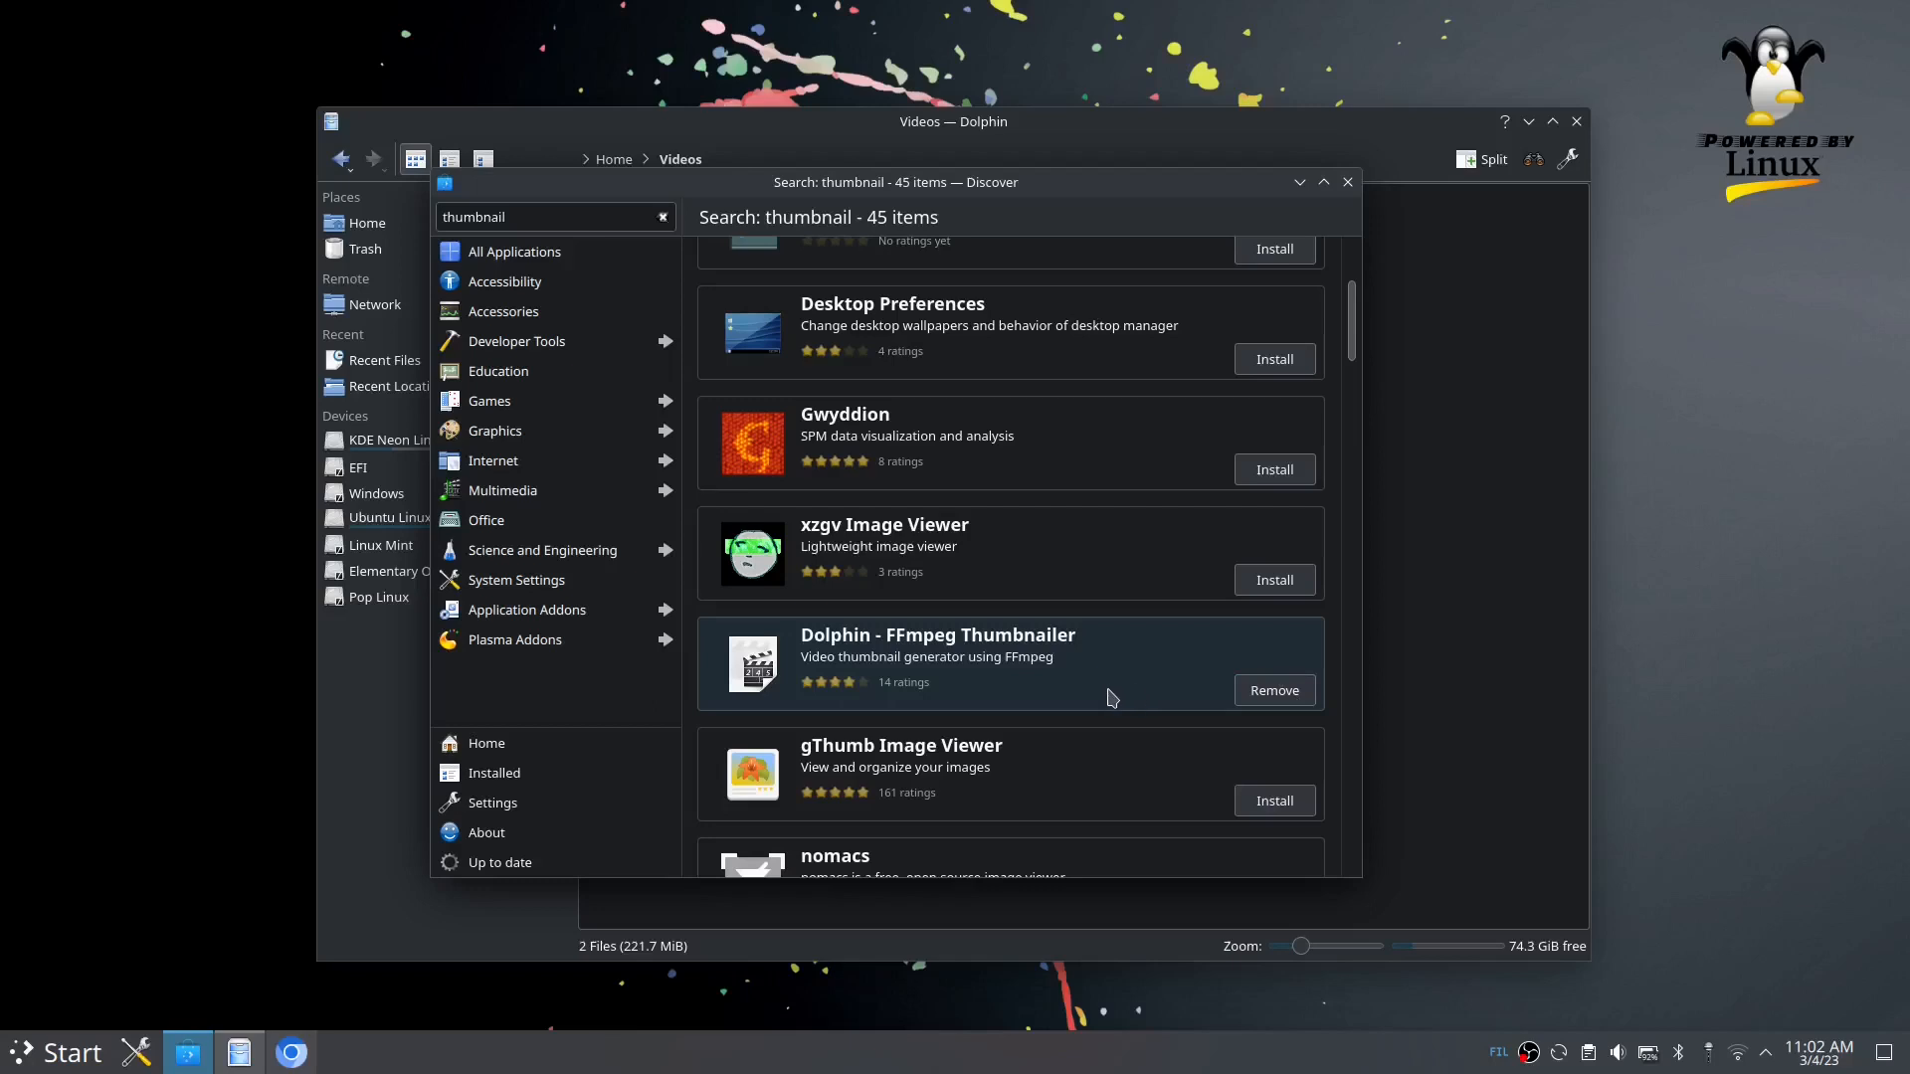
pyautogui.scroll(-3)
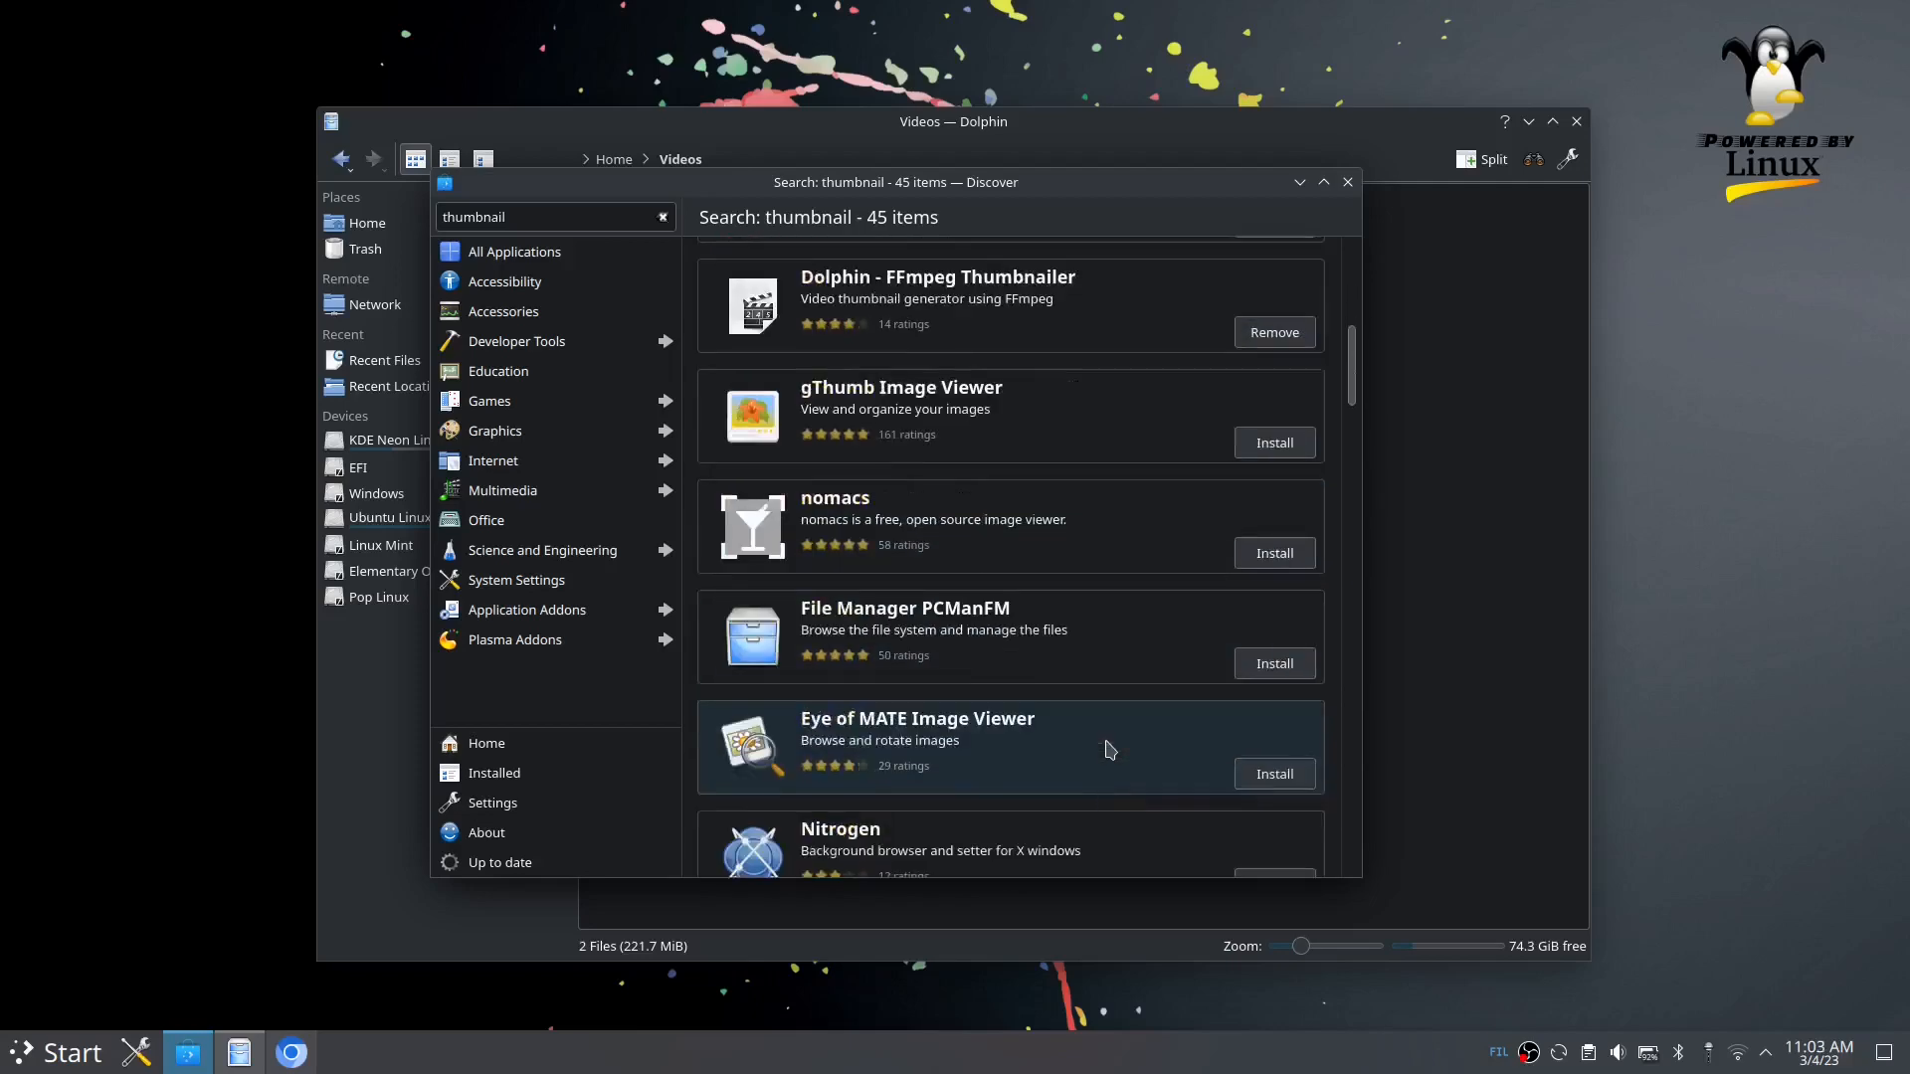
pyautogui.scroll(-3)
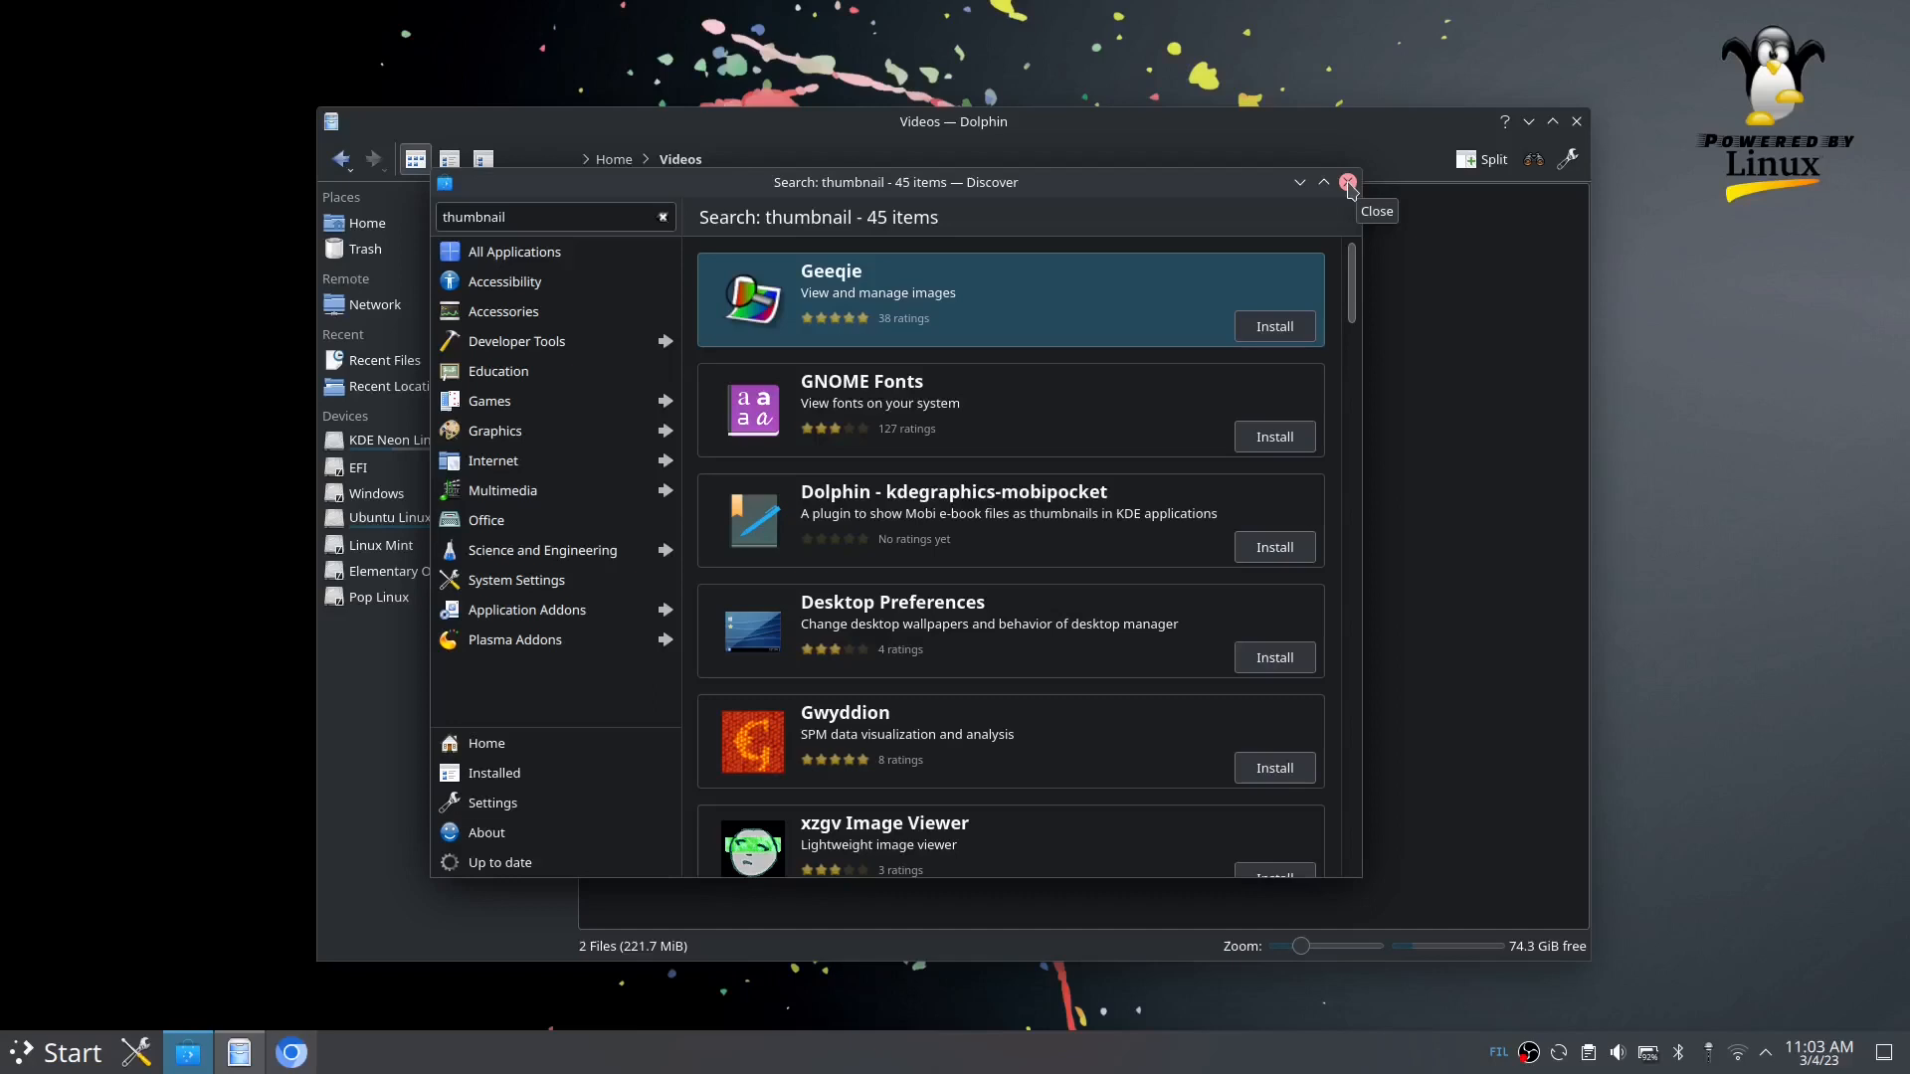
pyautogui.click(1348, 182)
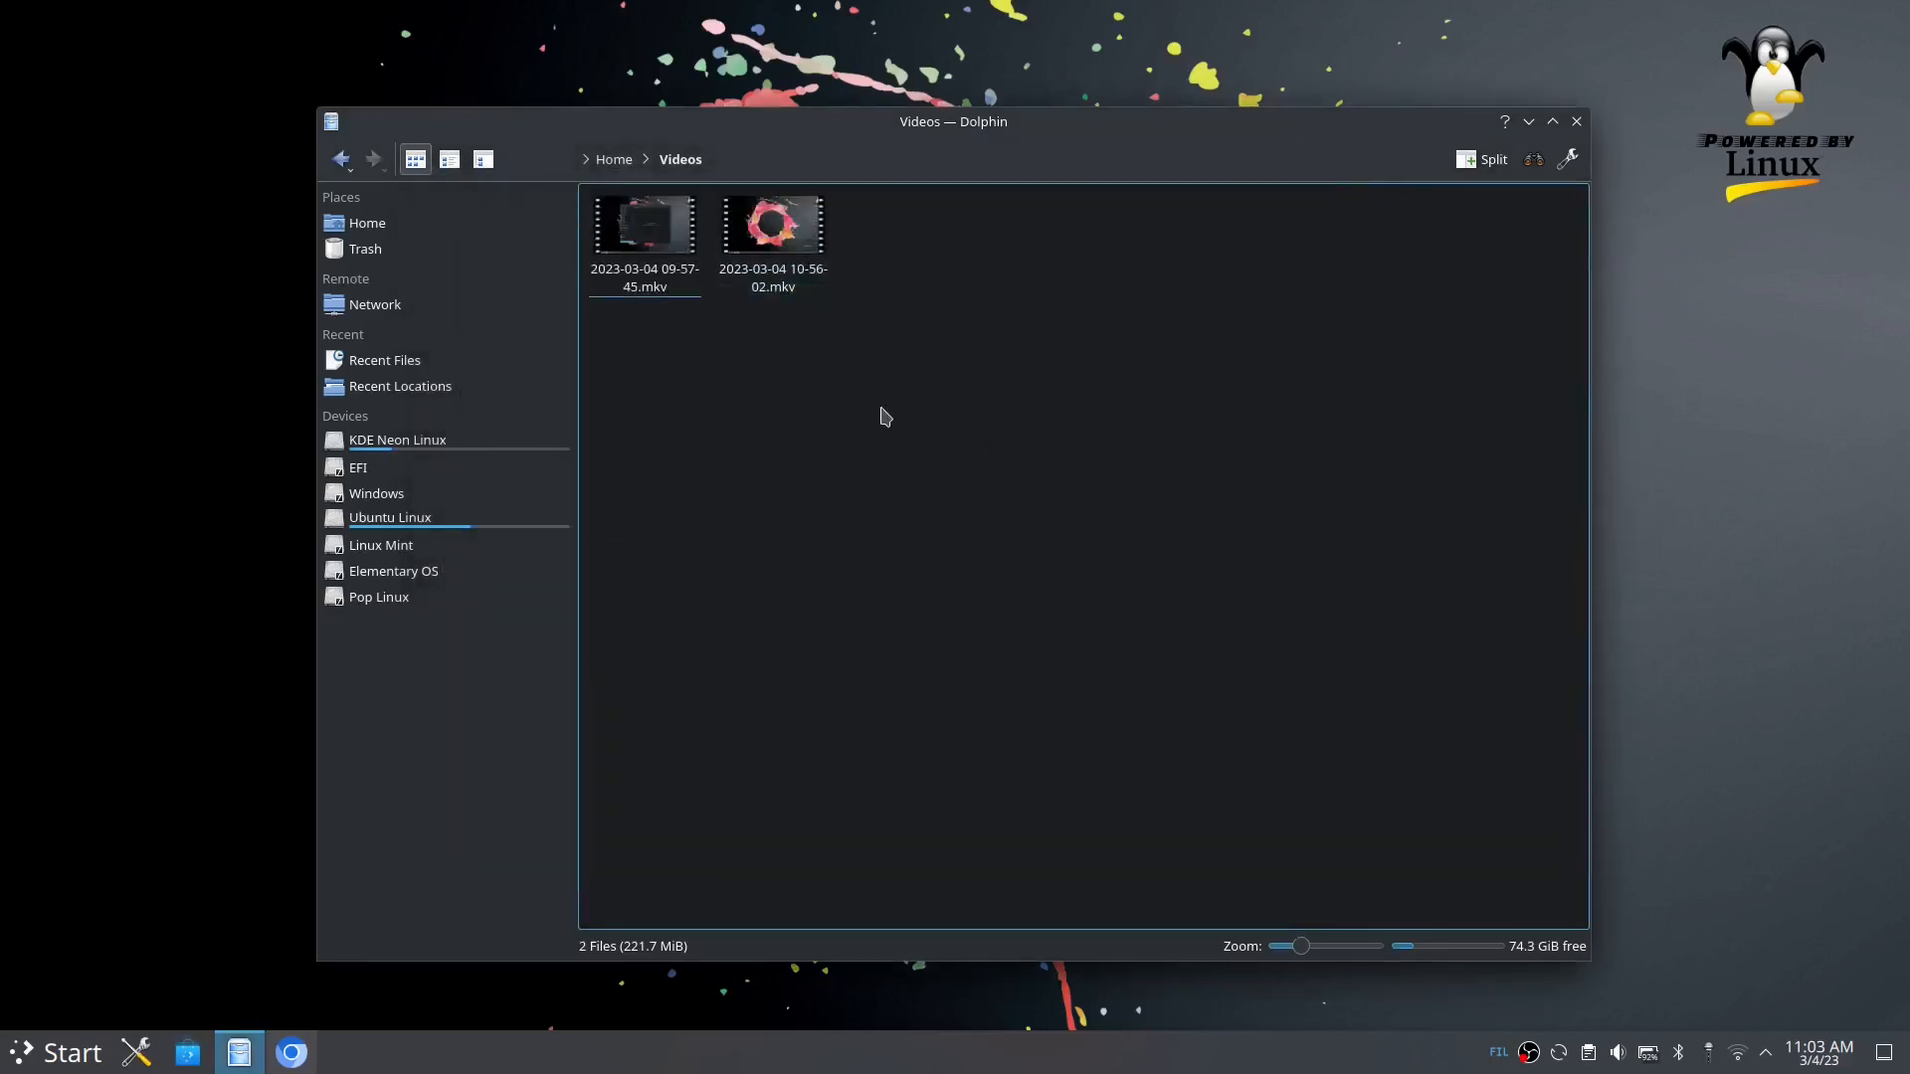